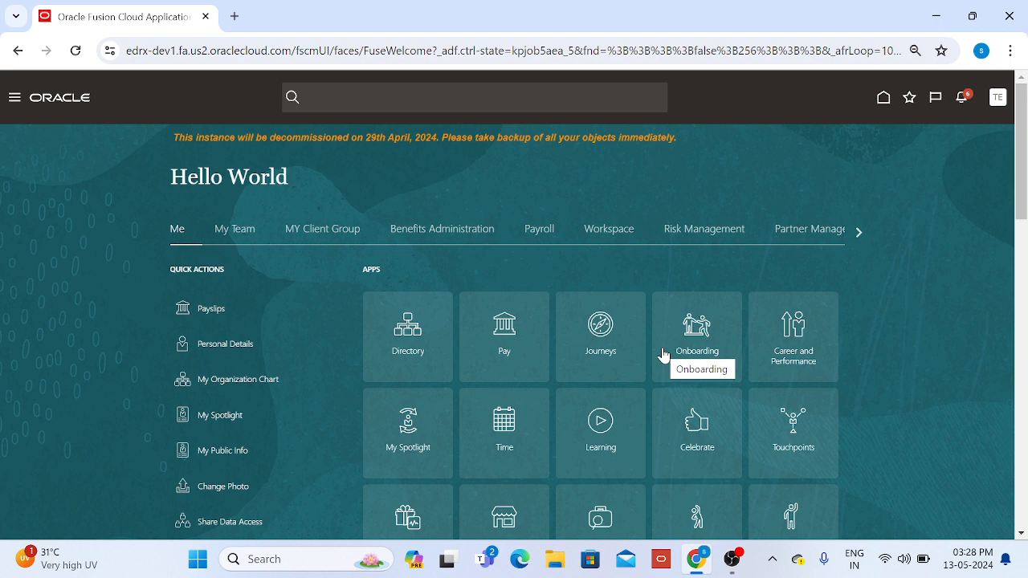
{"action": "mouse_move", "coordinate": [1005, 113]}
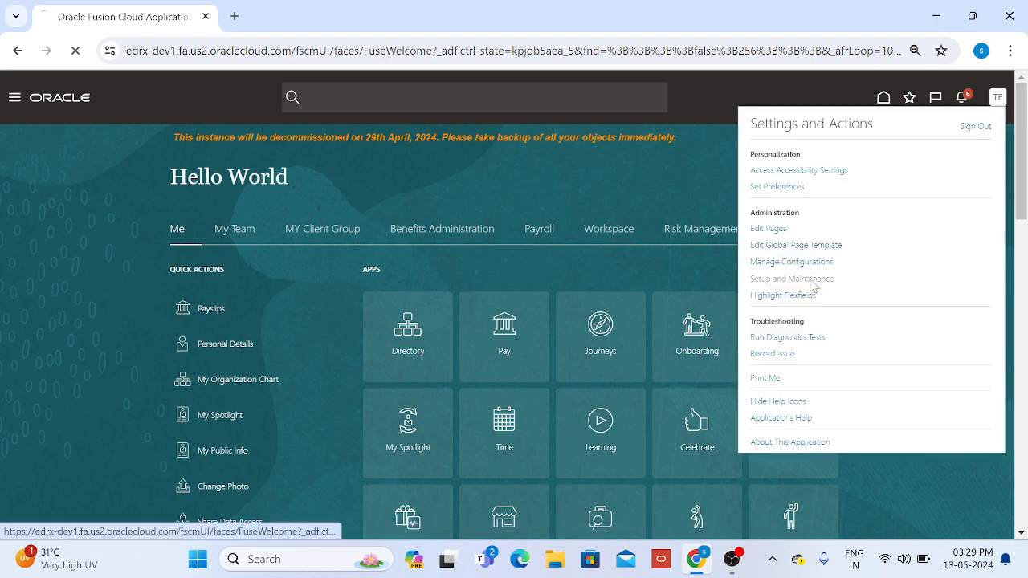
{"action": "mouse_move", "coordinate": [682, 303]}
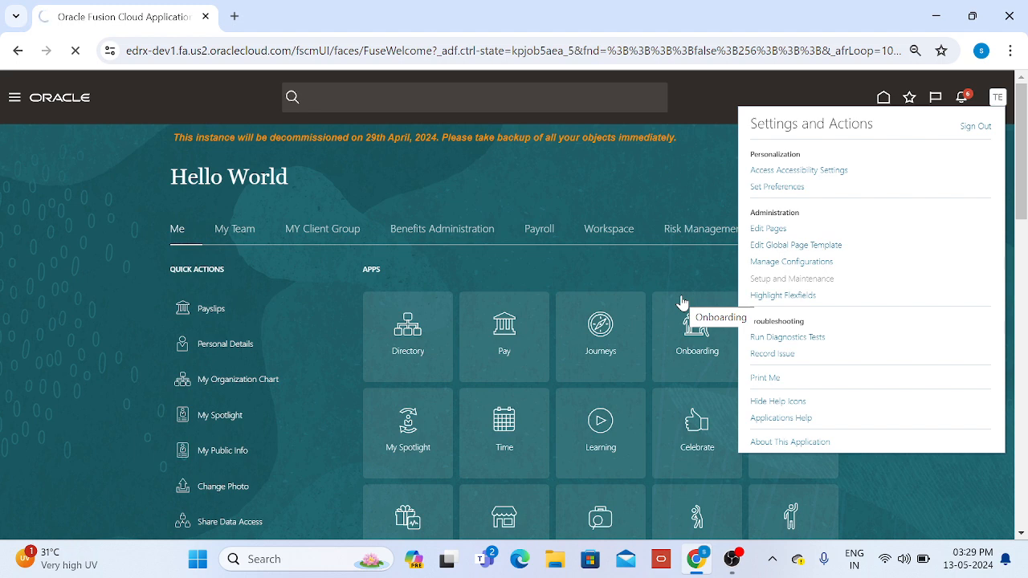
- Open Setup and Maintenance on the Financials setup and switch Chrome to full screen
{"action": "left_click", "coordinate": [791, 278]}
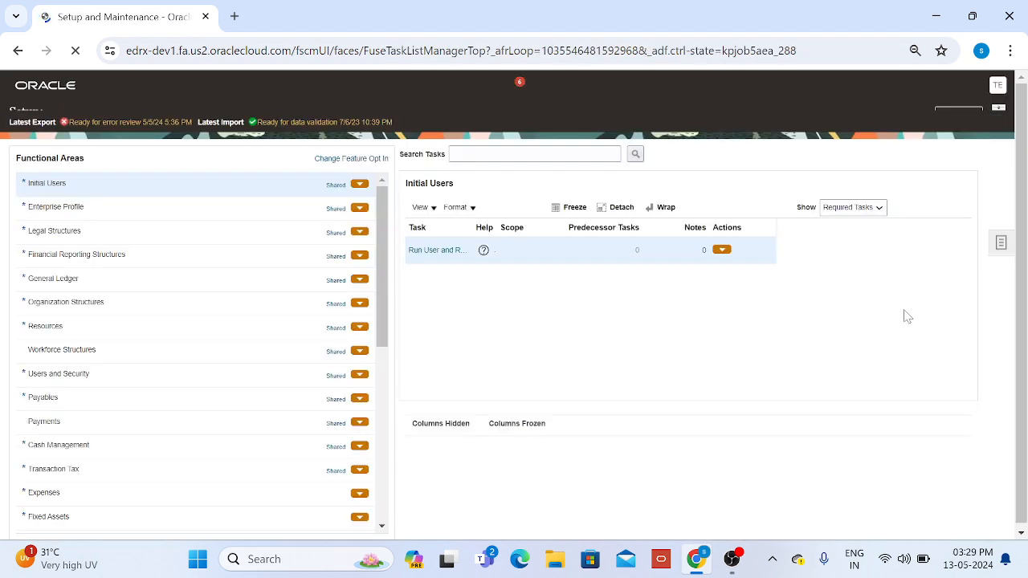
{"action": "left_click", "coordinate": [1009, 51]}
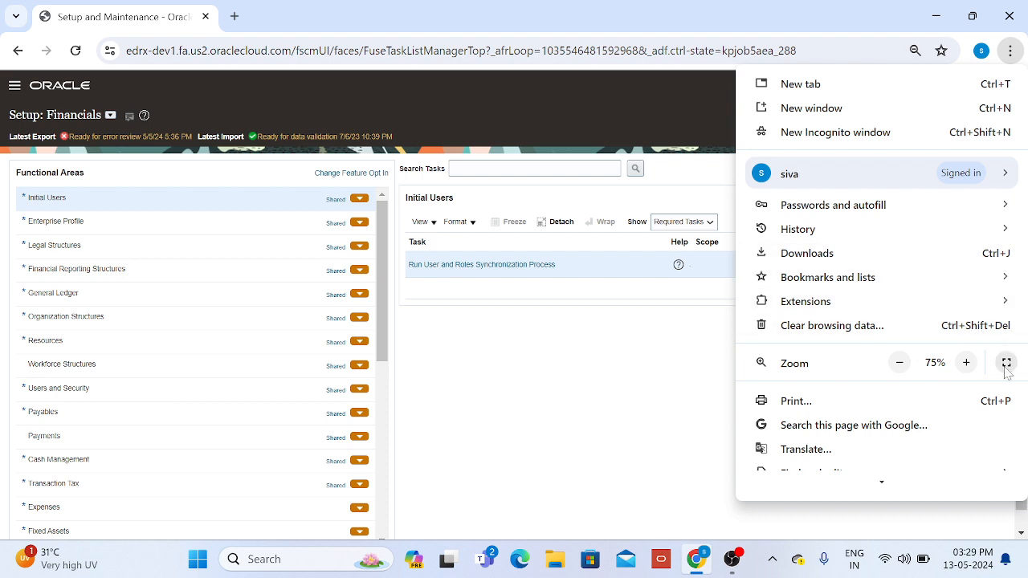
{"action": "left_click", "coordinate": [1006, 363]}
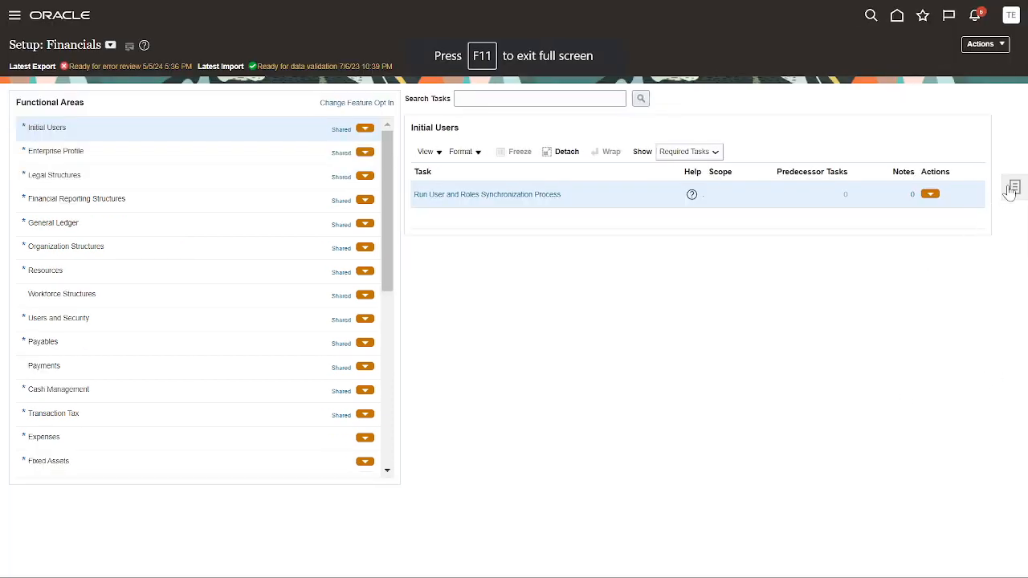
- Search the setup tasks for 'Define Legal' to list matching task lists
{"action": "left_click", "coordinate": [1012, 187]}
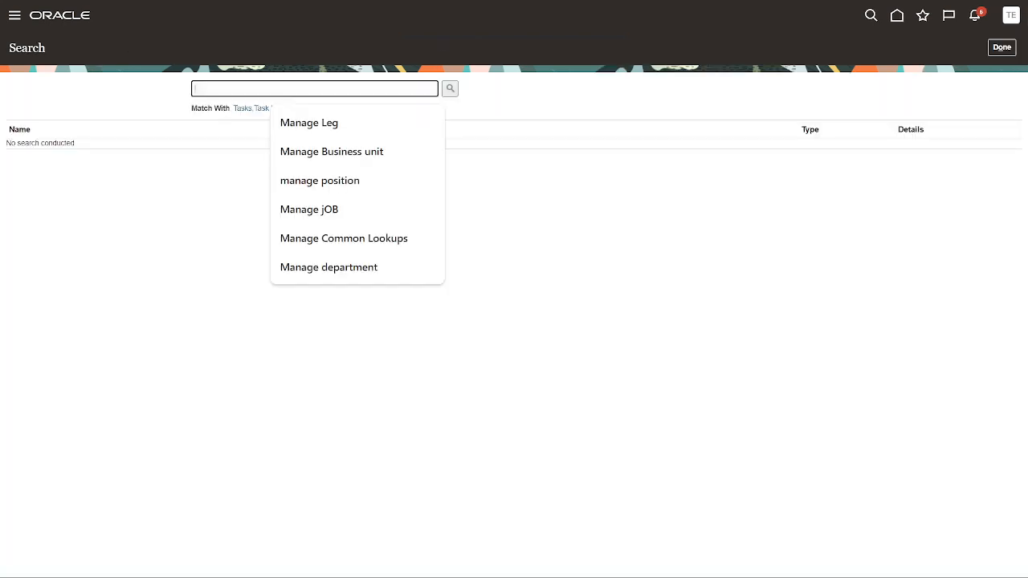
{"action": "type", "text": "d"}
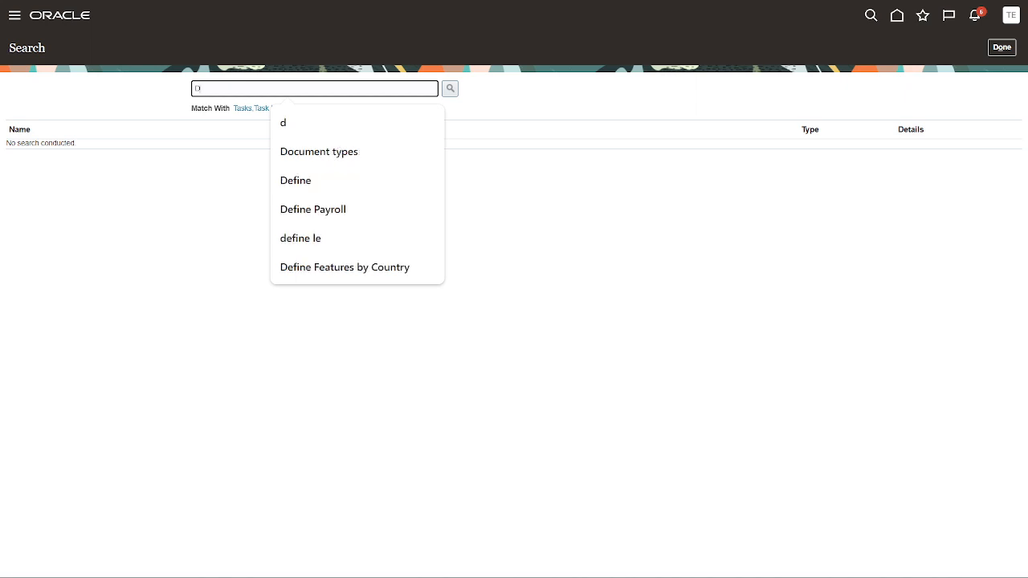
{"action": "type", "text": "Define Legal"}
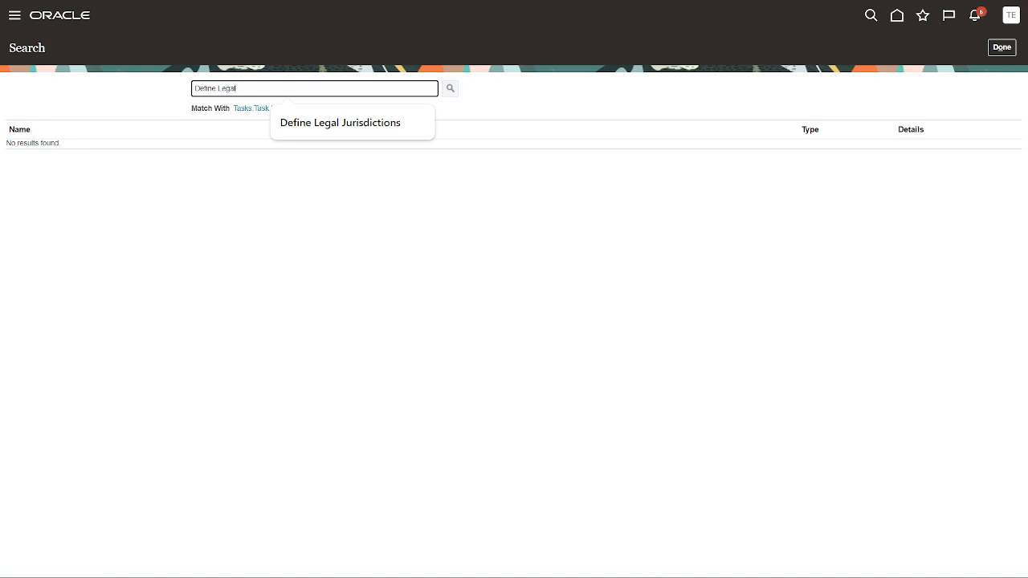
{"action": "left_click", "coordinate": [450, 88]}
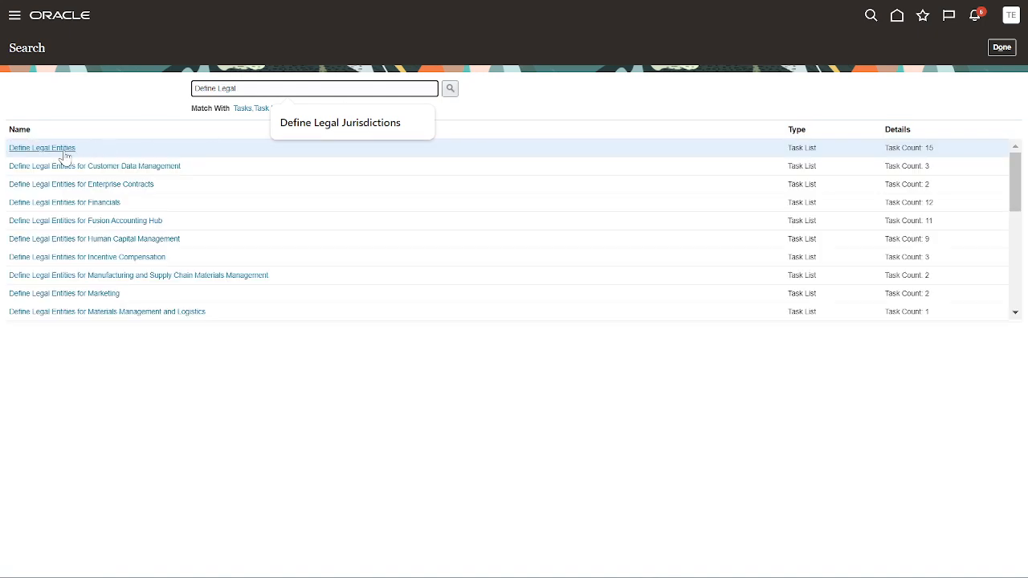
- Open Manage Legal Entities from Define Legal Entities with the Create New legal entity scope
{"action": "left_click", "coordinate": [42, 147]}
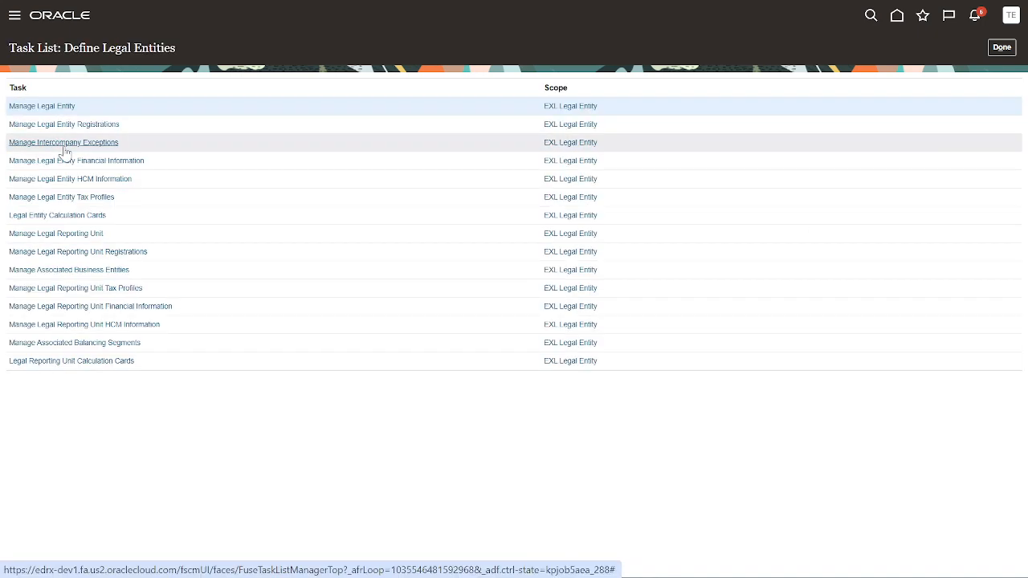
{"action": "mouse_move", "coordinate": [570, 215]}
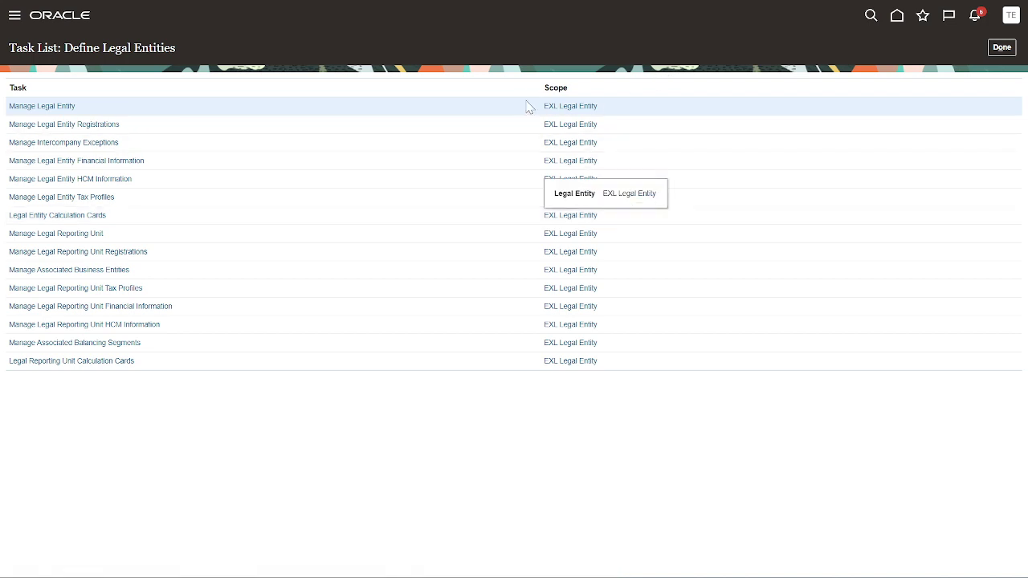
{"action": "mouse_move", "coordinate": [570, 105]}
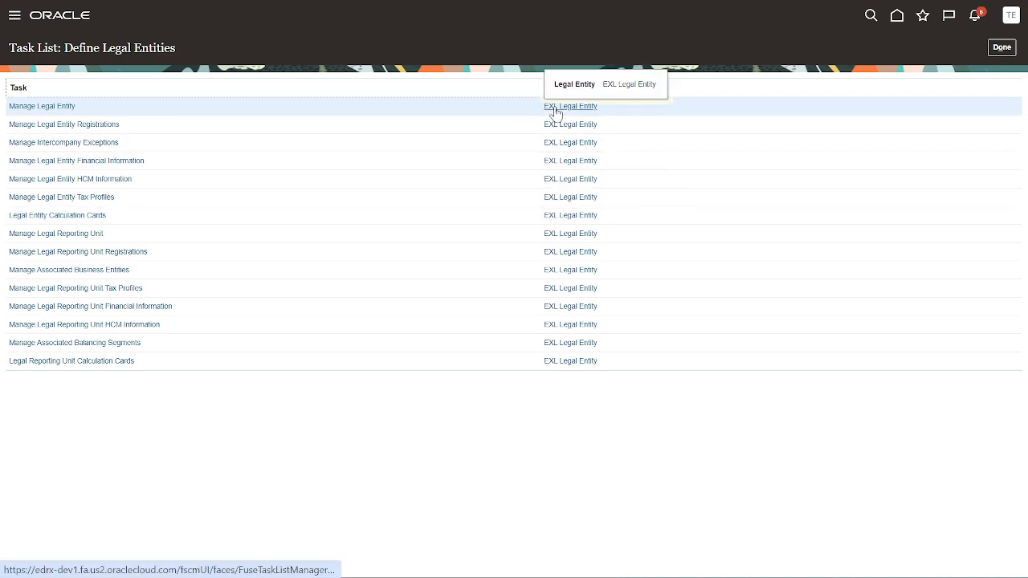
{"action": "left_click", "coordinate": [570, 105]}
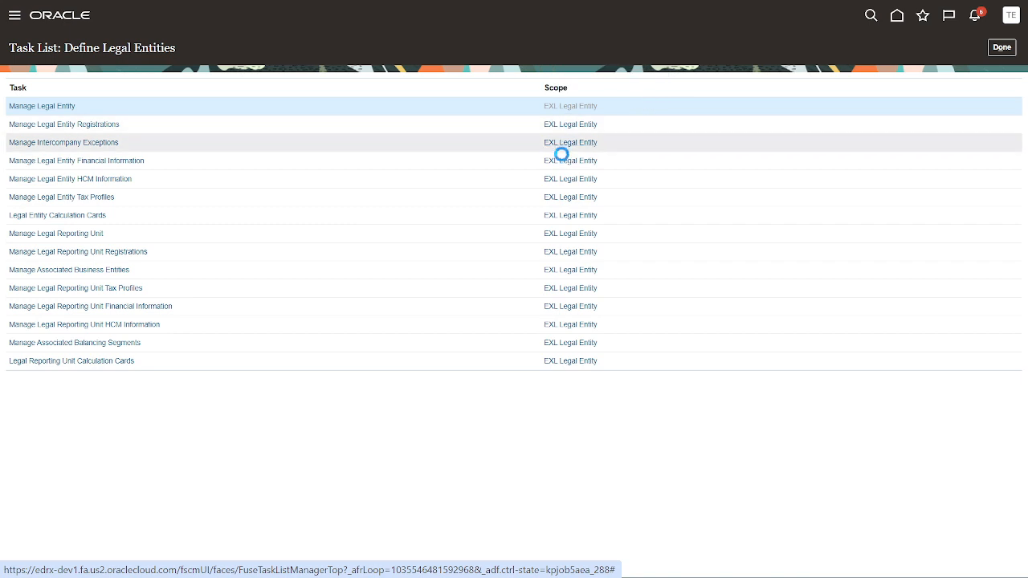
{"action": "left_click", "coordinate": [42, 105]}
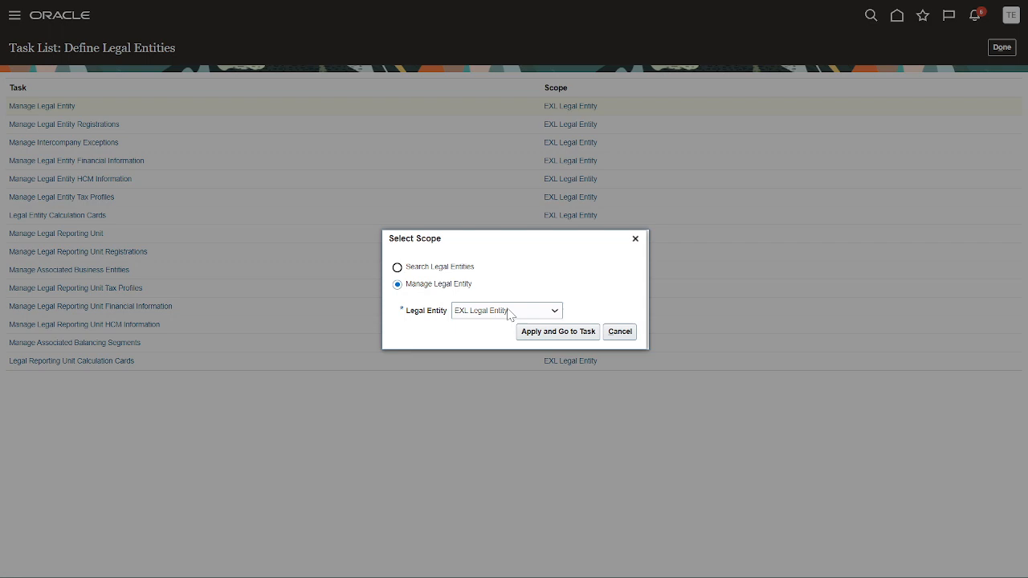
{"action": "mouse_move", "coordinate": [537, 316]}
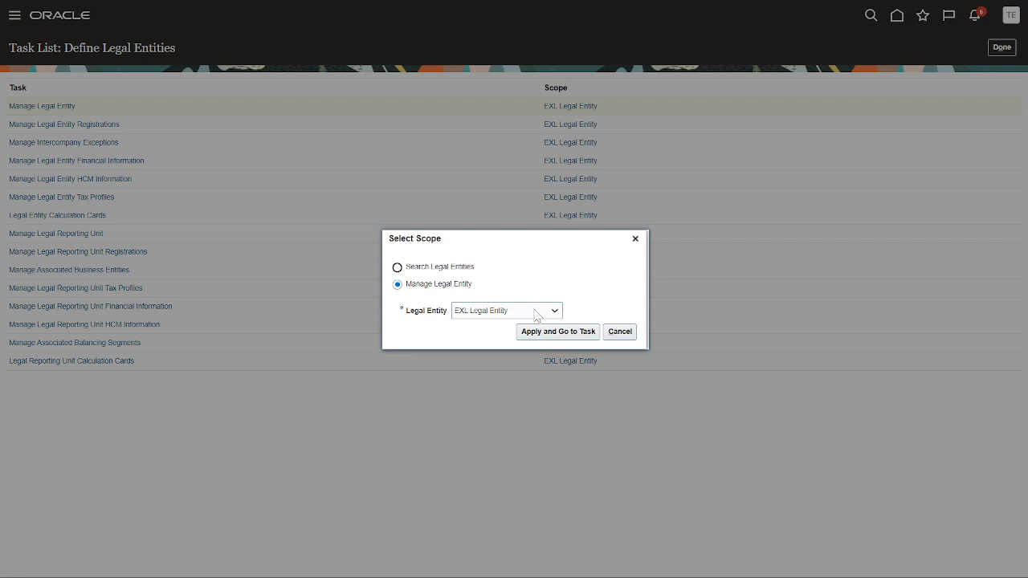
{"action": "left_click", "coordinate": [552, 311]}
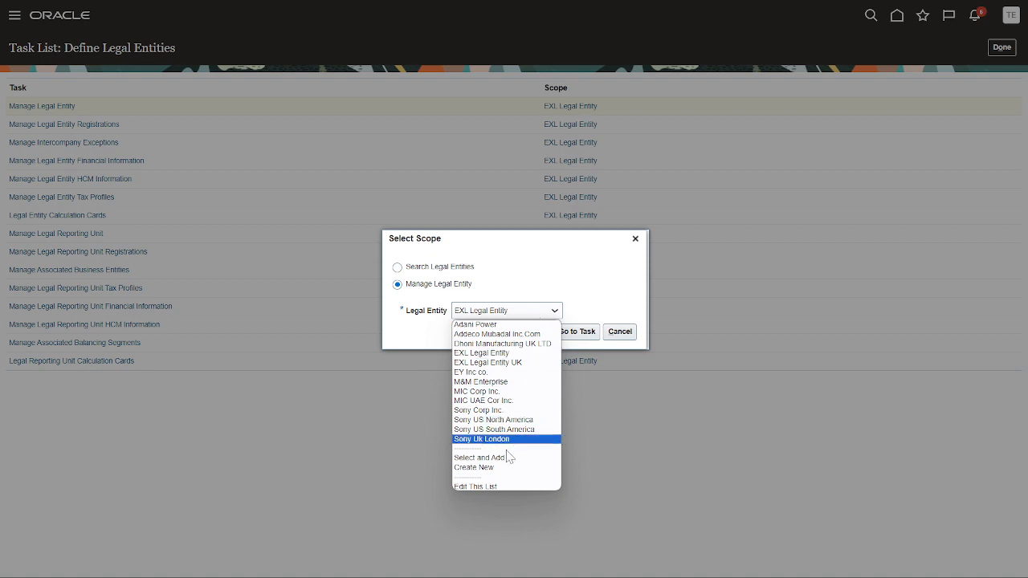
{"action": "mouse_move", "coordinate": [478, 467]}
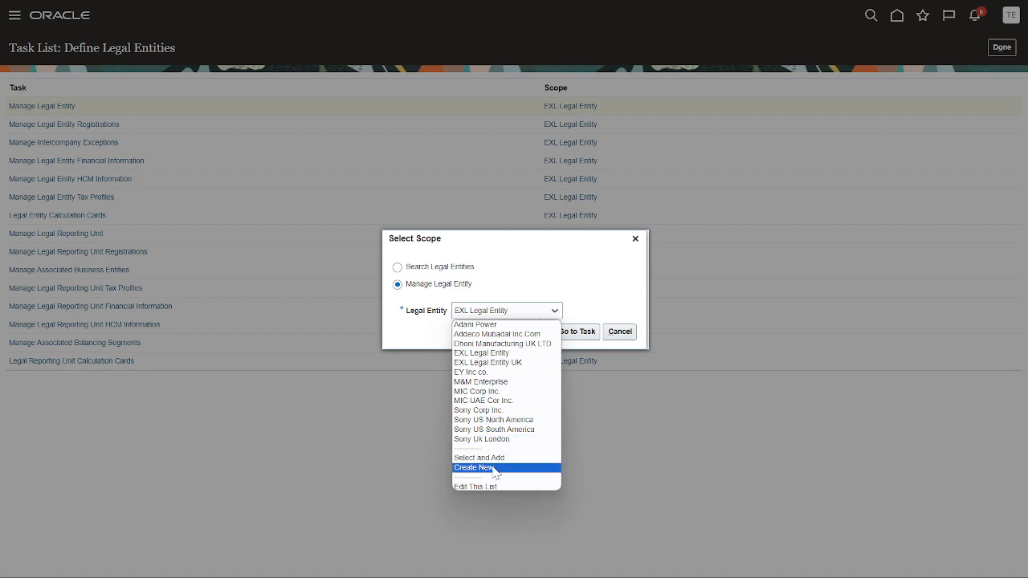
{"action": "left_click", "coordinate": [473, 467]}
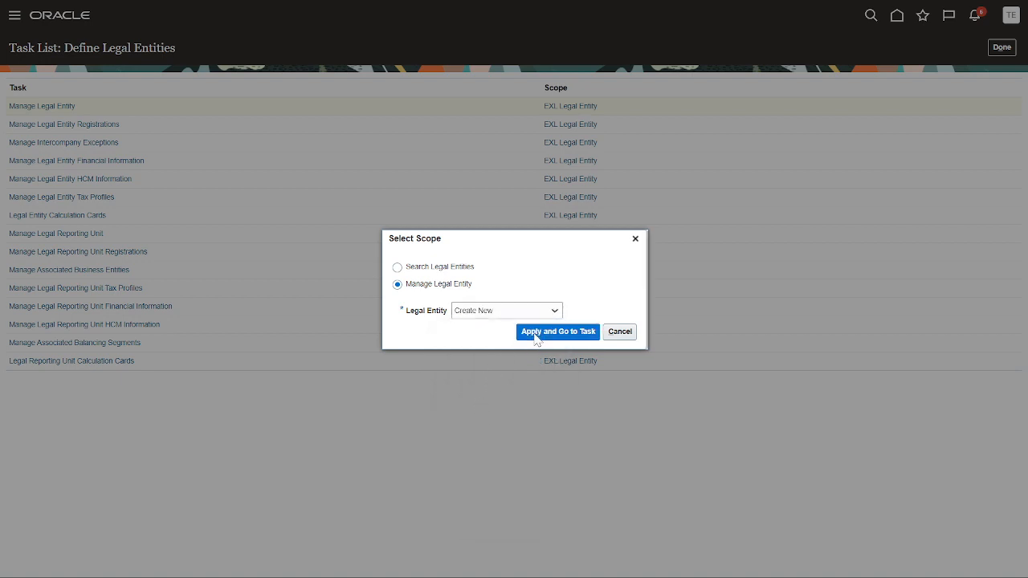
{"action": "left_click", "coordinate": [557, 332]}
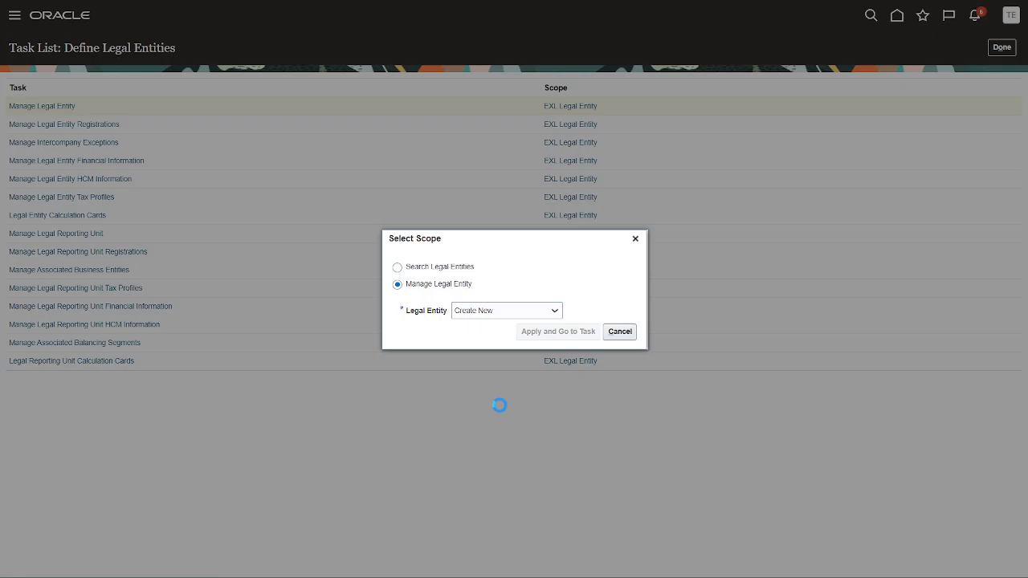
{"action": "left_click", "coordinate": [557, 332]}
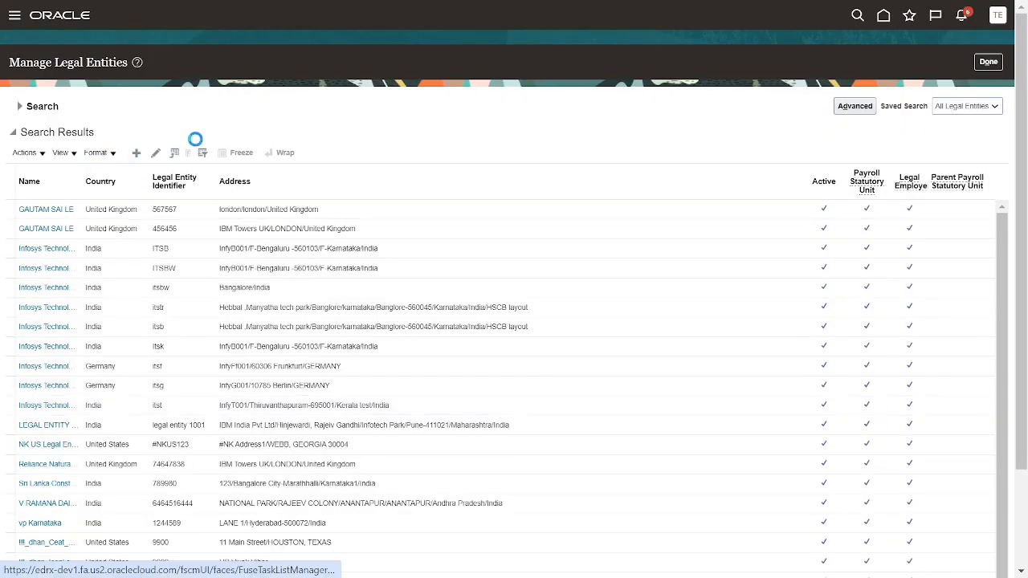
- Create a legal entity with country United Kingdom and name 'KIA Auto Motives'
{"action": "left_click", "coordinate": [136, 152]}
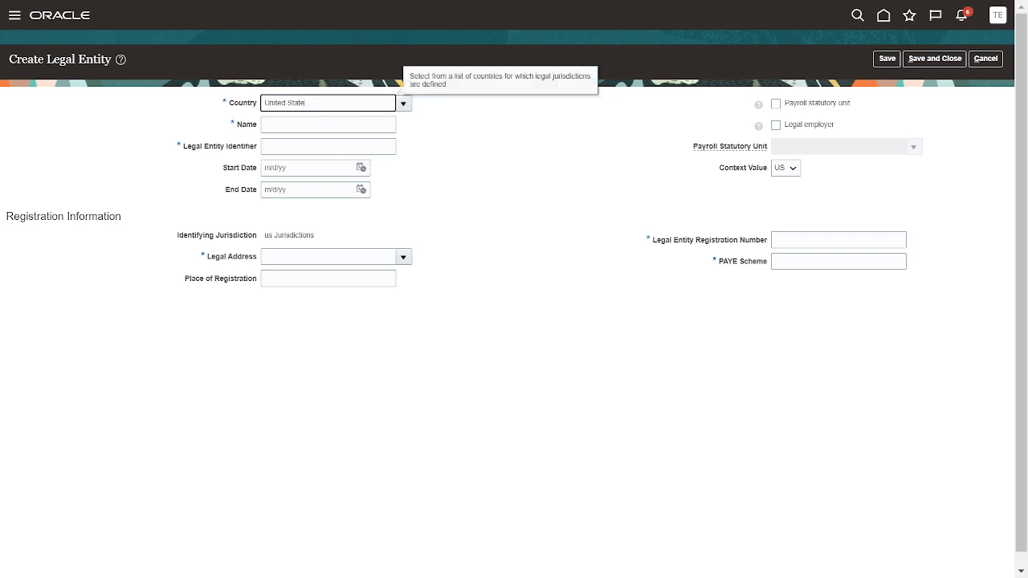
{"action": "type", "text": "Unit"}
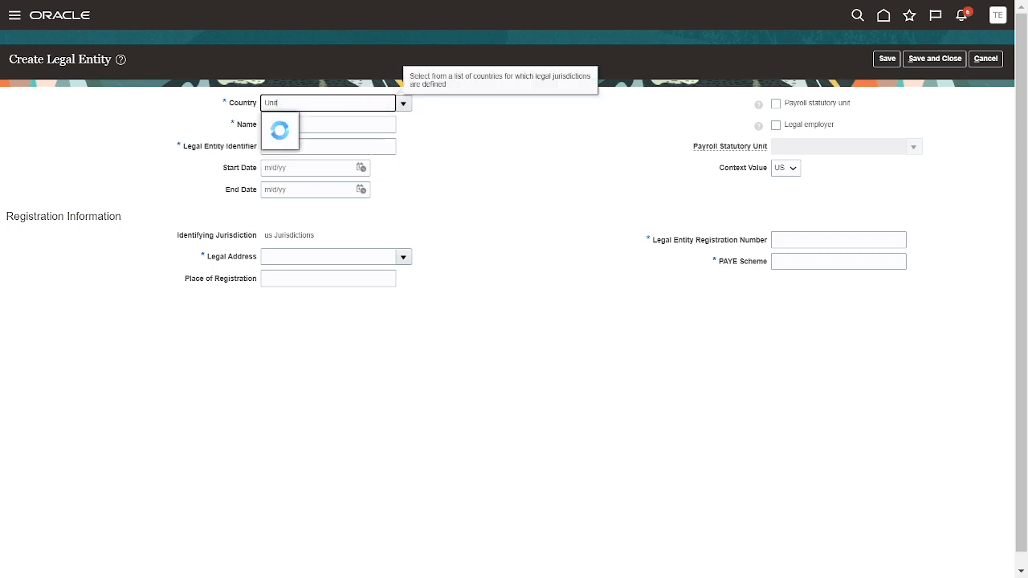
{"action": "type", "text": "e"}
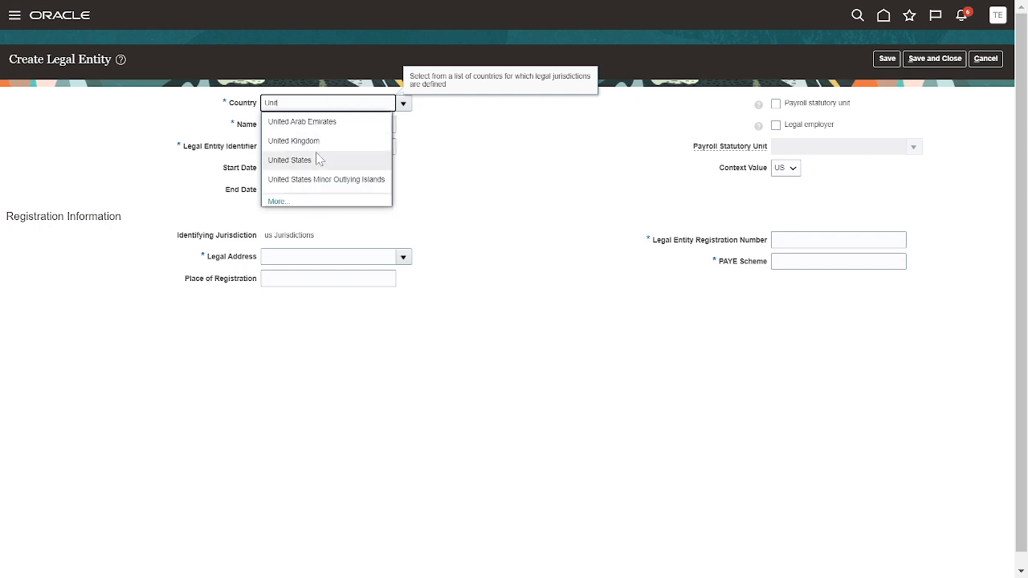
{"action": "left_click", "coordinate": [293, 140]}
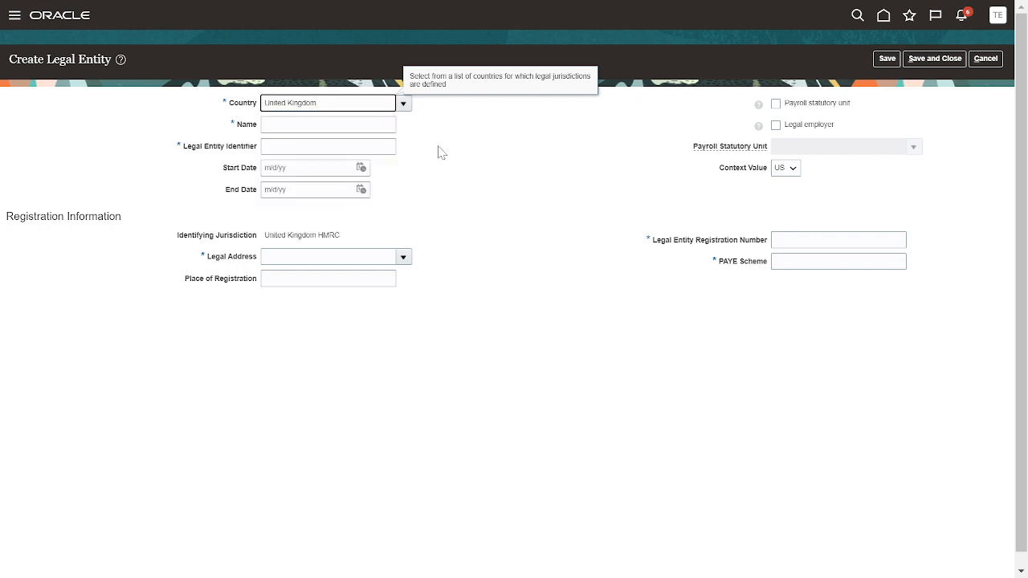
{"action": "left_click", "coordinate": [327, 124]}
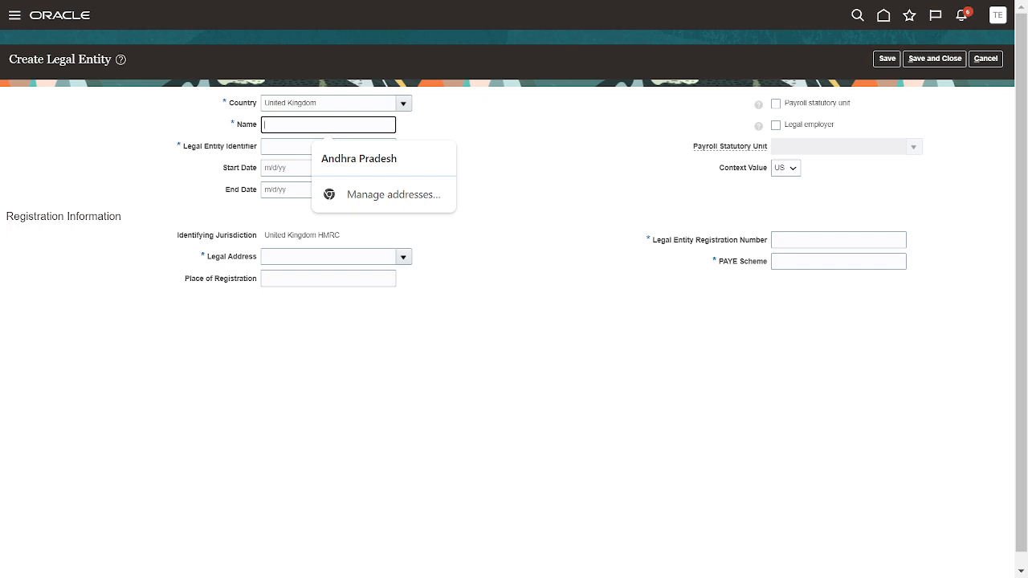
{"action": "type", "text": "K"}
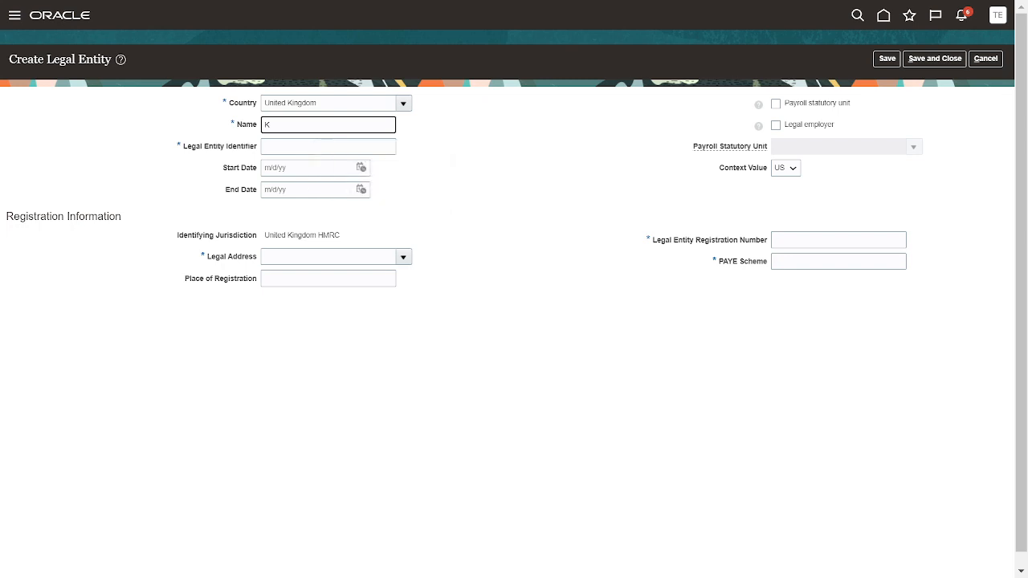
{"action": "type", "text": "IA"}
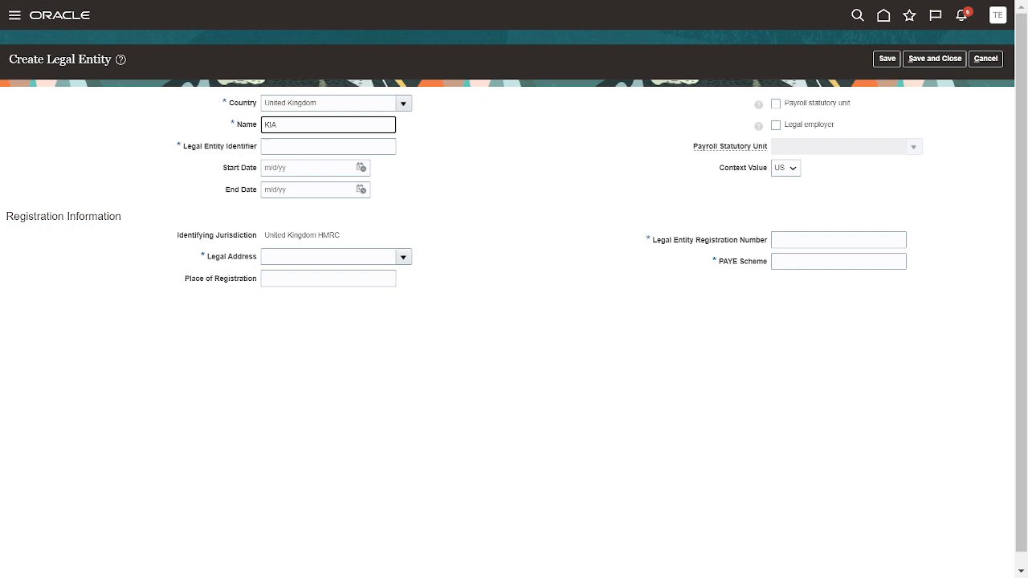
{"action": "type", "text": "A"}
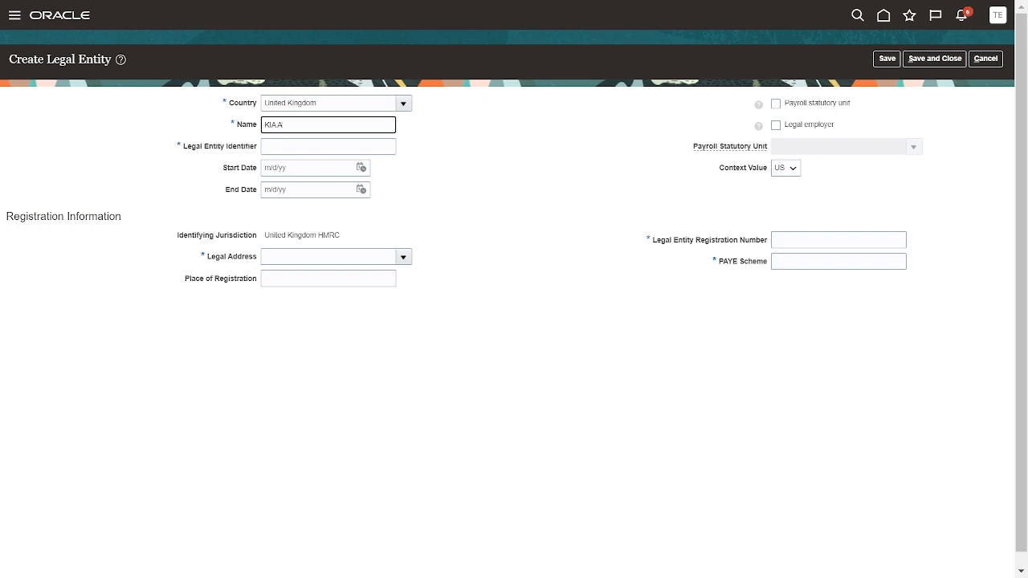
{"action": "type", "text": "Auto"}
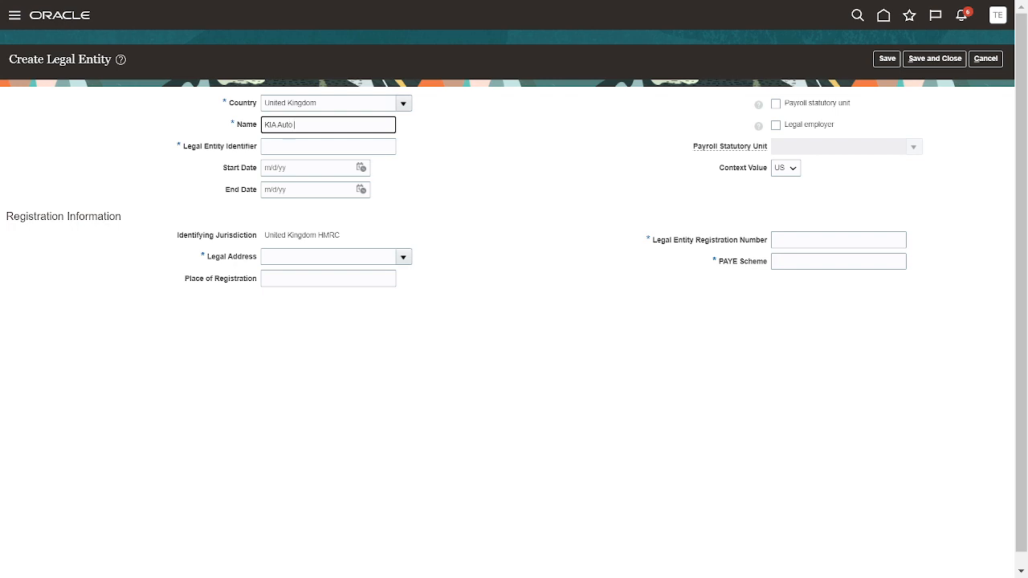
{"action": "type", "text": "Motives"}
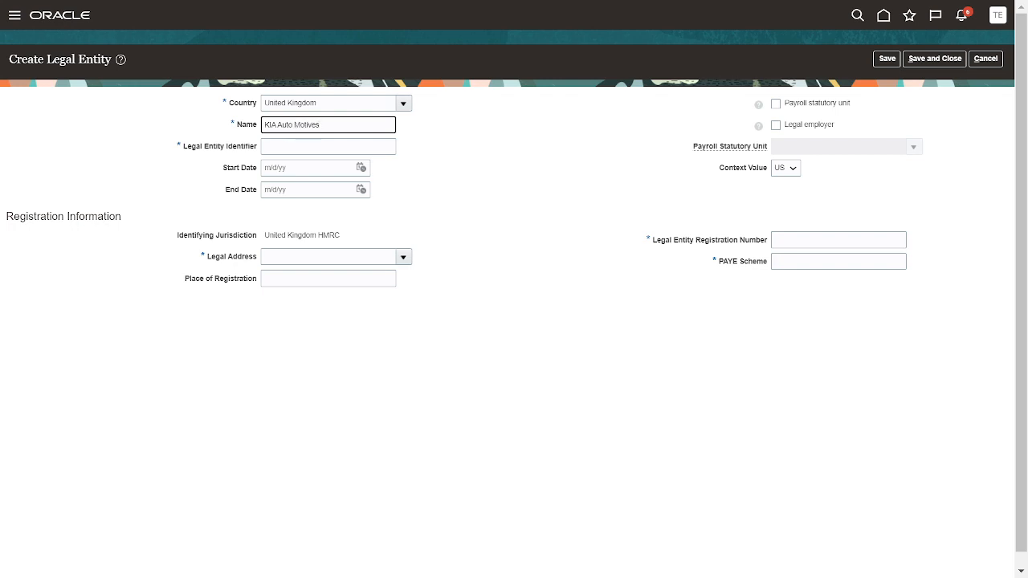
- Enter identifier 1221-1212 and mark the entity as legal employer and payroll statutory unit
{"action": "left_click", "coordinate": [328, 146]}
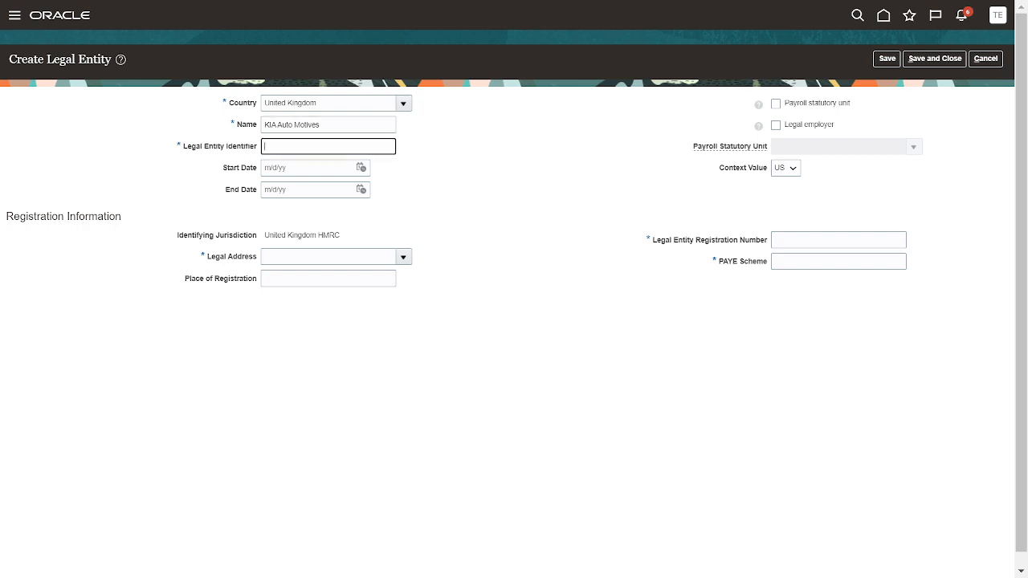
{"action": "type", "text": "1221"}
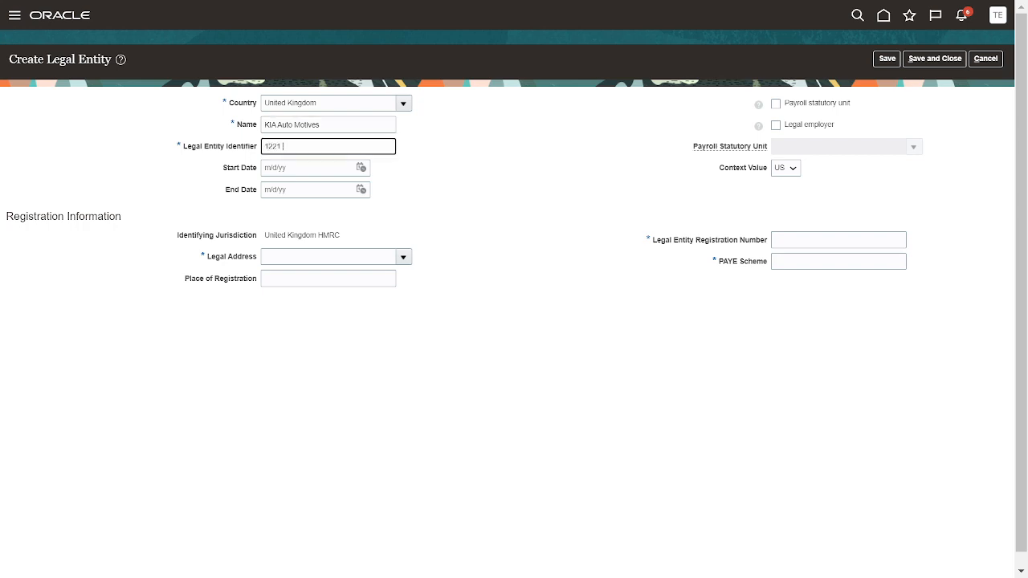
{"action": "type", "text": "-1212"}
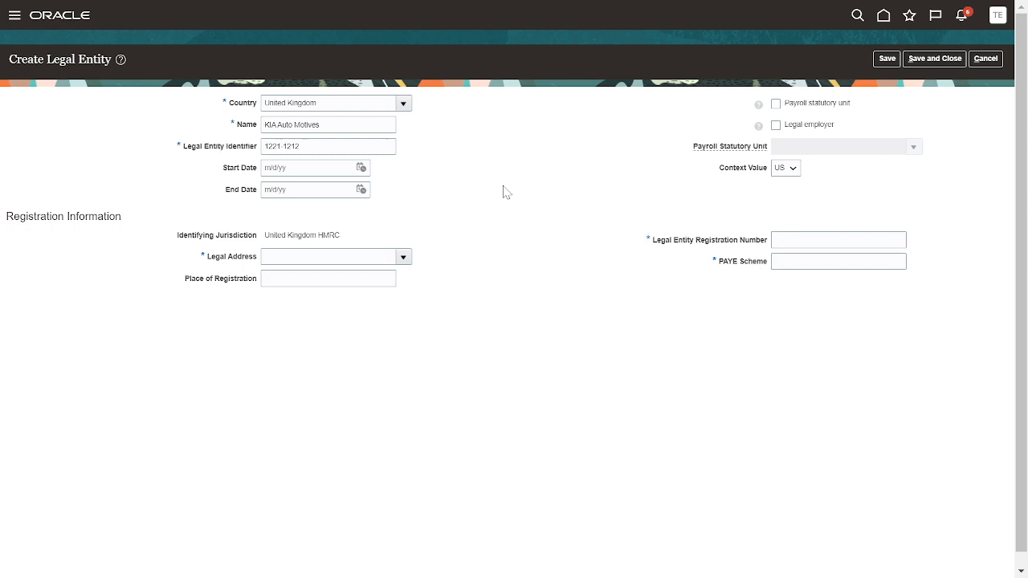
{"action": "mouse_move", "coordinate": [815, 144]}
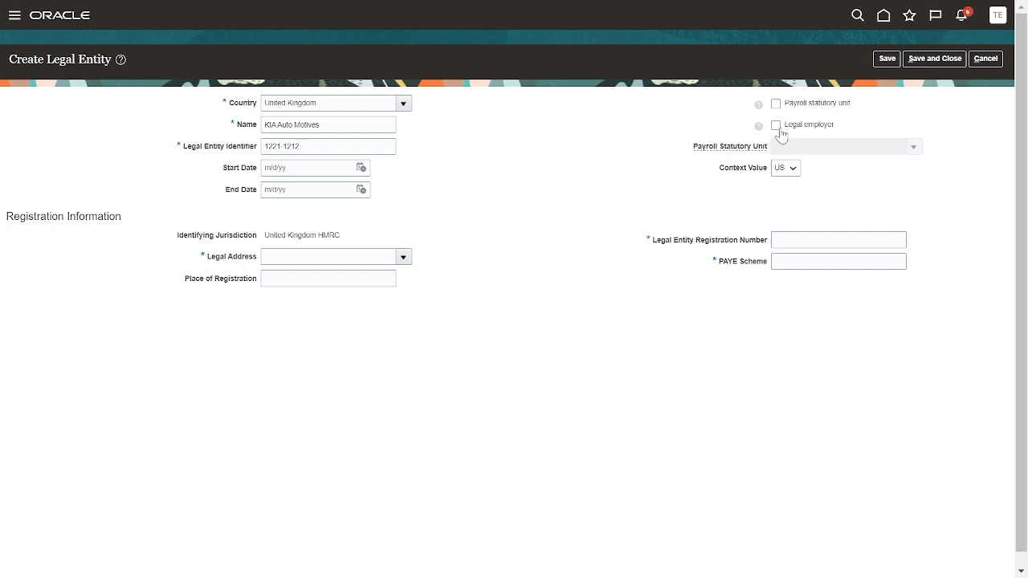
{"action": "left_click", "coordinate": [775, 125]}
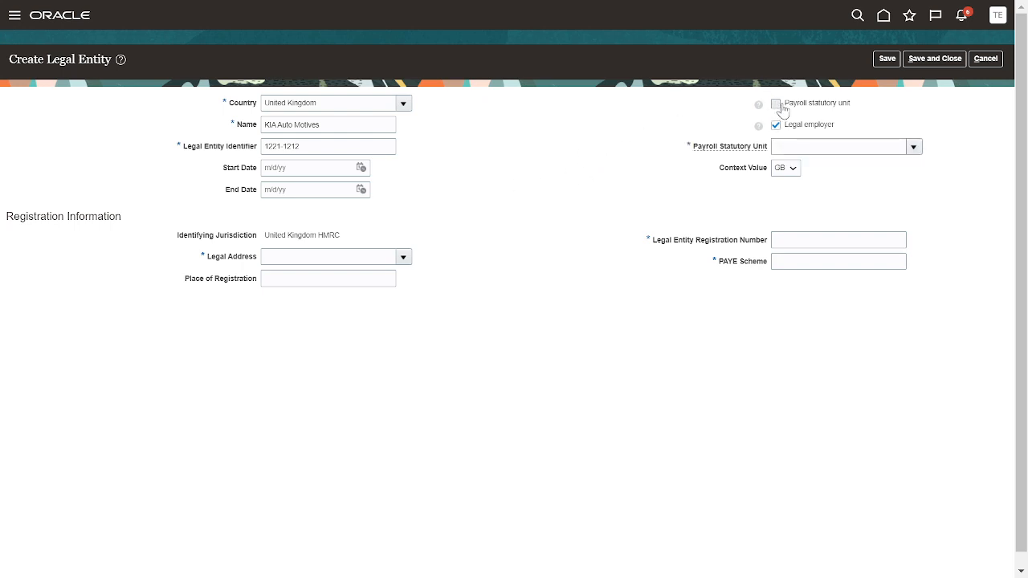
{"action": "left_click", "coordinate": [776, 102]}
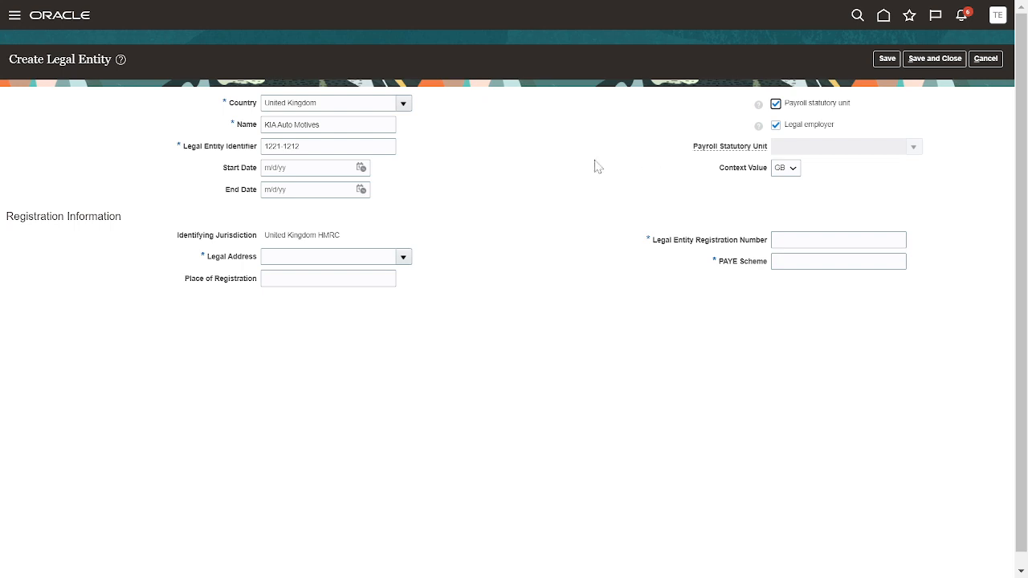
- Select the Edinburgh, United Kingdom legal address and enter 232343443
{"action": "left_click", "coordinate": [403, 256]}
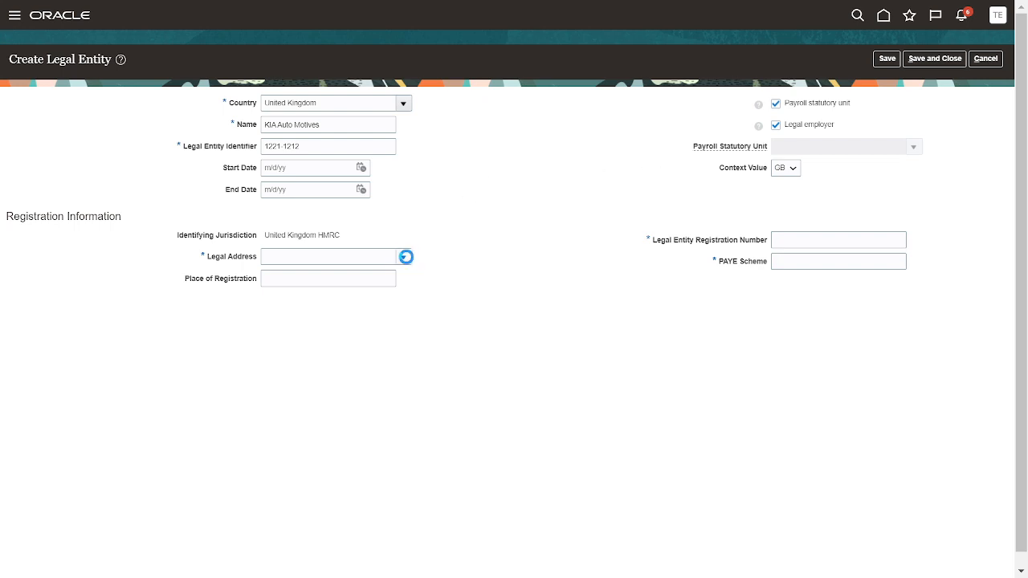
{"action": "left_click", "coordinate": [404, 256]}
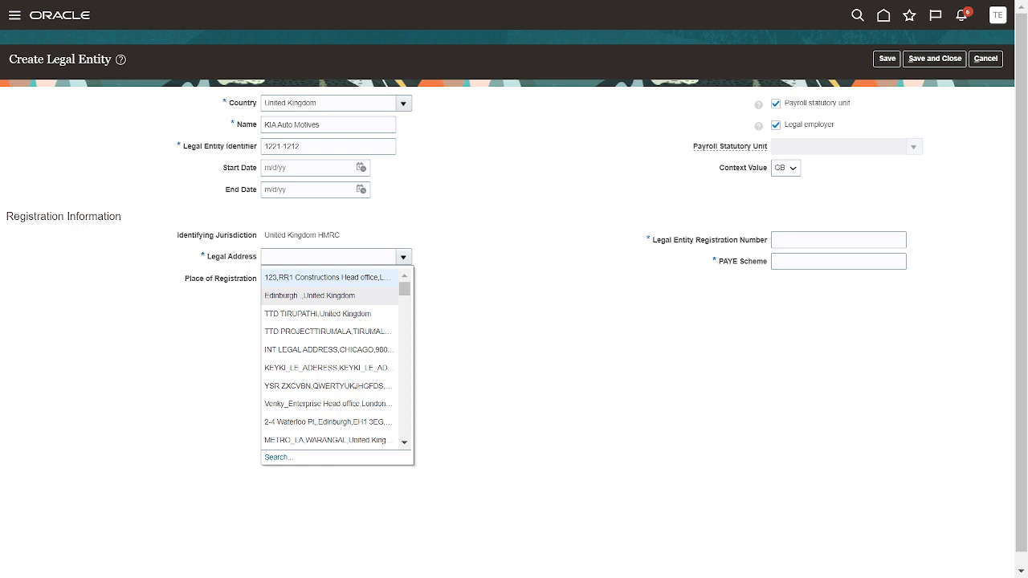
{"action": "mouse_move", "coordinate": [329, 331]}
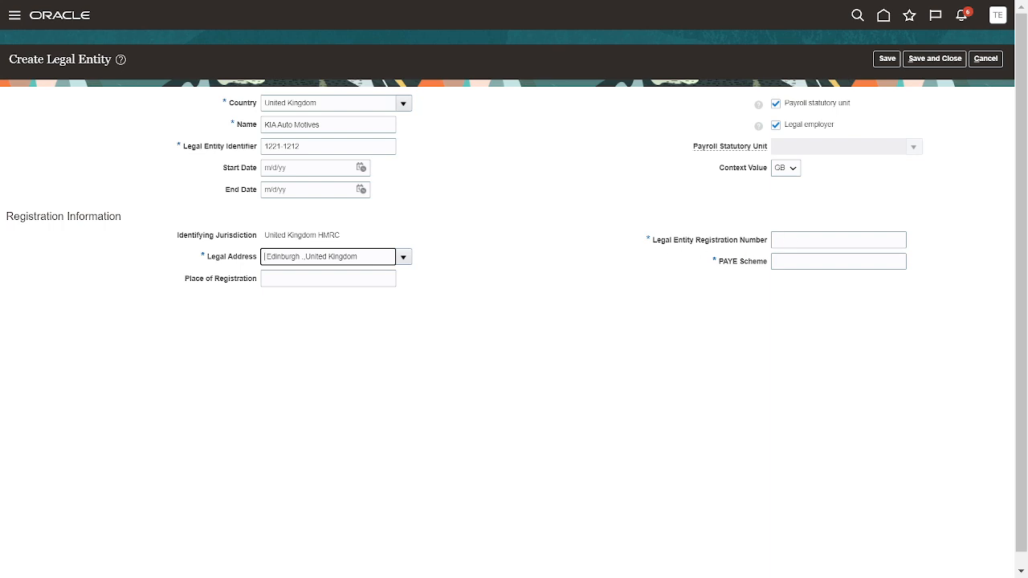
{"action": "type", "text": "23"}
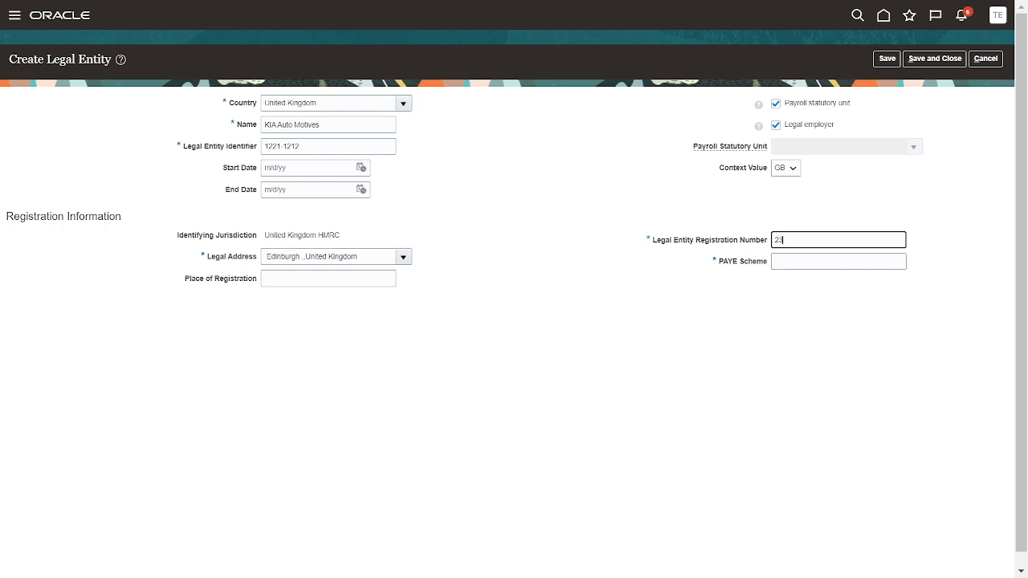
{"action": "type", "text": "2343443"}
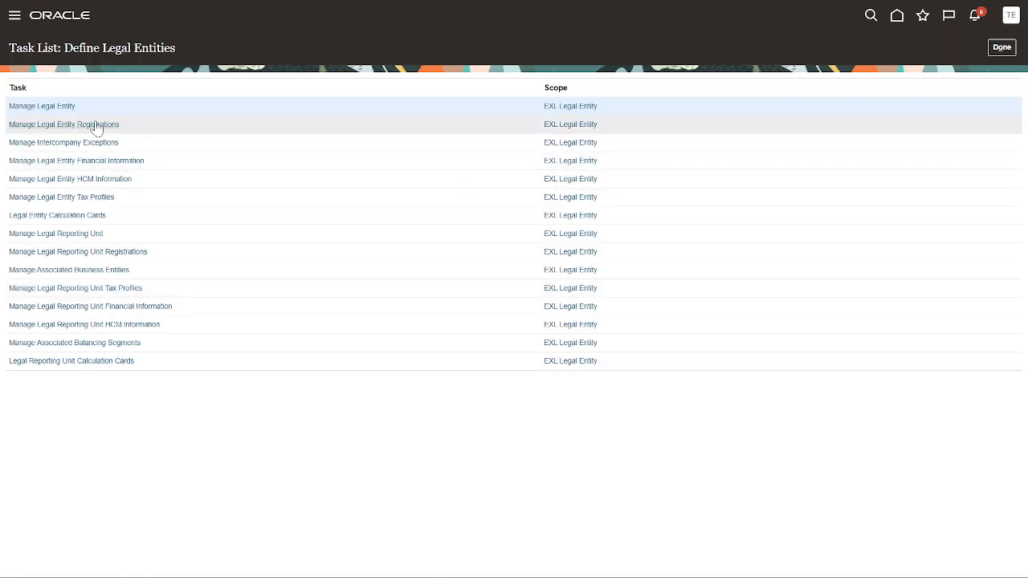
{"action": "mouse_move", "coordinate": [76, 160]}
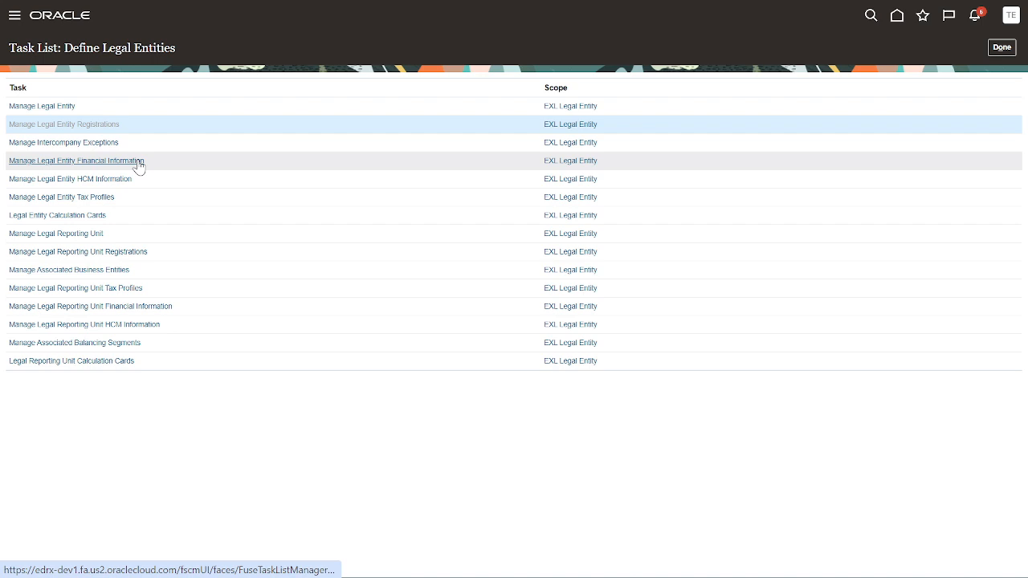
{"action": "left_click", "coordinate": [65, 124]}
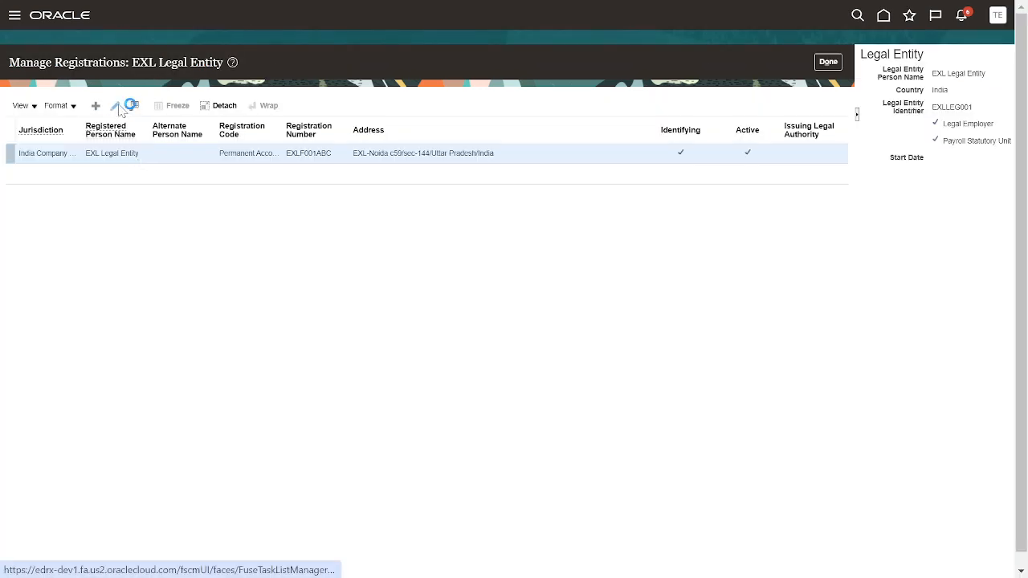
{"action": "left_click", "coordinate": [116, 105]}
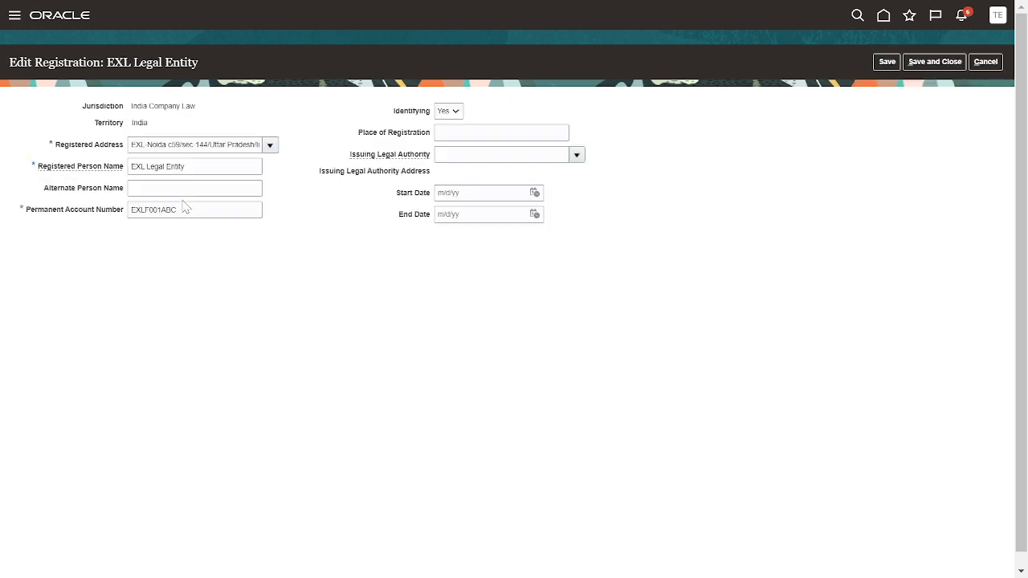
{"action": "mouse_move", "coordinate": [301, 119]}
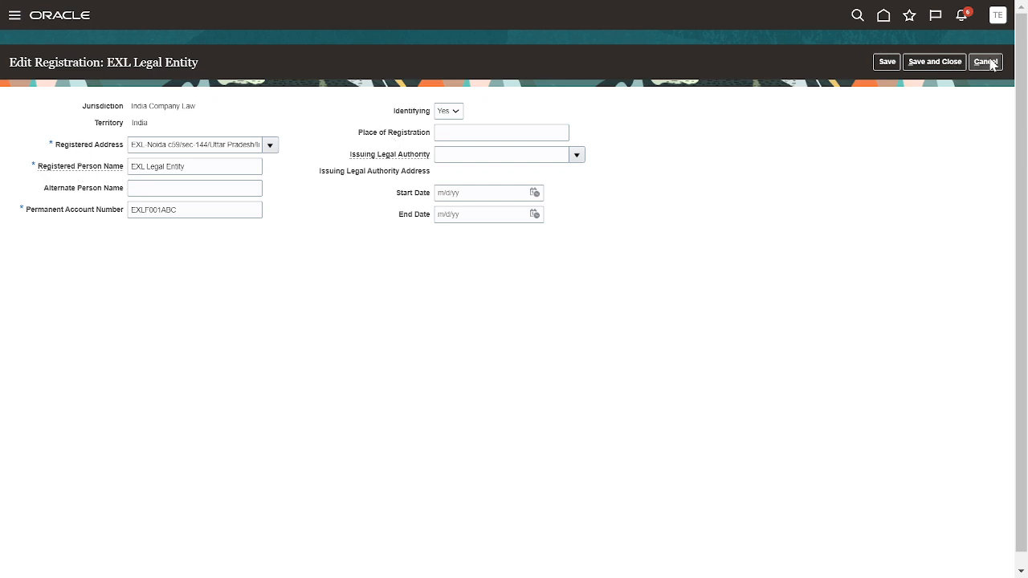
{"action": "left_click", "coordinate": [984, 61]}
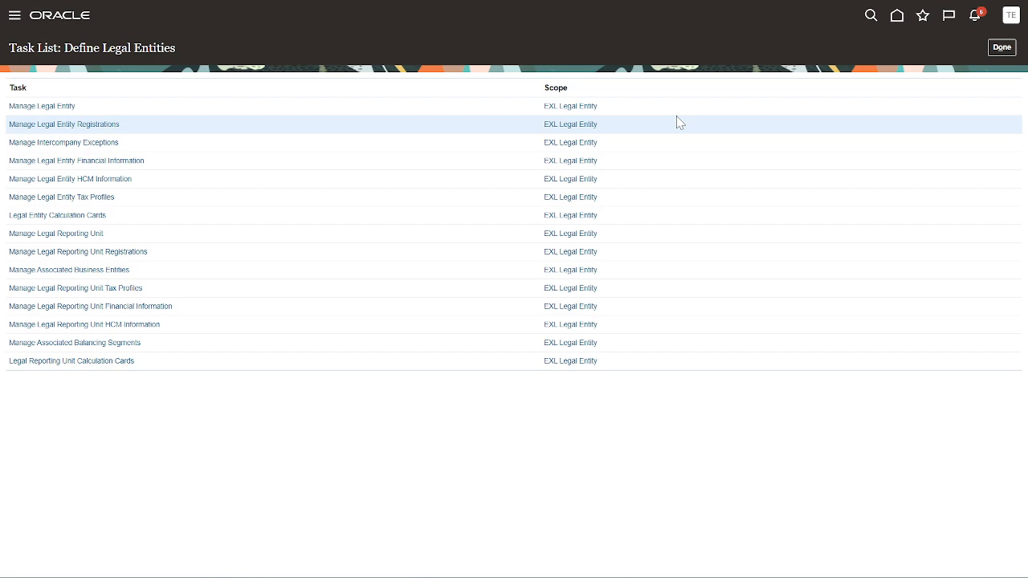
- Create an EXL Legal Entity registration with United Kingdom HMRC jurisdiction and a registered address
{"action": "left_click", "coordinate": [64, 124]}
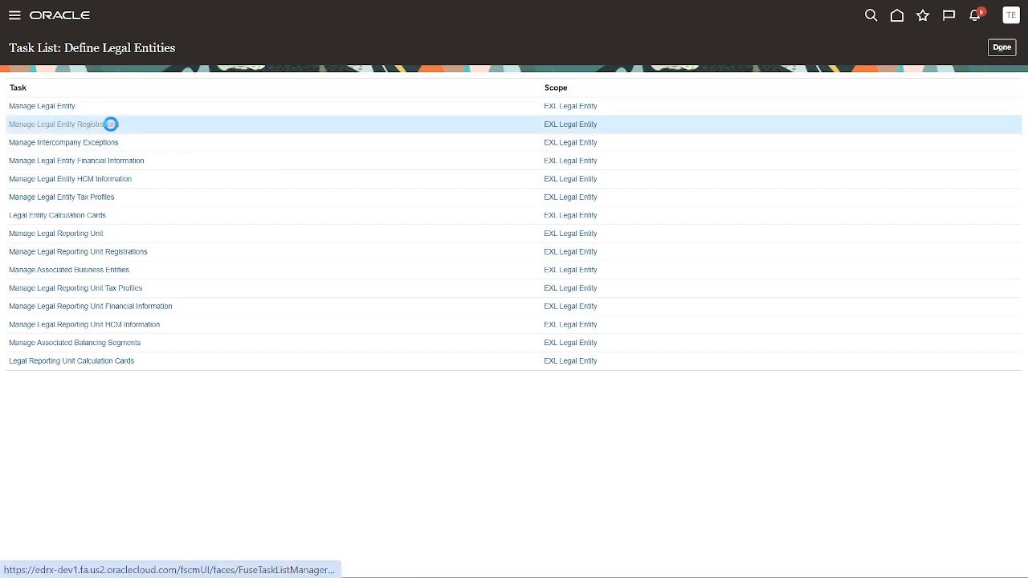
{"action": "left_click", "coordinate": [59, 123]}
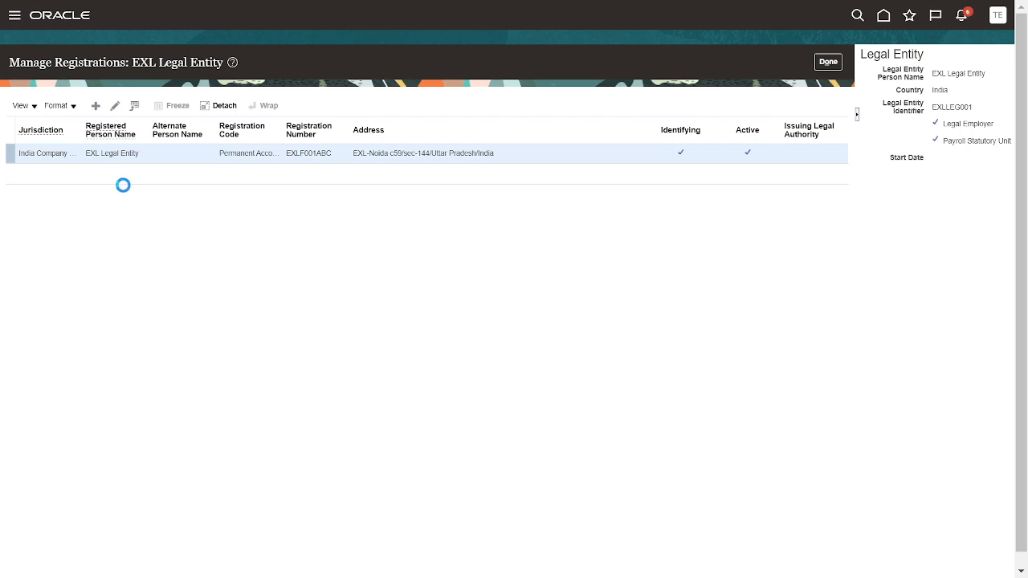
{"action": "left_click", "coordinate": [96, 105]}
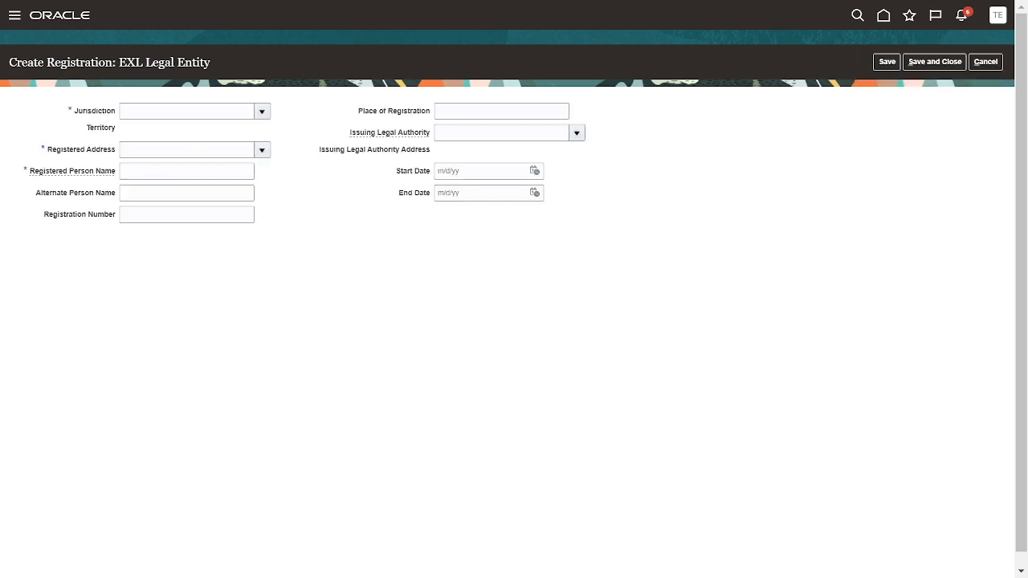
{"action": "left_click", "coordinate": [186, 111]}
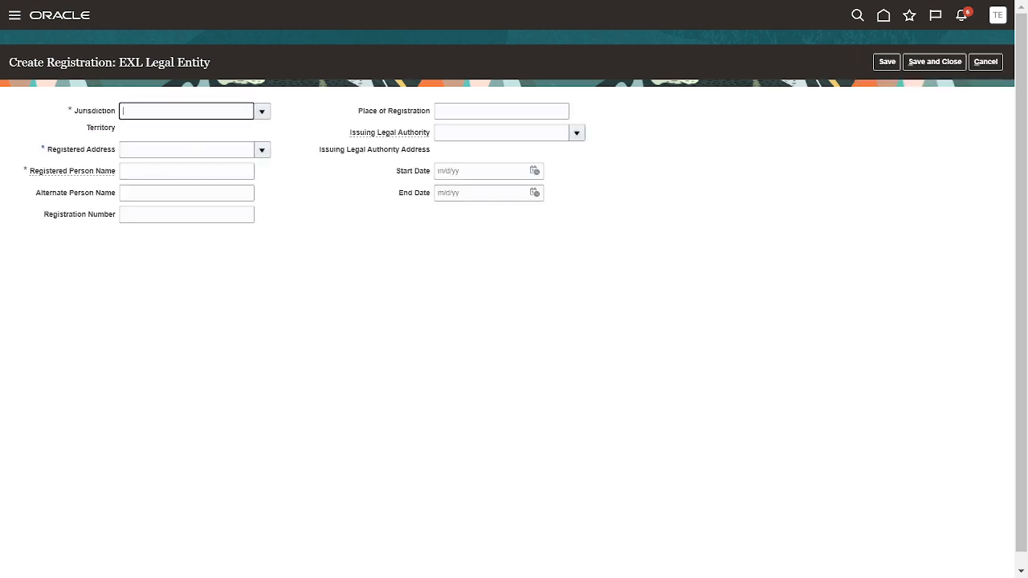
{"action": "type", "text": "United Kingdom HMRC"}
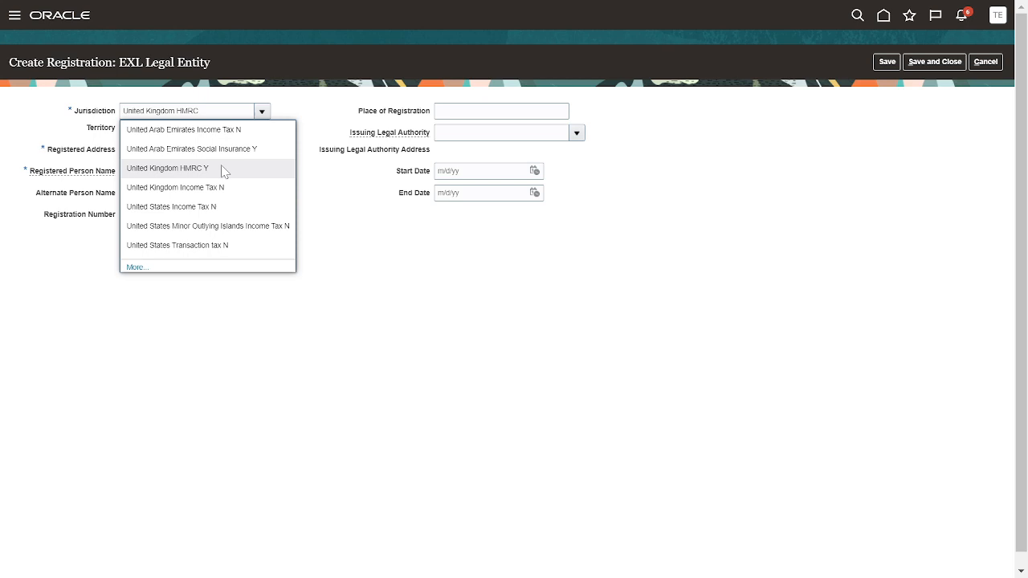
{"action": "left_click", "coordinate": [168, 167]}
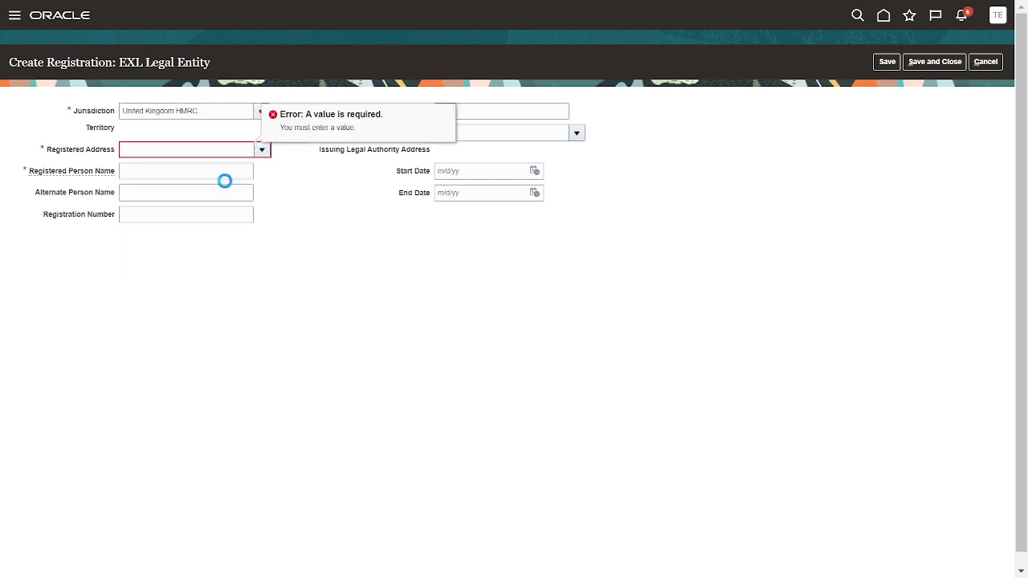
{"action": "left_click", "coordinate": [261, 149]}
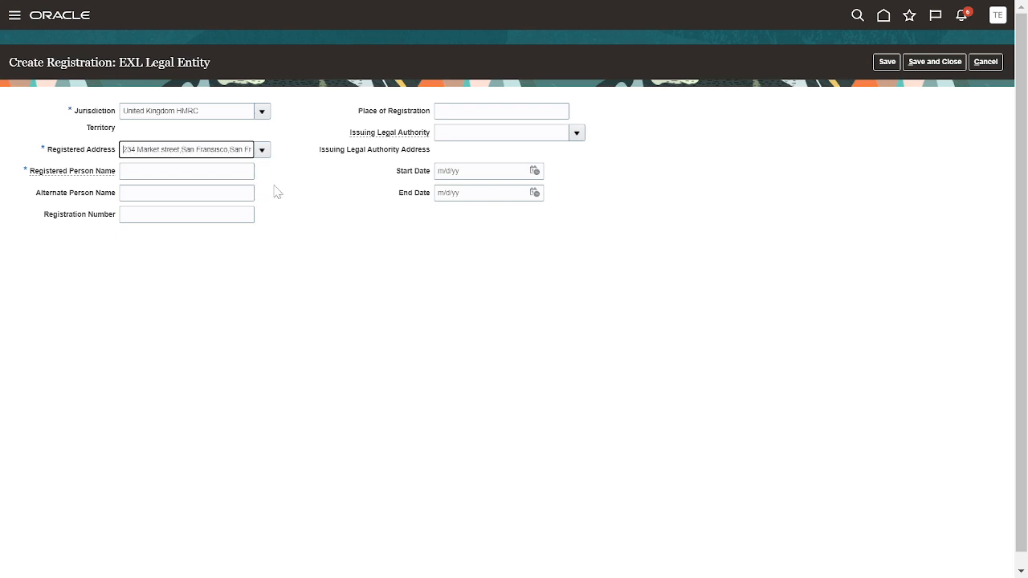
- Enter 'Kia Motors' as the registered person name
{"action": "left_click", "coordinate": [186, 170]}
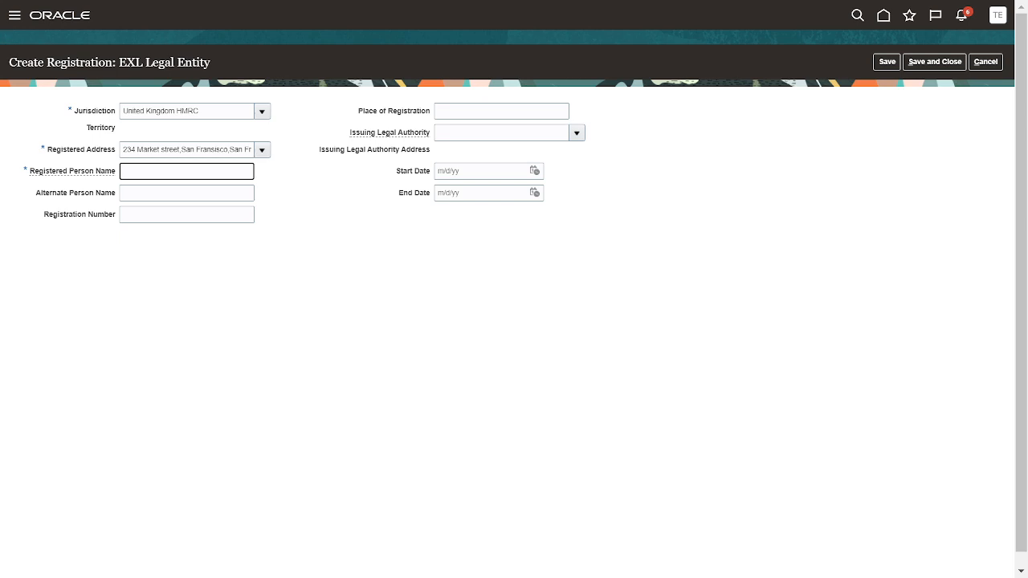
{"action": "type", "text": "Kia"}
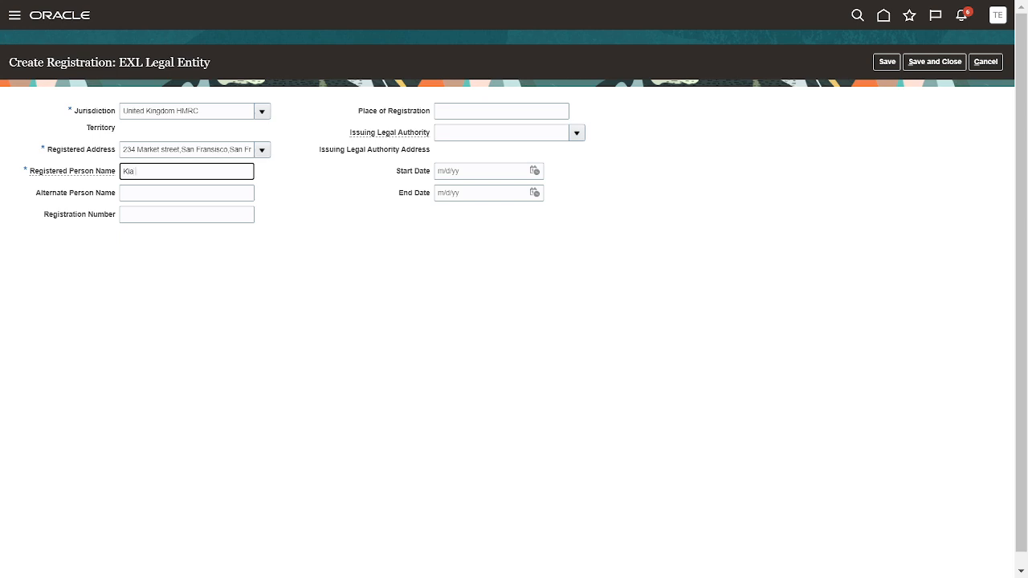
{"action": "type", "text": "Motors"}
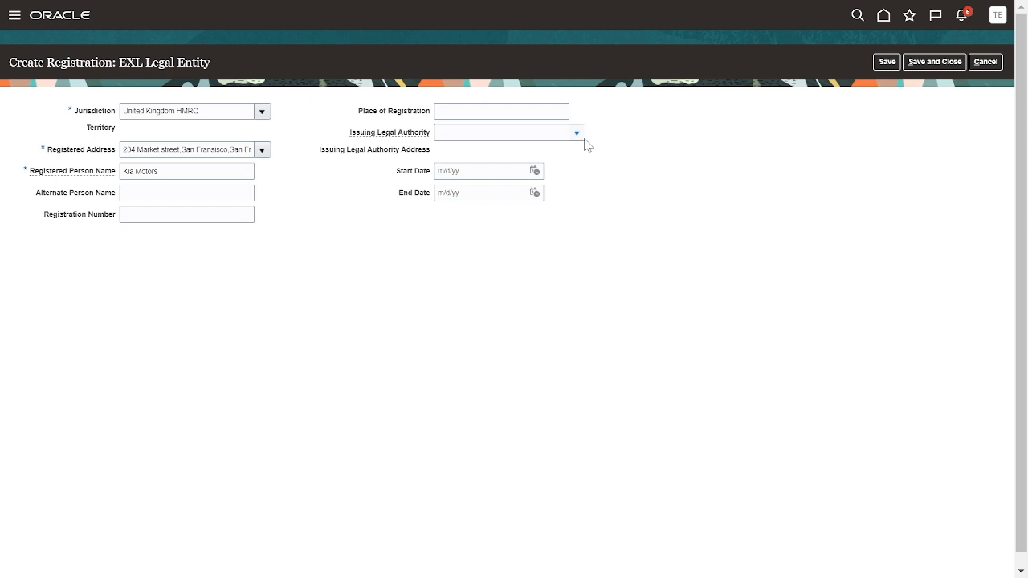
{"action": "mouse_move", "coordinate": [588, 165]}
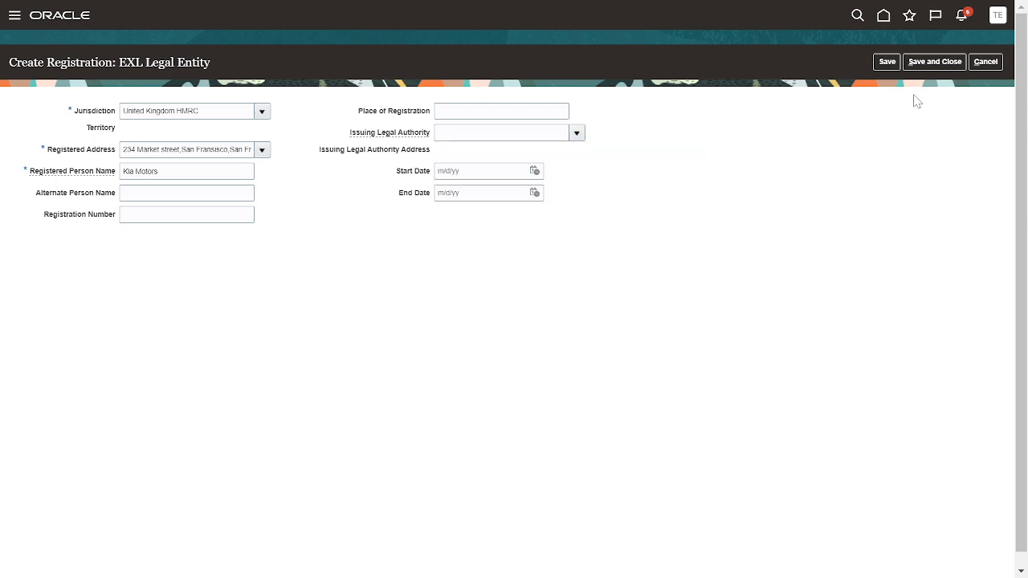
- Resolve required-field errors with the registered address and registration number 1232323, then save
{"action": "left_click", "coordinate": [933, 61]}
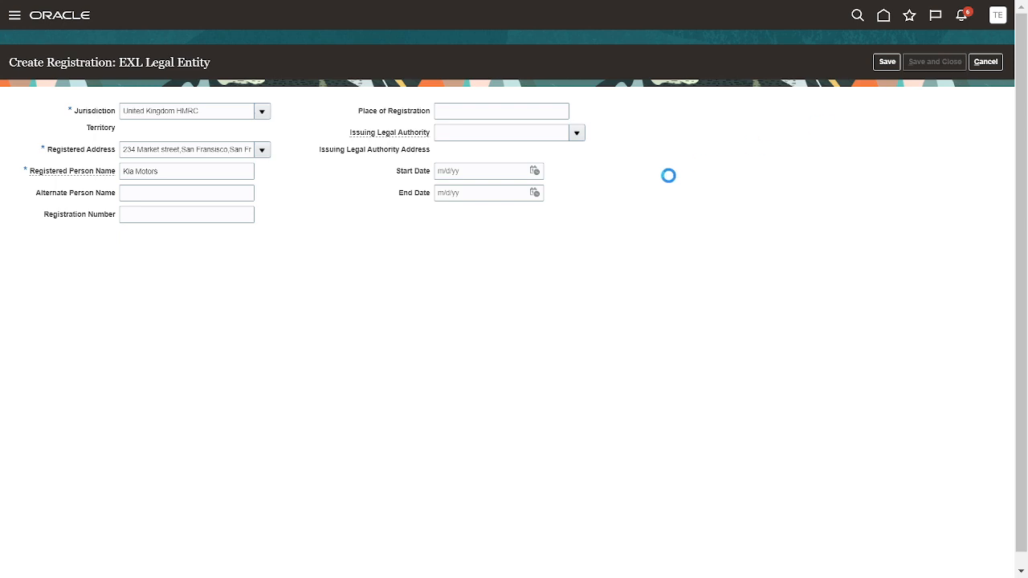
{"action": "left_click", "coordinate": [934, 61]}
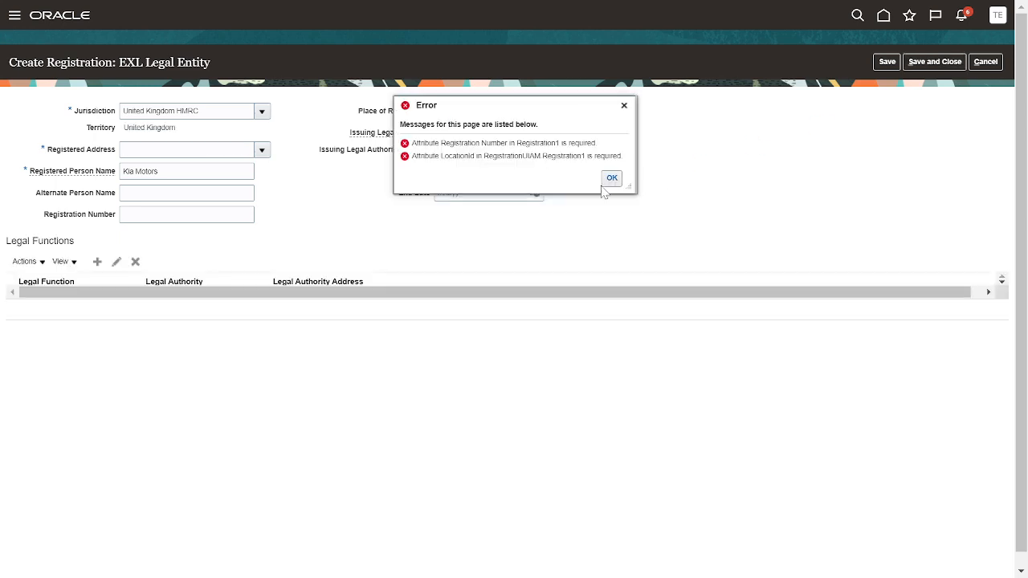
{"action": "left_click", "coordinate": [611, 178]}
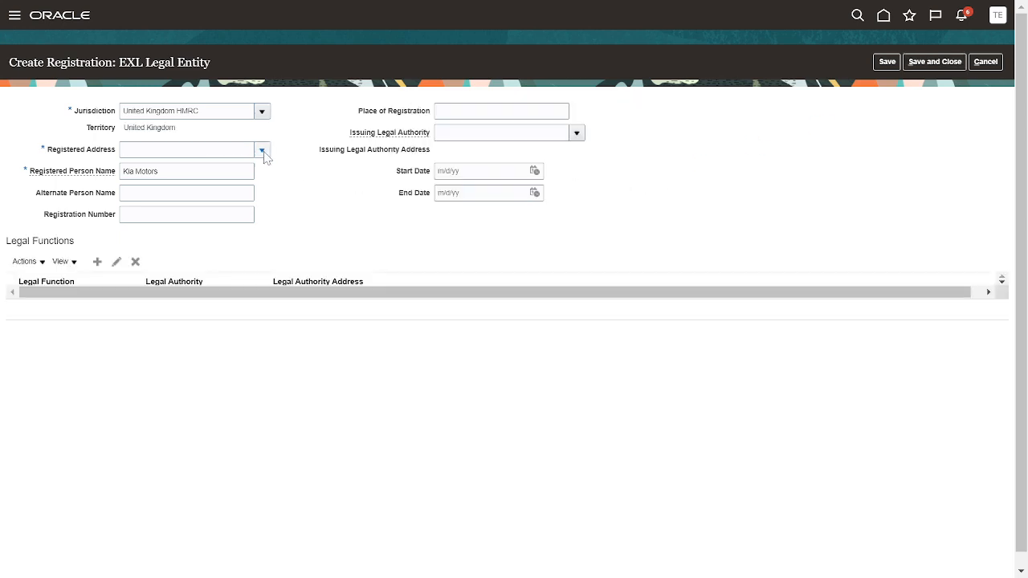
{"action": "left_click", "coordinate": [262, 150]}
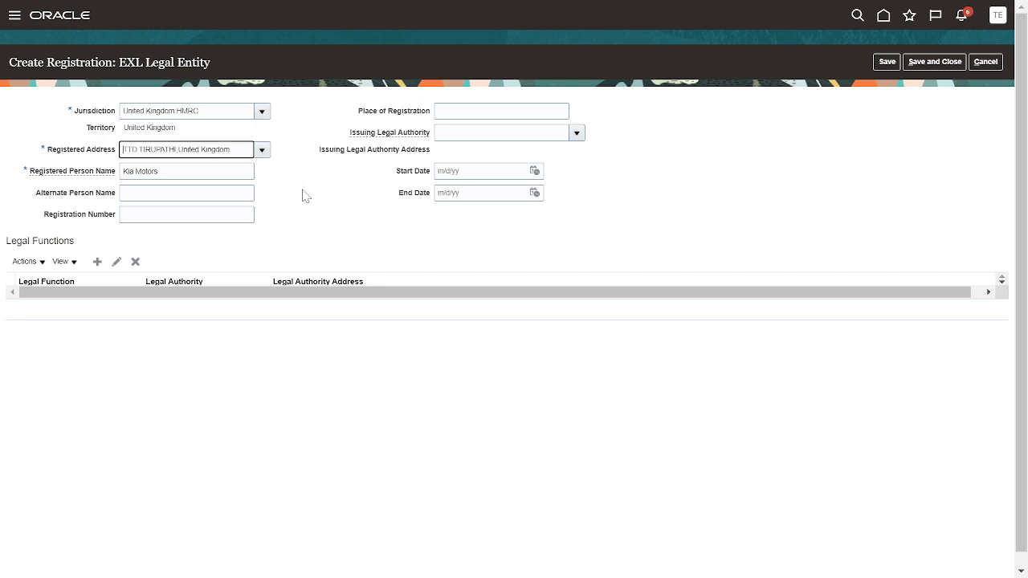
{"action": "mouse_move", "coordinate": [886, 61]}
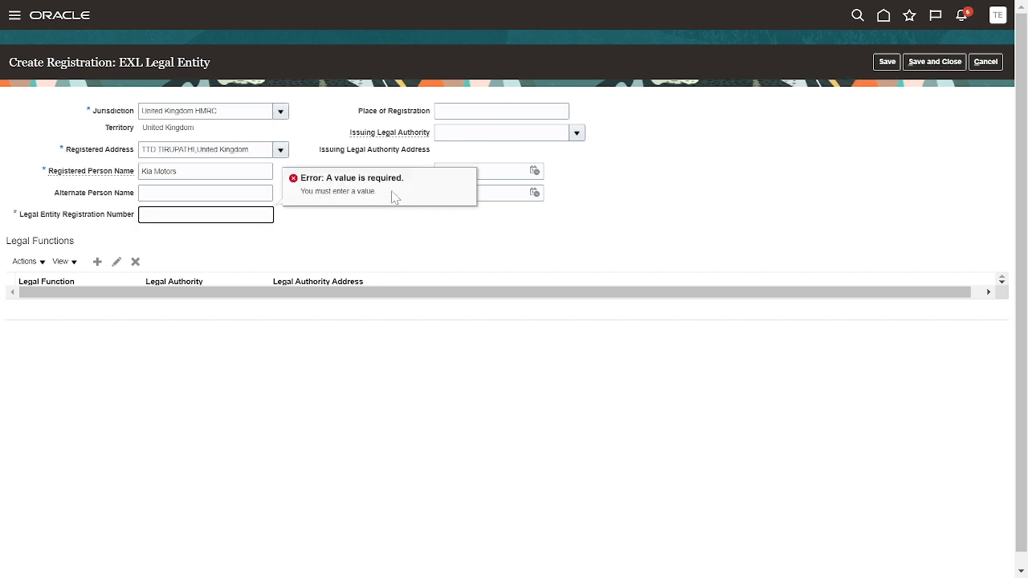
{"action": "type", "text": "1232323"}
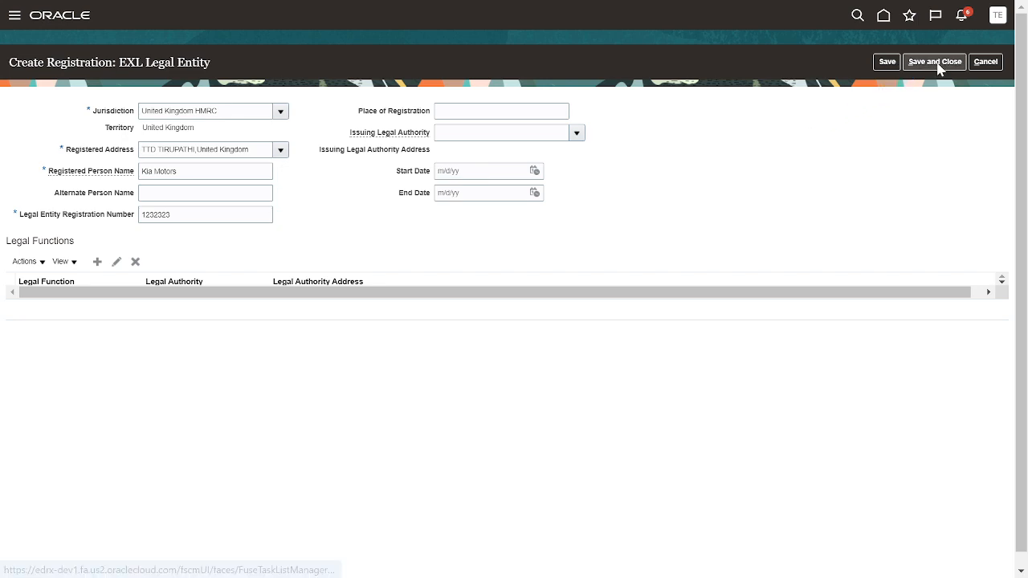
{"action": "left_click", "coordinate": [934, 62]}
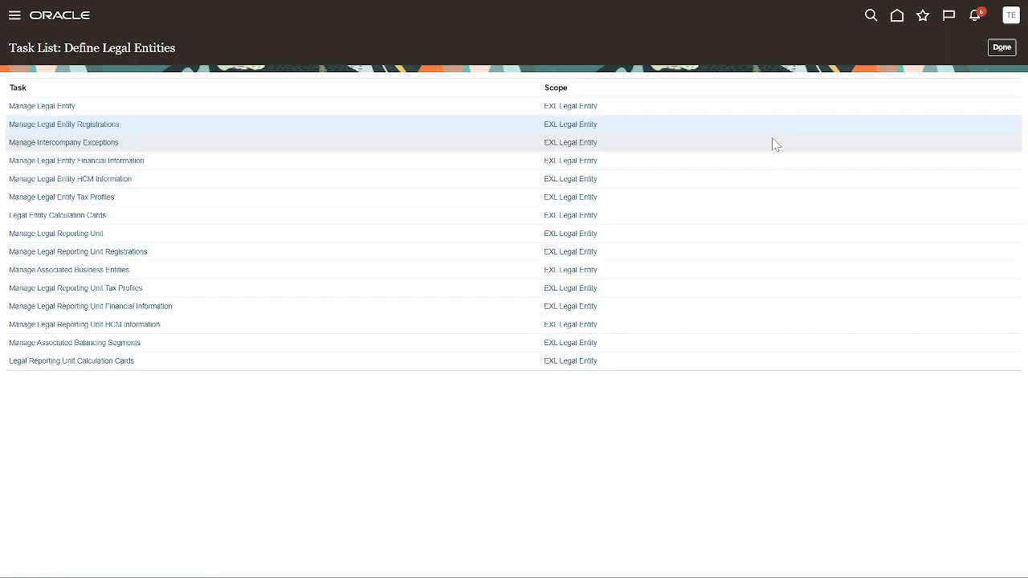
{"action": "mouse_move", "coordinate": [102, 136]}
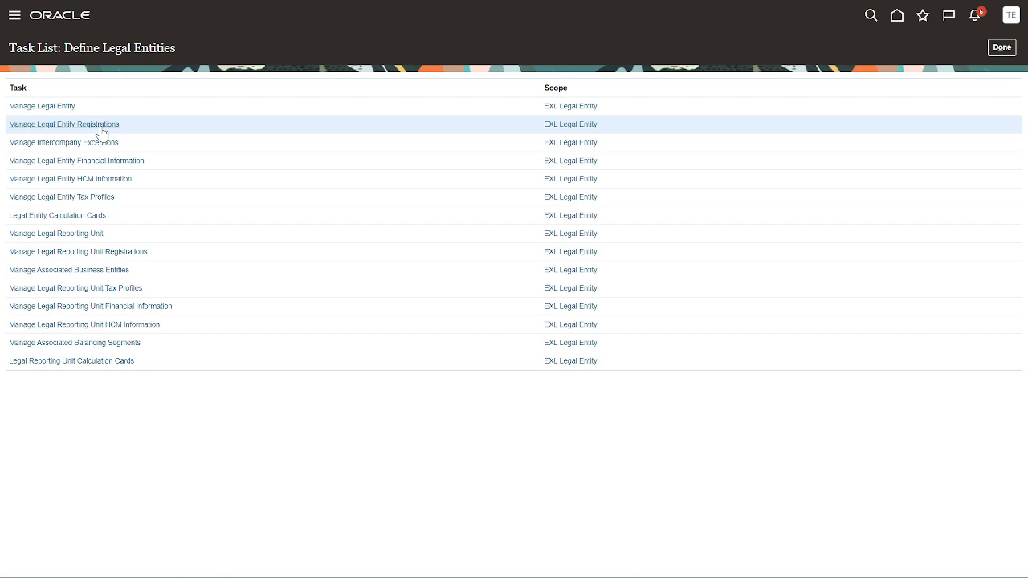
- Edit the Kia Motors registration and set Identifying to Yes
{"action": "left_click", "coordinate": [63, 124]}
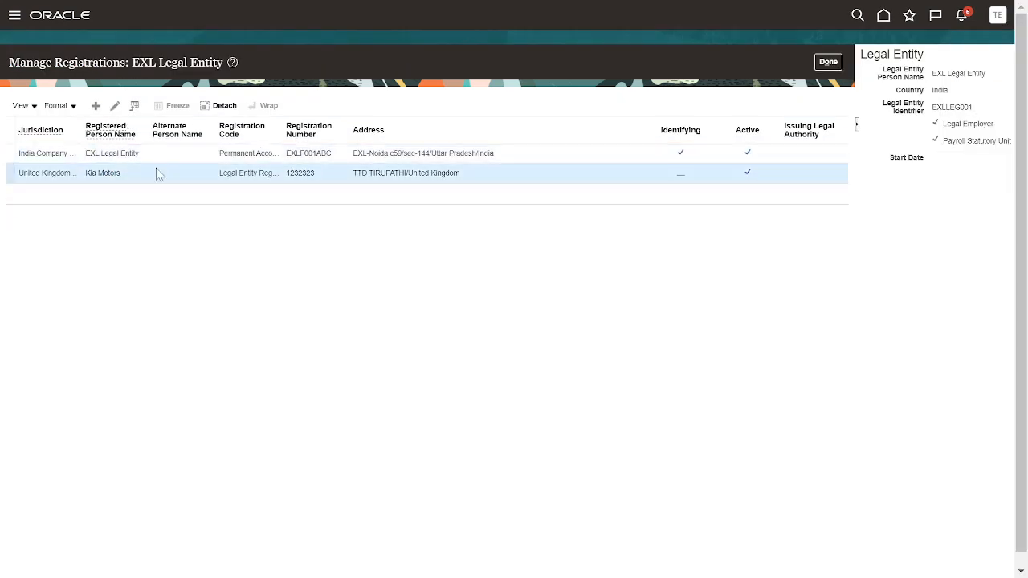
{"action": "left_click", "coordinate": [249, 152]}
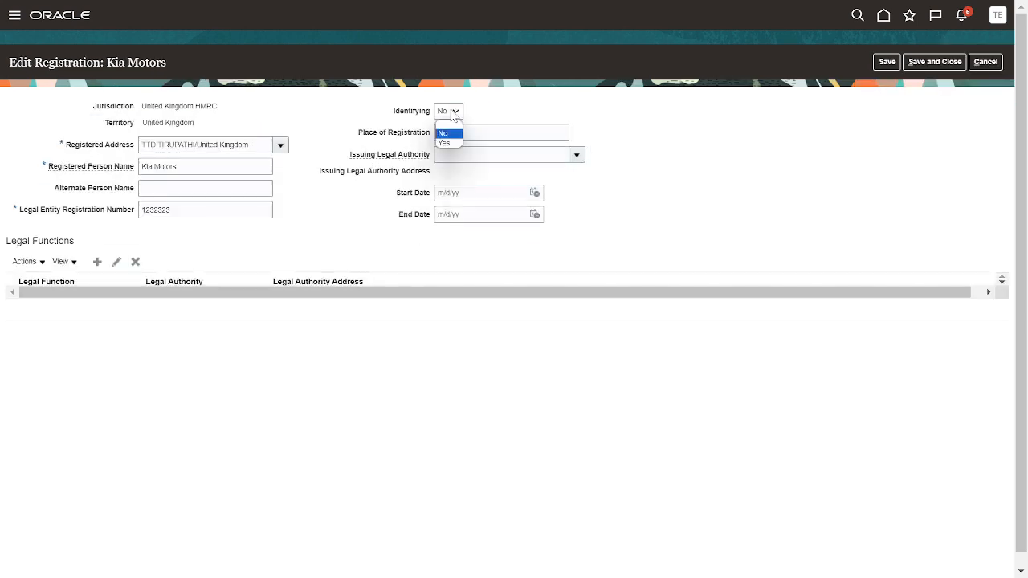
{"action": "left_click", "coordinate": [444, 142]}
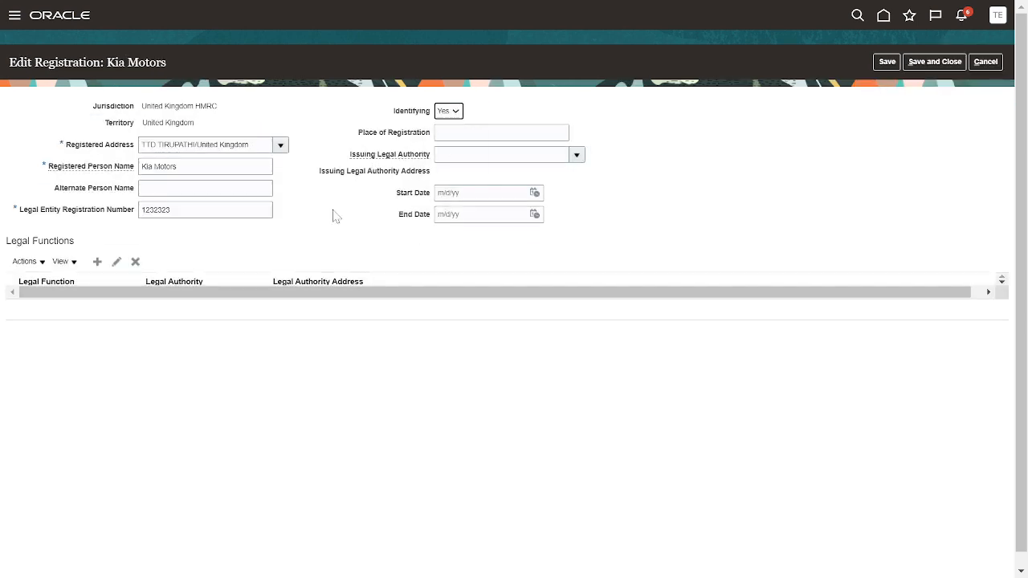
{"action": "mouse_move", "coordinate": [161, 266]}
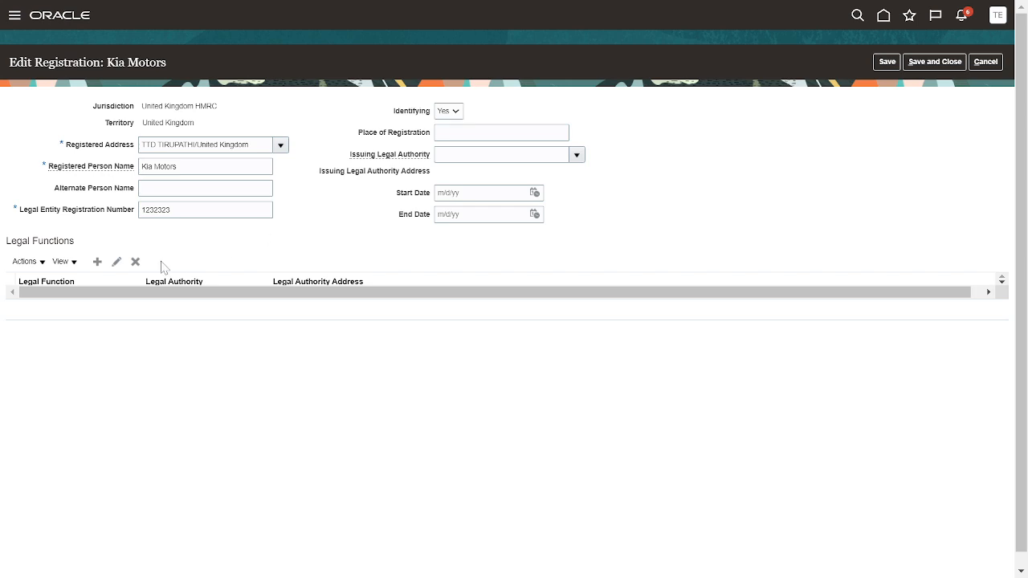
{"action": "mouse_move", "coordinate": [504, 183]}
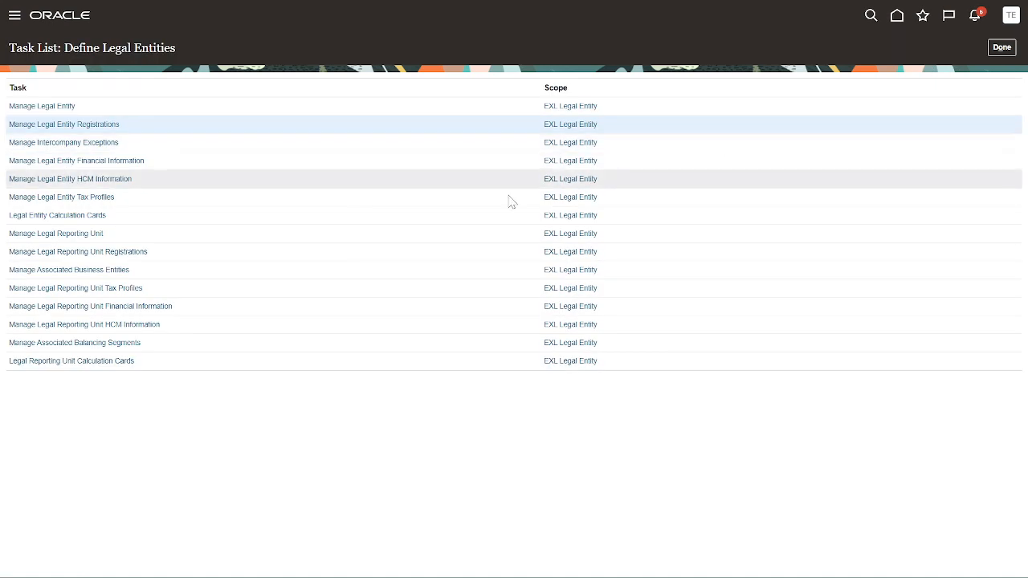
{"action": "mouse_move", "coordinate": [79, 178]}
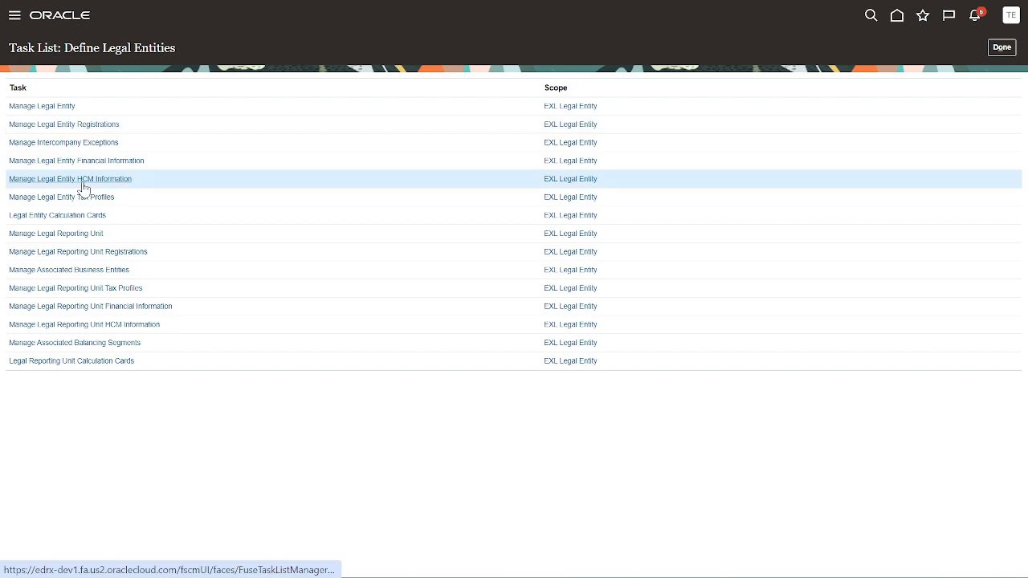
- View EXL Legal Entity's HCM information, then close it with Done
{"action": "left_click", "coordinate": [70, 178]}
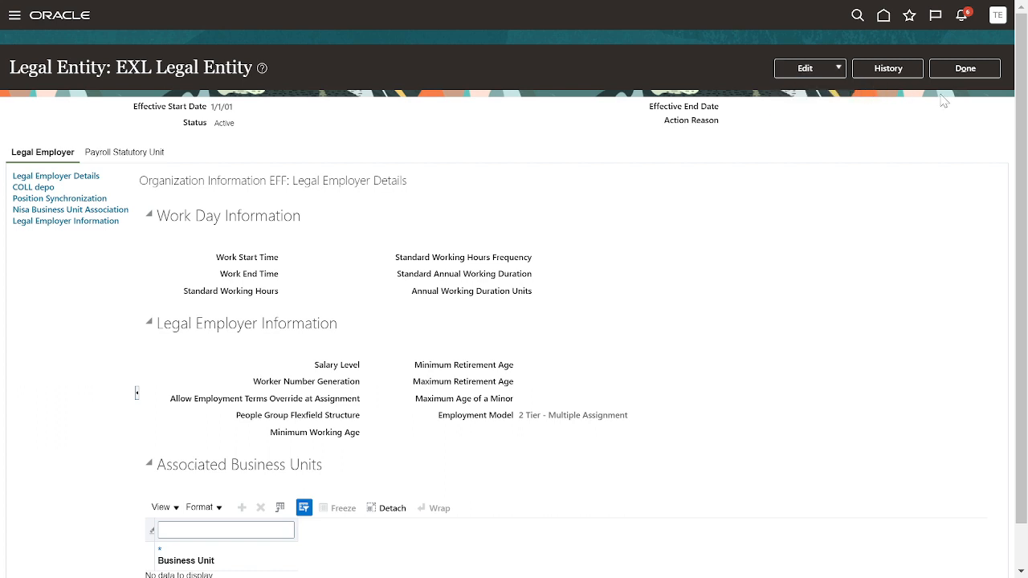
{"action": "left_click", "coordinate": [964, 68]}
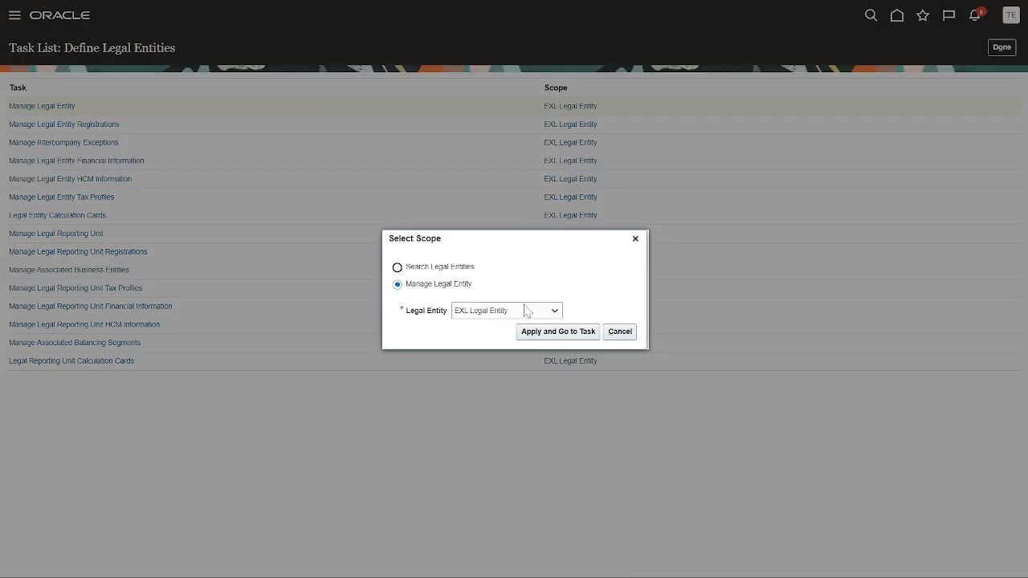
- Set the Manage Legal Entity scope to Select and Add and go to the task
{"action": "left_click", "coordinate": [553, 310]}
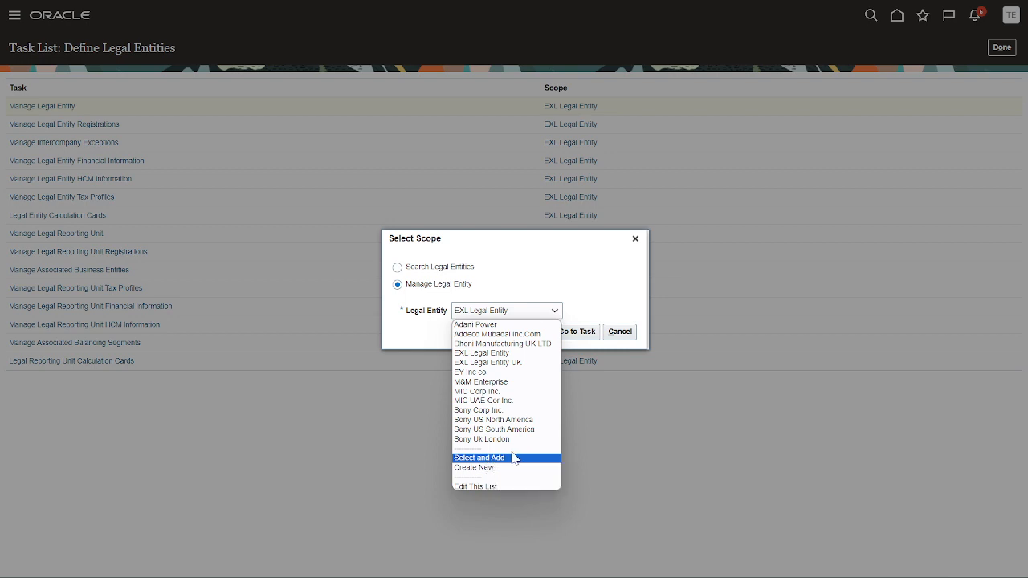
{"action": "left_click", "coordinate": [478, 457]}
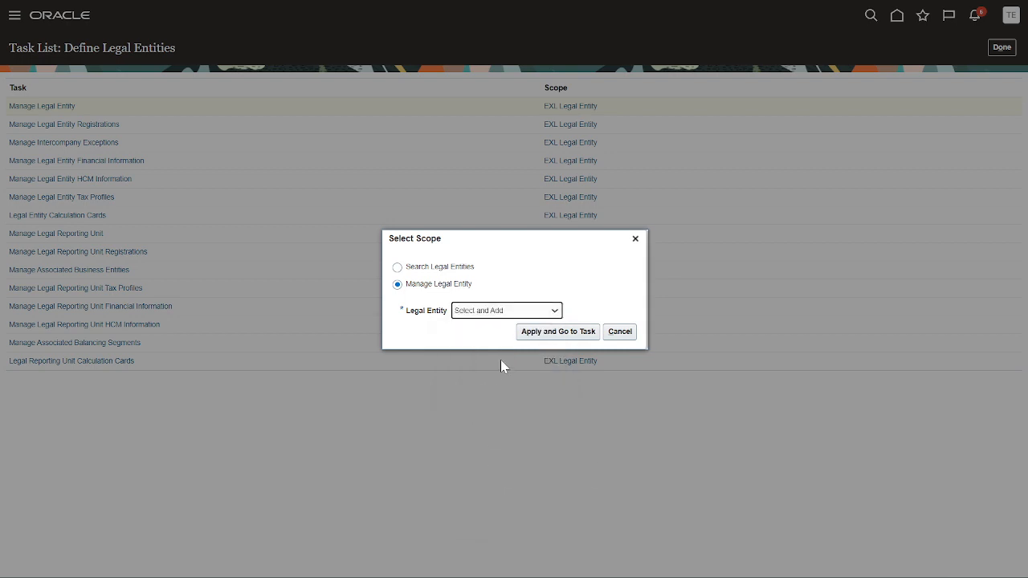
{"action": "left_click", "coordinate": [557, 332]}
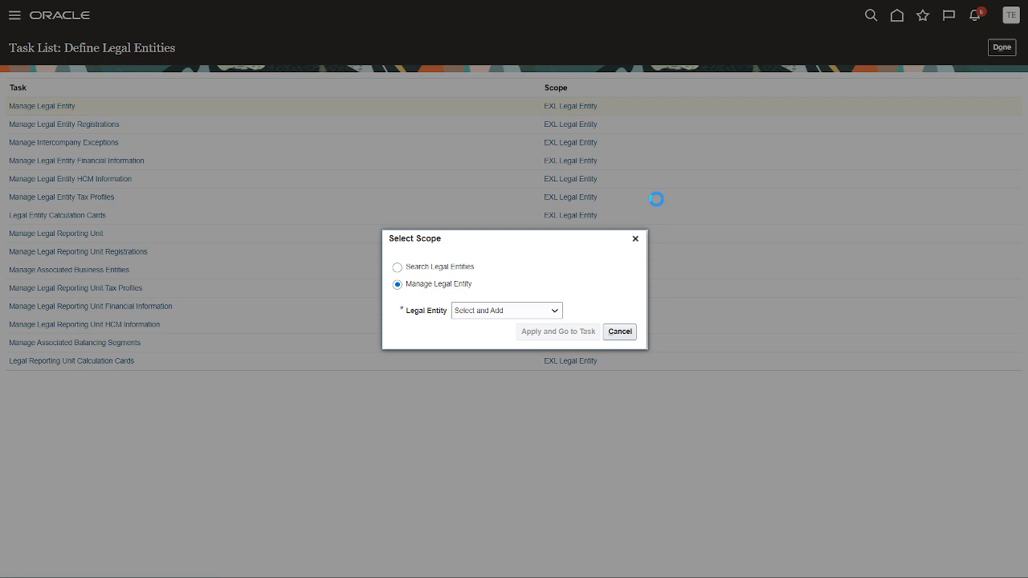
- Search legal entities by name and select KIA Auto Motives as the scope entity
{"action": "left_click", "coordinate": [506, 310]}
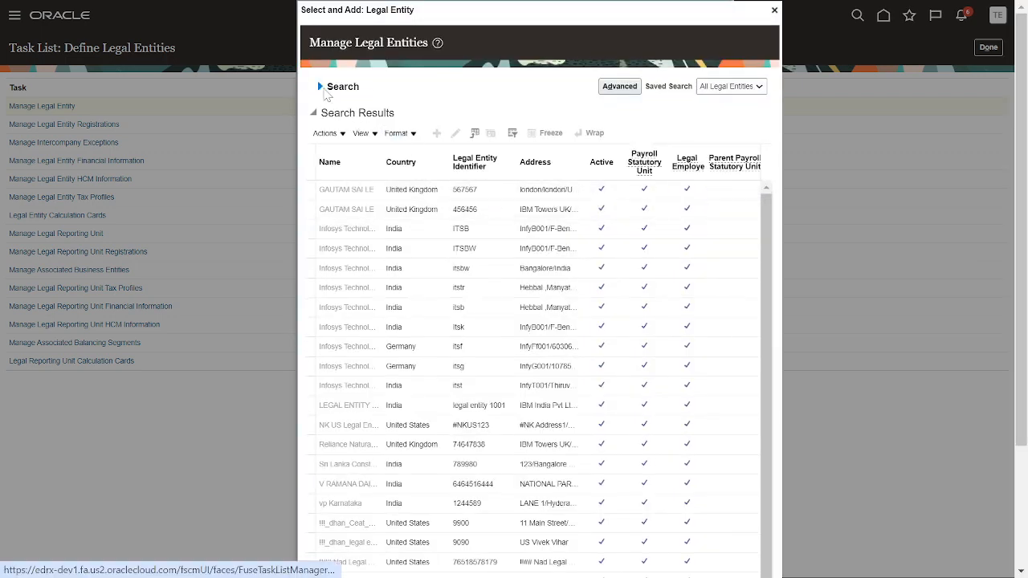
{"action": "left_click", "coordinate": [318, 86]}
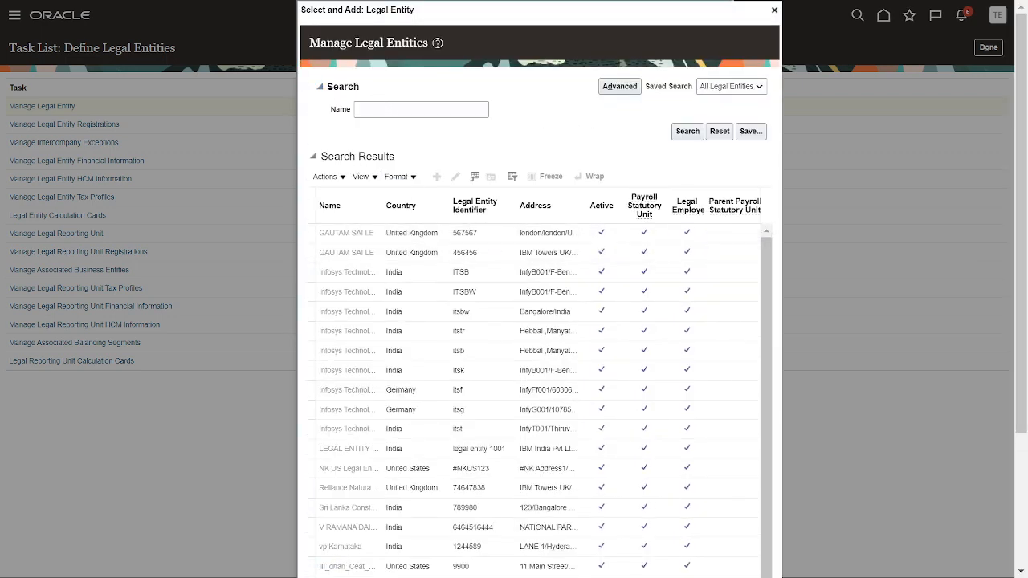
{"action": "type", "text": "K"}
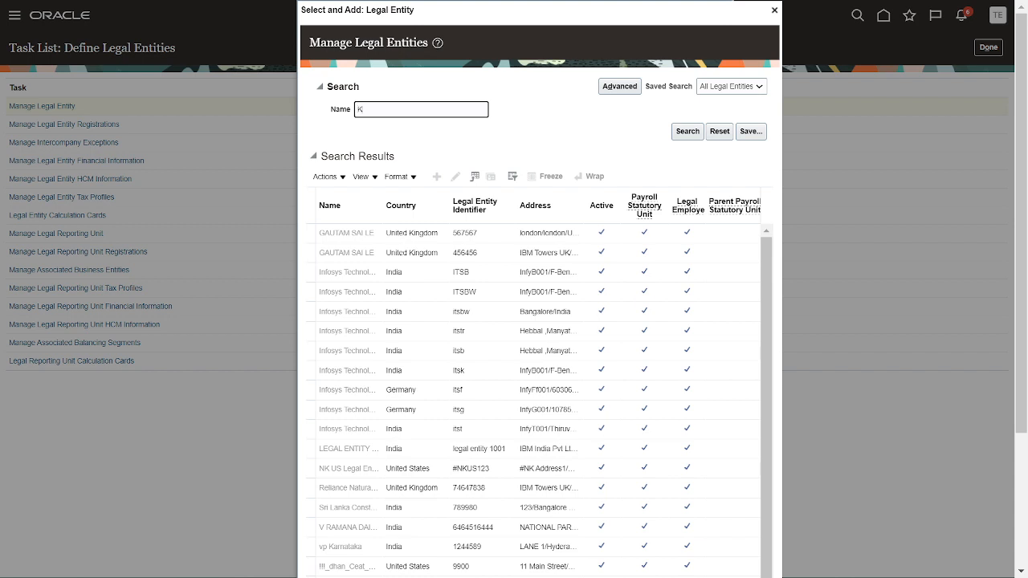
{"action": "type", "text": "IA Mot"}
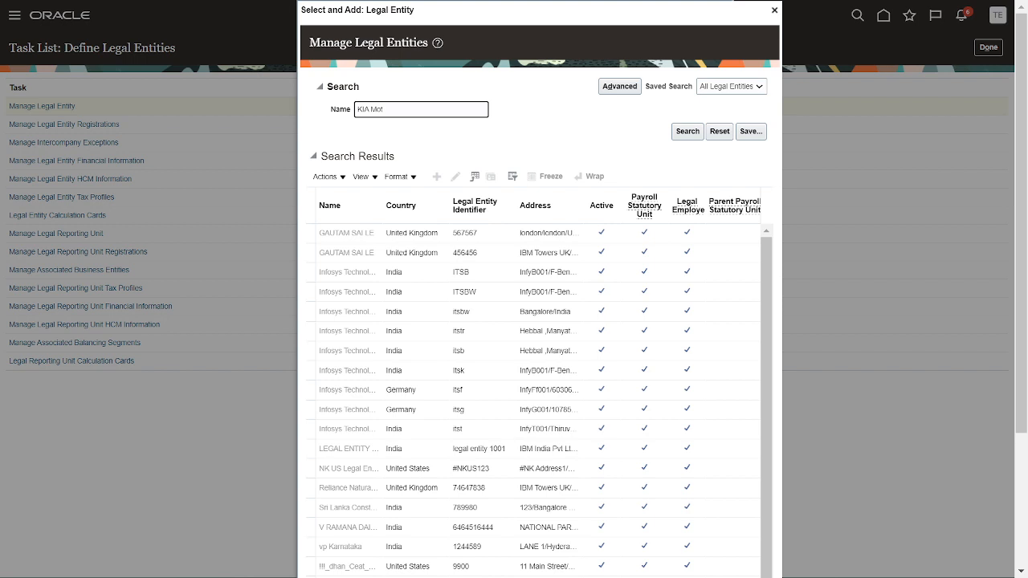
{"action": "left_click", "coordinate": [686, 131]}
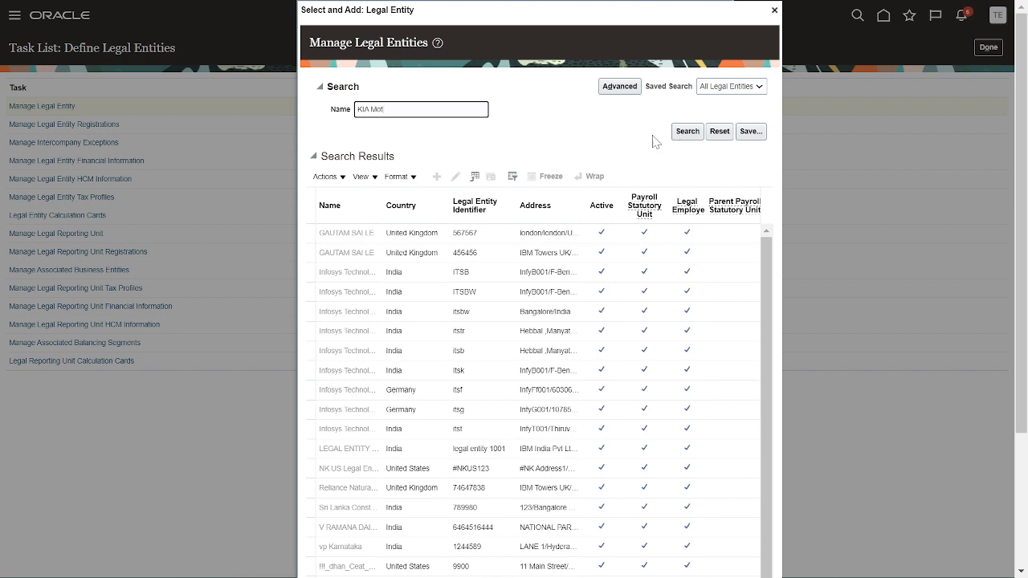
{"action": "left_click", "coordinate": [687, 131]}
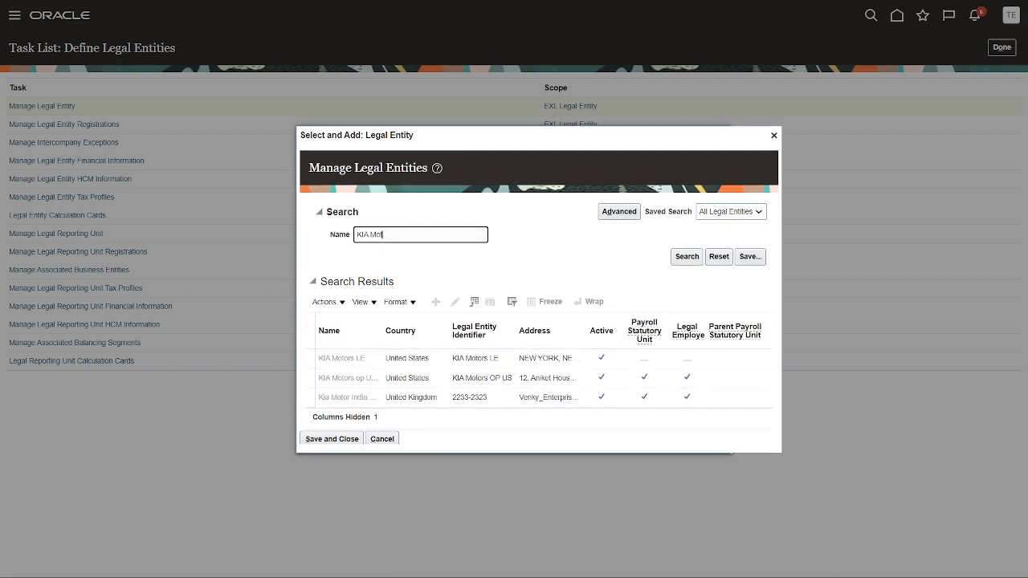
{"action": "key", "text": "BackSpace"}
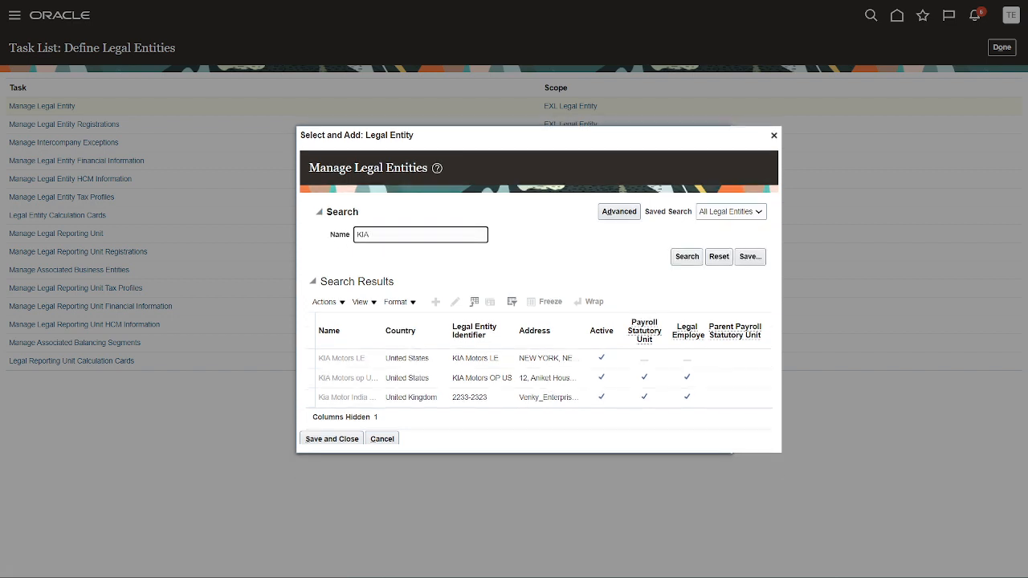
{"action": "type", "text": "a"}
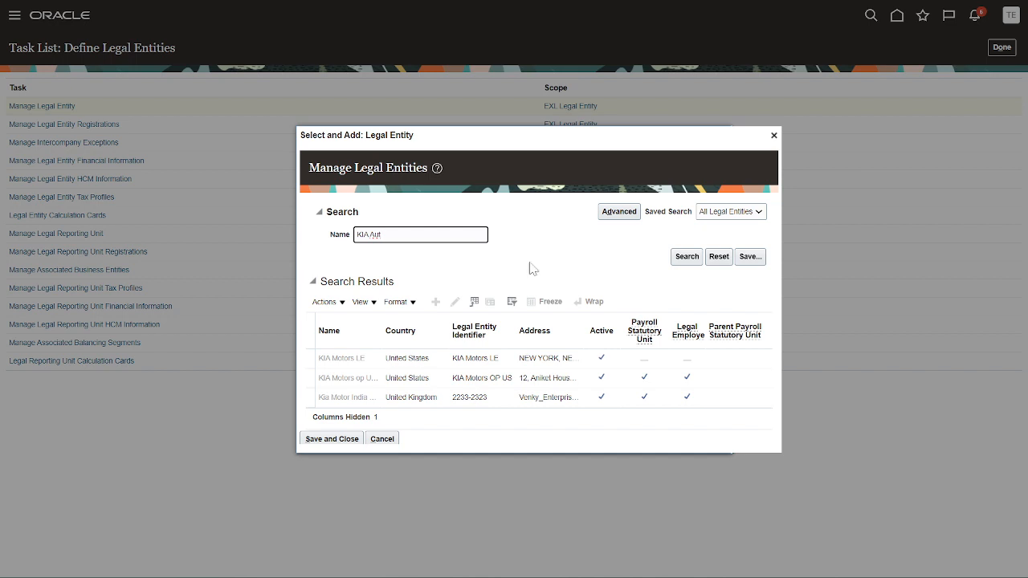
{"action": "left_click", "coordinate": [685, 256]}
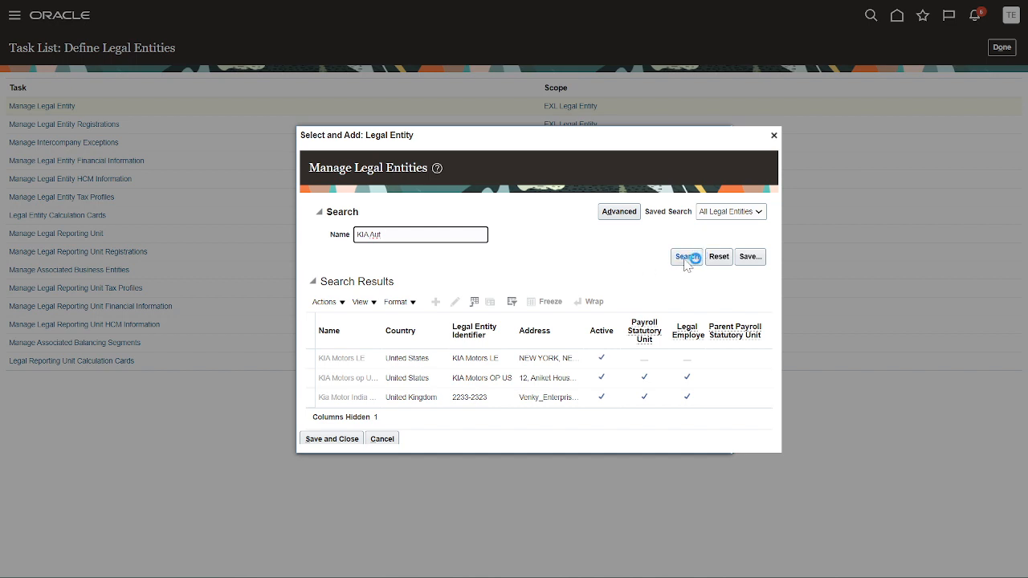
{"action": "left_click", "coordinate": [685, 256]}
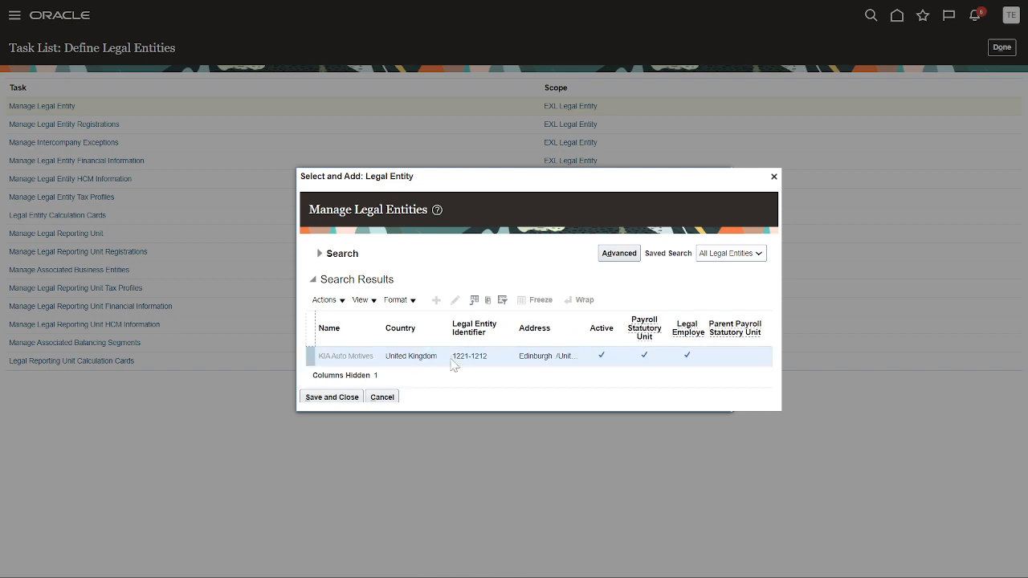
{"action": "left_click", "coordinate": [331, 397]}
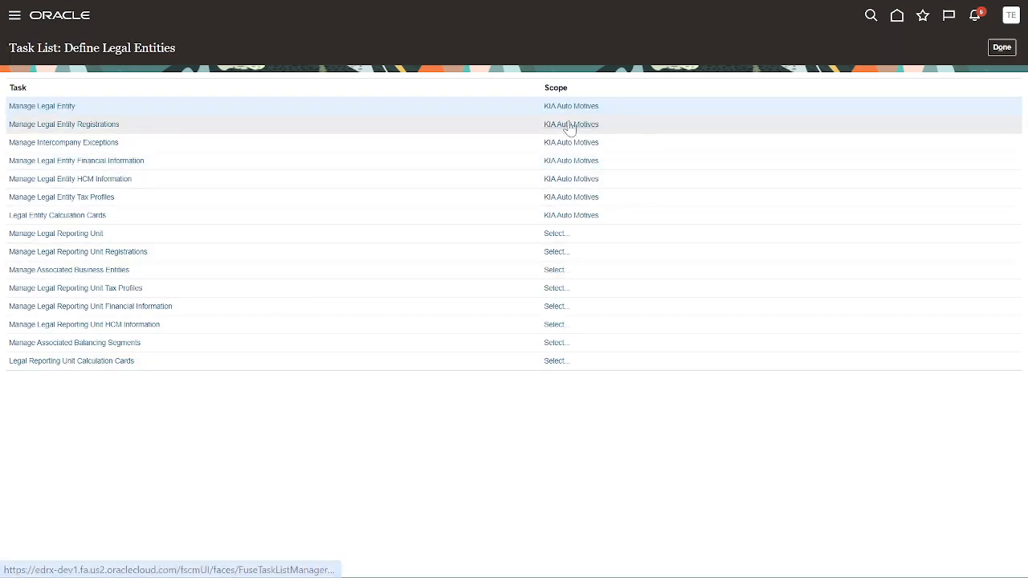
{"action": "mouse_move", "coordinate": [76, 159]}
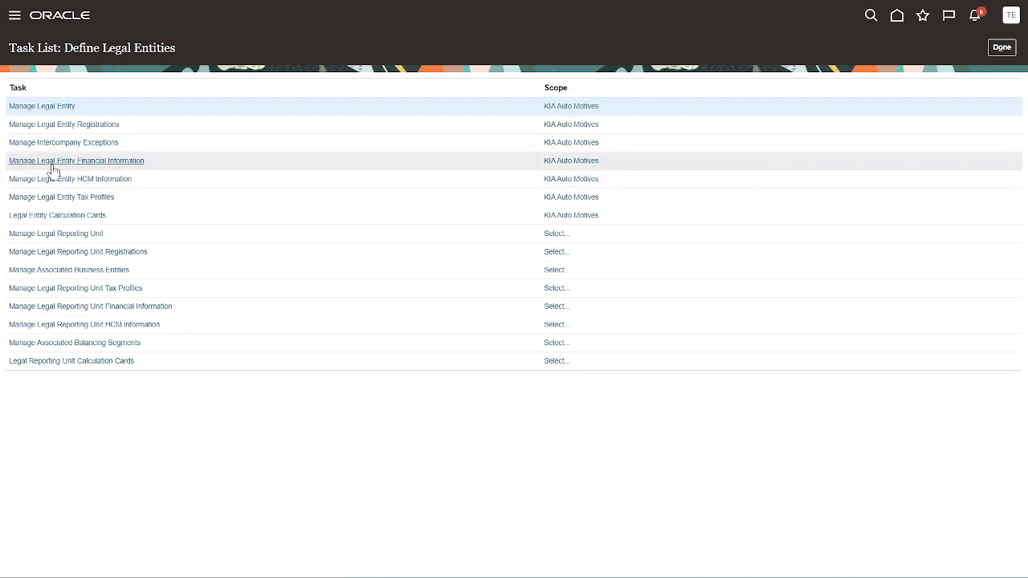
- Edit KIA Auto Motives' payroll statutory unit to use GB Legislative Data Group
{"action": "left_click", "coordinate": [70, 179]}
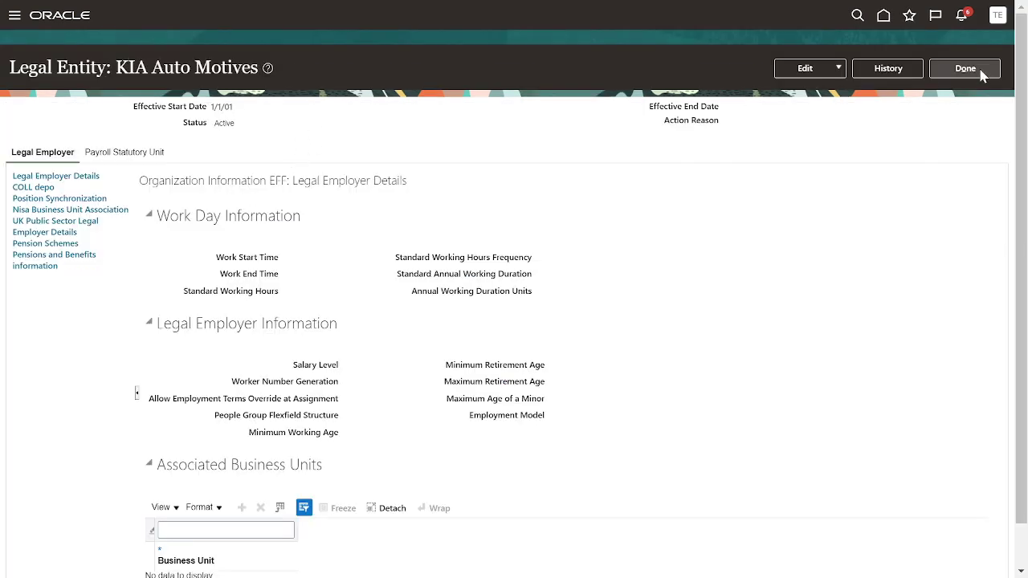
{"action": "left_click", "coordinate": [838, 67]}
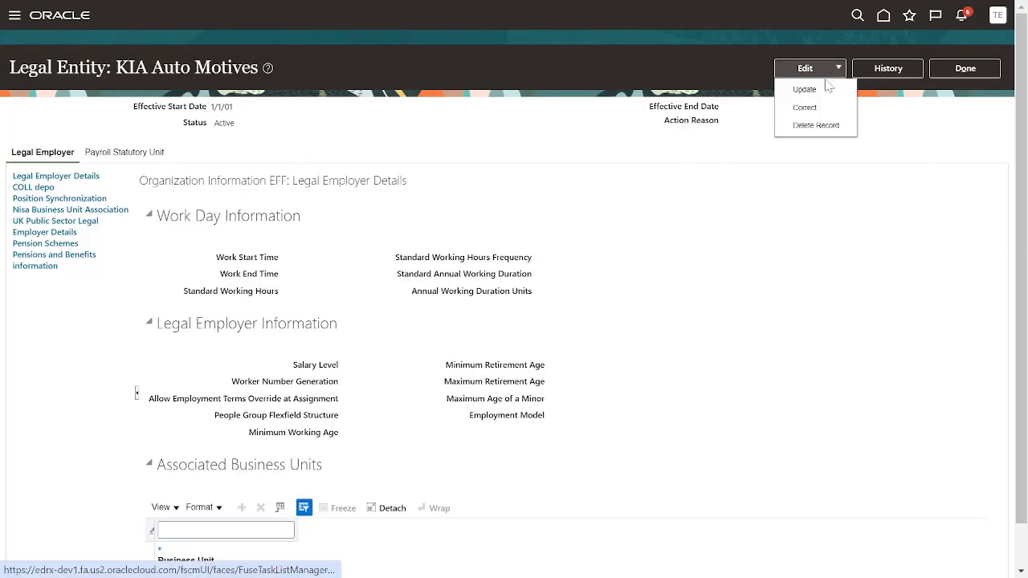
{"action": "left_click", "coordinate": [803, 90]}
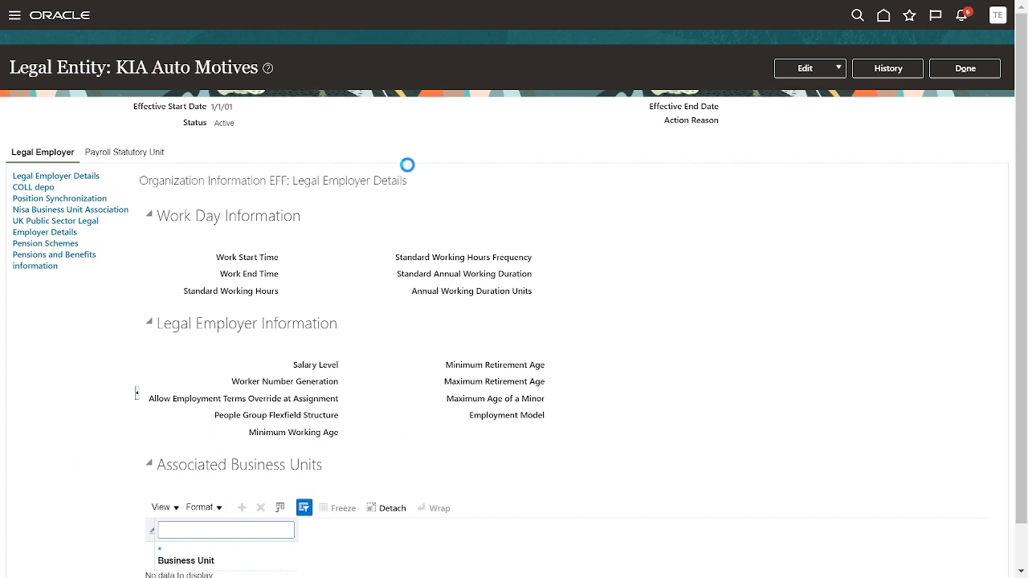
{"action": "left_click", "coordinate": [805, 67]}
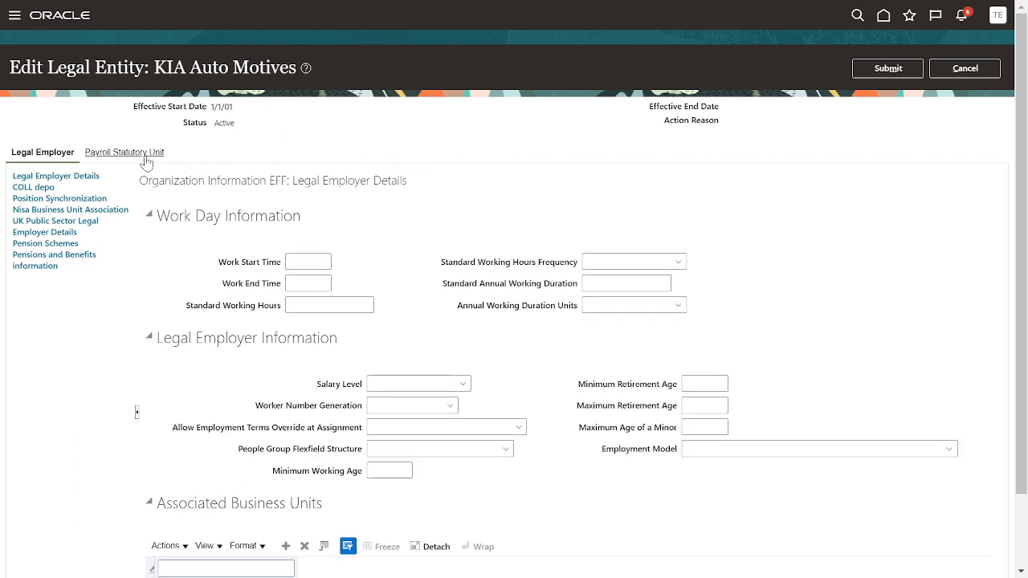
{"action": "left_click", "coordinate": [123, 152]}
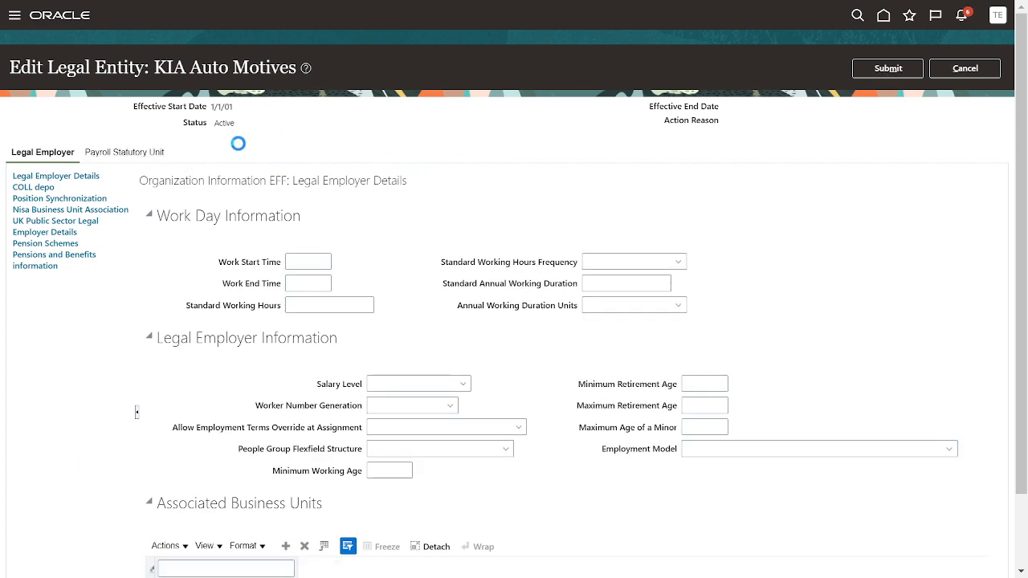
{"action": "left_click", "coordinate": [123, 152]}
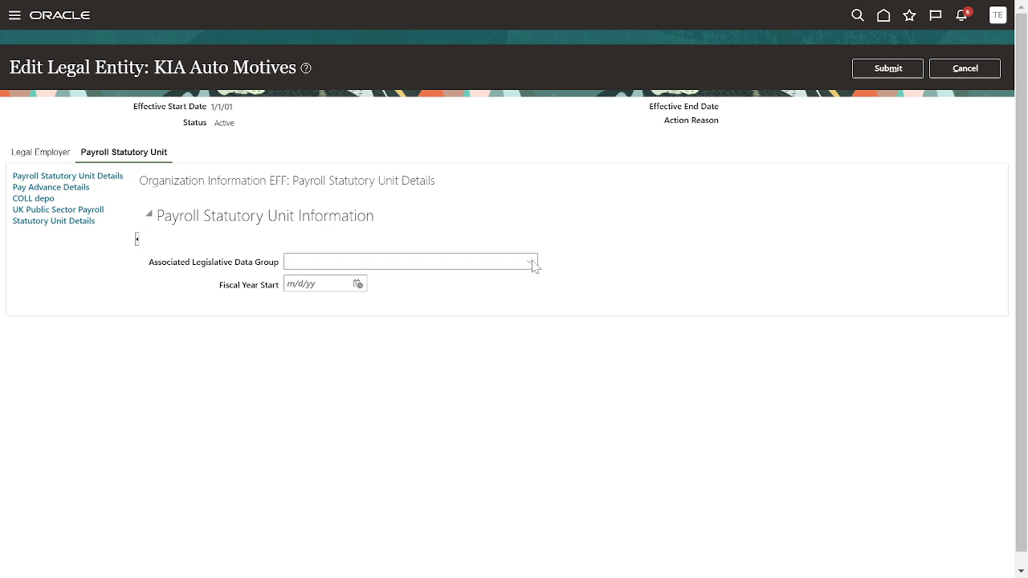
{"action": "left_click", "coordinate": [531, 262]}
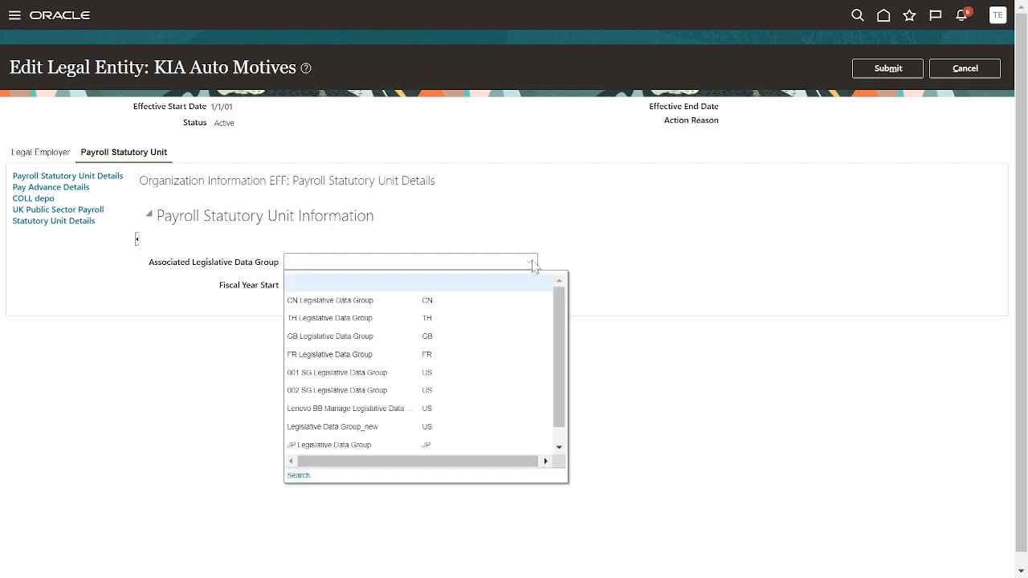
{"action": "mouse_move", "coordinate": [479, 336]}
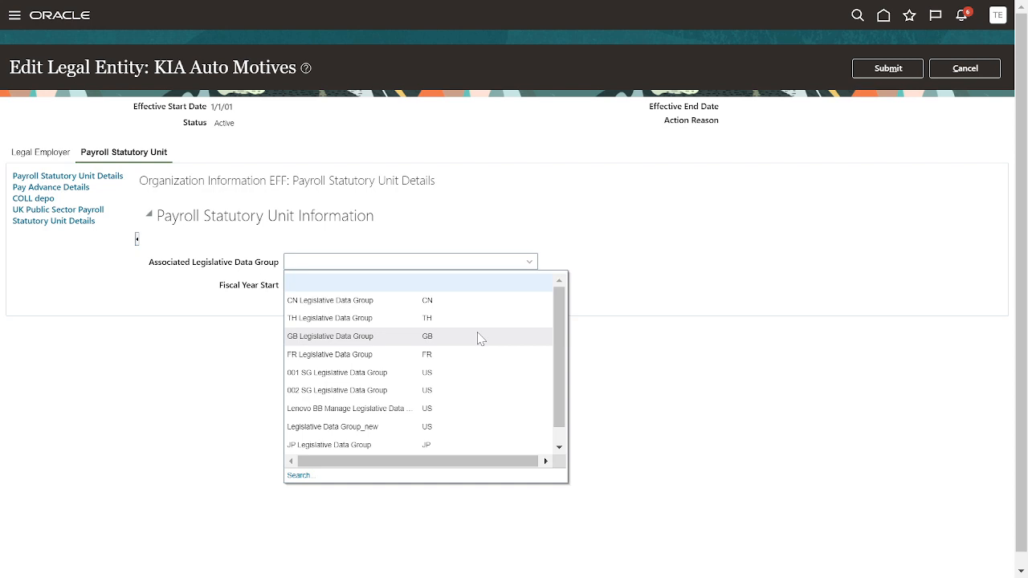
{"action": "mouse_move", "coordinate": [466, 349]}
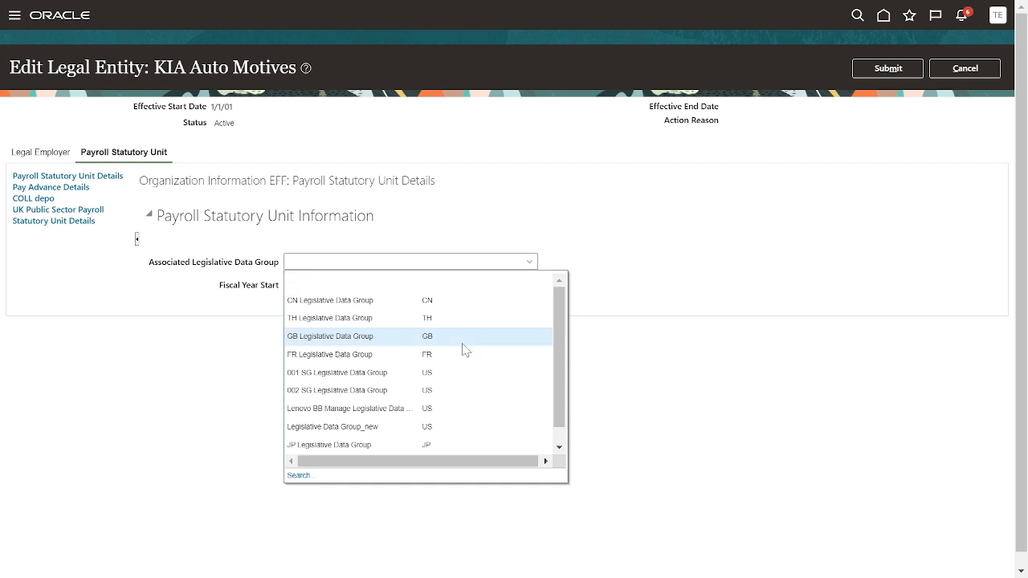
{"action": "left_click", "coordinate": [330, 335]}
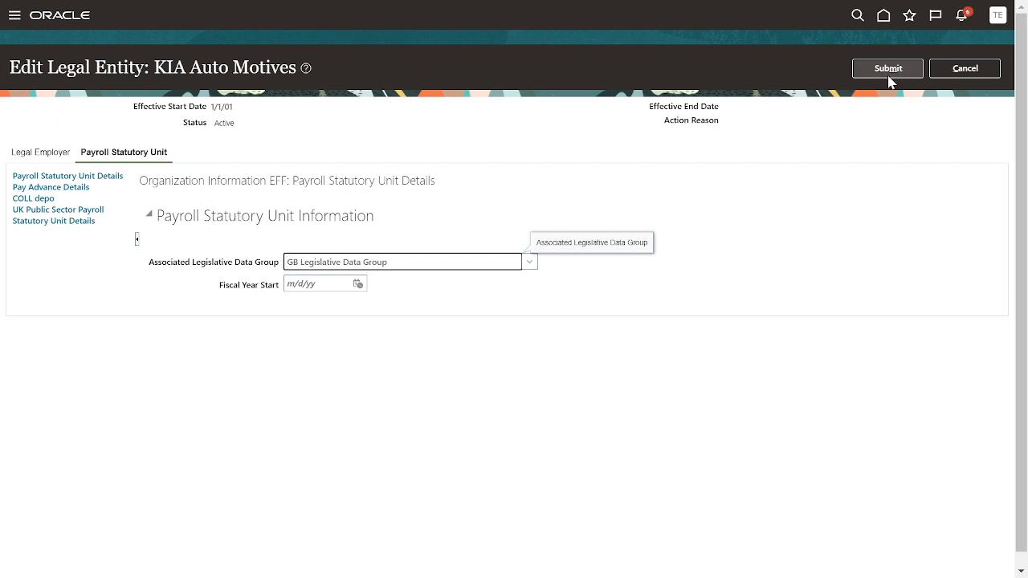
{"action": "mouse_move", "coordinate": [193, 200]}
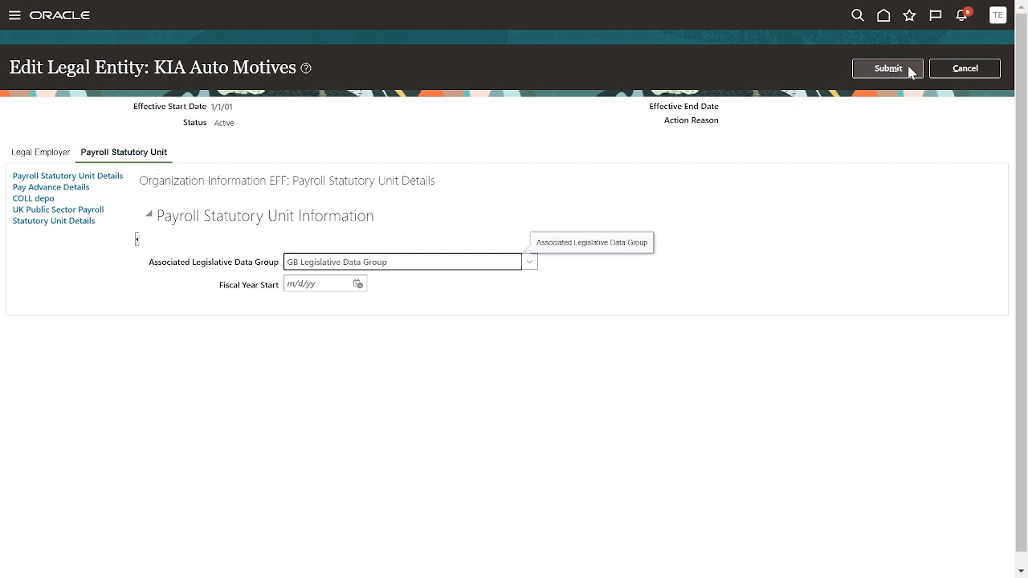
- Submit the legal entity change, confirm and acknowledge it, and return to the task list
{"action": "left_click", "coordinate": [887, 68]}
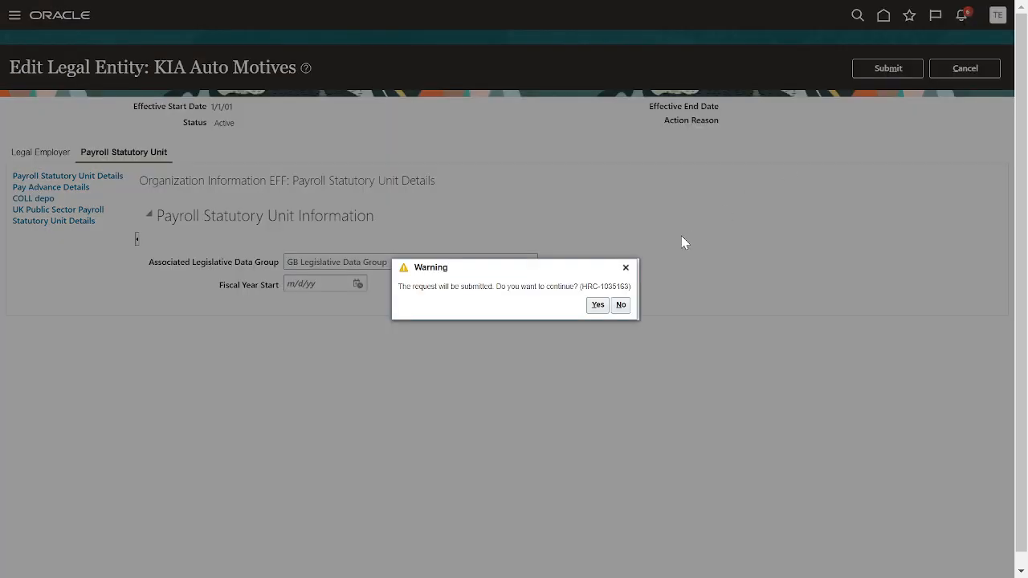
{"action": "mouse_move", "coordinate": [597, 304]}
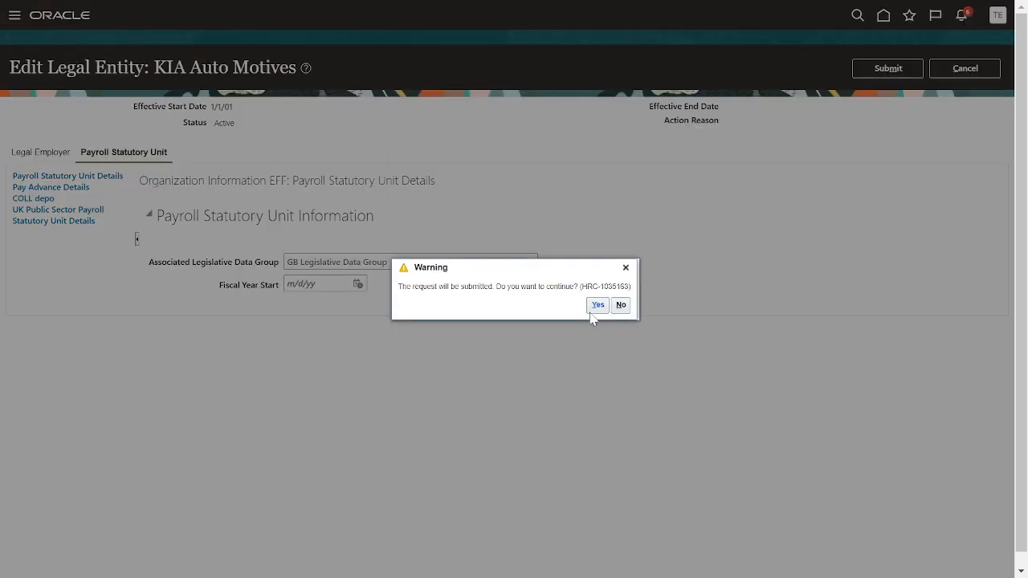
{"action": "left_click", "coordinate": [598, 304]}
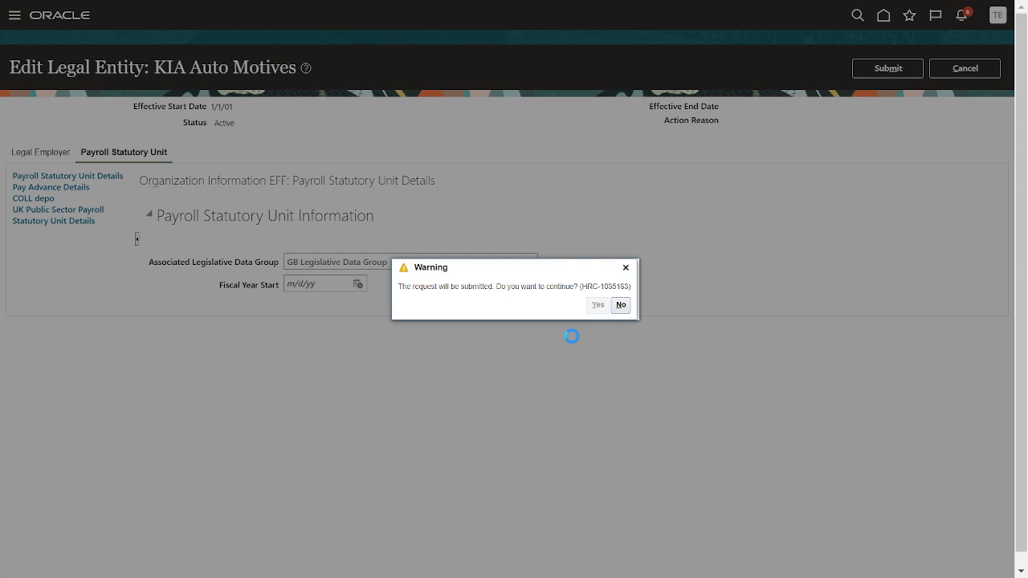
{"action": "left_click", "coordinate": [596, 304]}
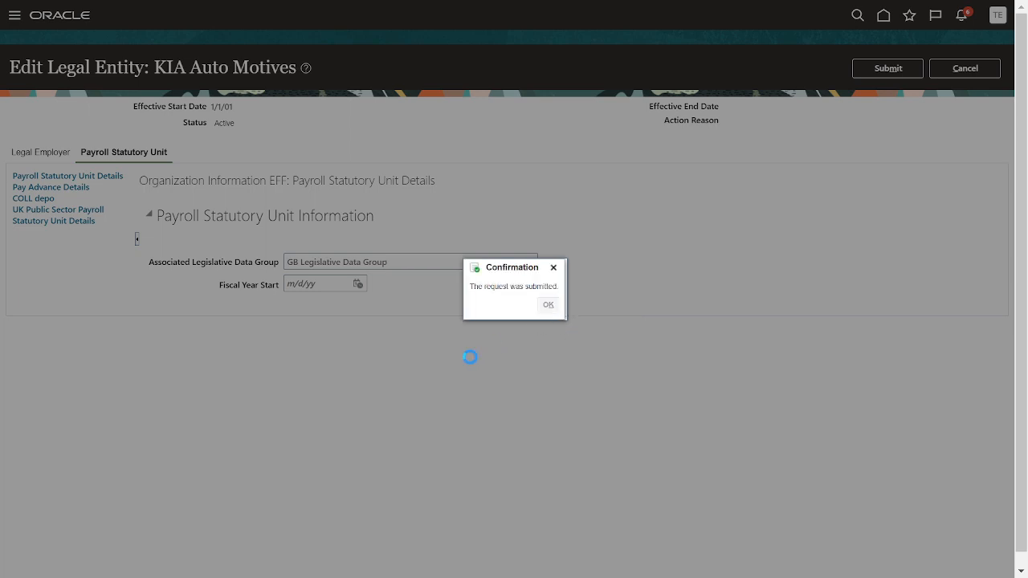
{"action": "left_click", "coordinate": [548, 304]}
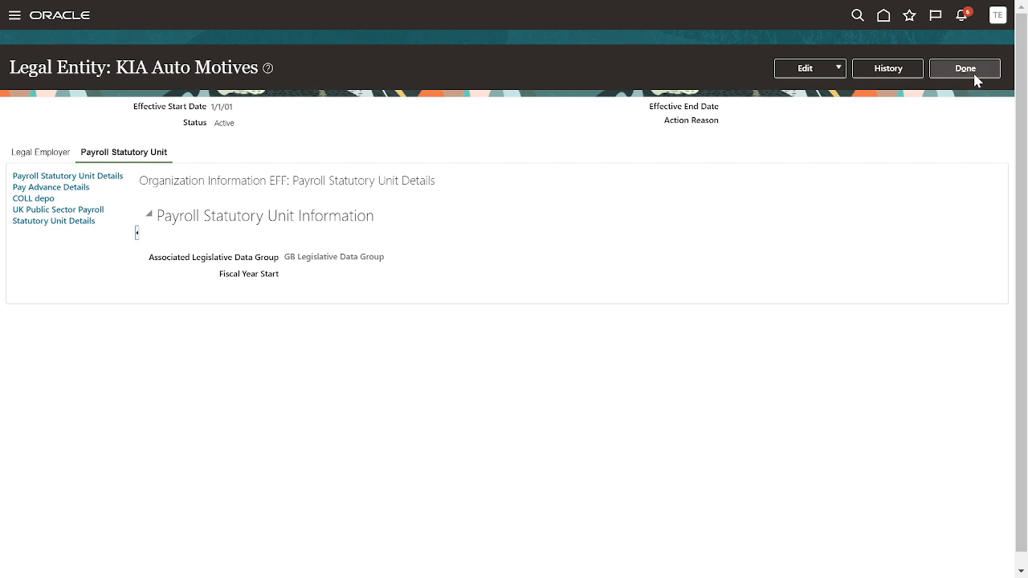
{"action": "left_click", "coordinate": [964, 67]}
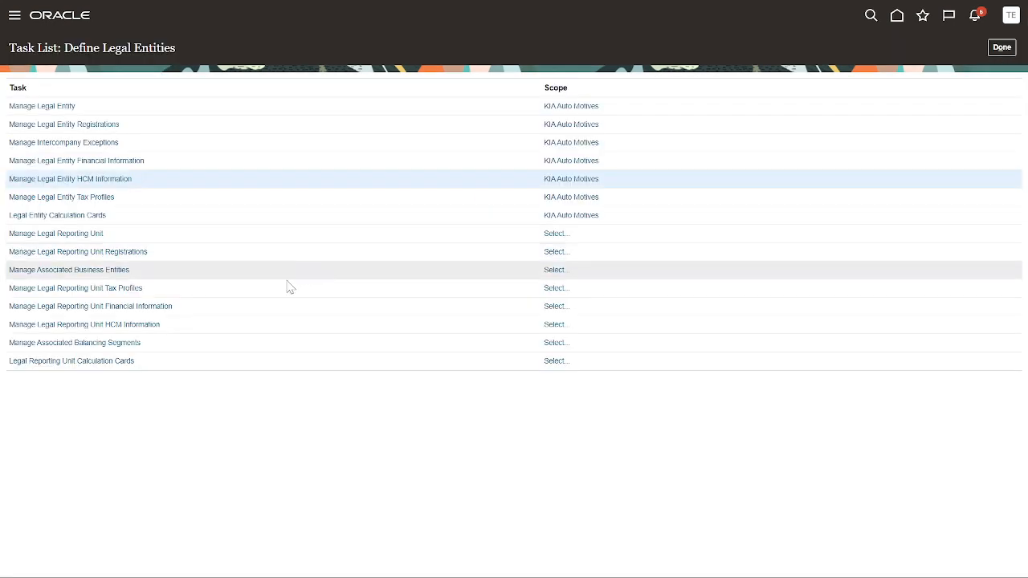
{"action": "mouse_move", "coordinate": [55, 233]}
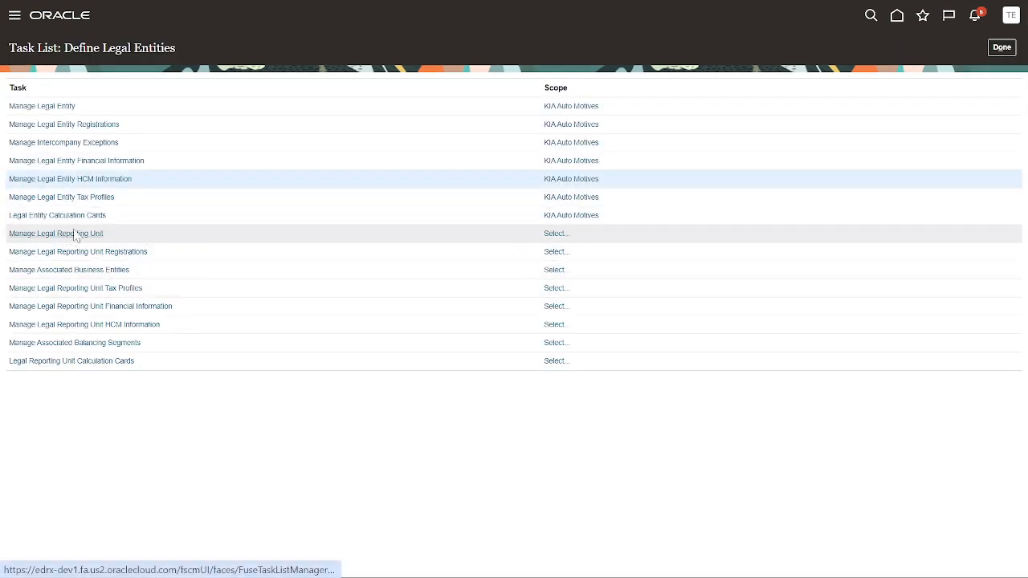
- Create a legal entity calculation card named Organization Statutory Deductions, effective 1/1/51
{"action": "left_click", "coordinate": [57, 215]}
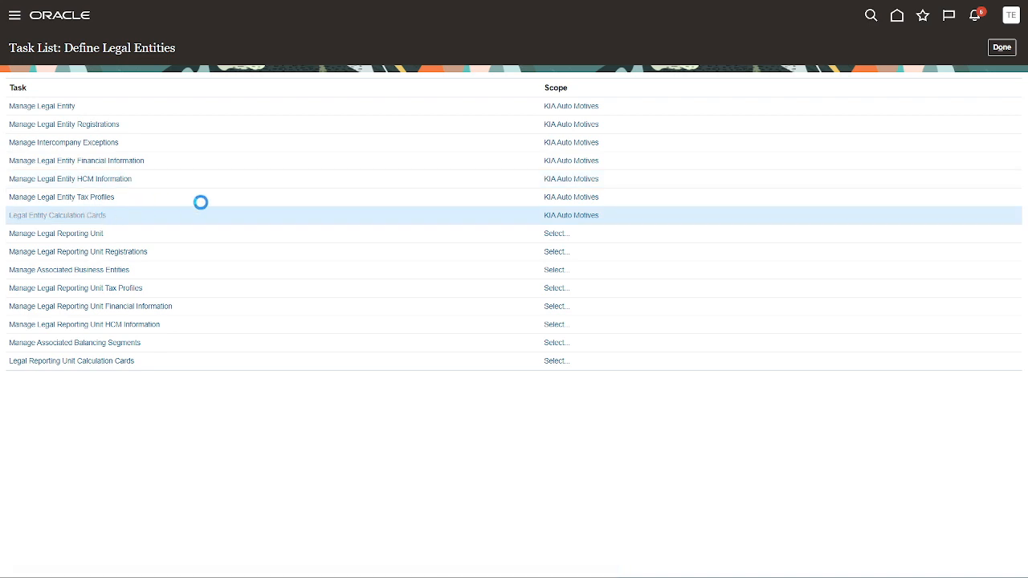
{"action": "left_click", "coordinate": [57, 214]}
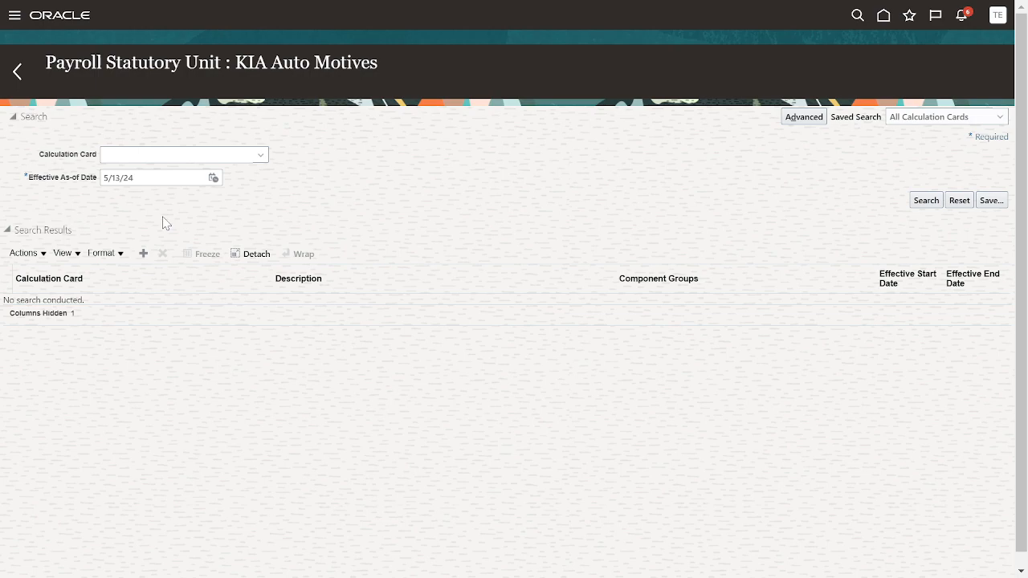
{"action": "mouse_move", "coordinate": [245, 202]}
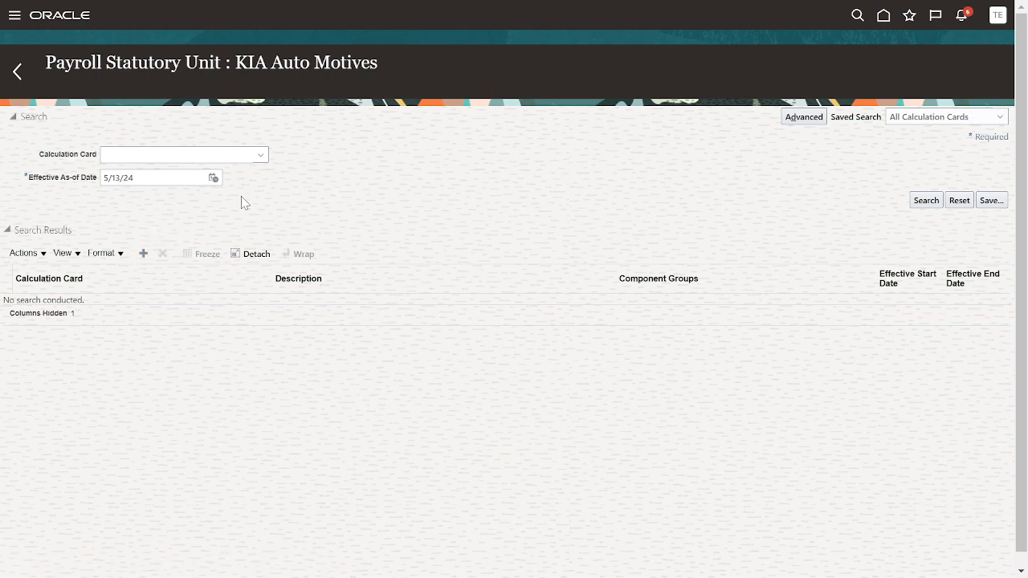
{"action": "left_click", "coordinate": [143, 253]}
{"action": "type", "text": "1"}
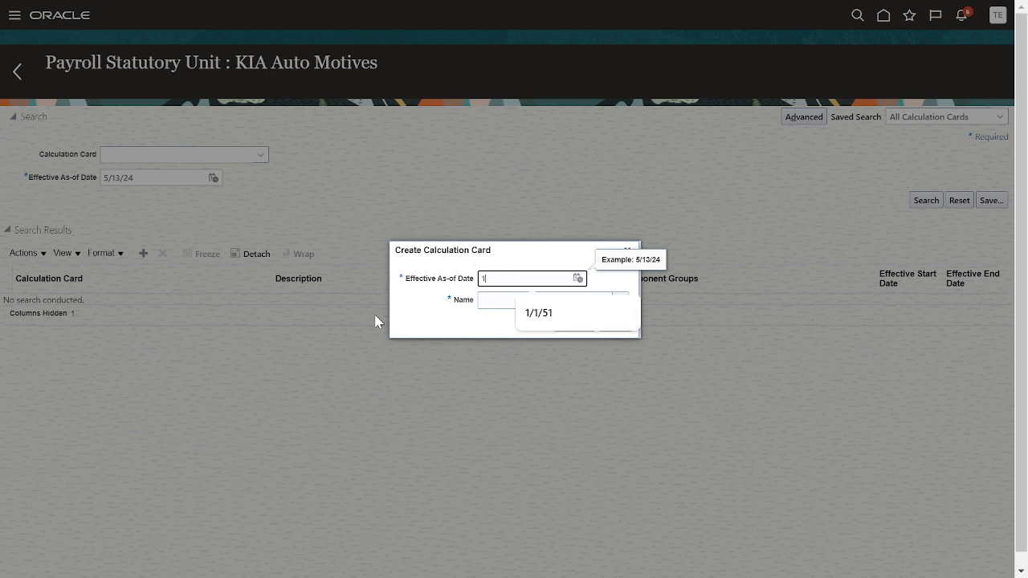
{"action": "left_click", "coordinate": [538, 312]}
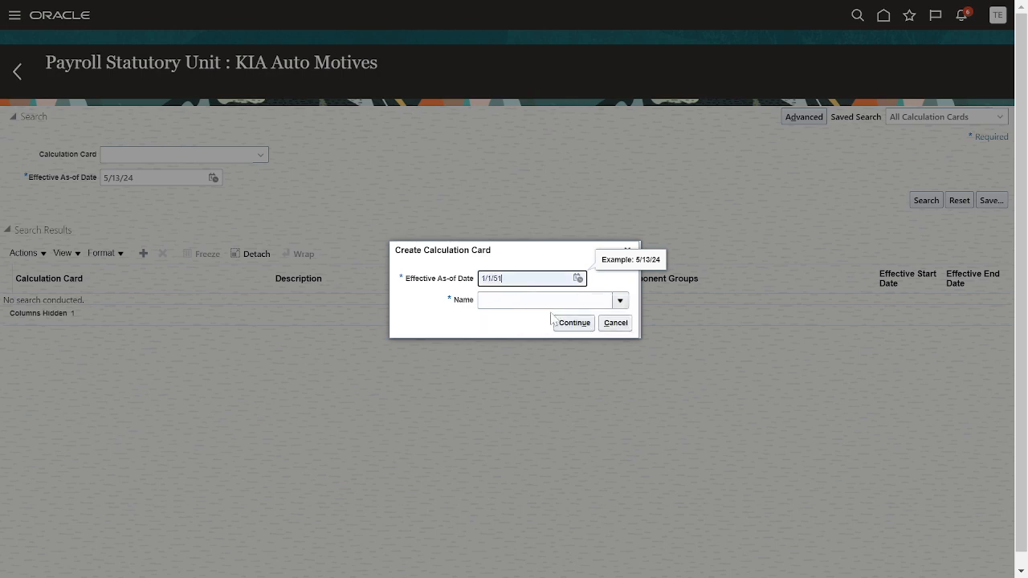
{"action": "left_click", "coordinate": [619, 299]}
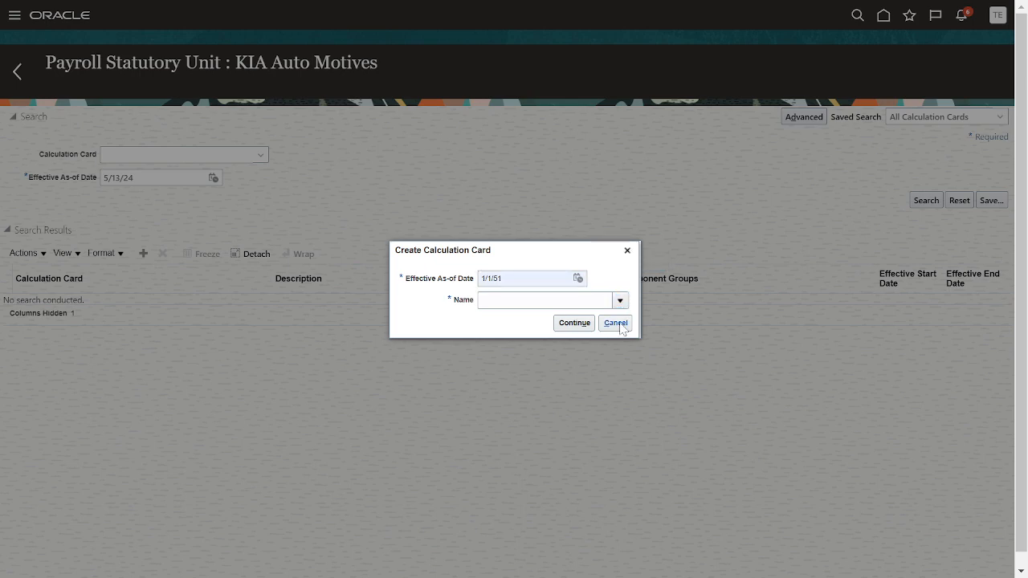
{"action": "left_click", "coordinate": [619, 300]}
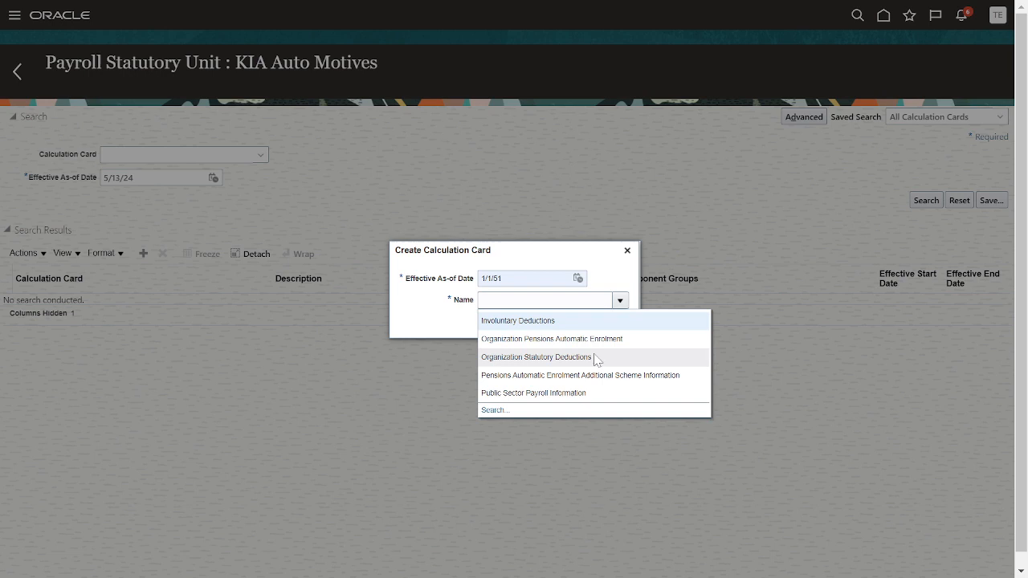
{"action": "left_click", "coordinate": [537, 356]}
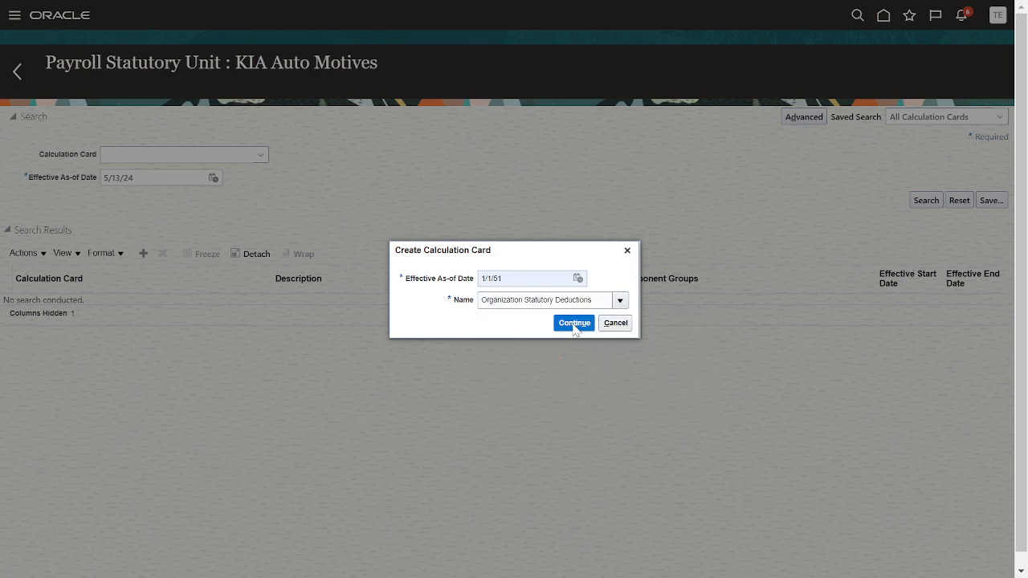
{"action": "left_click", "coordinate": [574, 322]}
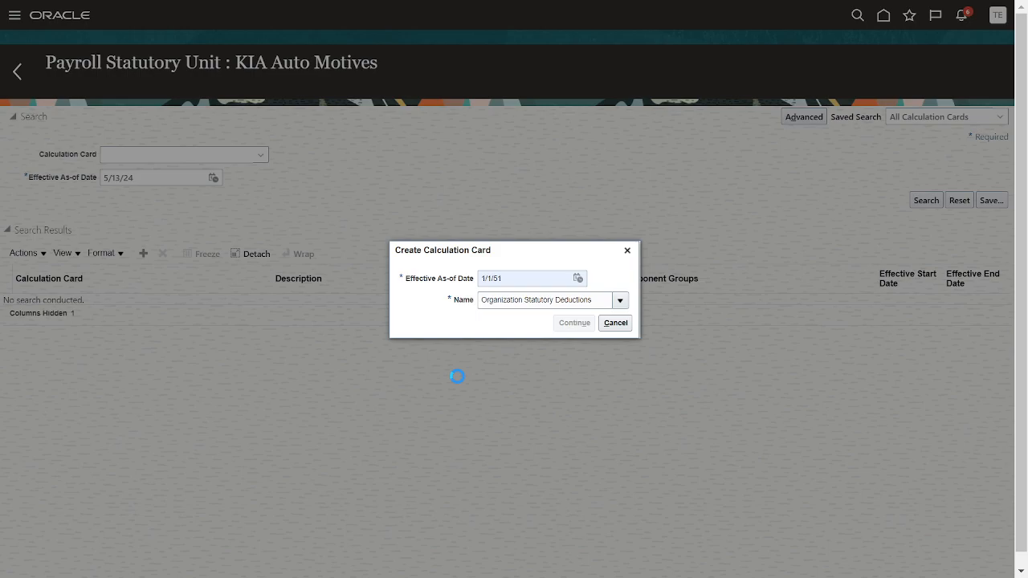
- Give the card NI category A and pension basis Not contracted out, and show Taxes
{"action": "left_click", "coordinate": [573, 323]}
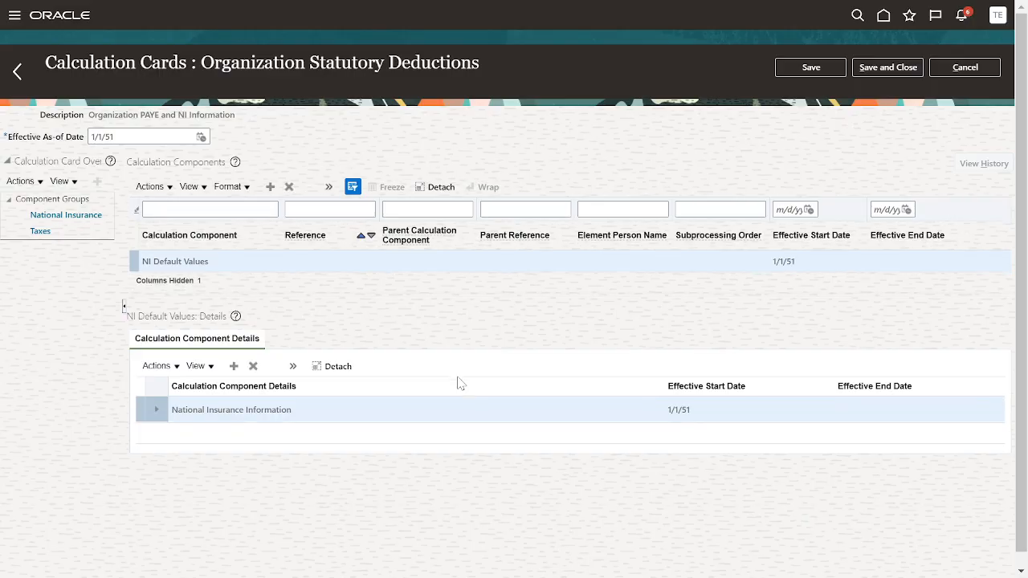
{"action": "mouse_move", "coordinate": [91, 324]}
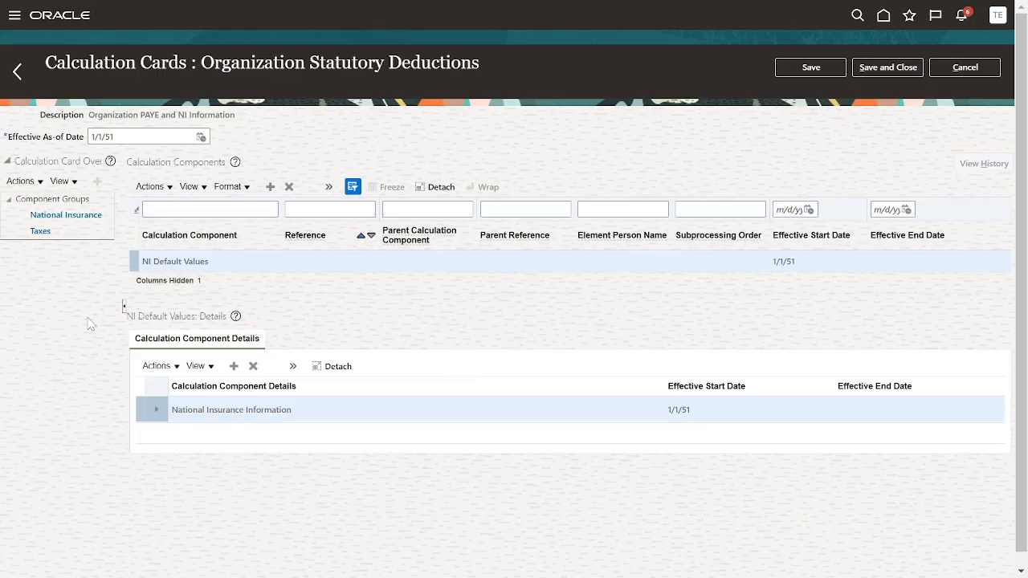
{"action": "mouse_move", "coordinate": [72, 439]}
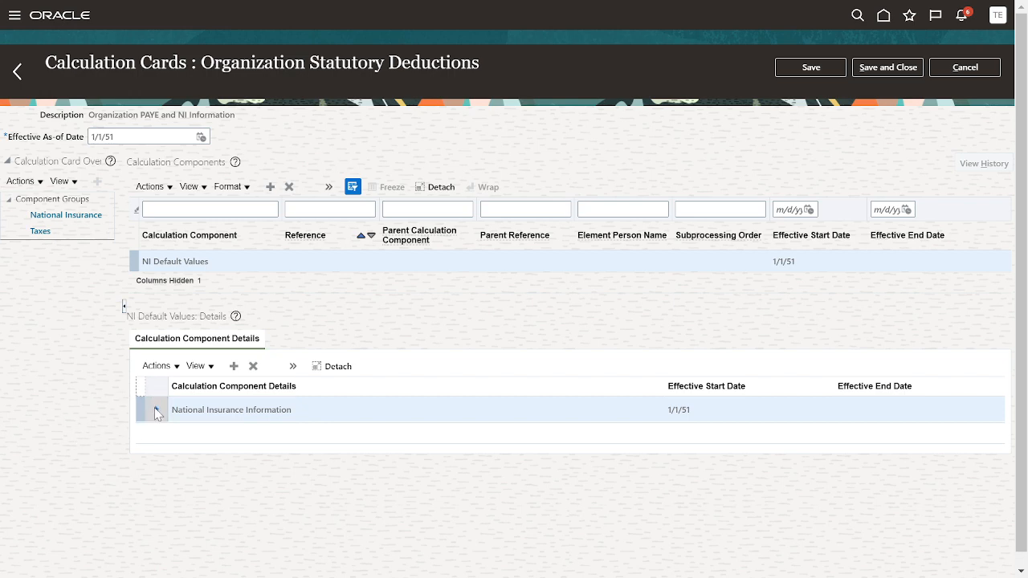
{"action": "left_click", "coordinate": [155, 409]}
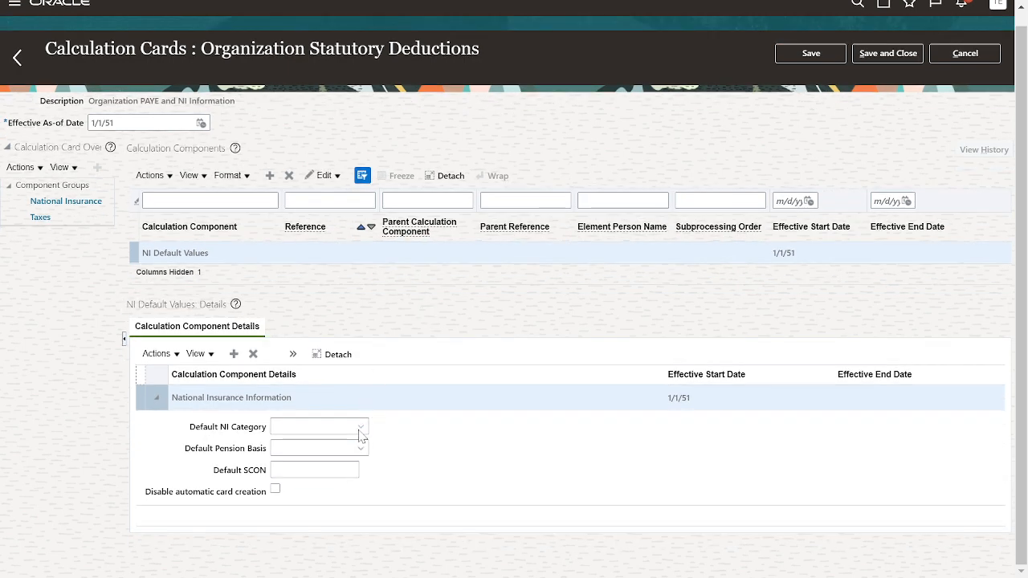
{"action": "left_click", "coordinate": [358, 426]}
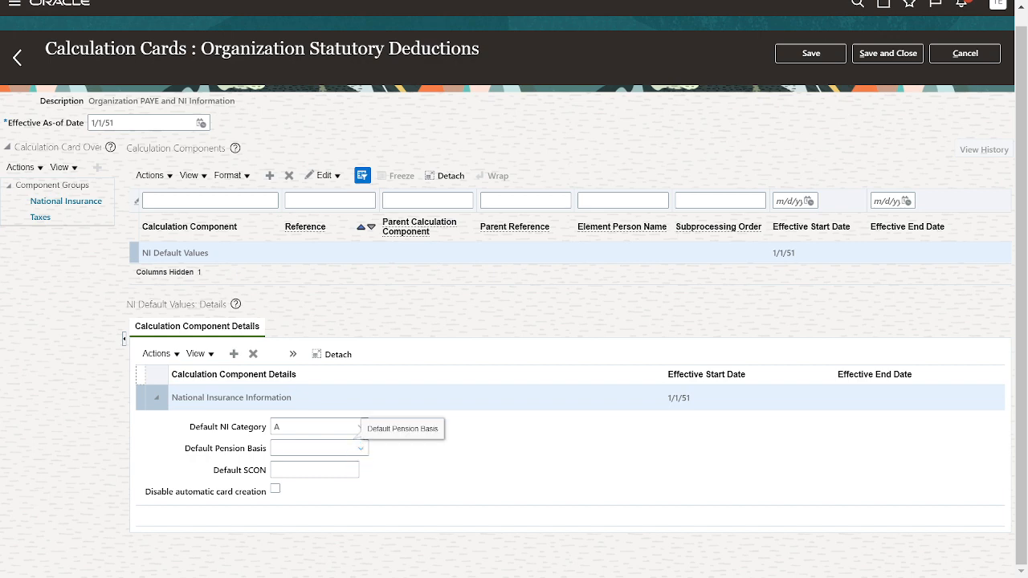
{"action": "left_click", "coordinate": [314, 448]}
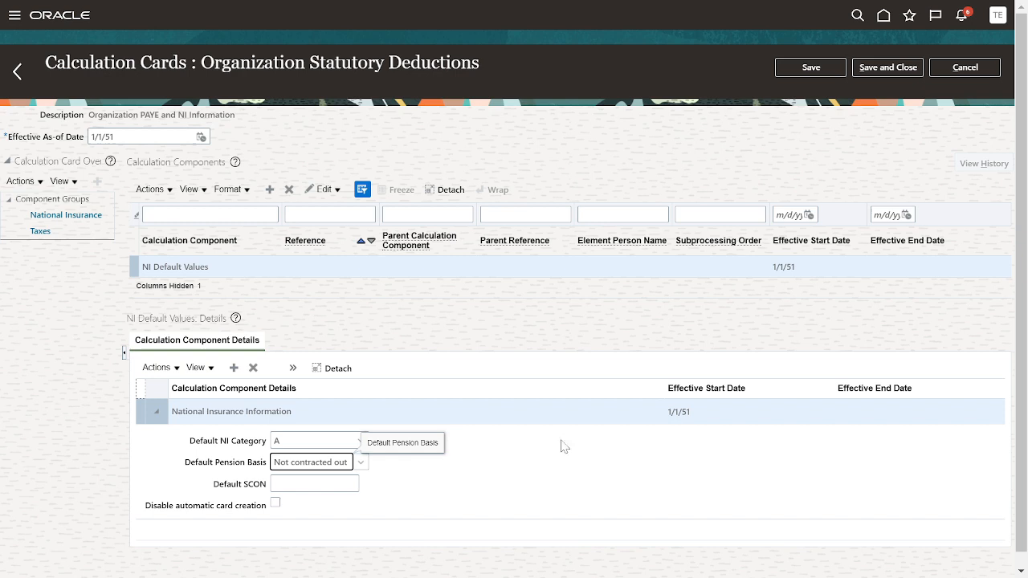
{"action": "left_click", "coordinate": [809, 66]}
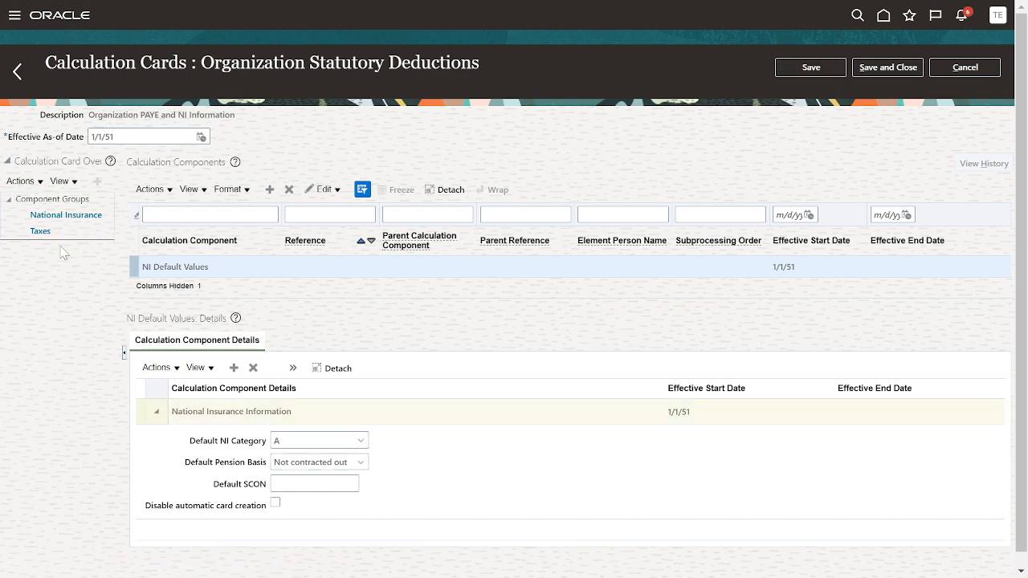
{"action": "left_click", "coordinate": [40, 232]}
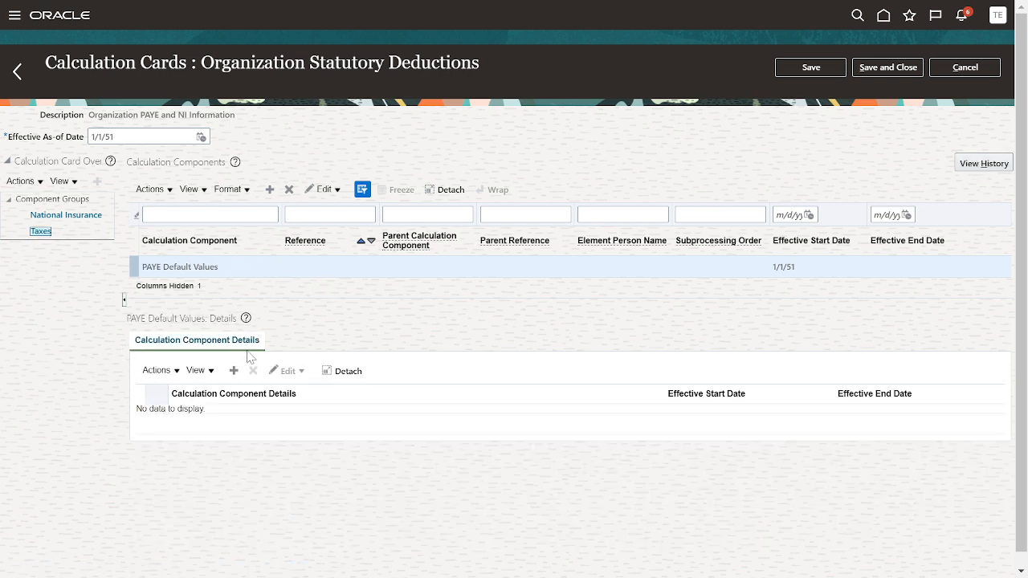
- Add a Pay As You Earn Default detail to the PAYE Default Values component
{"action": "left_click", "coordinate": [40, 231]}
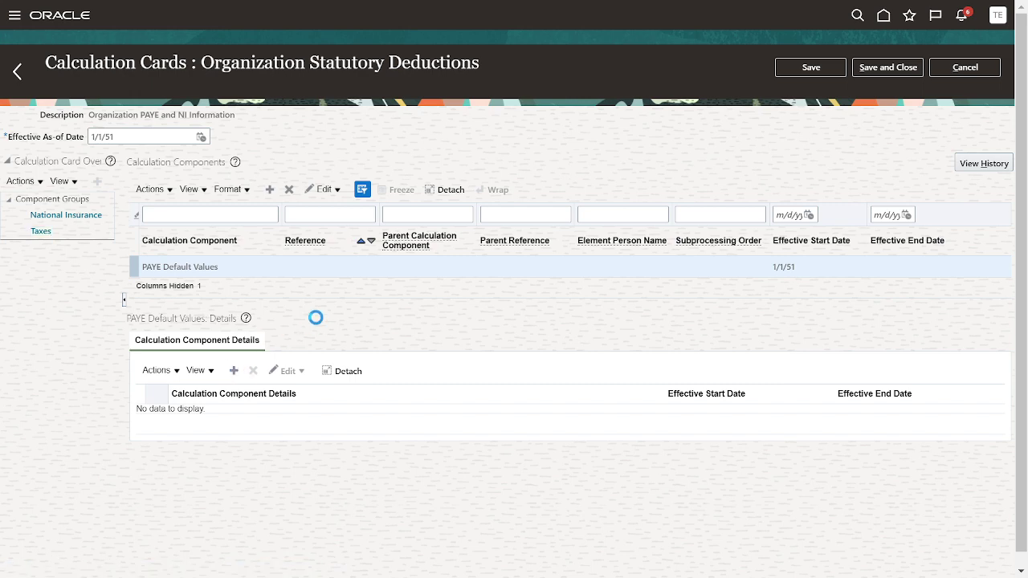
{"action": "left_click", "coordinate": [234, 370]}
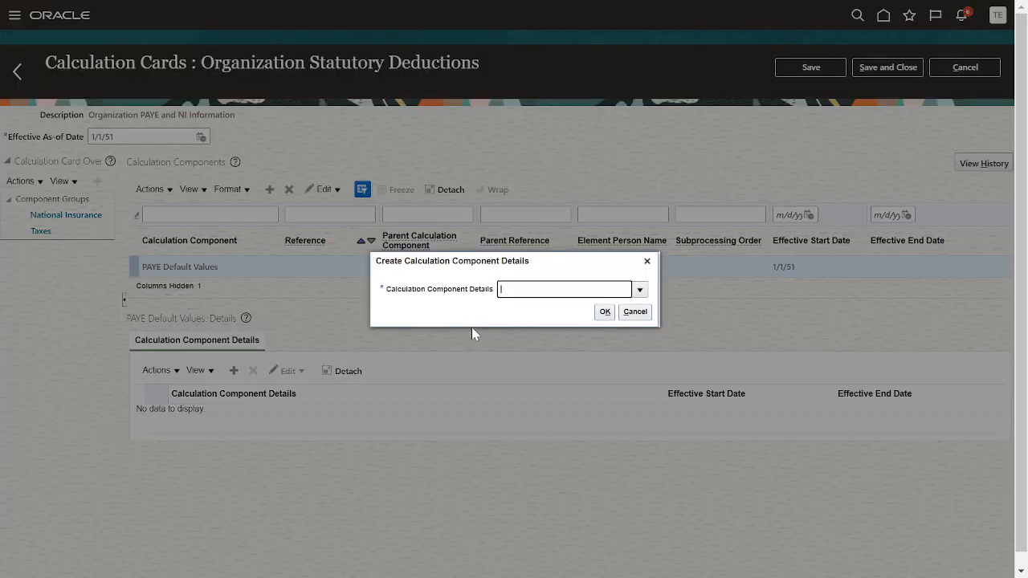
{"action": "left_click", "coordinate": [639, 289]}
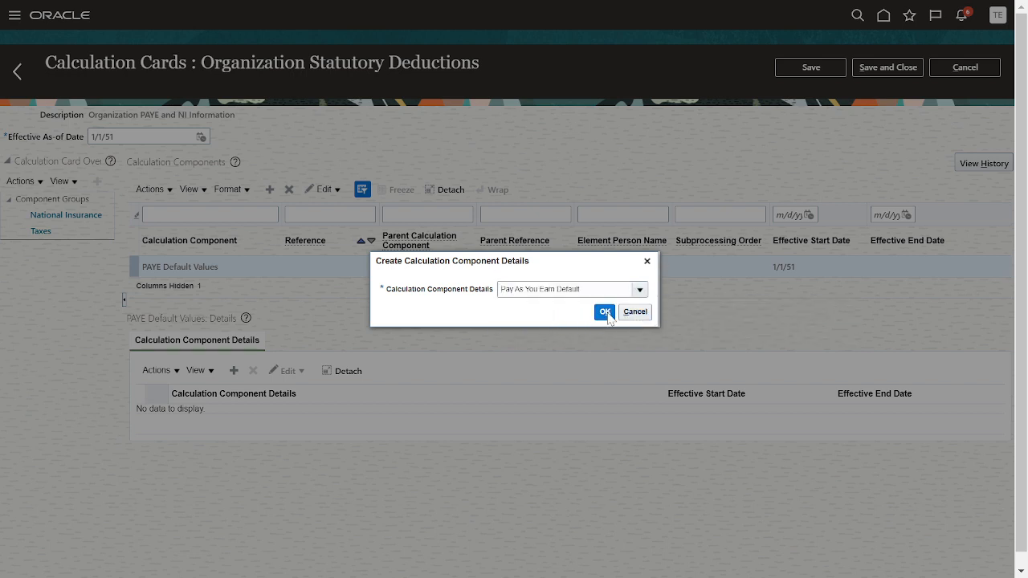
{"action": "left_click", "coordinate": [604, 312]}
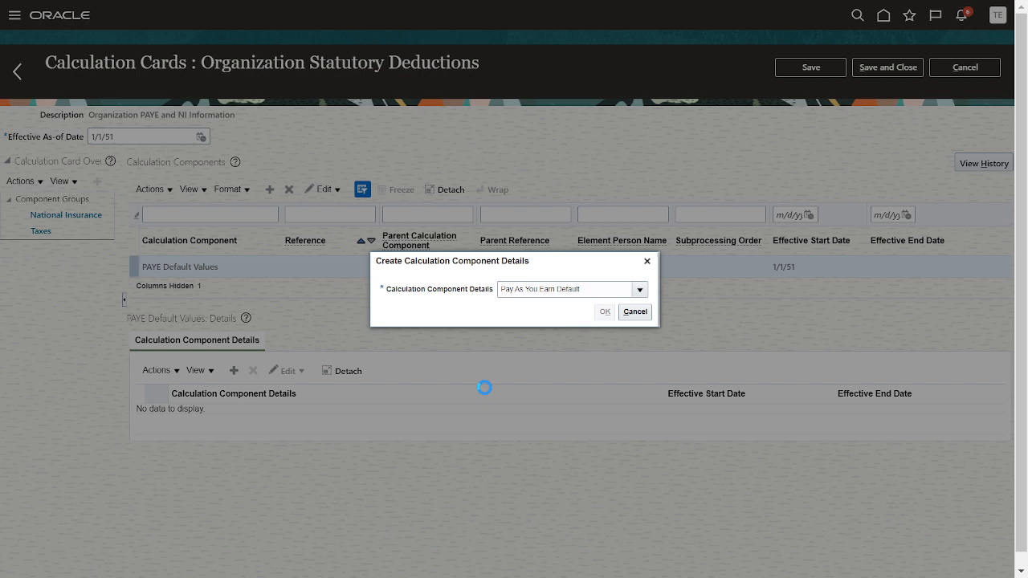
{"action": "left_click", "coordinate": [603, 312]}
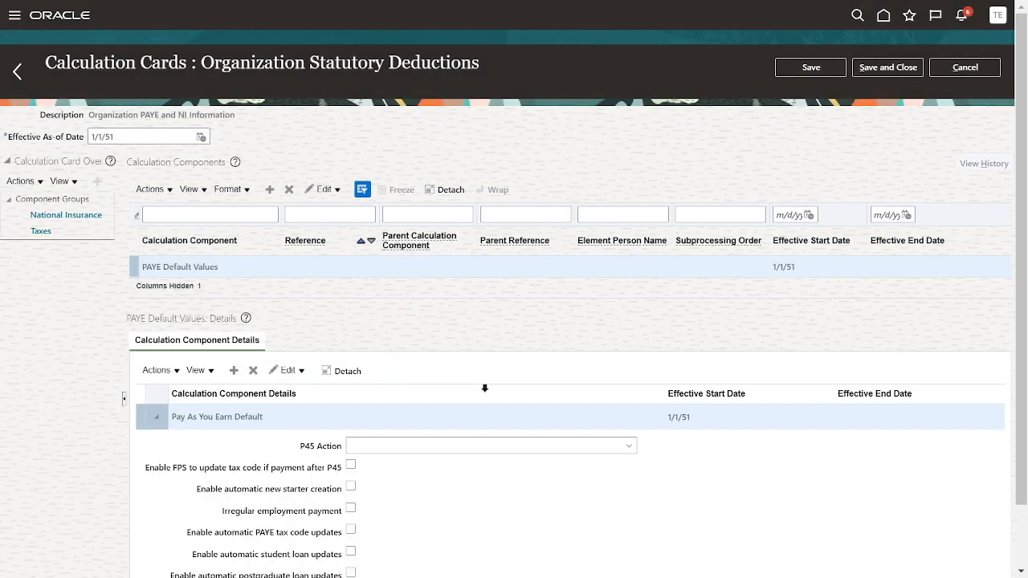
- Set P45 to issue at final pay after termination, enable automatic PAYE tax code updates, and save
{"action": "scroll", "scroll_direction": "down", "scroll_amount": 3}
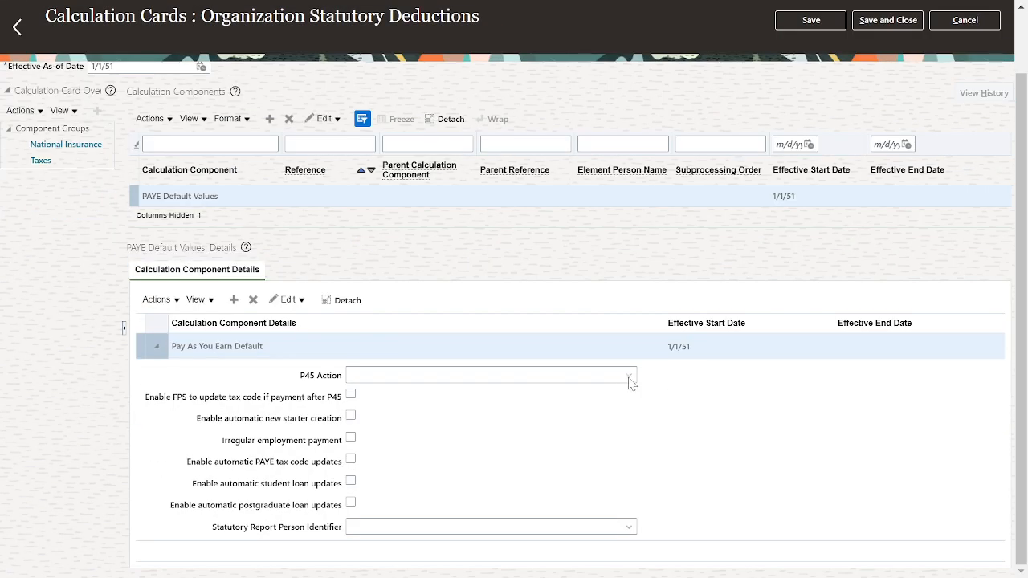
{"action": "left_click", "coordinate": [629, 375]}
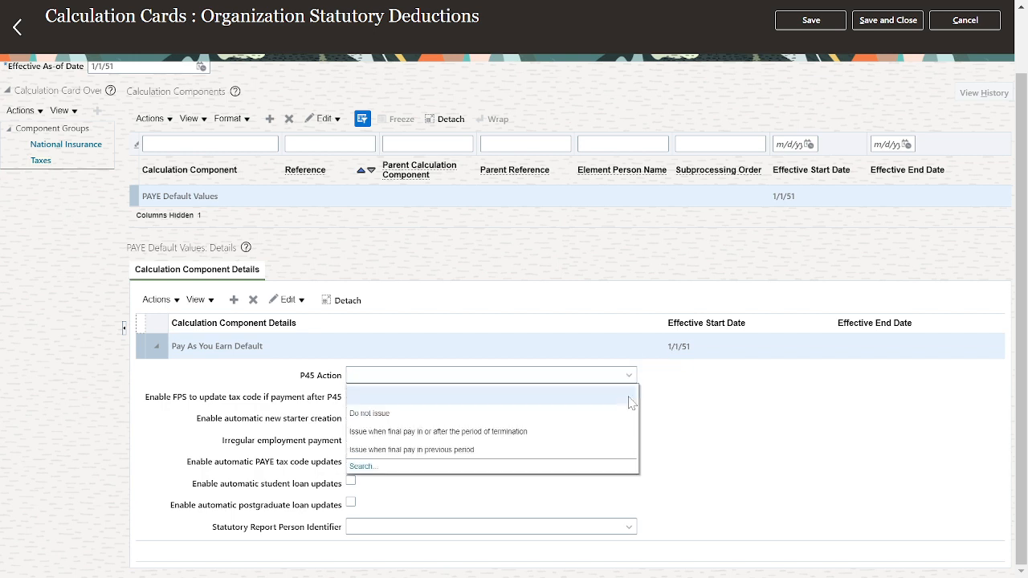
{"action": "mouse_move", "coordinate": [562, 431]}
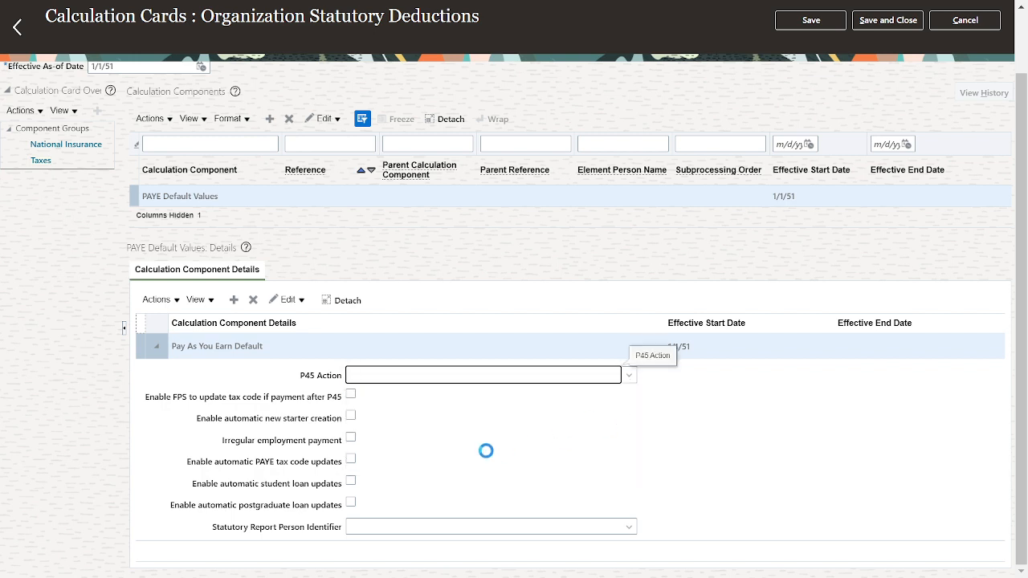
{"action": "left_click", "coordinate": [482, 375]}
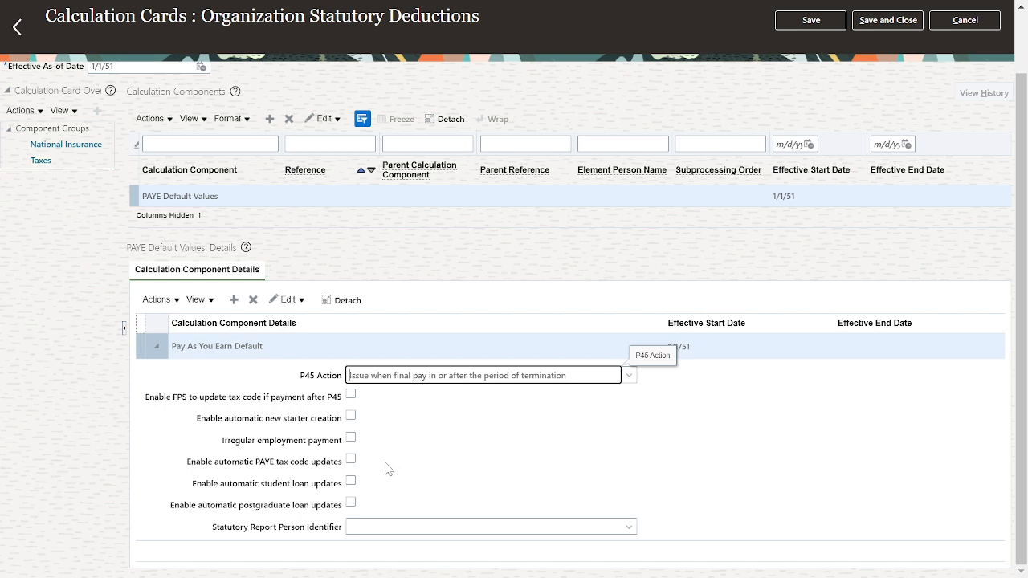
{"action": "mouse_move", "coordinate": [352, 465]}
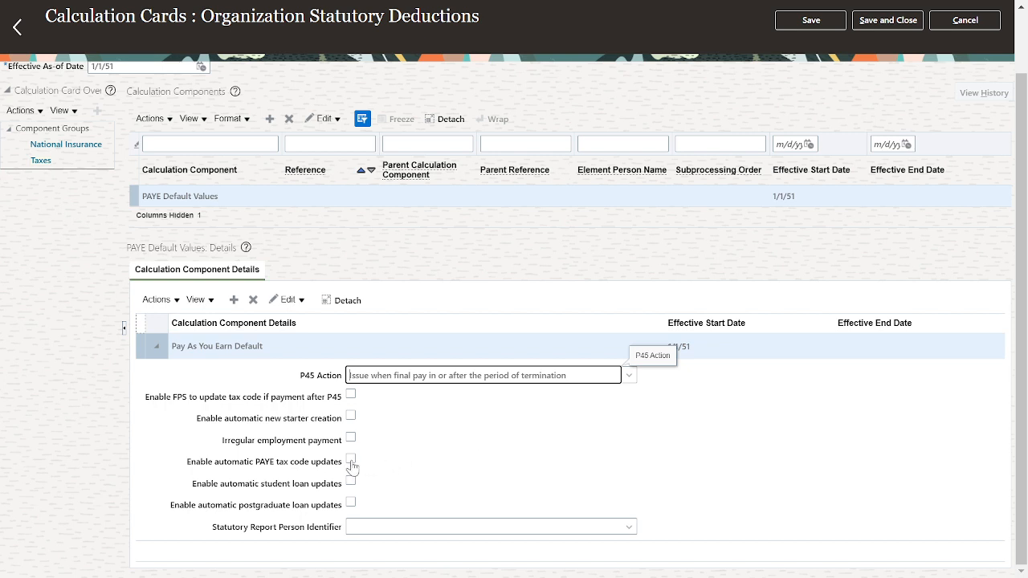
{"action": "left_click", "coordinate": [350, 461]}
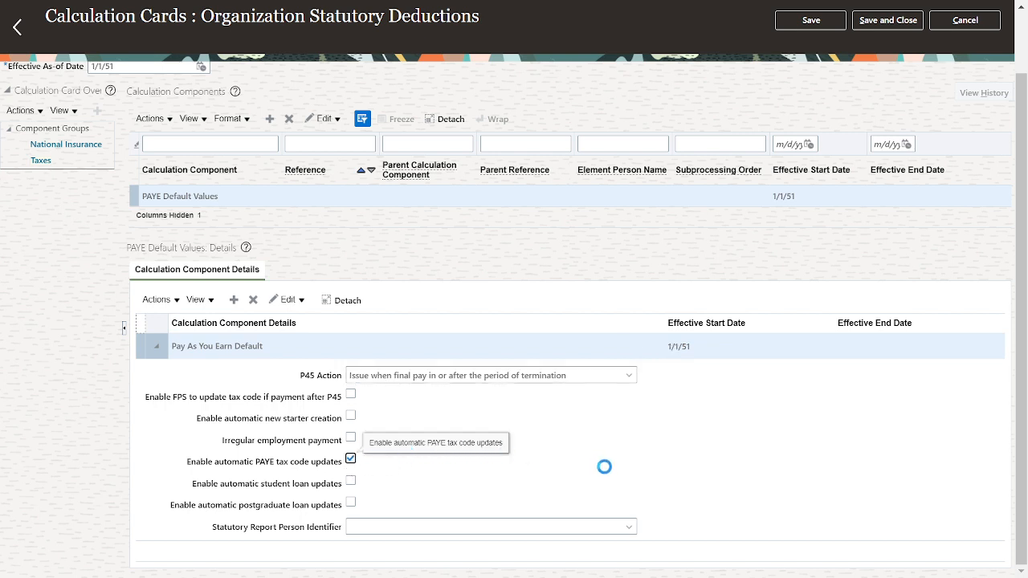
{"action": "mouse_move", "coordinate": [746, 457]}
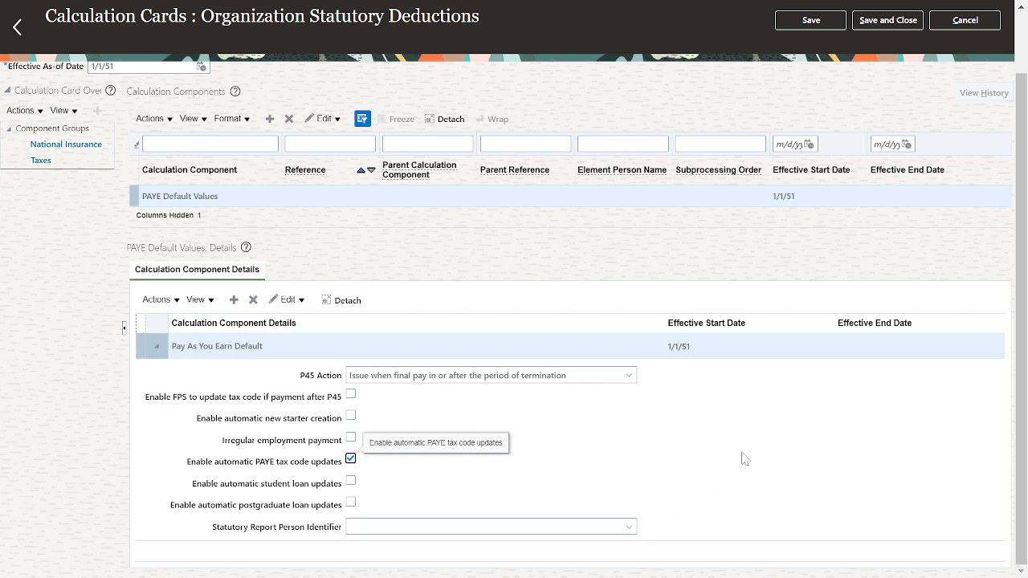
{"action": "scroll", "scroll_direction": "up", "scroll_amount": 3}
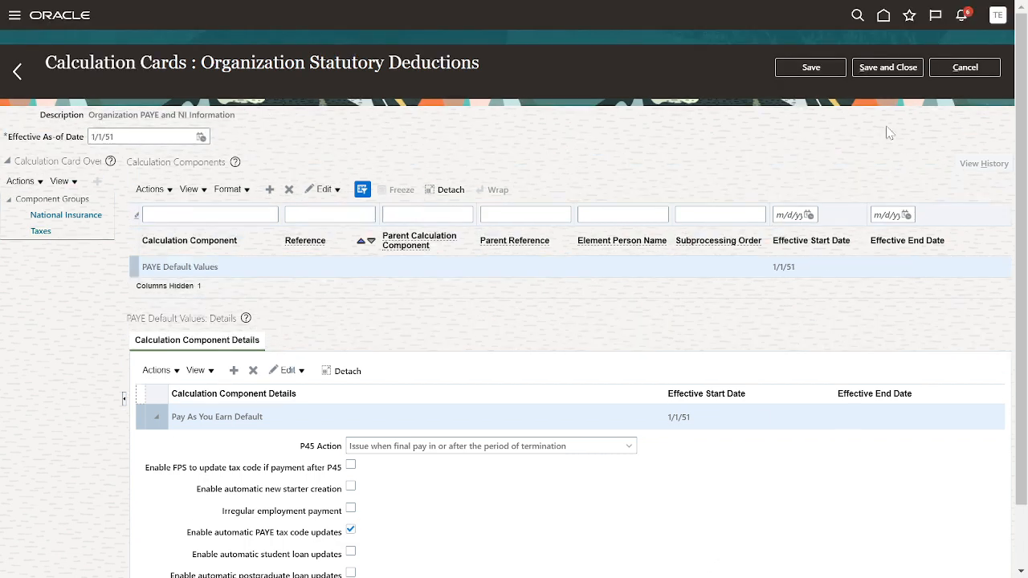
{"action": "left_click", "coordinate": [887, 67]}
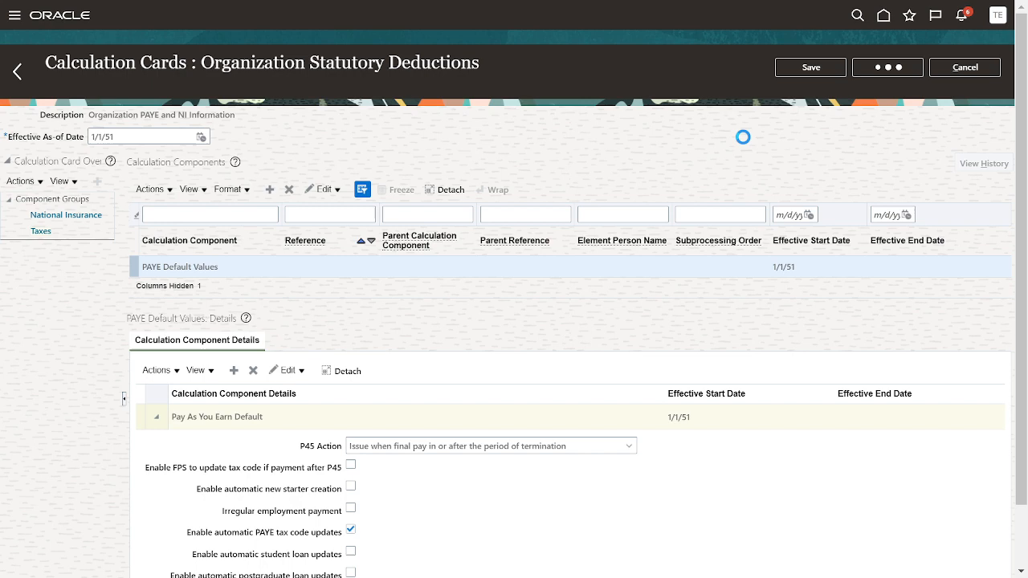
{"action": "left_click", "coordinate": [17, 70]}
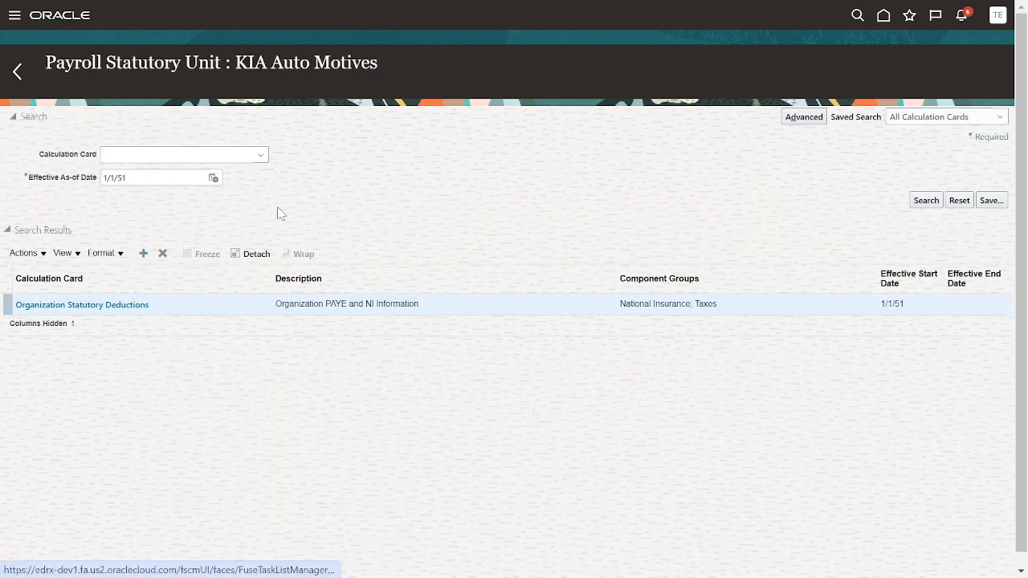
- Start a new card named Pensions Automatic Enrolment Additional Scheme Information and continue
{"action": "left_click", "coordinate": [143, 253]}
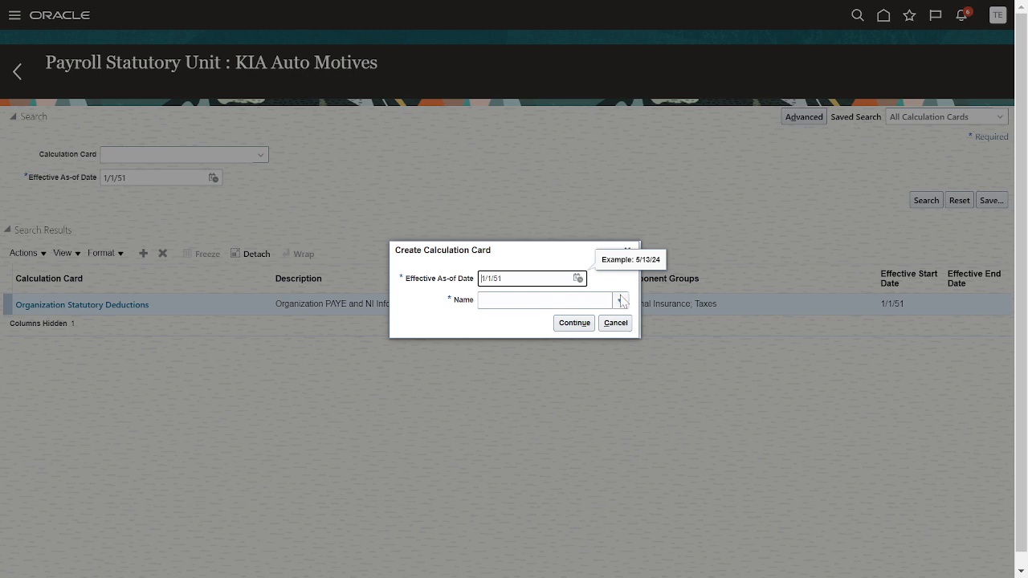
{"action": "left_click", "coordinate": [620, 299]}
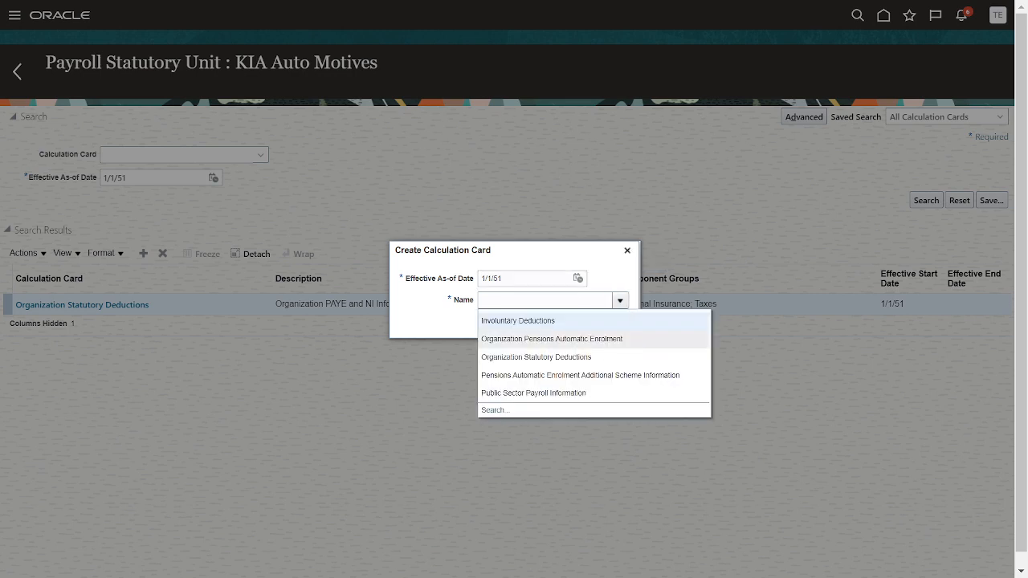
{"action": "mouse_move", "coordinate": [581, 375]}
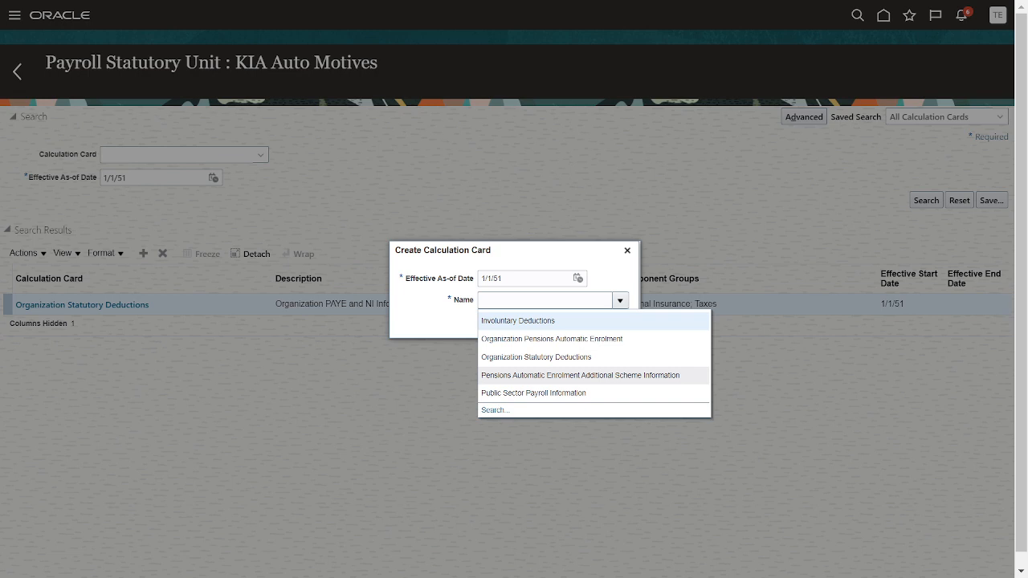
{"action": "left_click", "coordinate": [584, 375]}
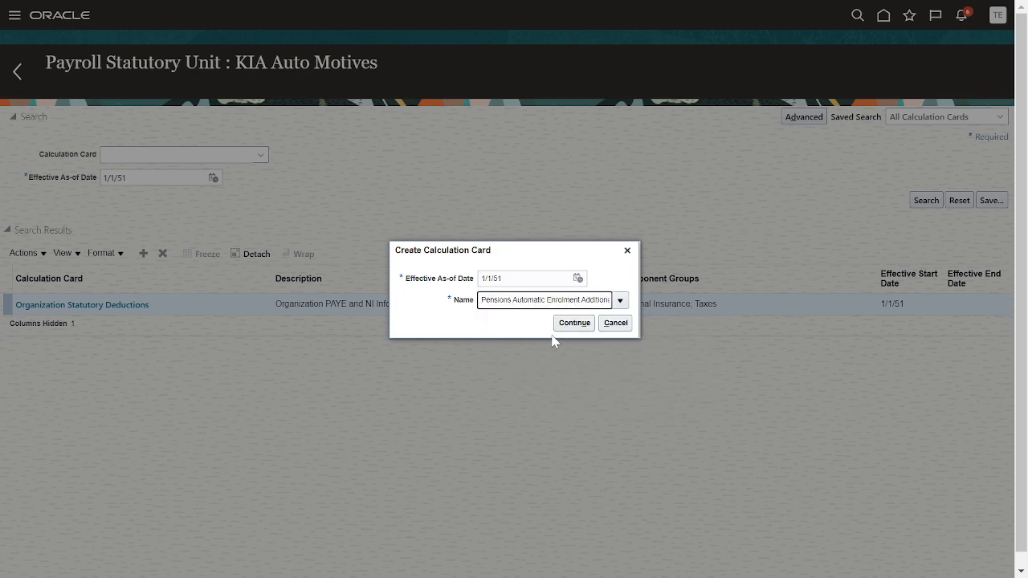
{"action": "left_click", "coordinate": [574, 322]}
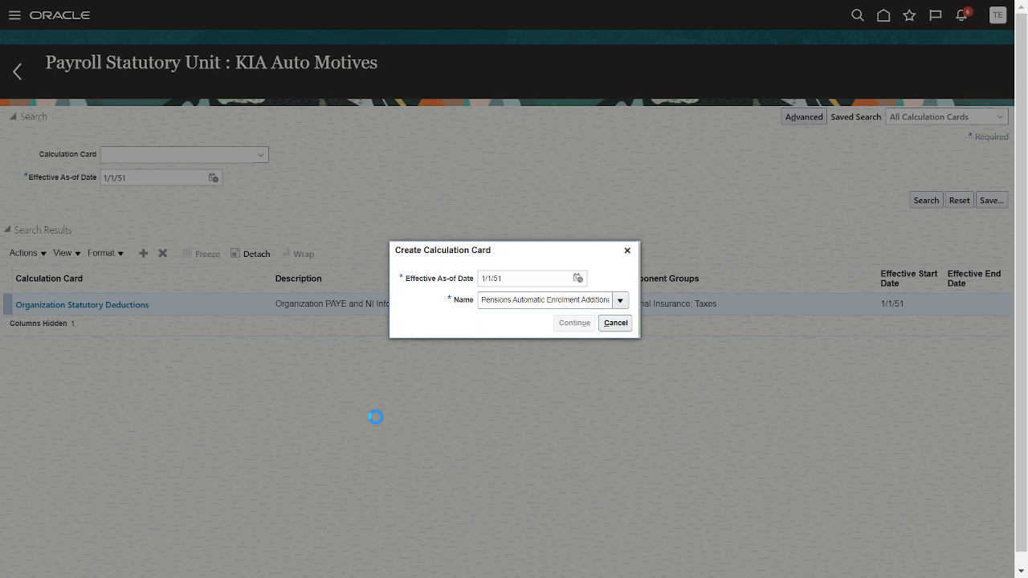
{"action": "left_click", "coordinate": [573, 322]}
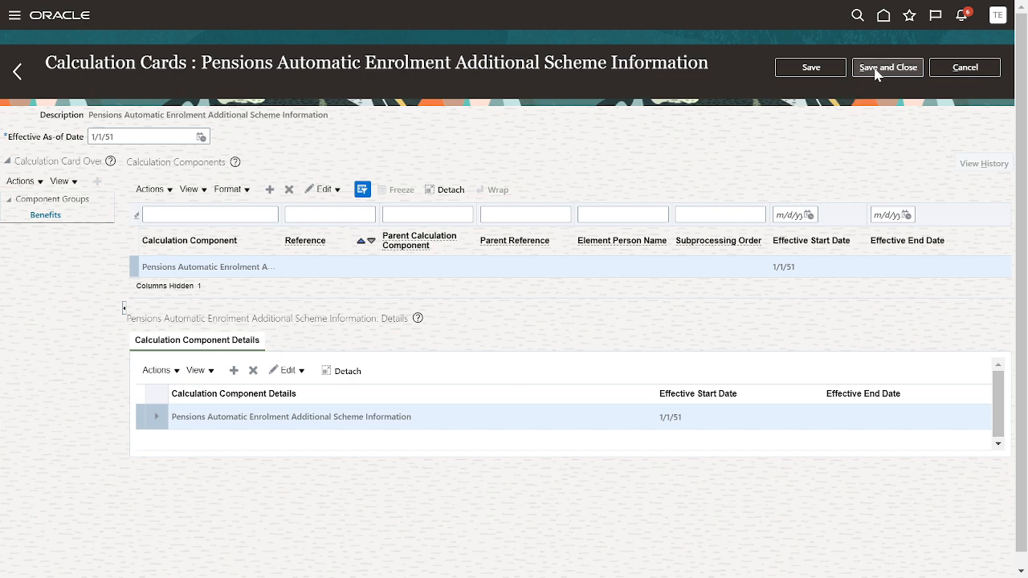
- Dismiss the failed save's qualifying scheme error and choose ABS Pension Provider as payee
{"action": "left_click", "coordinate": [886, 67]}
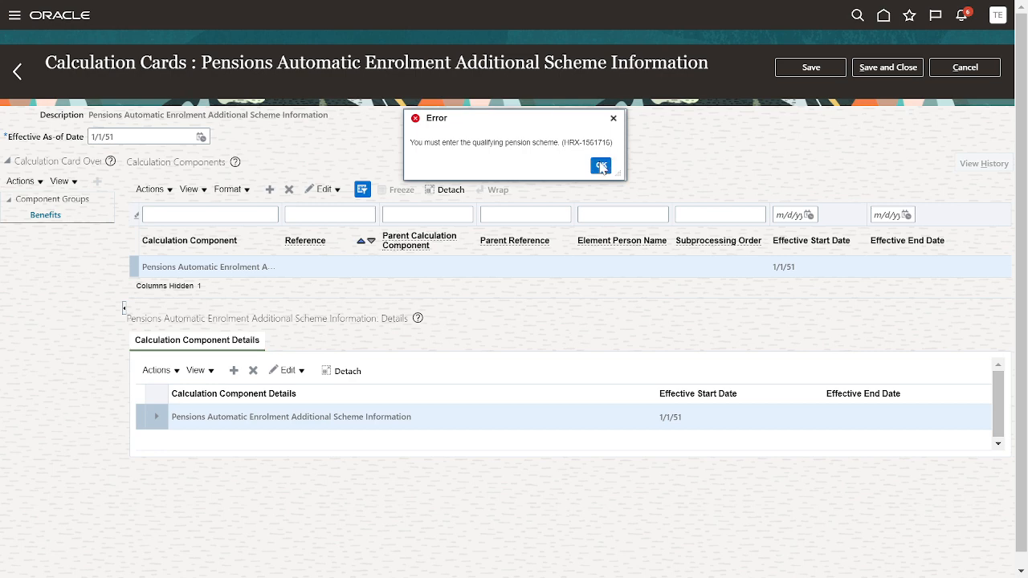
{"action": "left_click", "coordinate": [600, 166]}
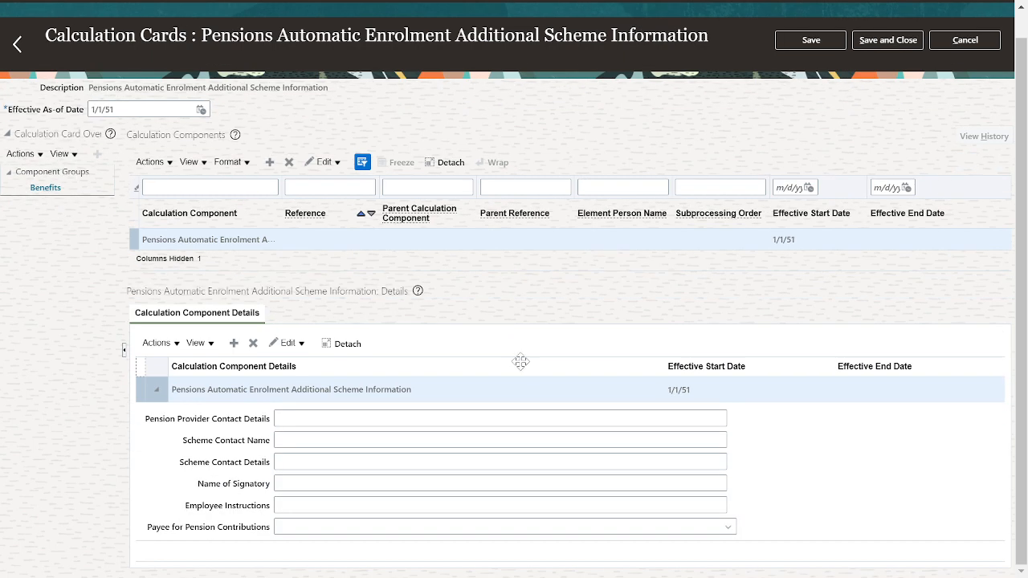
{"action": "mouse_move", "coordinate": [520, 361]}
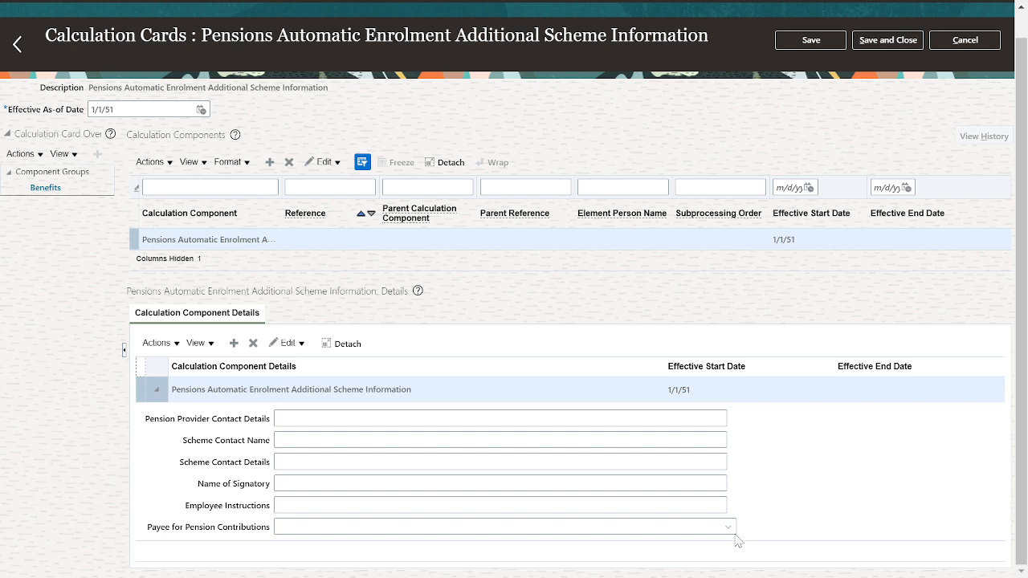
{"action": "mouse_move", "coordinate": [729, 527]}
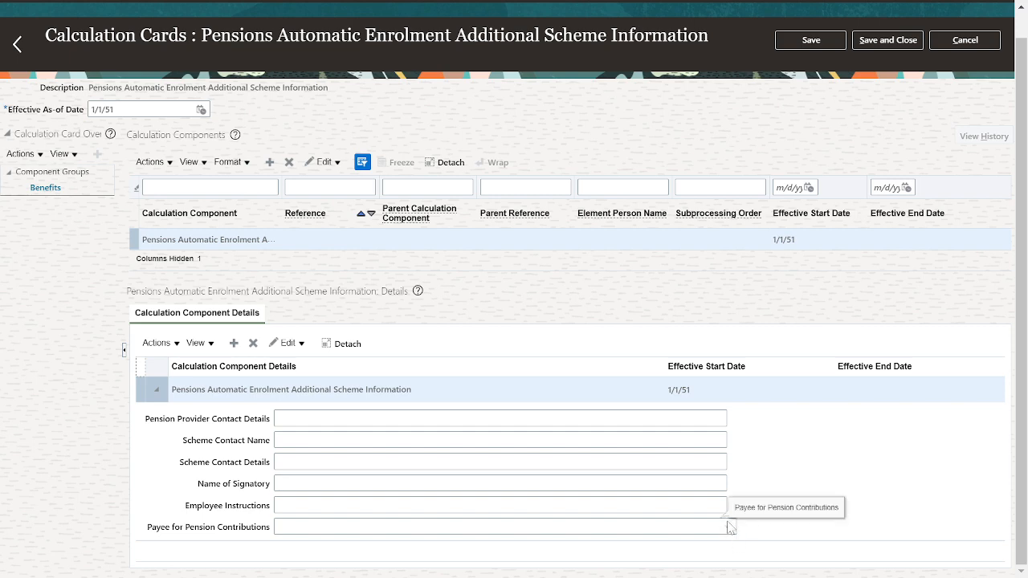
{"action": "left_click", "coordinate": [501, 525]}
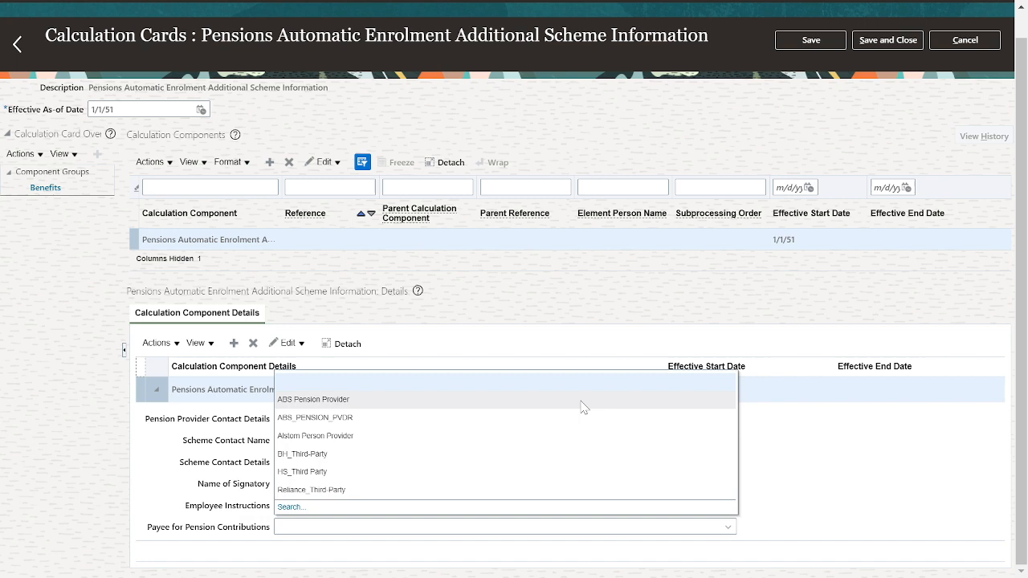
{"action": "left_click", "coordinate": [313, 399]}
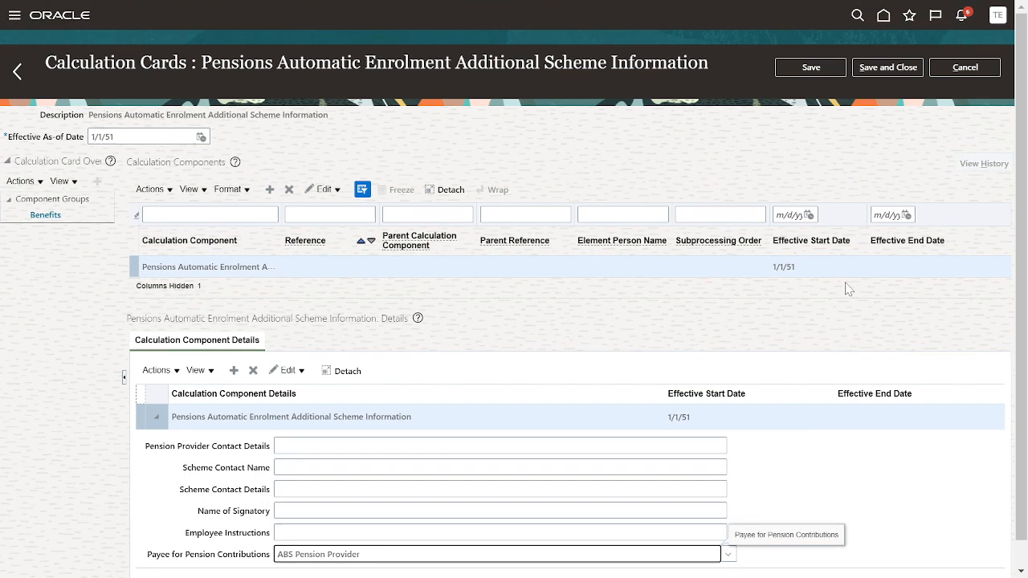
- Retry saving, dismiss the repeated scheme error, and begin adding a calculation component
{"action": "left_click", "coordinate": [886, 66]}
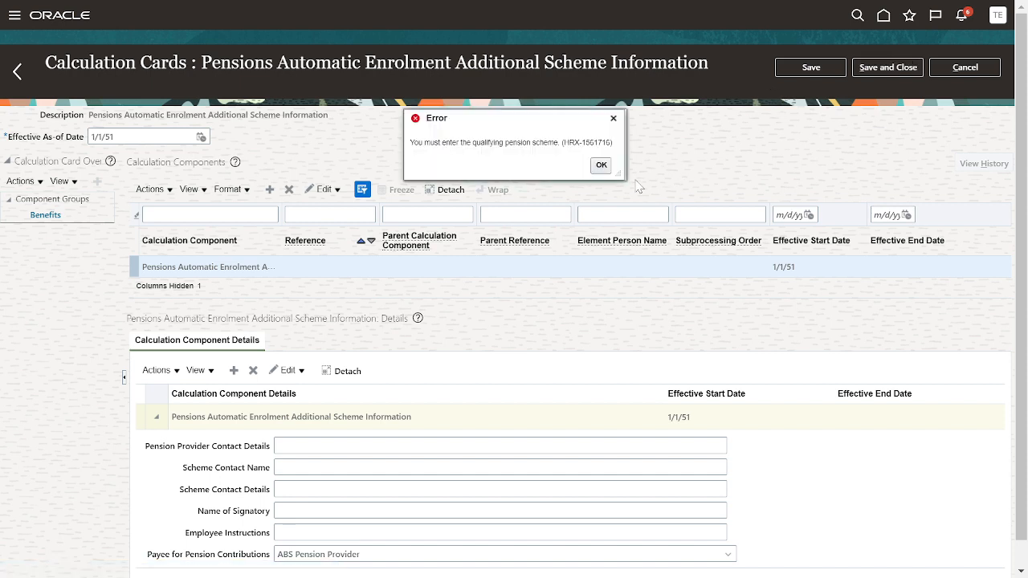
{"action": "left_click", "coordinate": [600, 165]}
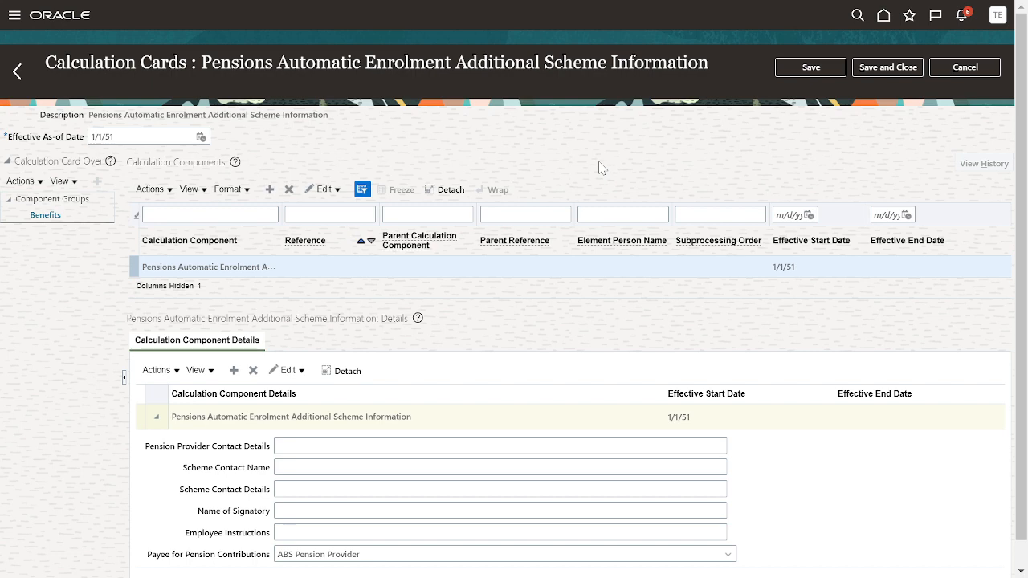
{"action": "scroll", "scroll_direction": "up", "scroll_amount": 3}
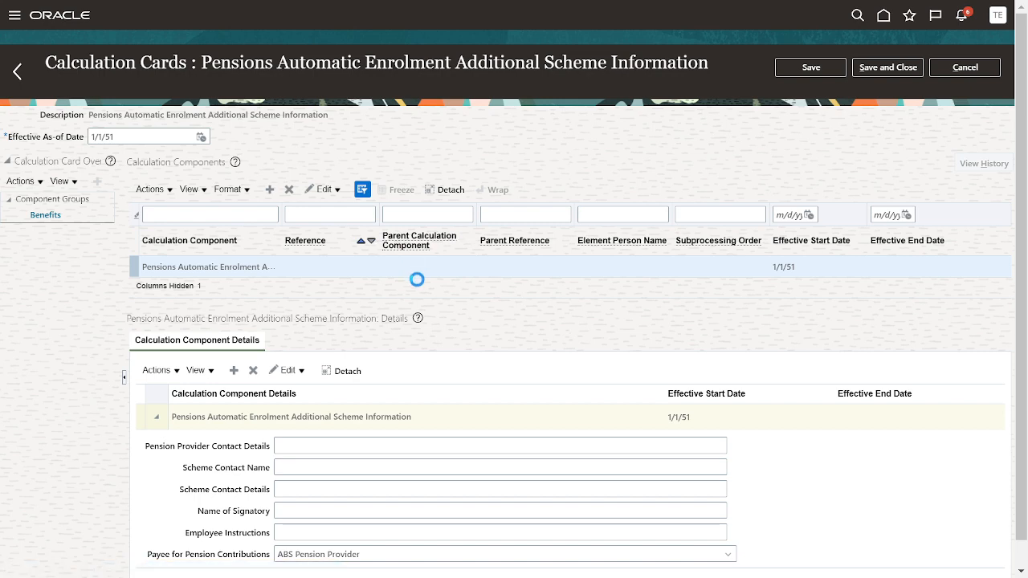
{"action": "left_click", "coordinate": [270, 189]}
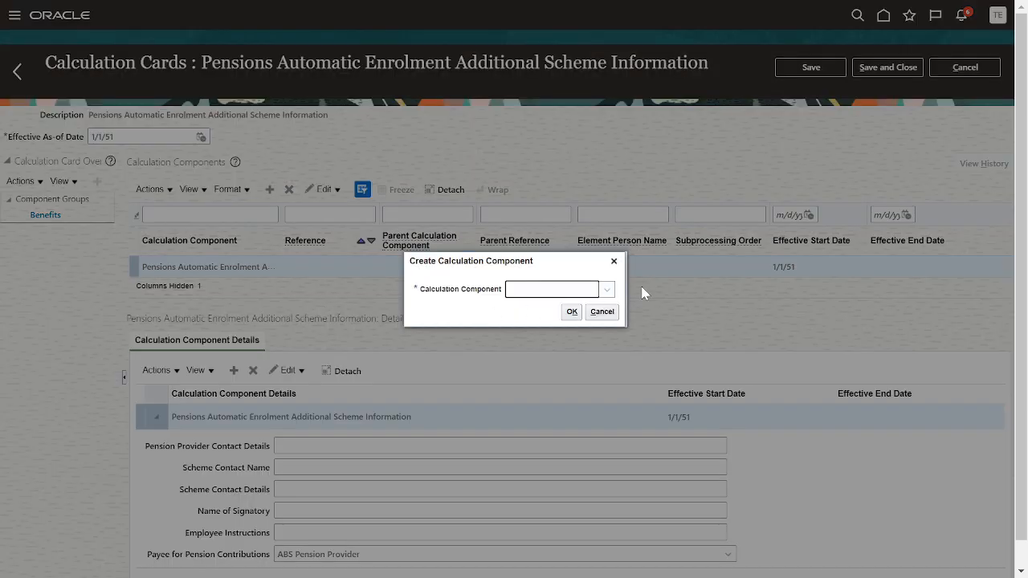
- Add a Pensions Automatic Enrolment Additional Scheme Information component referencing ABS Pension Scheme
{"action": "left_click", "coordinate": [606, 289]}
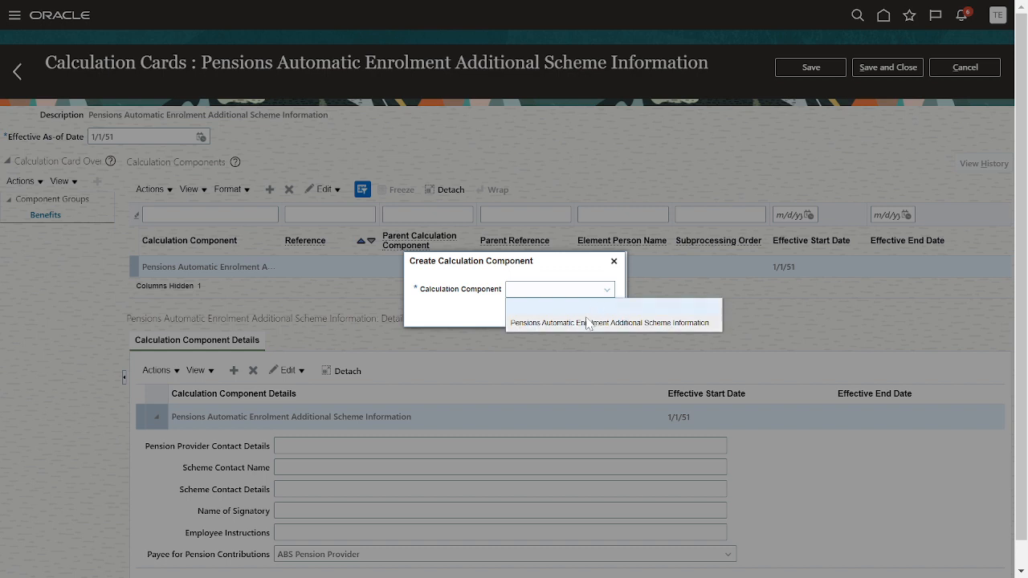
{"action": "left_click", "coordinate": [592, 322]}
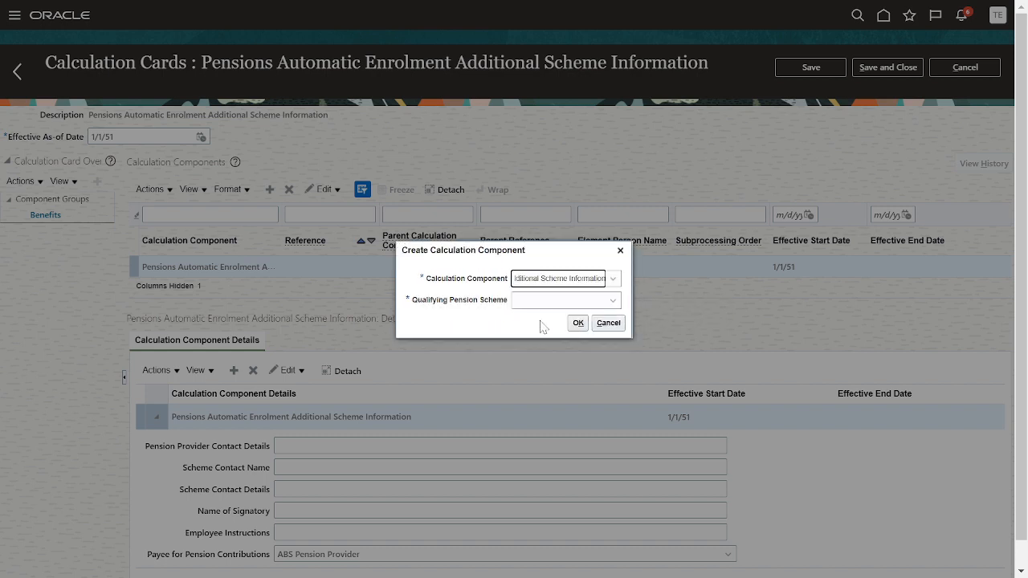
{"action": "left_click", "coordinate": [612, 300]}
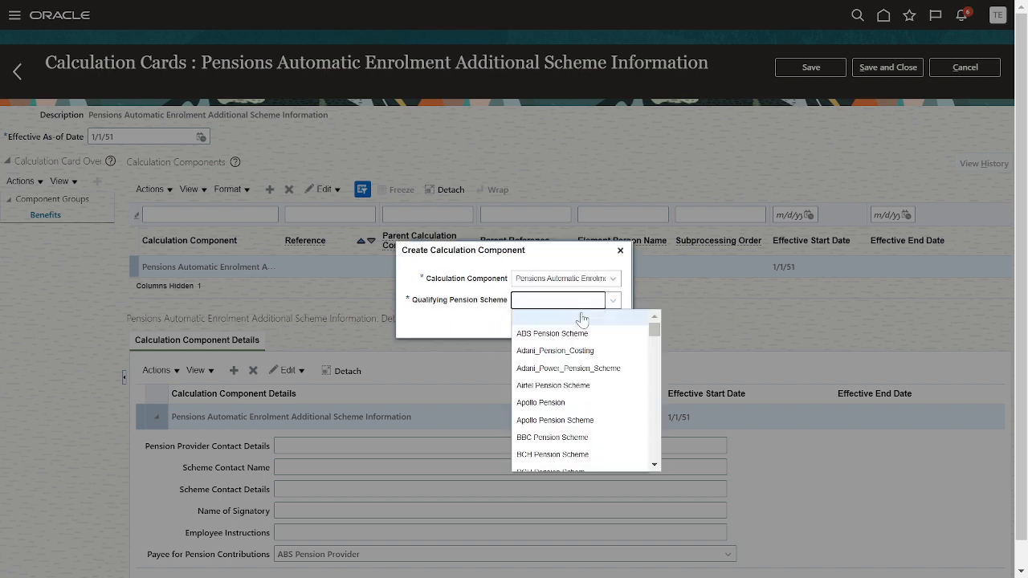
{"action": "left_click", "coordinate": [552, 332]}
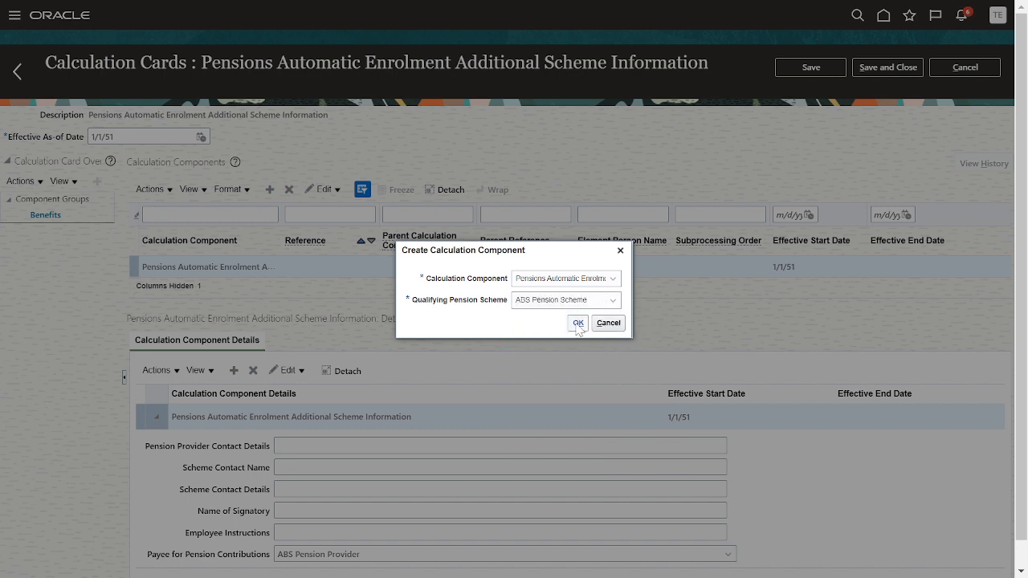
{"action": "left_click", "coordinate": [577, 322]}
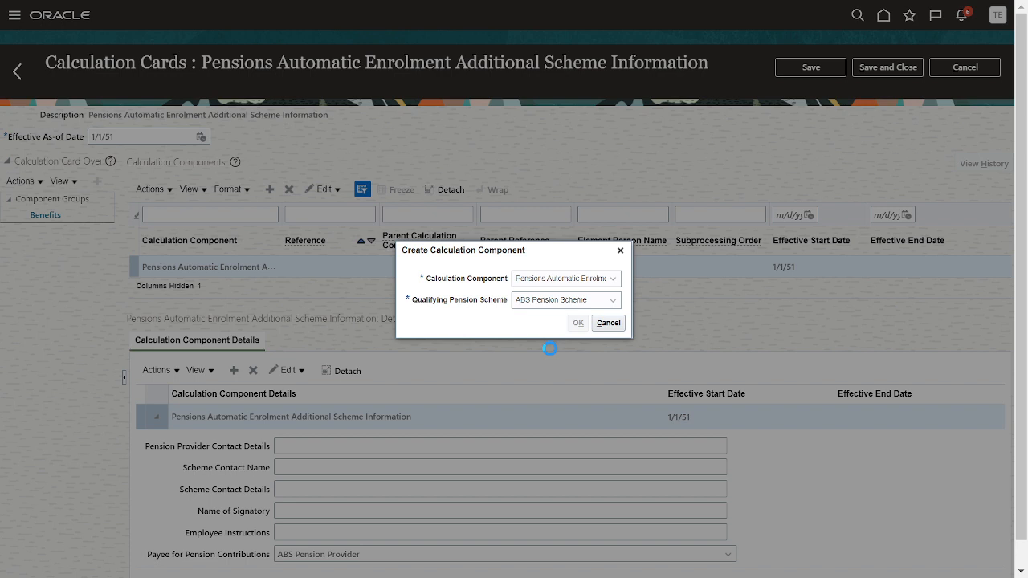
{"action": "left_click", "coordinate": [578, 322]}
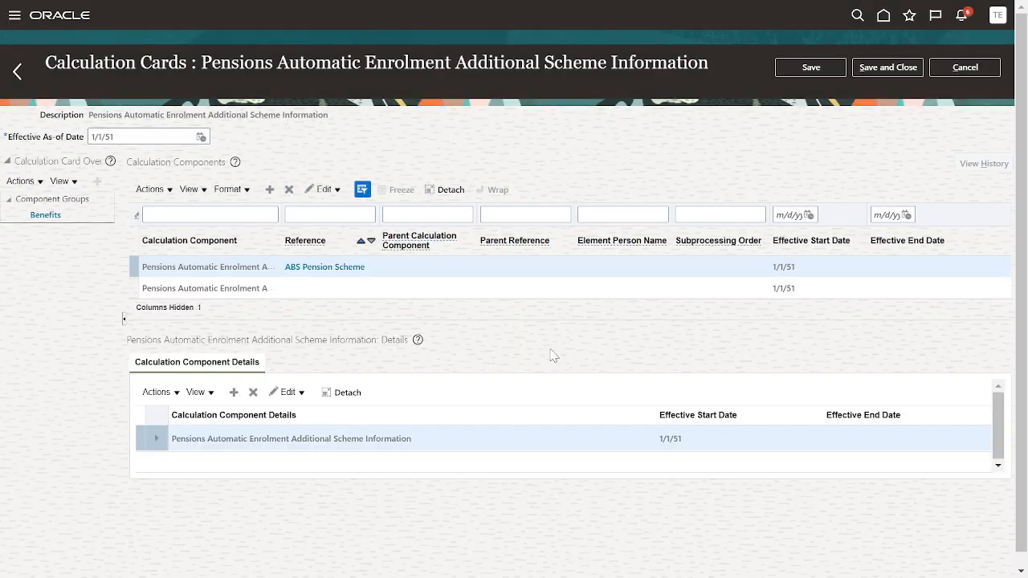
{"action": "mouse_move", "coordinate": [282, 364]}
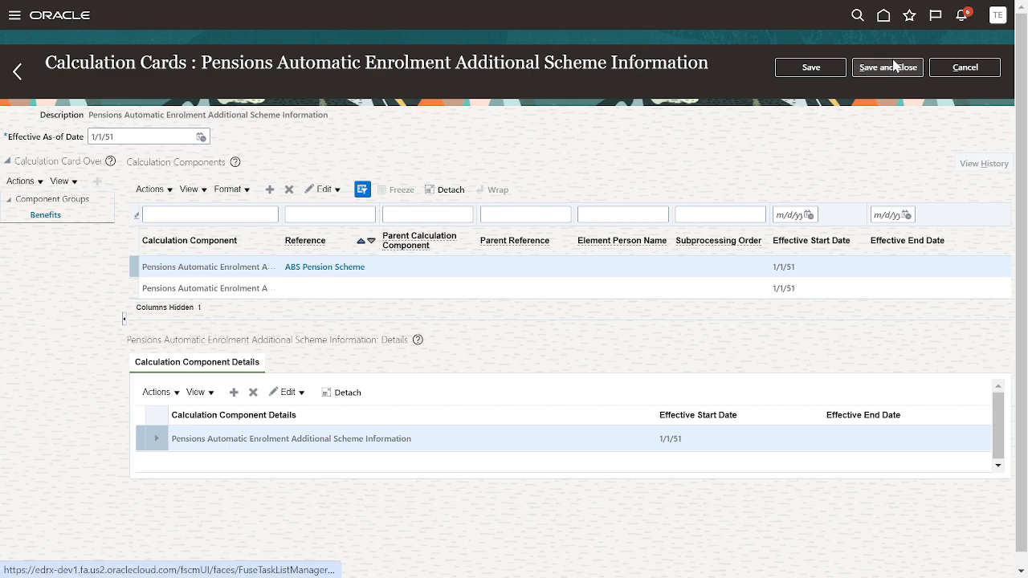
- Try saving the pension card and dismiss the missing qualifying pension scheme error
{"action": "left_click", "coordinate": [887, 67]}
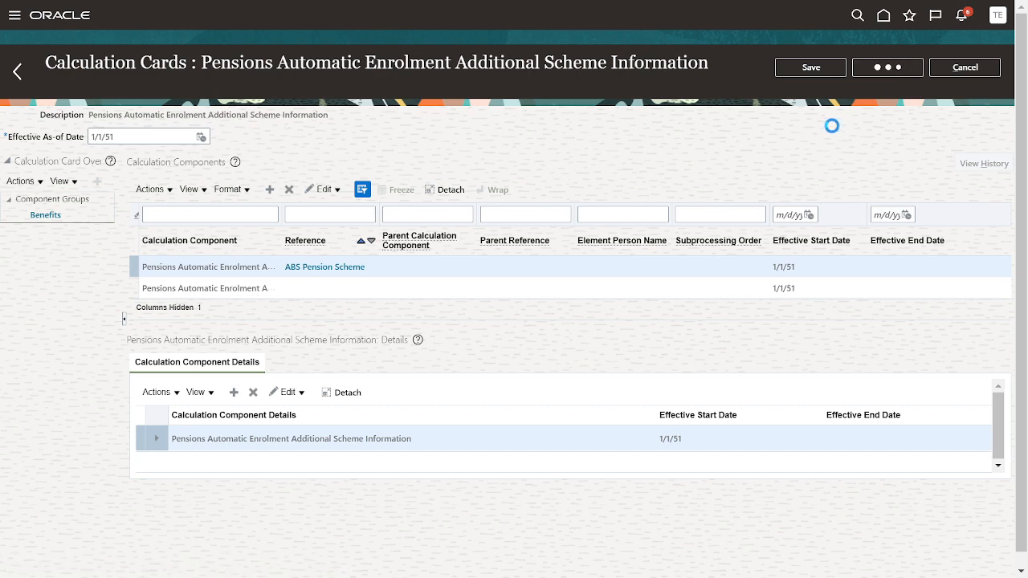
{"action": "left_click", "coordinate": [809, 67]}
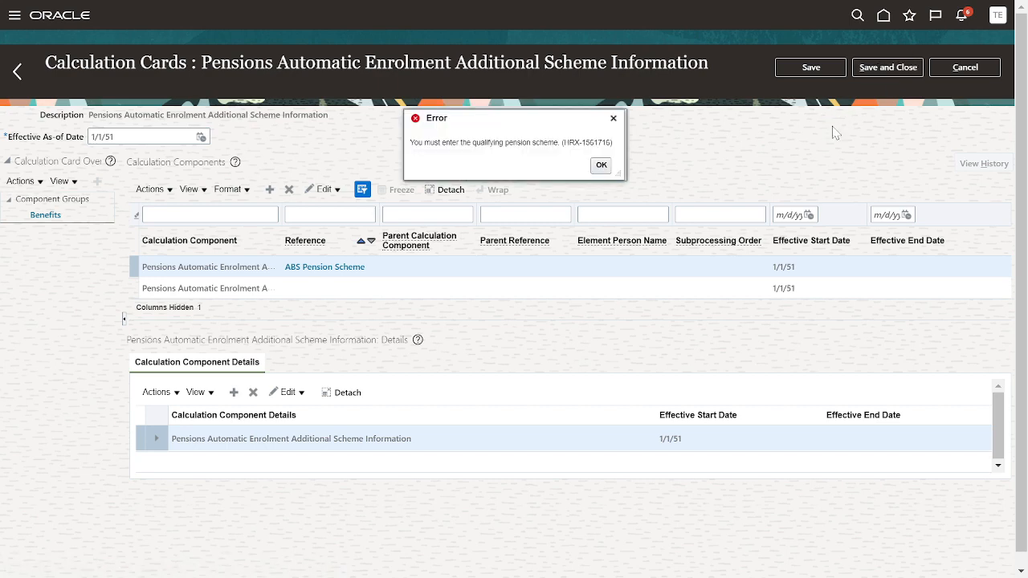
{"action": "left_click", "coordinate": [601, 165]}
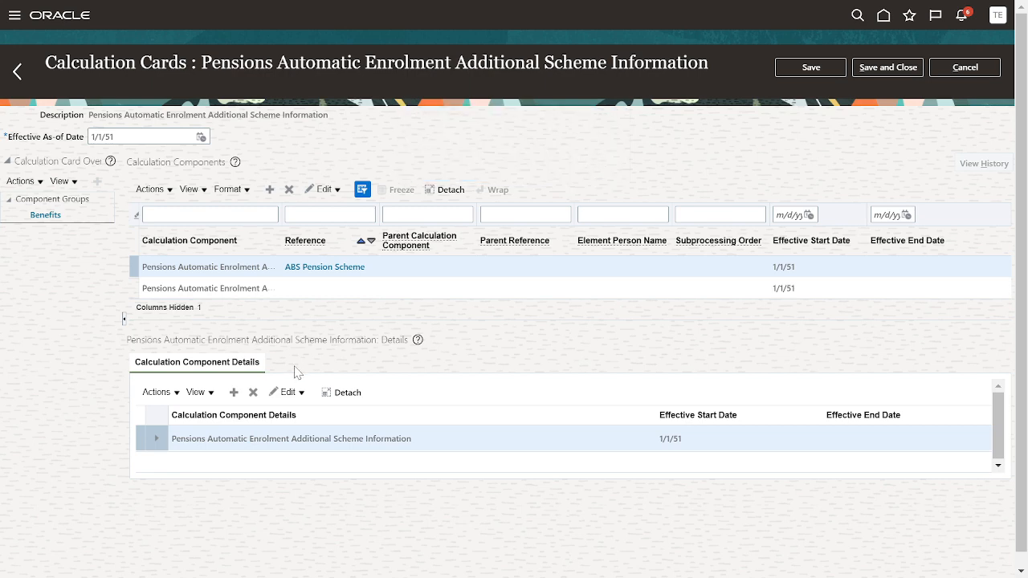
- Attempt a duplicate additional scheme detail, dismiss the rejection, and cancel the pension card
{"action": "left_click", "coordinate": [233, 392]}
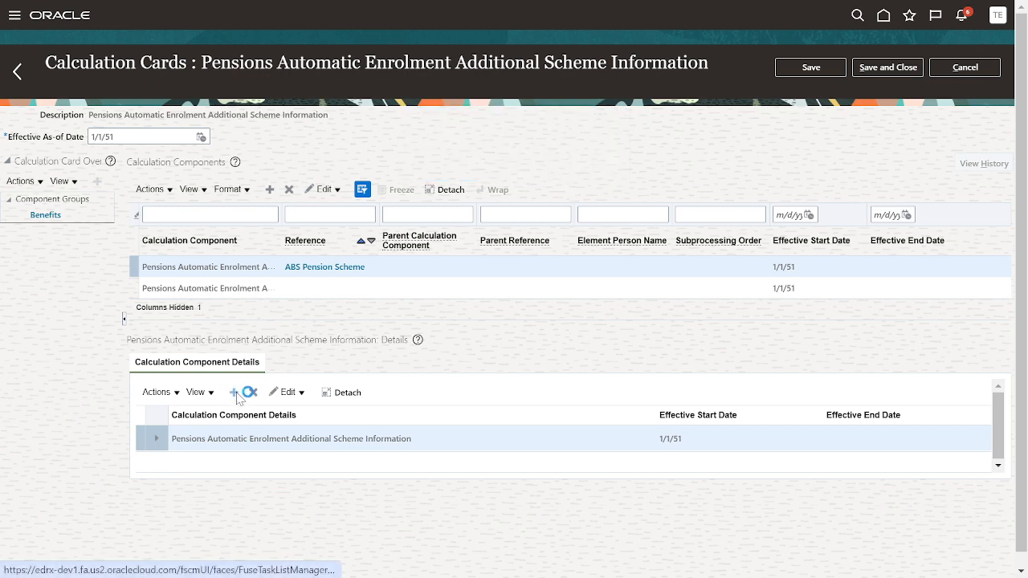
{"action": "left_click", "coordinate": [234, 391]}
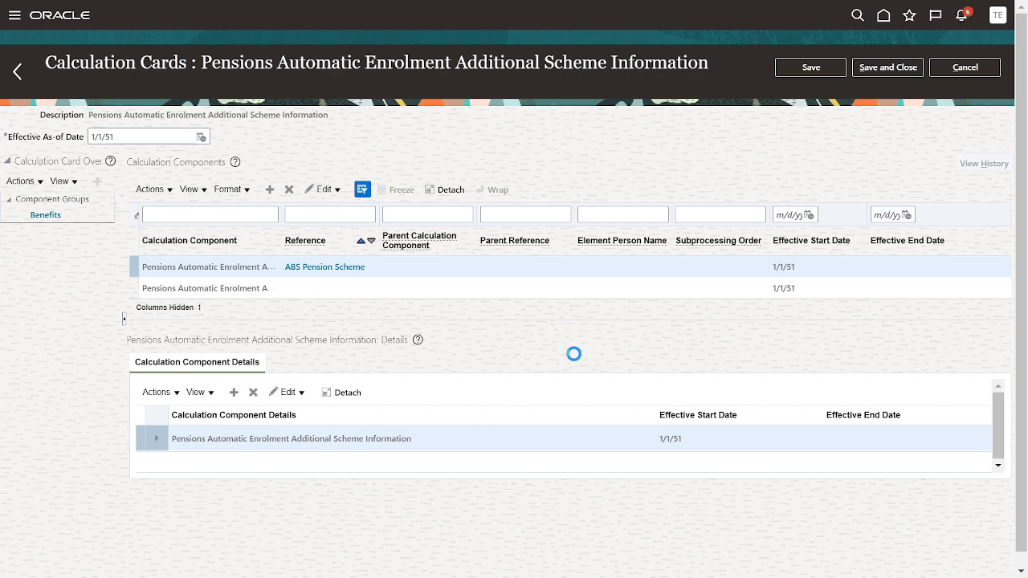
{"action": "left_click", "coordinate": [233, 392]}
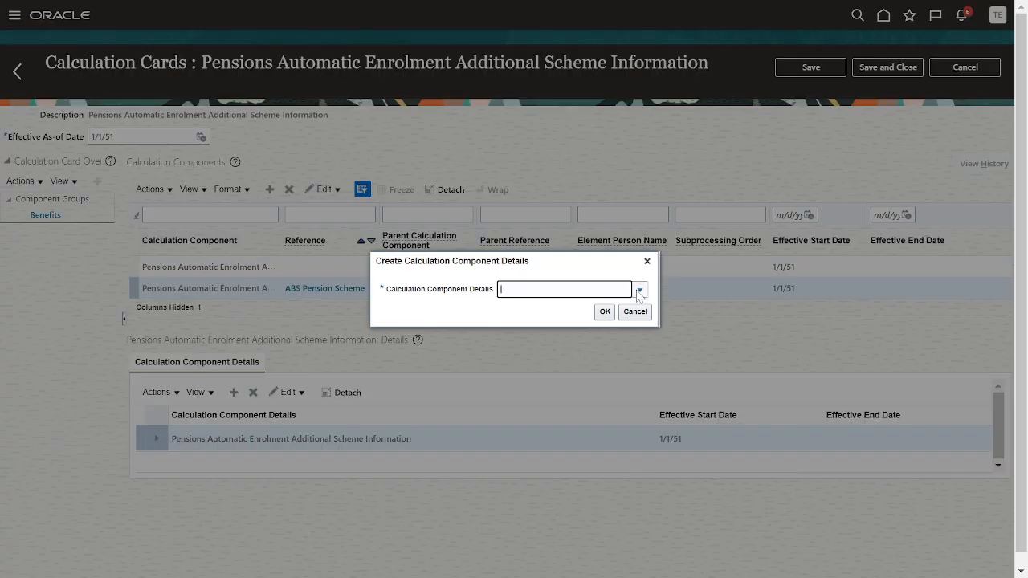
{"action": "left_click", "coordinate": [639, 289]}
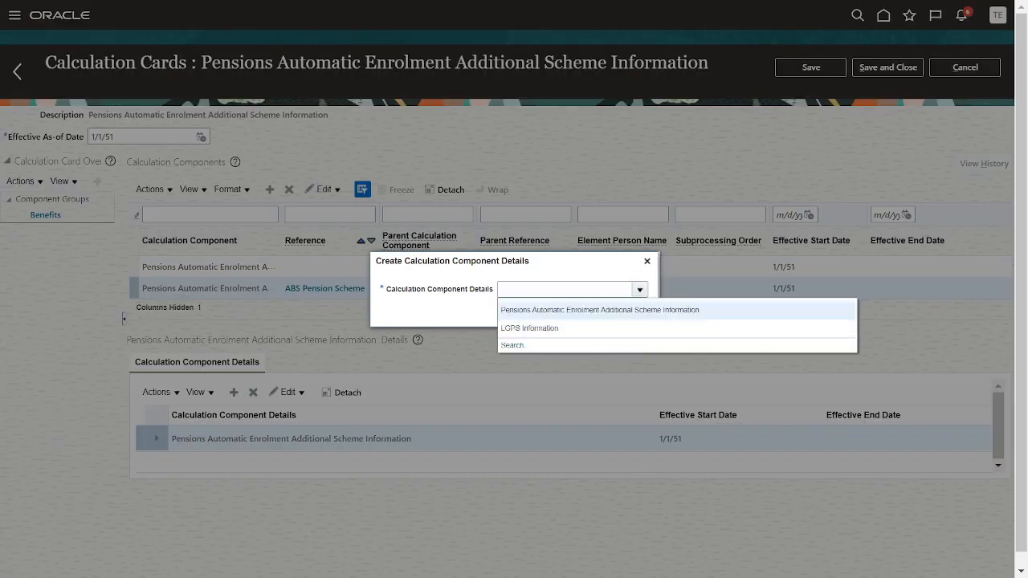
{"action": "left_click", "coordinate": [600, 309]}
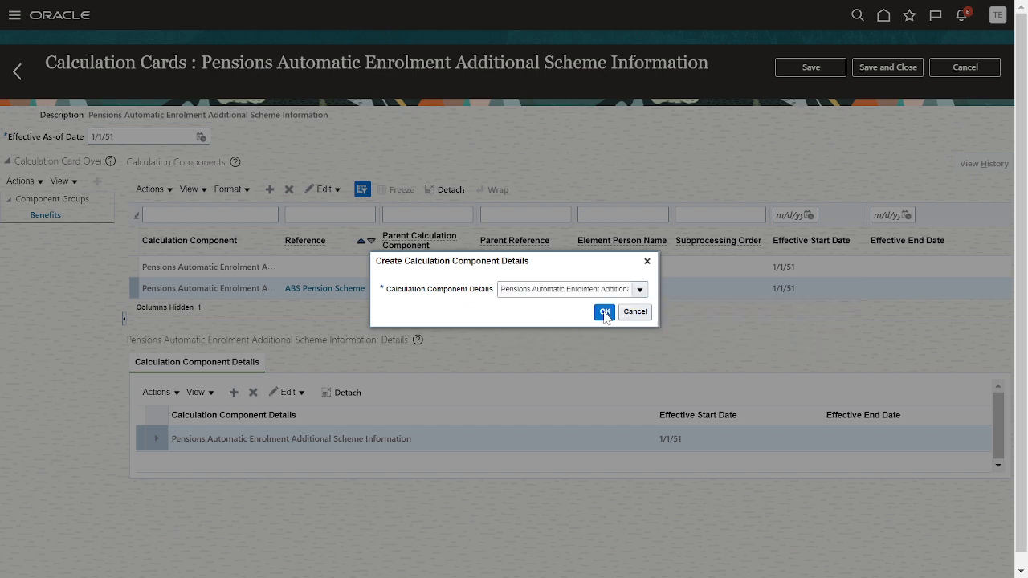
{"action": "left_click", "coordinate": [604, 311]}
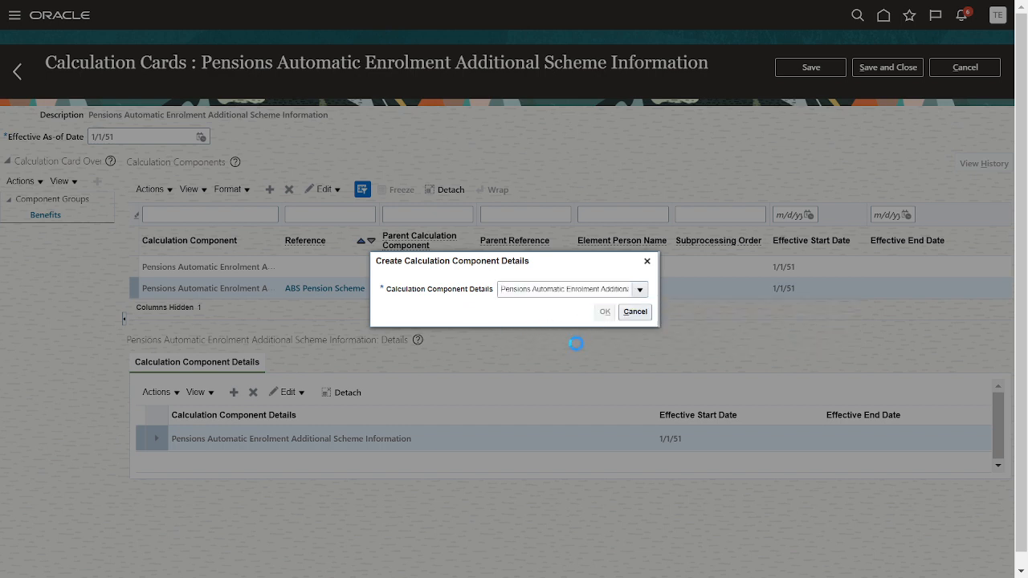
{"action": "left_click", "coordinate": [603, 311]}
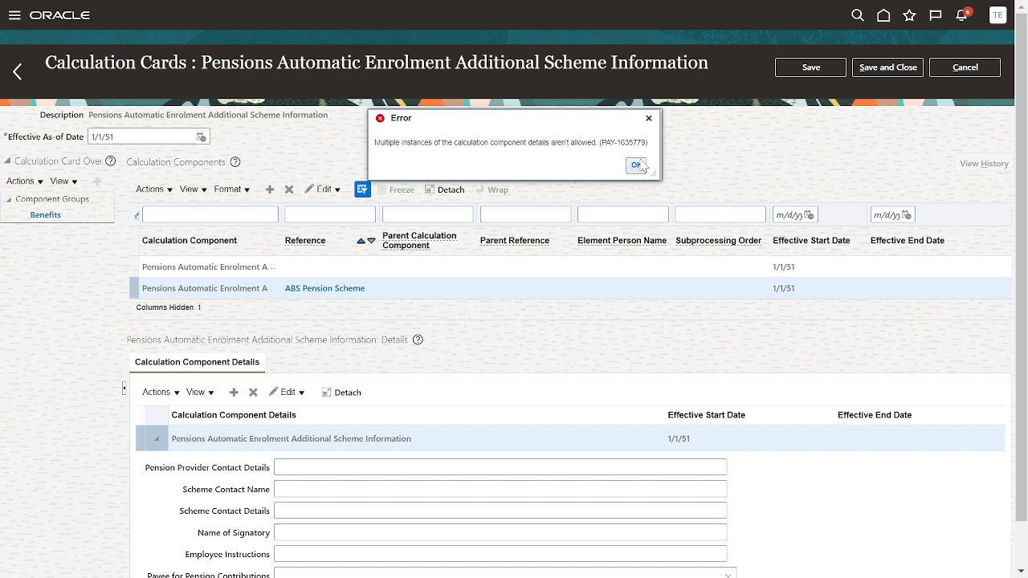
{"action": "left_click", "coordinate": [636, 165]}
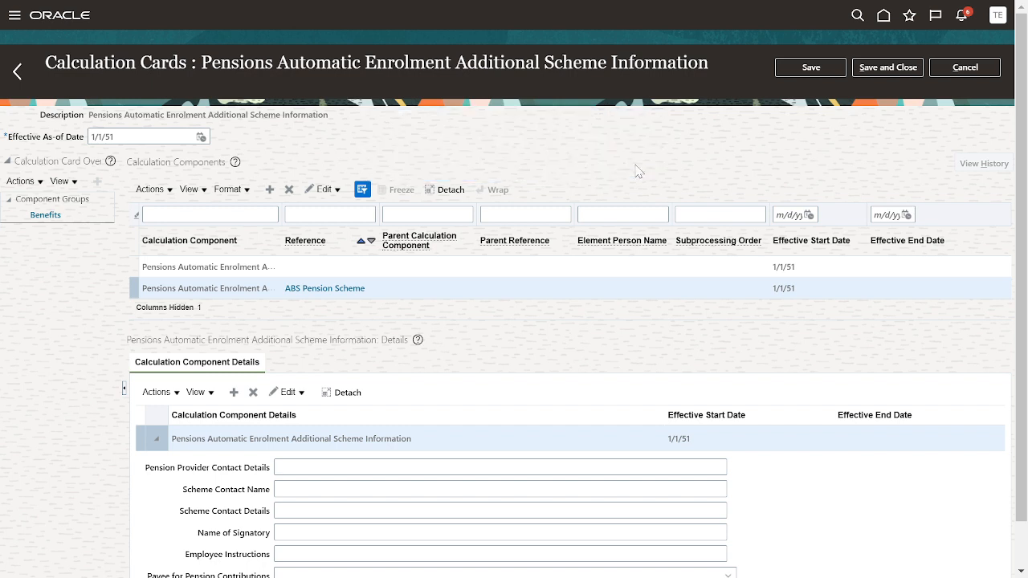
{"action": "mouse_move", "coordinate": [763, 138]}
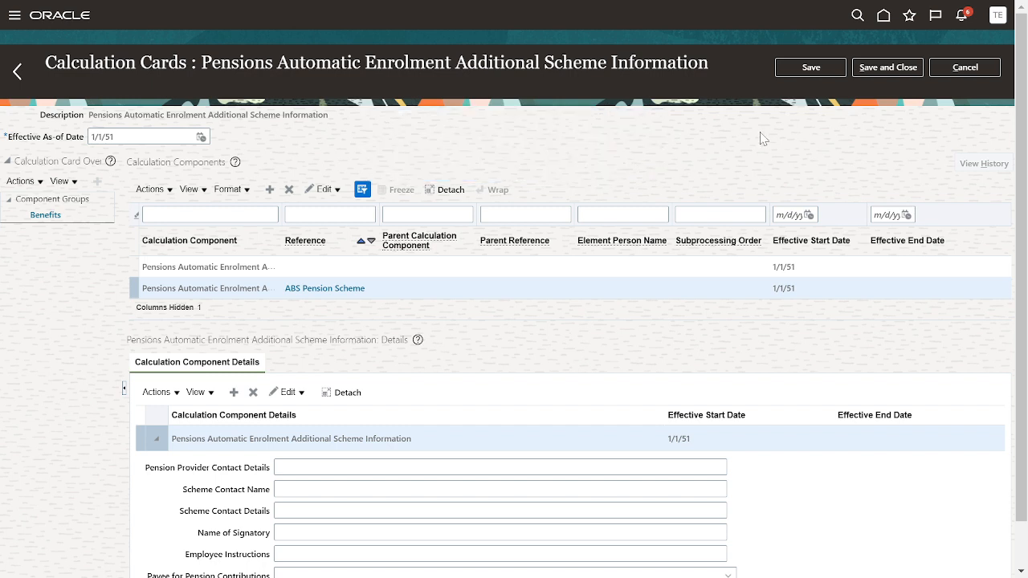
{"action": "left_click", "coordinate": [963, 66]}
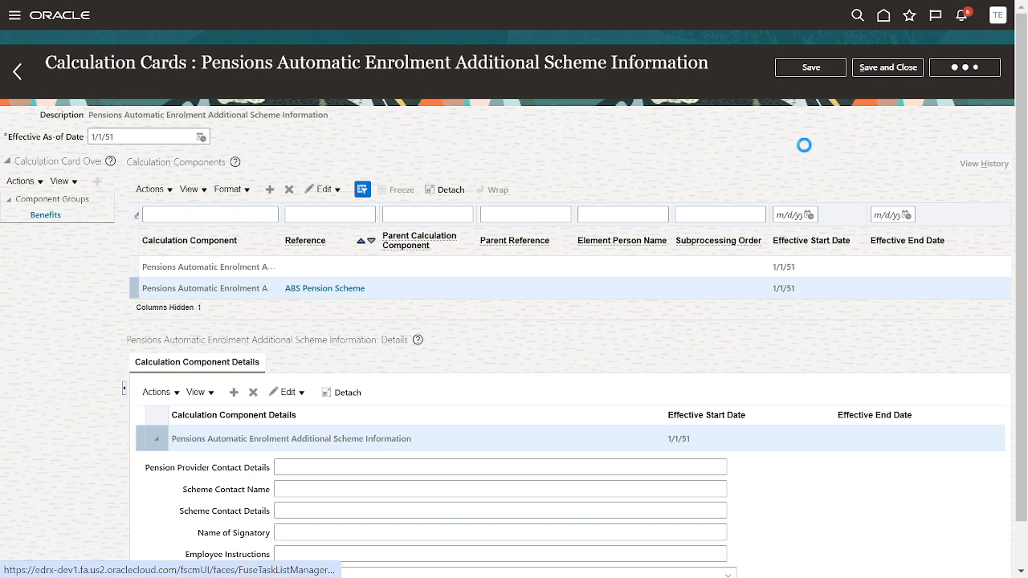
{"action": "left_click", "coordinate": [17, 70]}
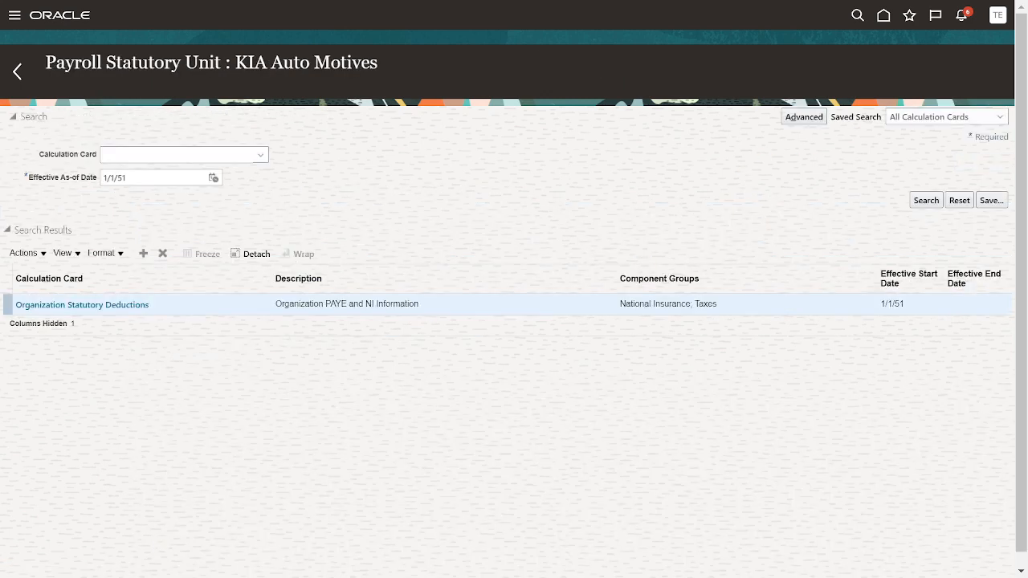
{"action": "mouse_move", "coordinate": [24, 95]}
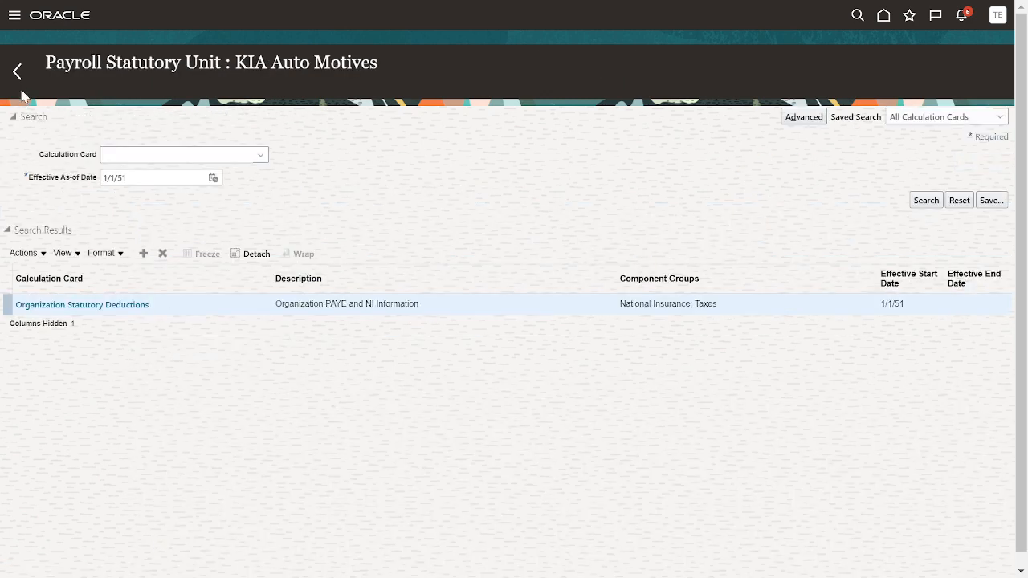
- Go back from the Payroll Statutory Unit page to the Define Legal Entities task list
{"action": "left_click", "coordinate": [18, 71]}
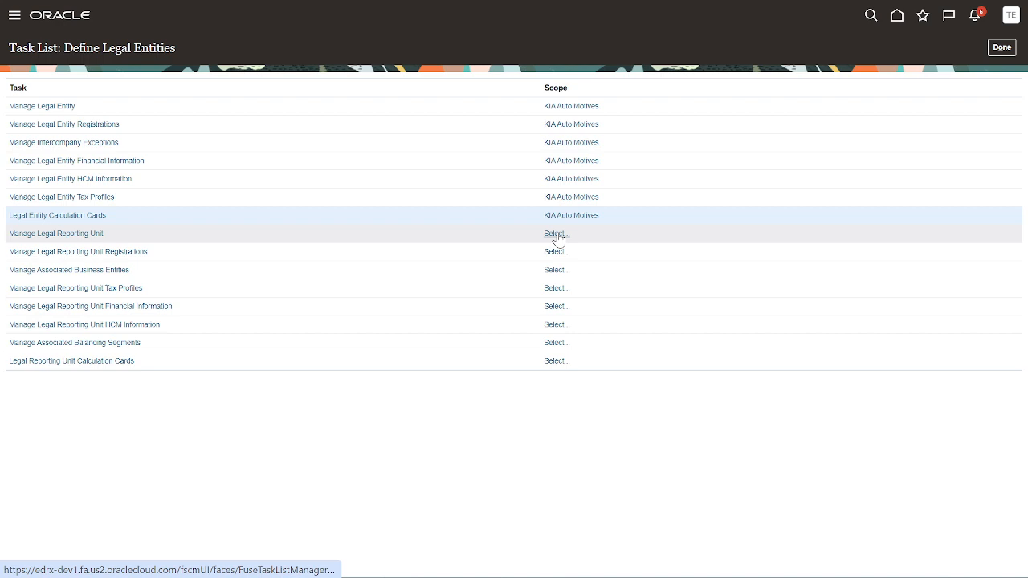
- Select and add KIA Auto Motives as the Manage Legal Reporting Unit scope, then save and close
{"action": "left_click", "coordinate": [556, 234]}
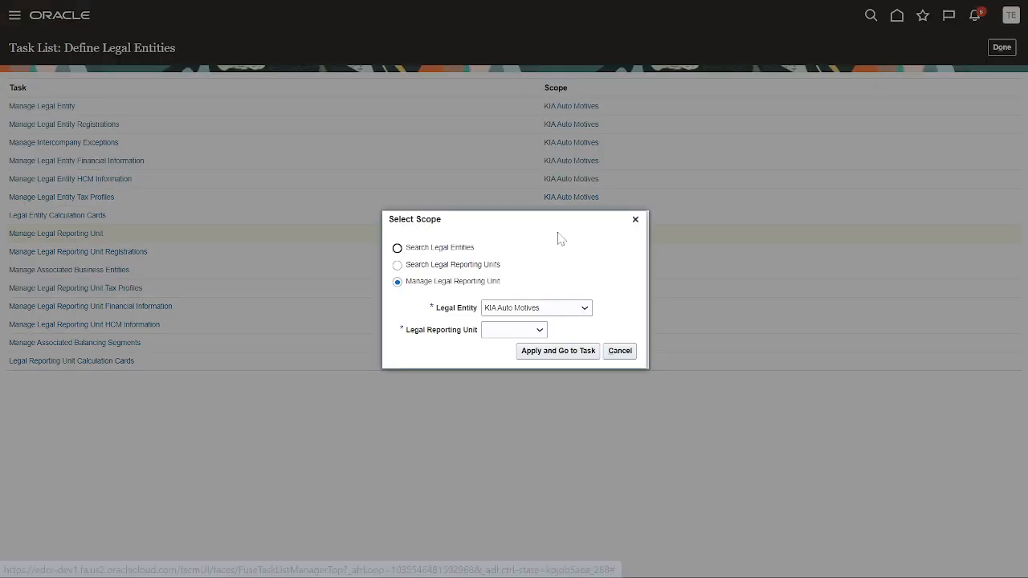
{"action": "left_click", "coordinate": [539, 330]}
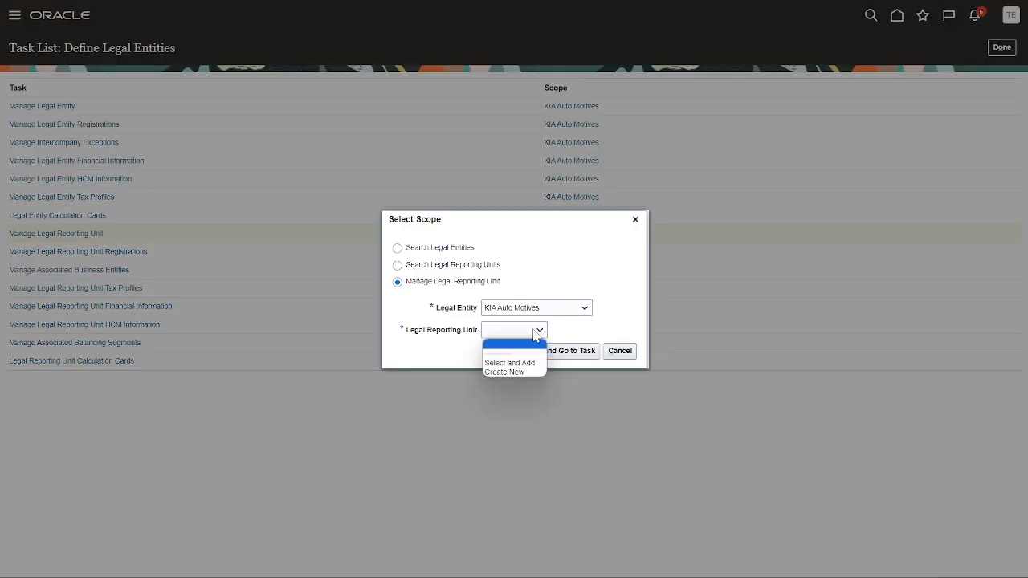
{"action": "left_click", "coordinate": [510, 354]}
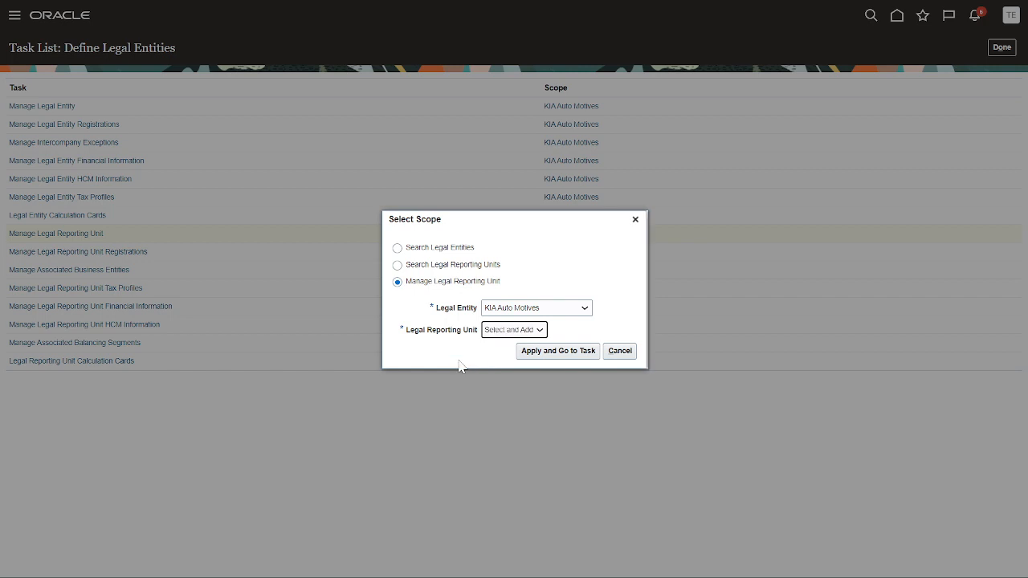
{"action": "left_click", "coordinate": [557, 351]}
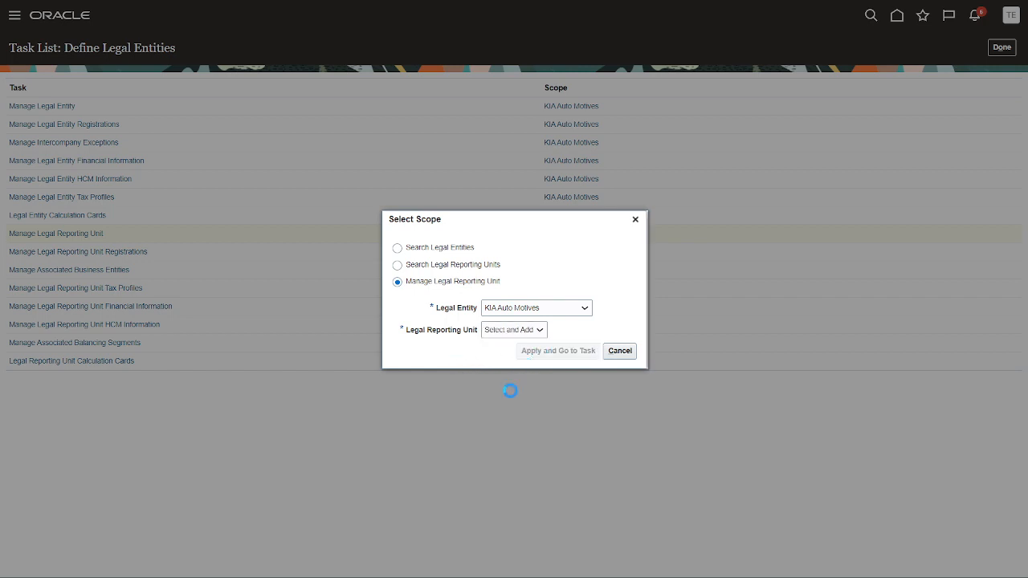
{"action": "left_click", "coordinate": [540, 329]}
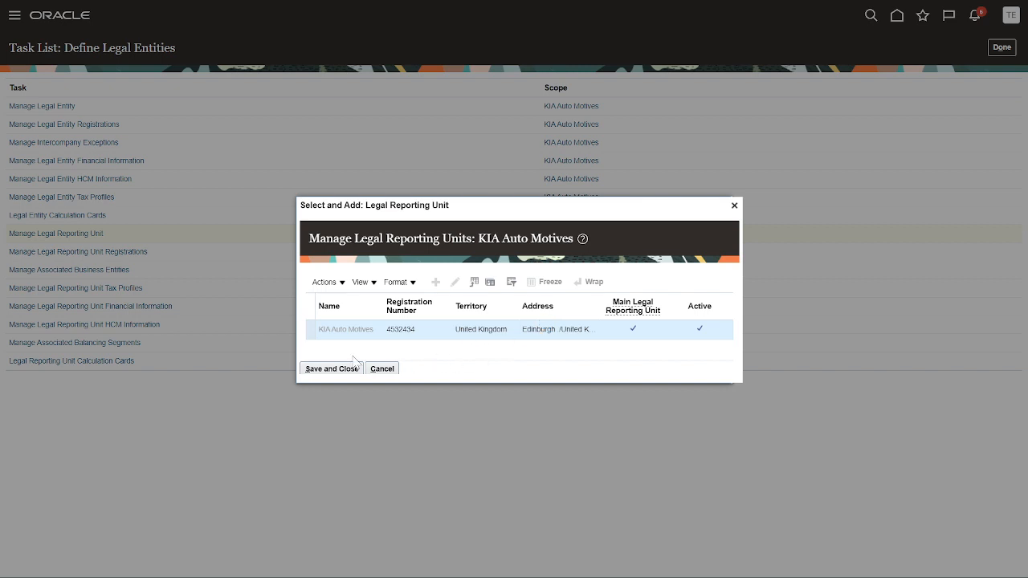
{"action": "left_click", "coordinate": [331, 369]}
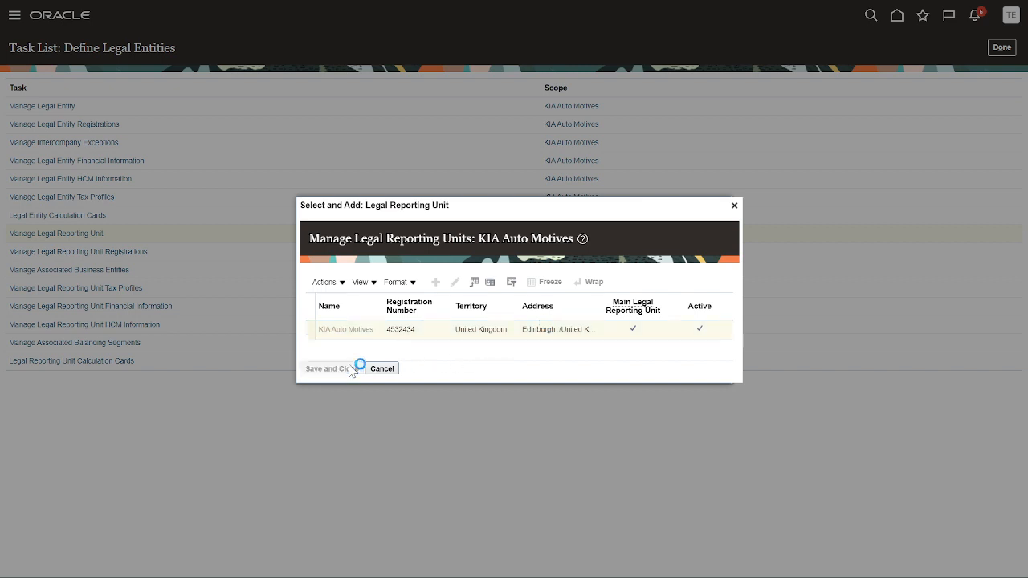
{"action": "left_click", "coordinate": [323, 368]}
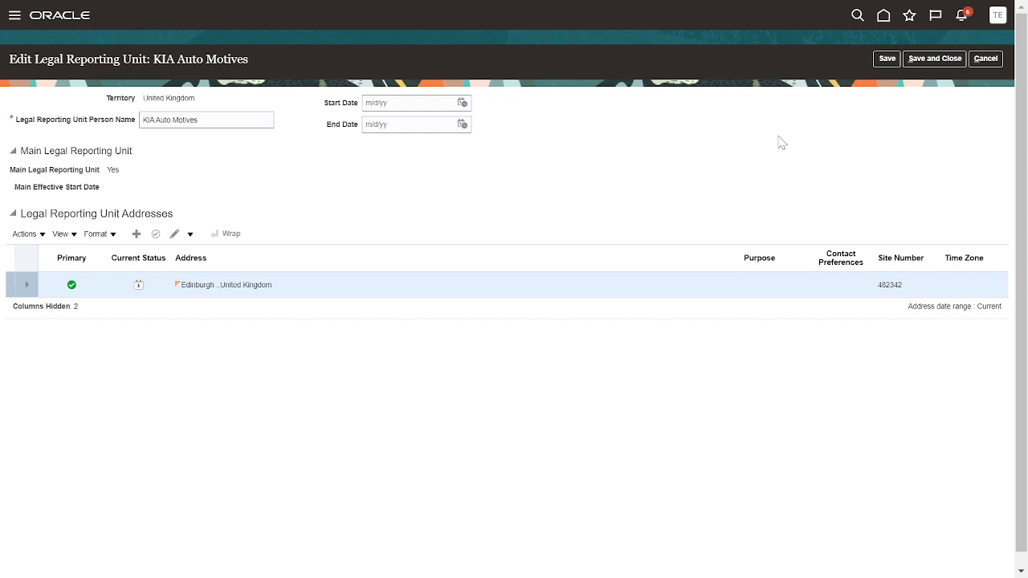
{"action": "mouse_move", "coordinate": [838, 154]}
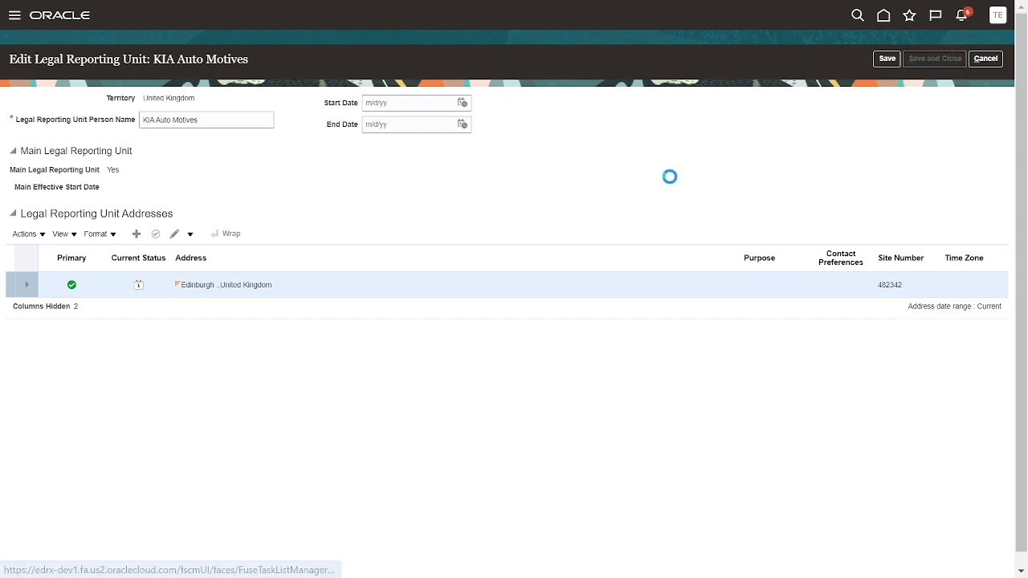
{"action": "left_click", "coordinate": [984, 58]}
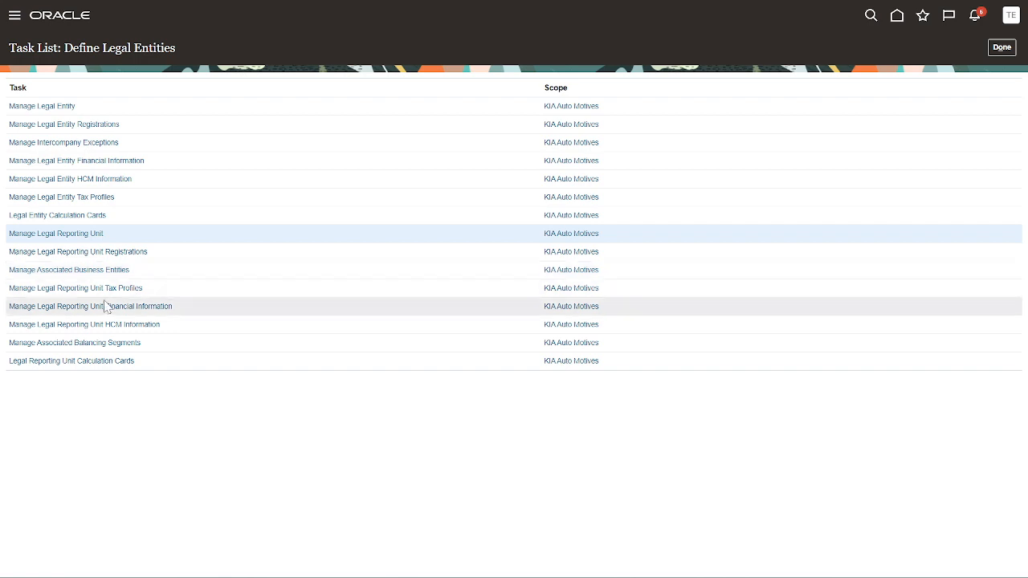
{"action": "mouse_move", "coordinate": [114, 289]}
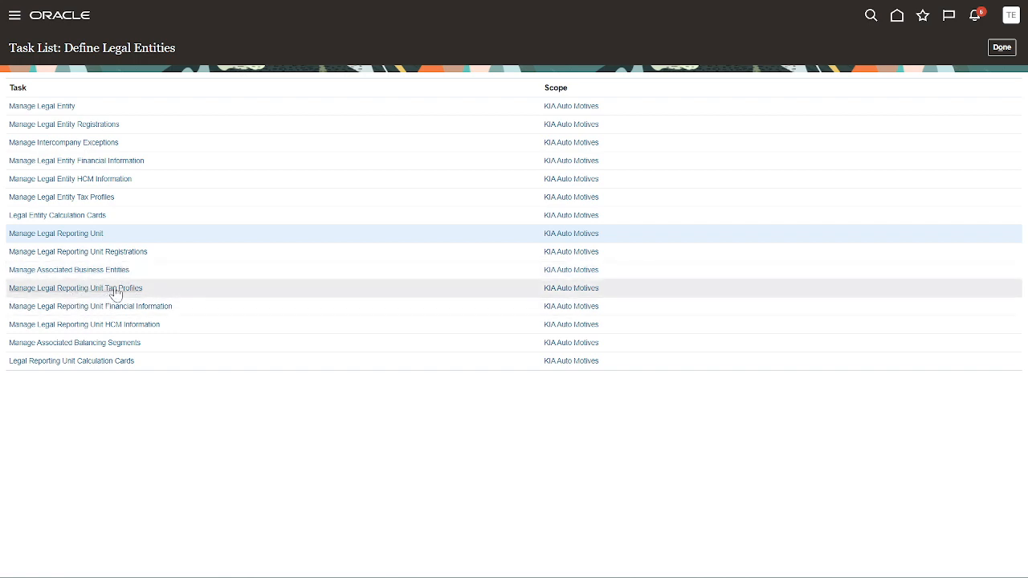
- Open the Manage Legal Reporting Unit HCM Information task for KIA Auto Motives
{"action": "left_click", "coordinate": [84, 324]}
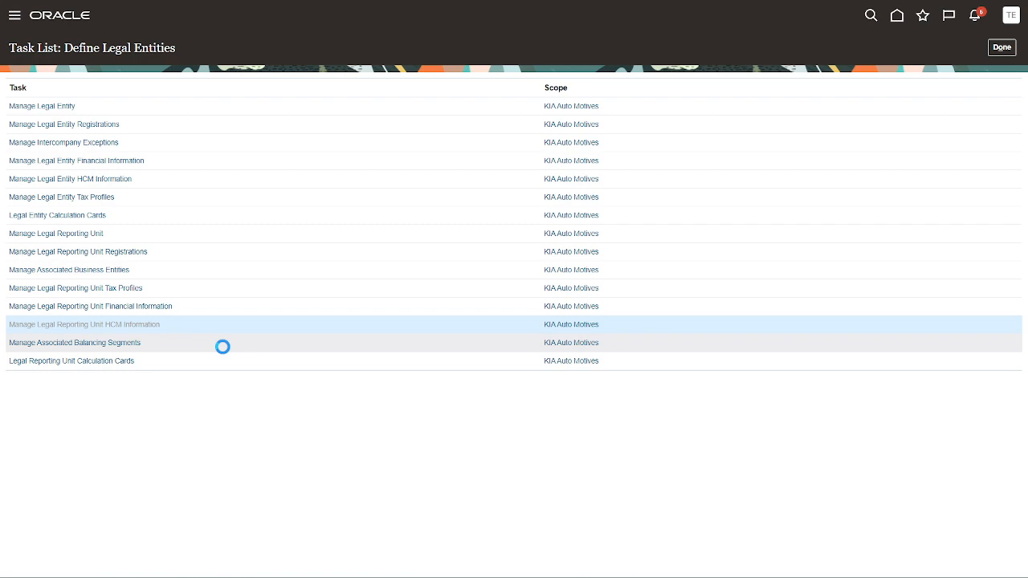
{"action": "left_click", "coordinate": [84, 324]}
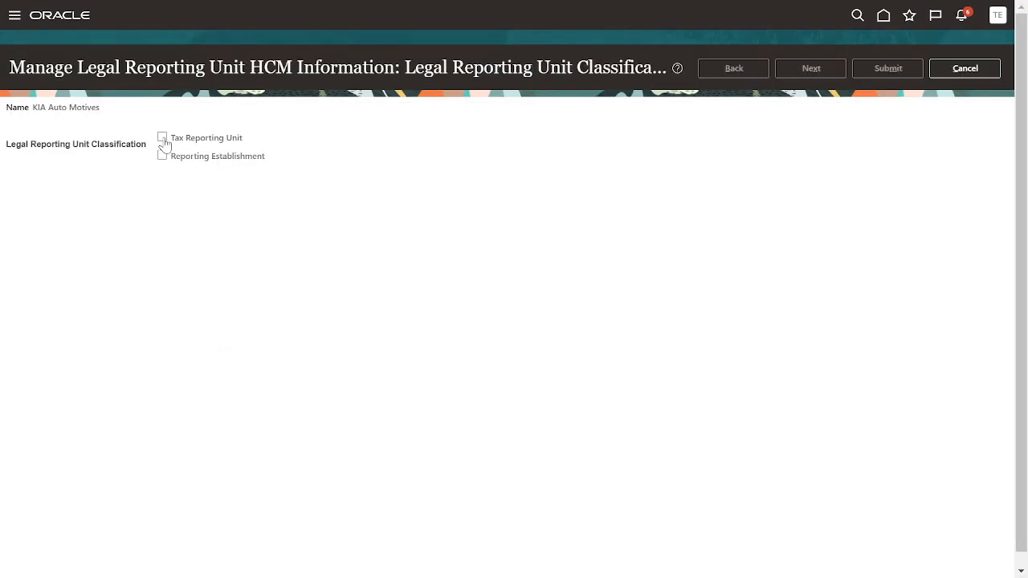
- Classify the reporting unit as Tax Reporting Unit and Reporting Establishment, then continue
{"action": "left_click", "coordinate": [162, 137]}
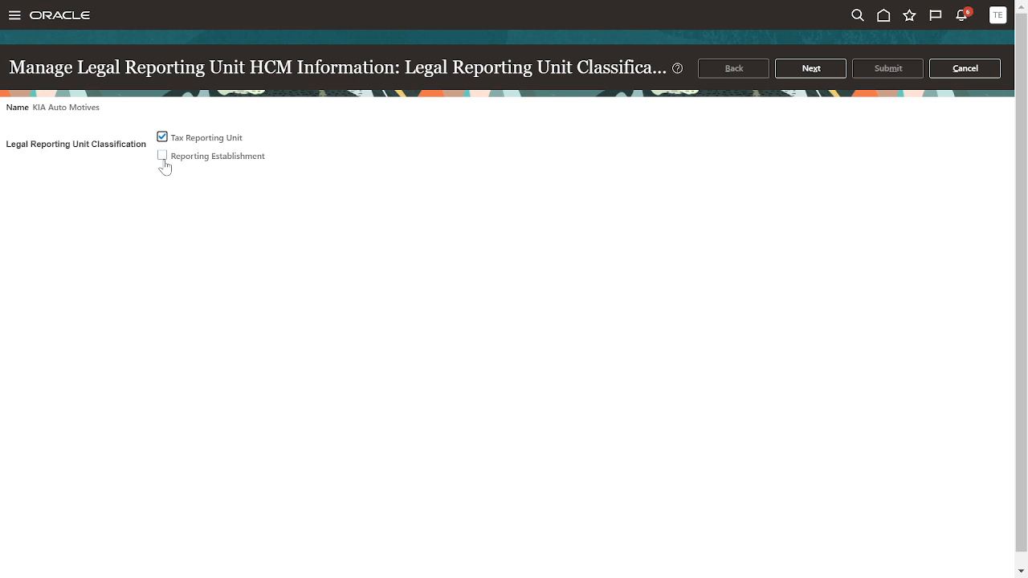
{"action": "left_click", "coordinate": [162, 155]}
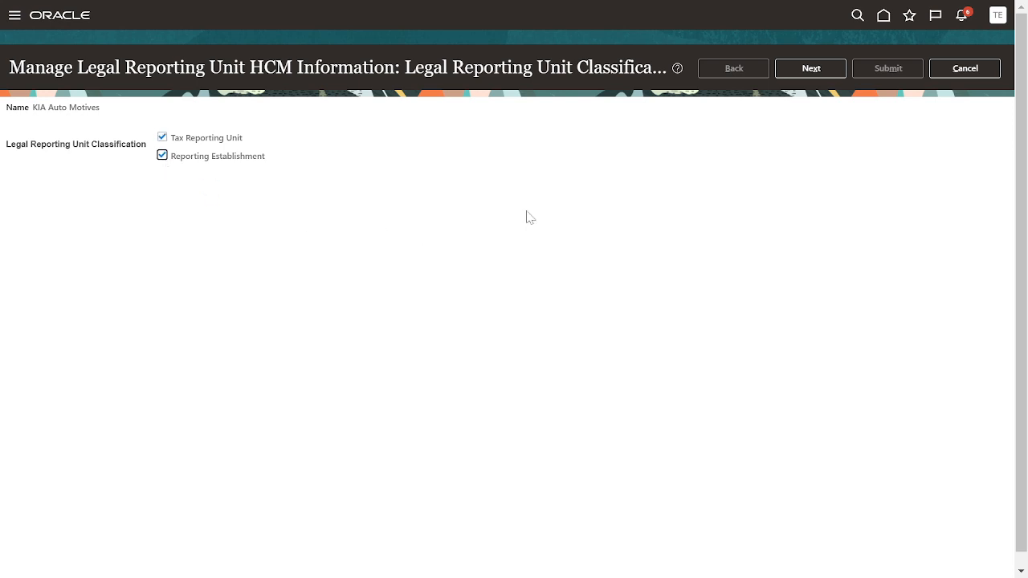
{"action": "left_click", "coordinate": [810, 67]}
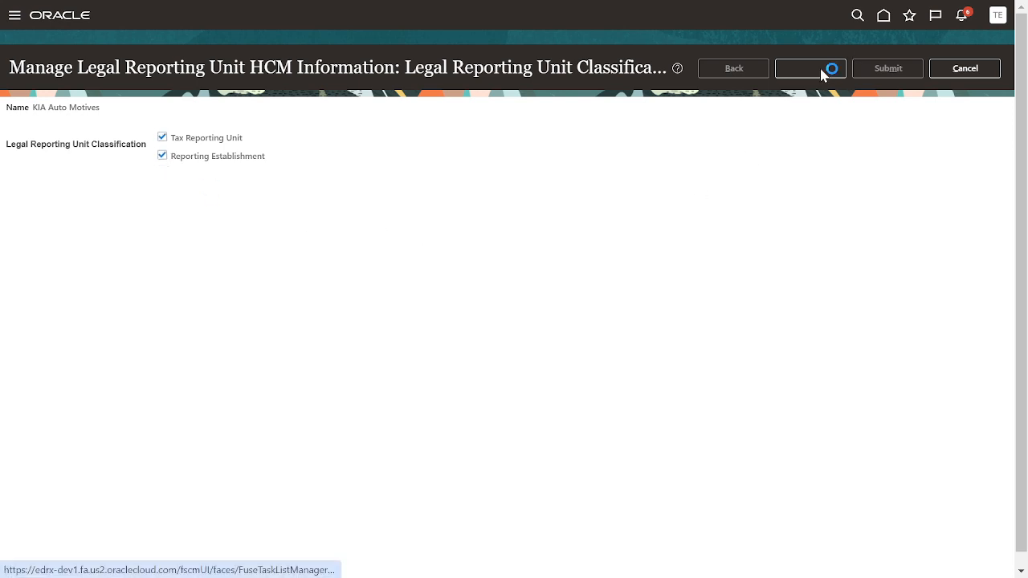
{"action": "left_click", "coordinate": [810, 68]}
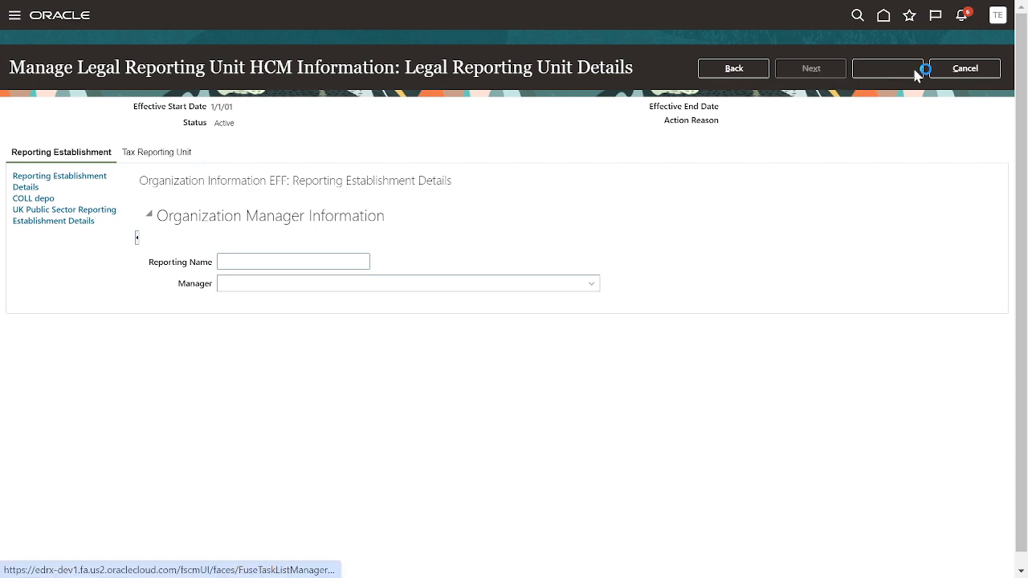
- Submit the legal reporting unit HCM information, confirming the warning and acknowledgement
{"action": "left_click", "coordinate": [886, 67]}
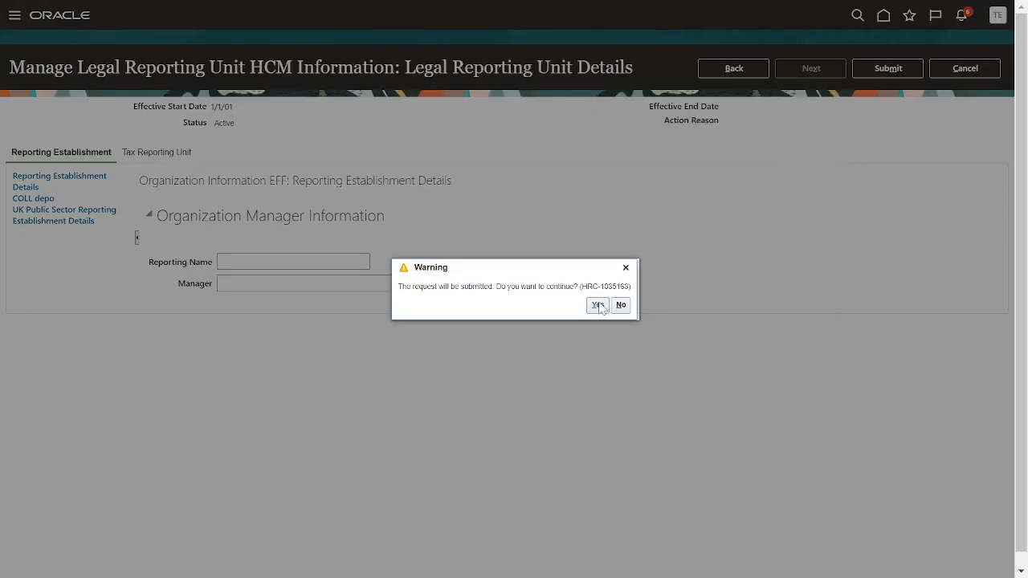
{"action": "left_click", "coordinate": [597, 305]}
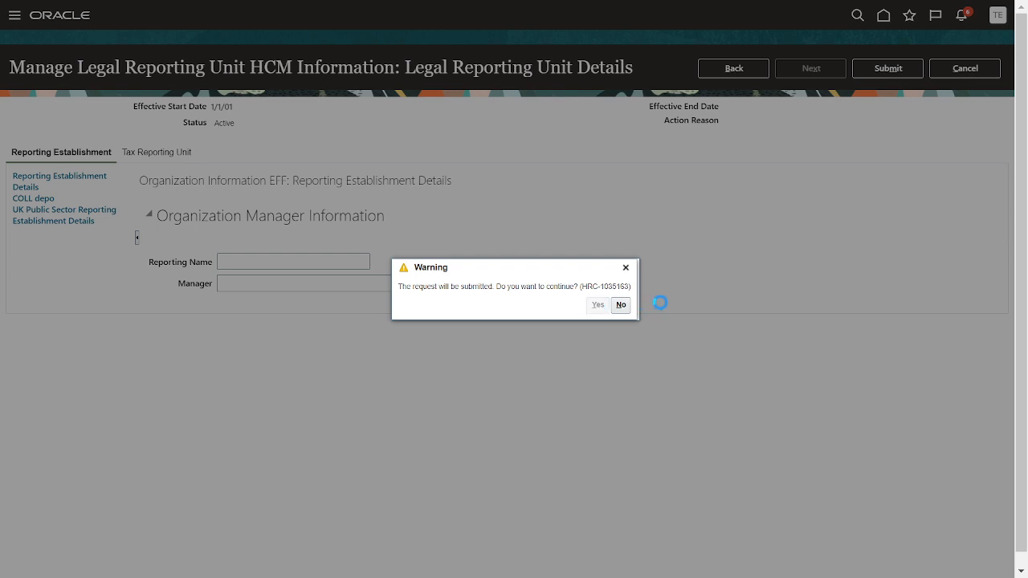
{"action": "left_click", "coordinate": [597, 304]}
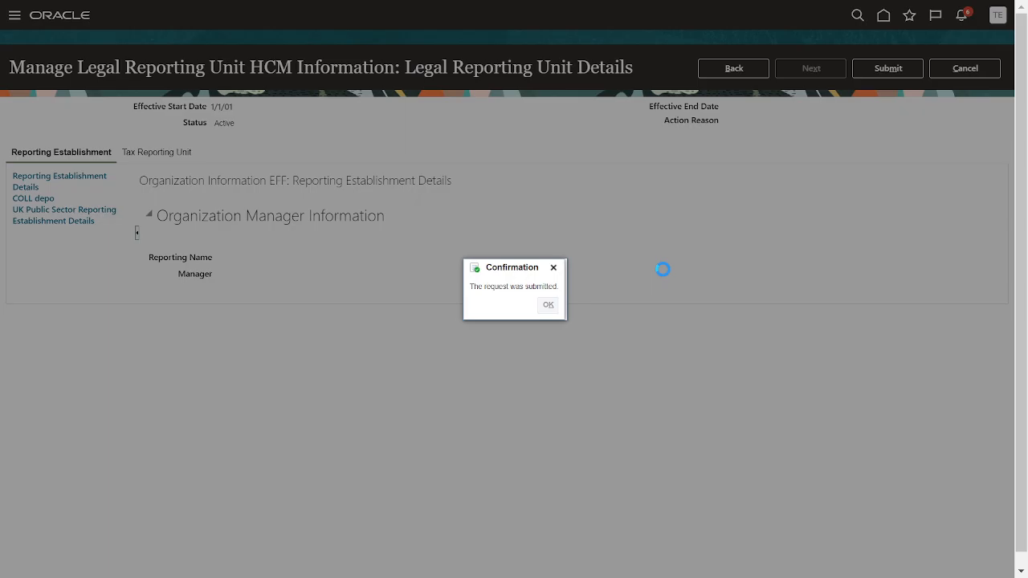
{"action": "left_click", "coordinate": [547, 304]}
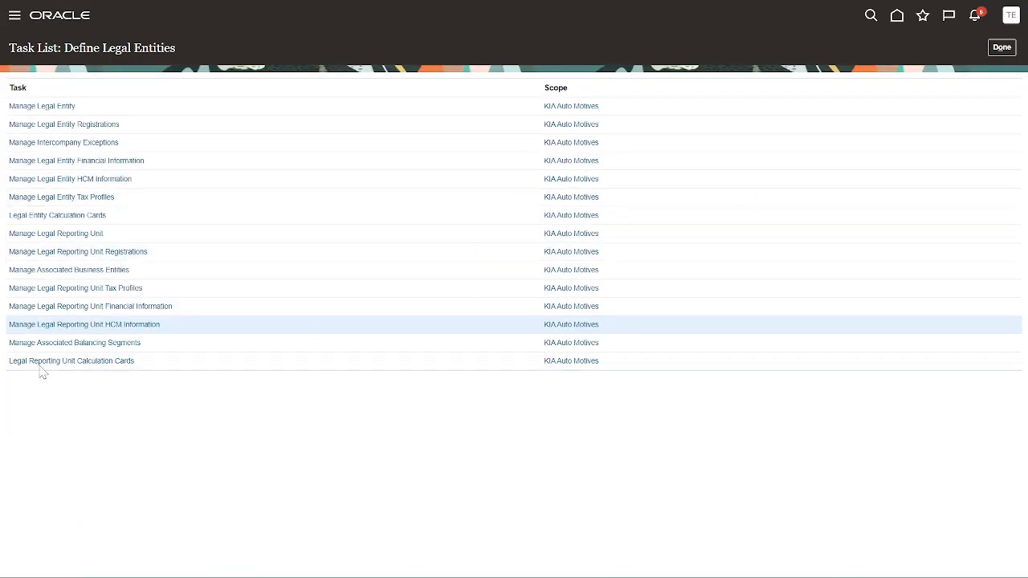
{"action": "left_click", "coordinate": [71, 360]}
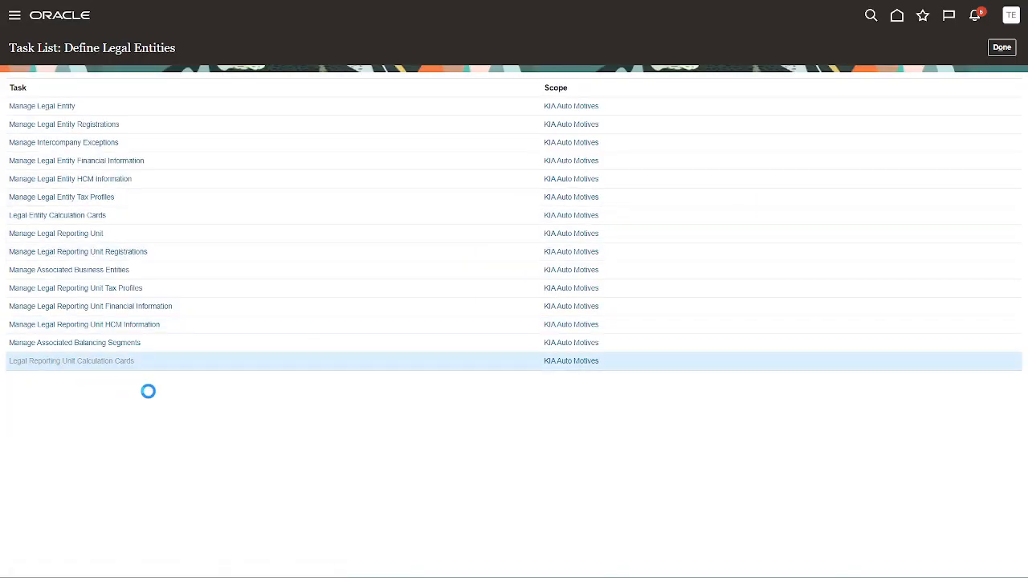
{"action": "left_click", "coordinate": [71, 360]}
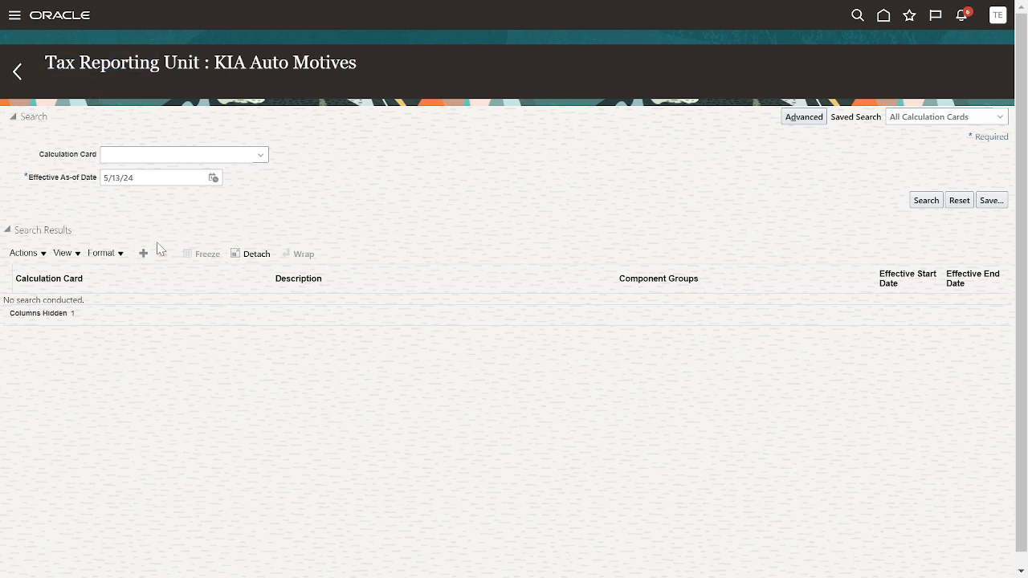
{"action": "left_click", "coordinate": [143, 252]}
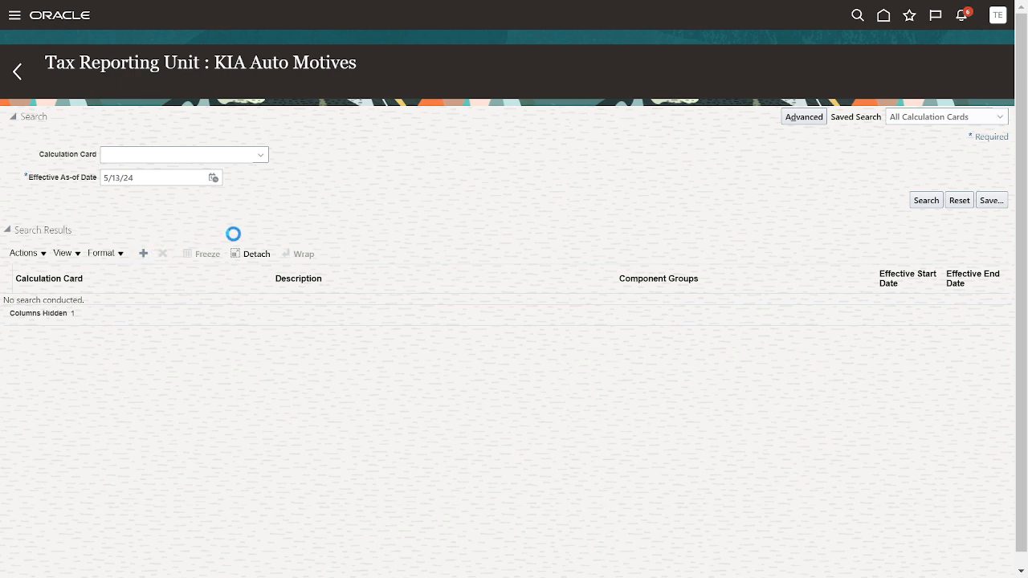
{"action": "left_click", "coordinate": [143, 253]}
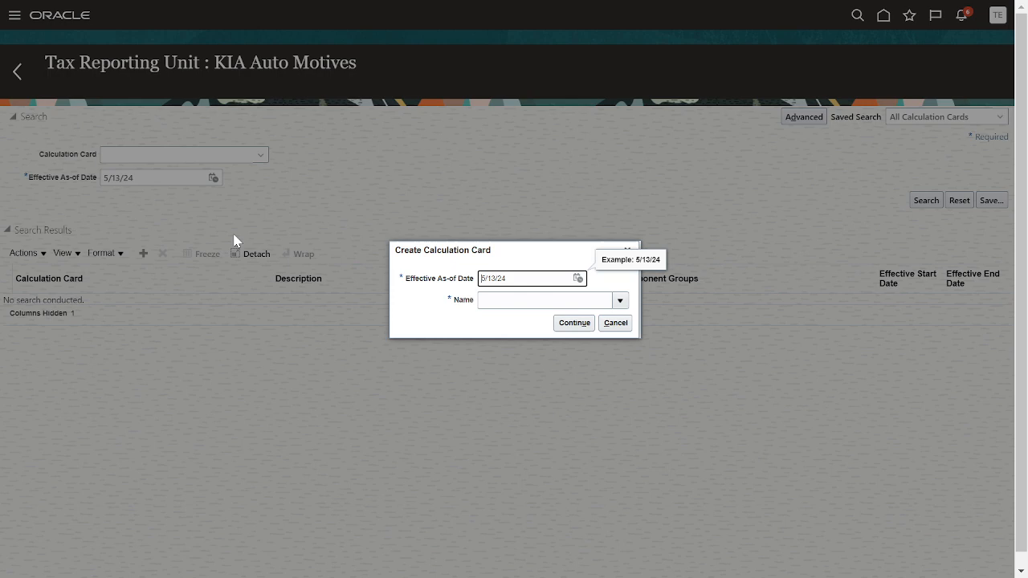
{"action": "mouse_move", "coordinate": [688, 357]}
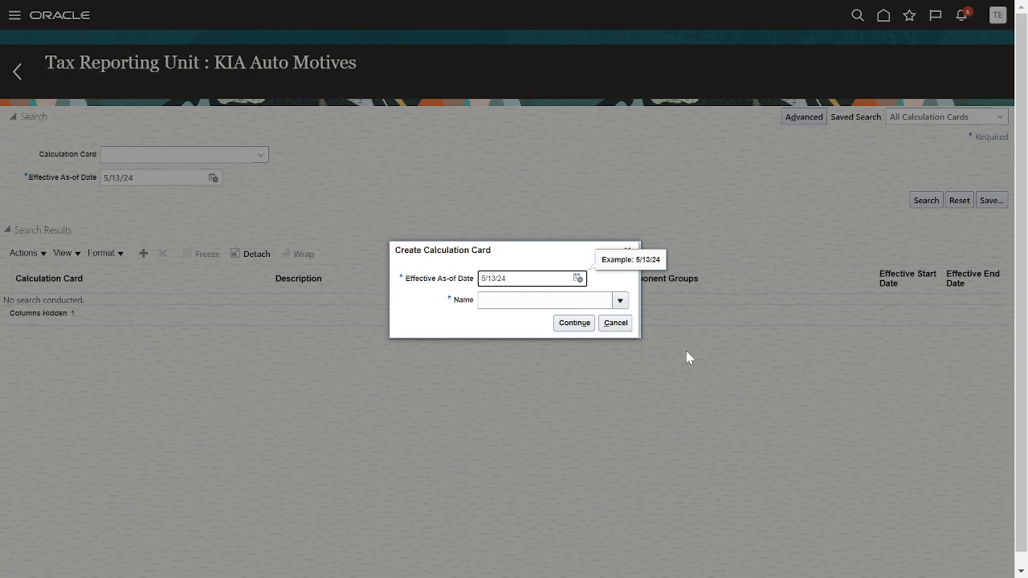
{"action": "mouse_move", "coordinate": [615, 322]}
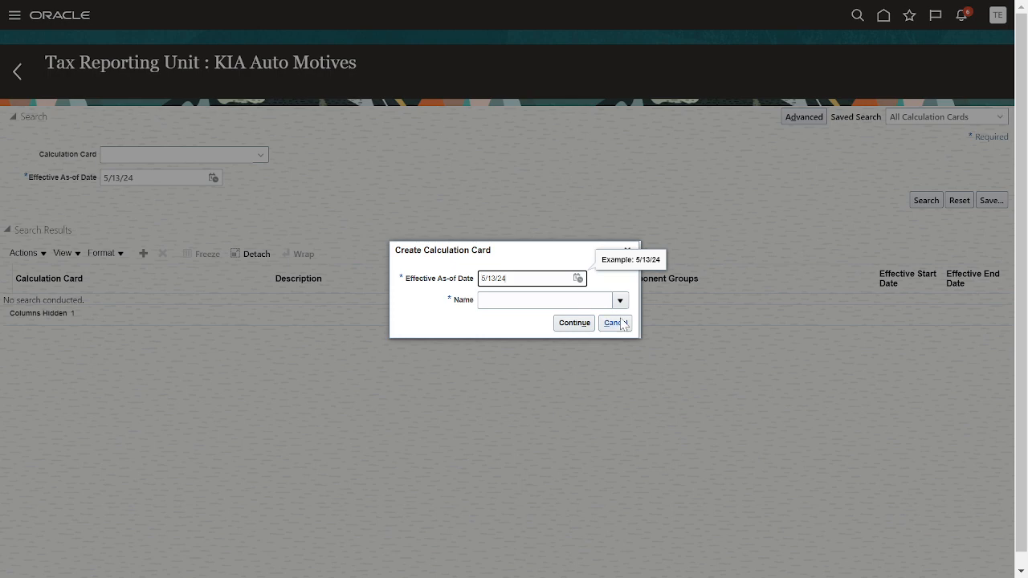
{"action": "mouse_move", "coordinate": [18, 71]}
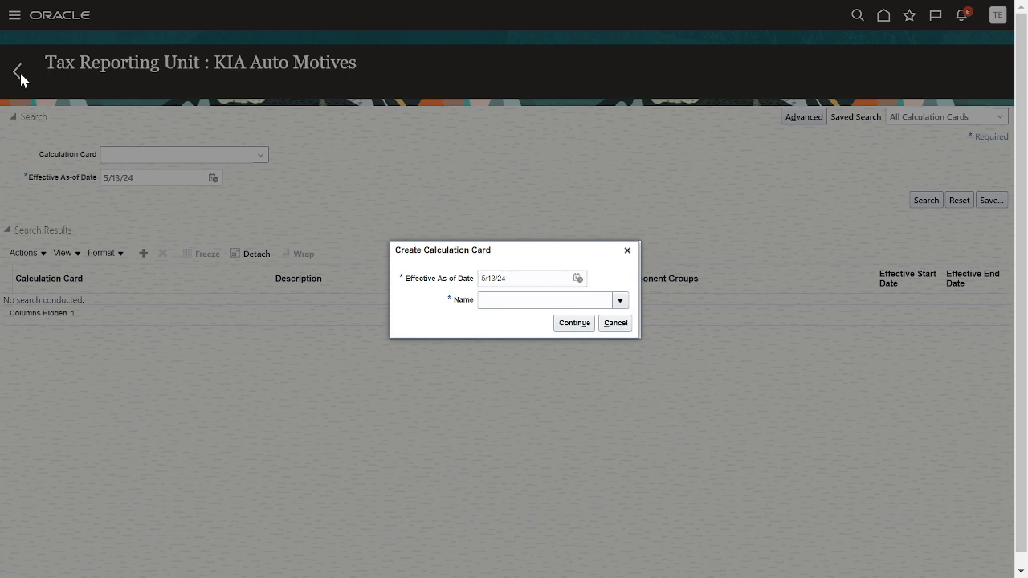
{"action": "mouse_move", "coordinate": [628, 250]}
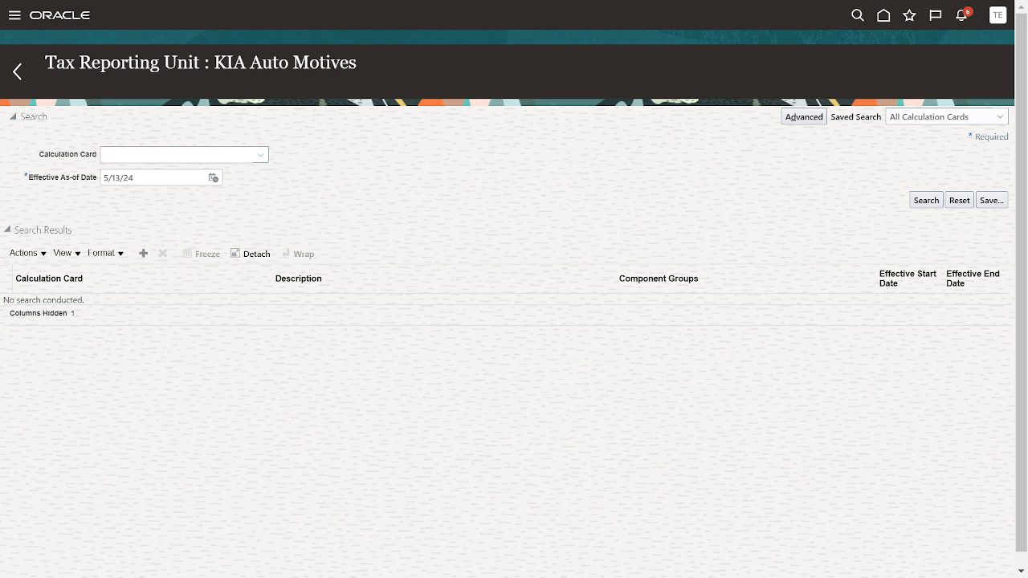
{"action": "left_click", "coordinate": [17, 71]}
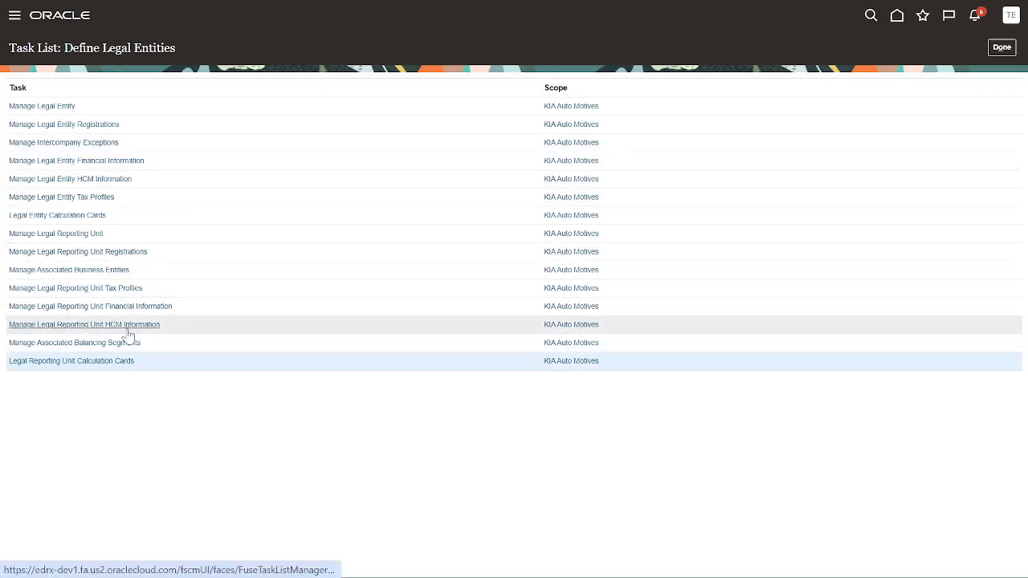
{"action": "mouse_move", "coordinate": [124, 365]}
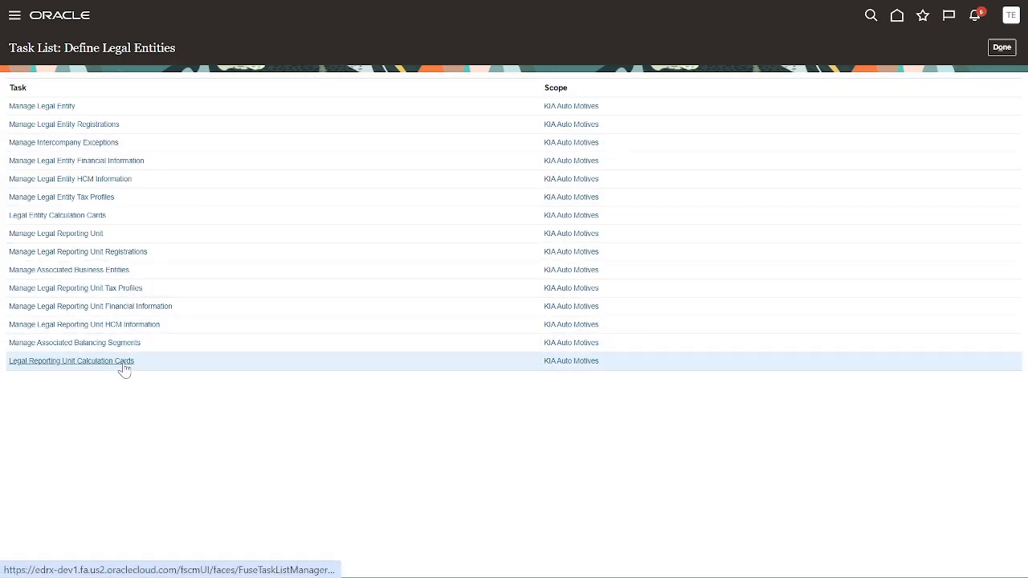
- Create an Organization Statutory Deductions calculation card effective 1/1/51
{"action": "left_click", "coordinate": [72, 361]}
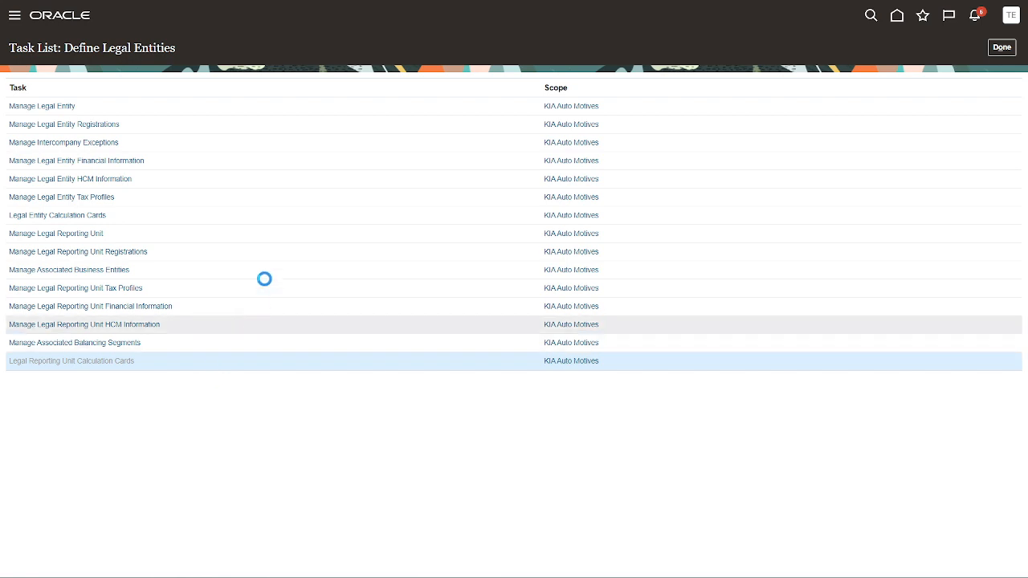
{"action": "left_click", "coordinate": [70, 360]}
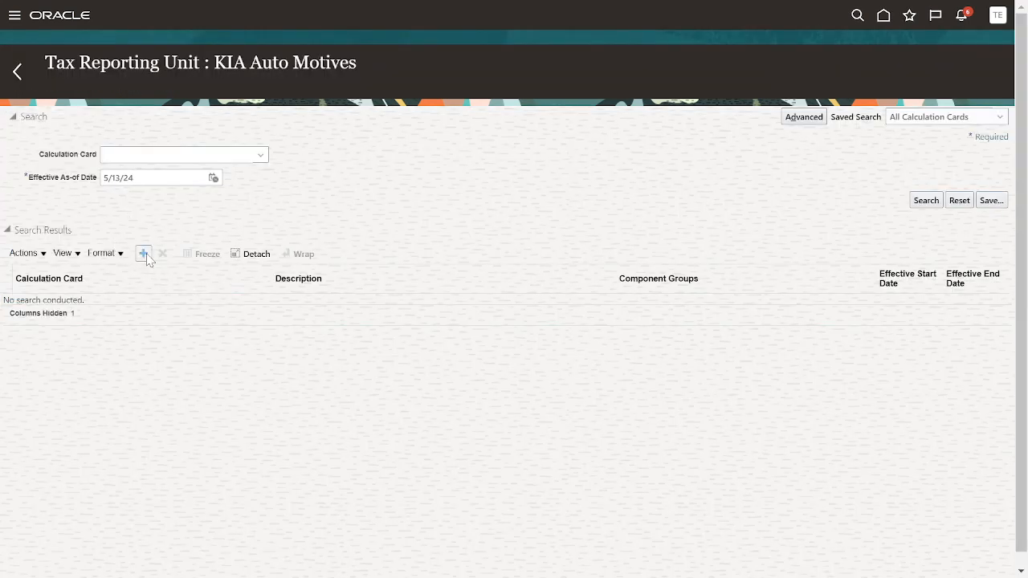
{"action": "mouse_move", "coordinate": [397, 220]}
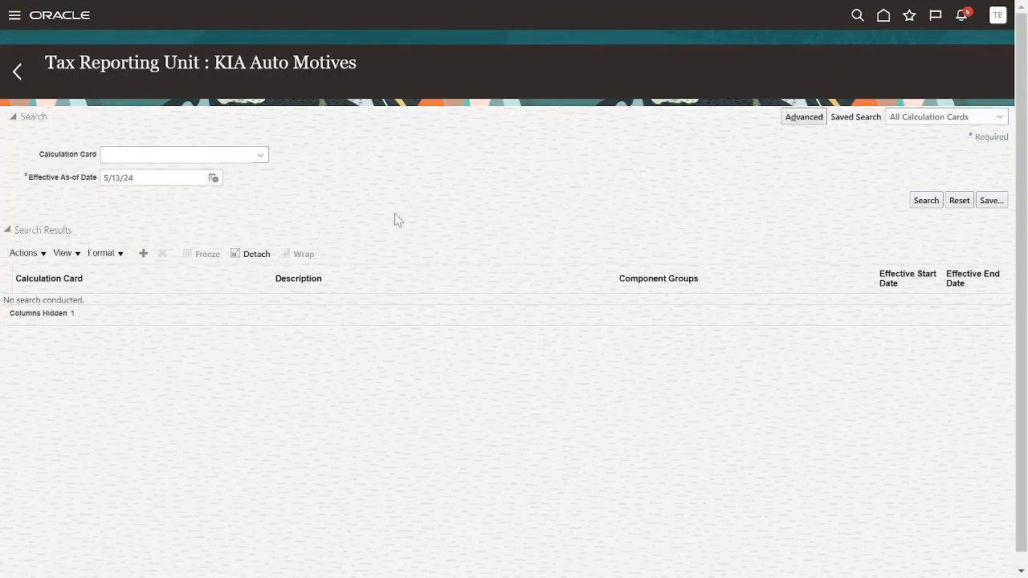
{"action": "left_click", "coordinate": [143, 253]}
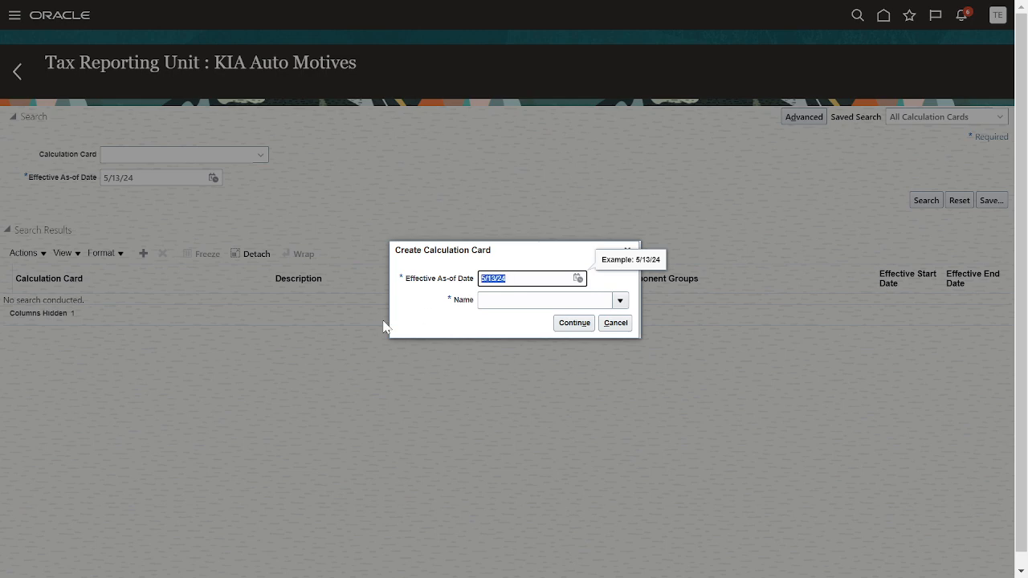
{"action": "type", "text": "1"}
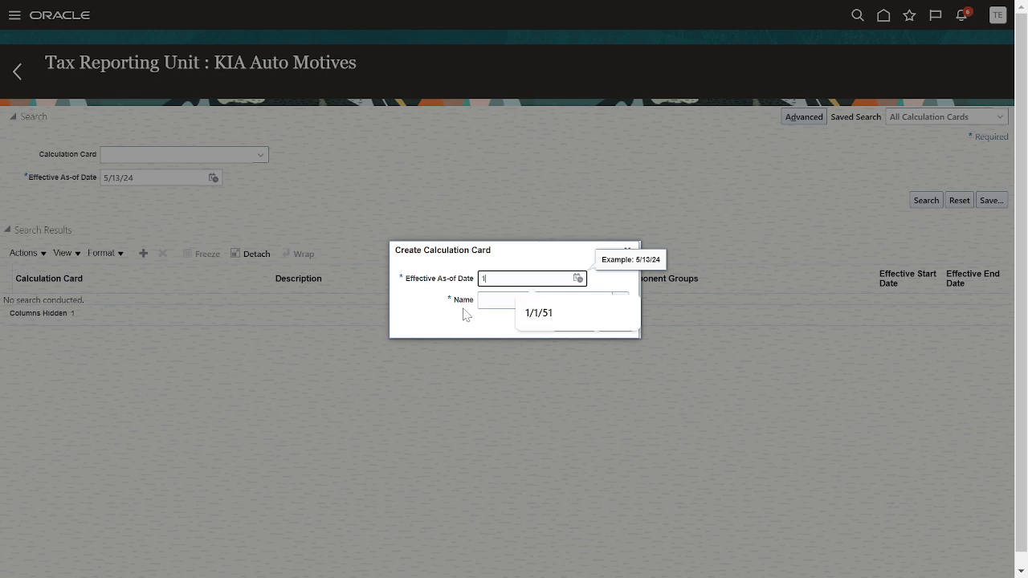
{"action": "left_click", "coordinate": [538, 313]}
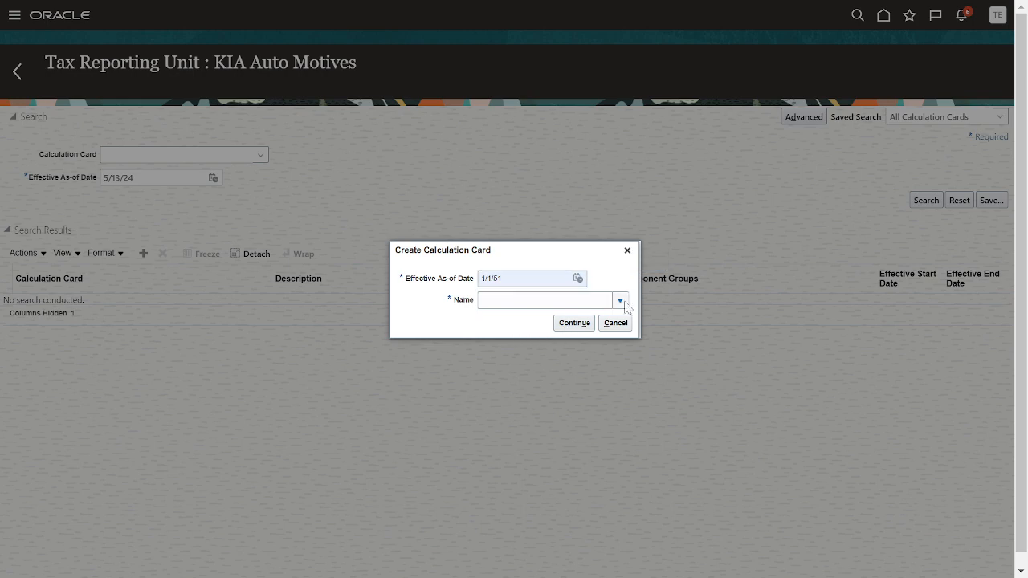
{"action": "left_click", "coordinate": [619, 301]}
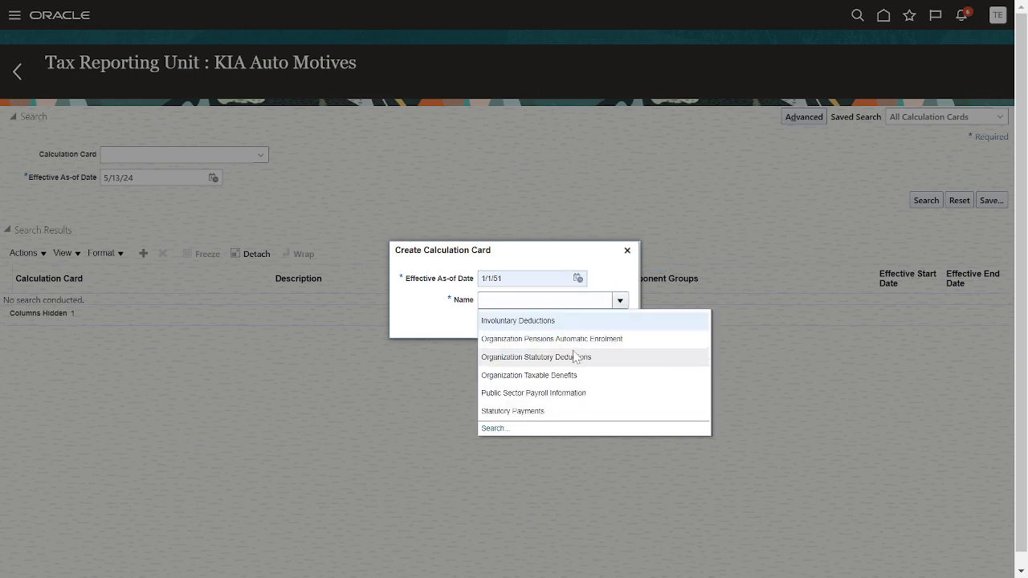
{"action": "mouse_move", "coordinate": [590, 375]}
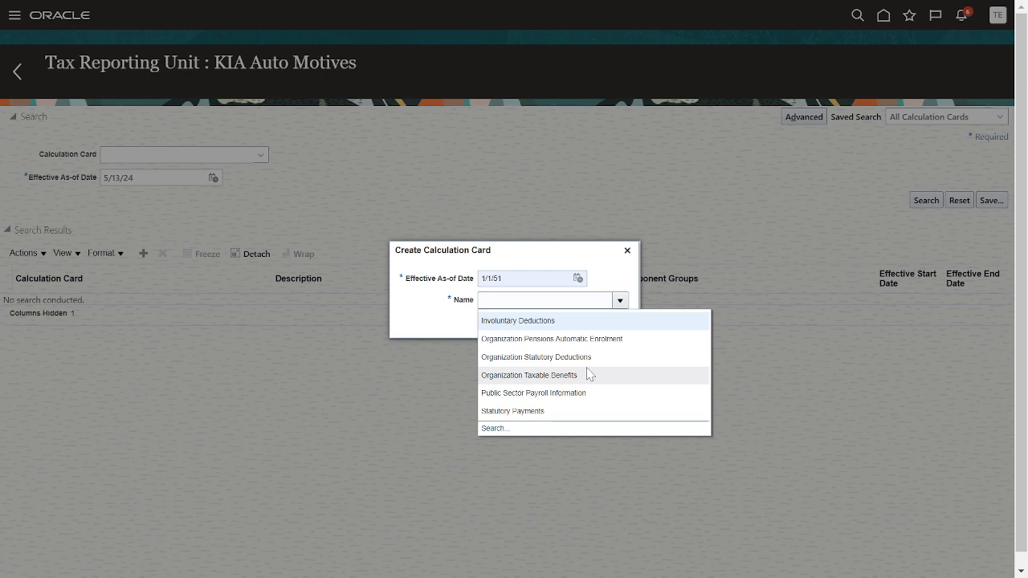
{"action": "mouse_move", "coordinate": [627, 357]}
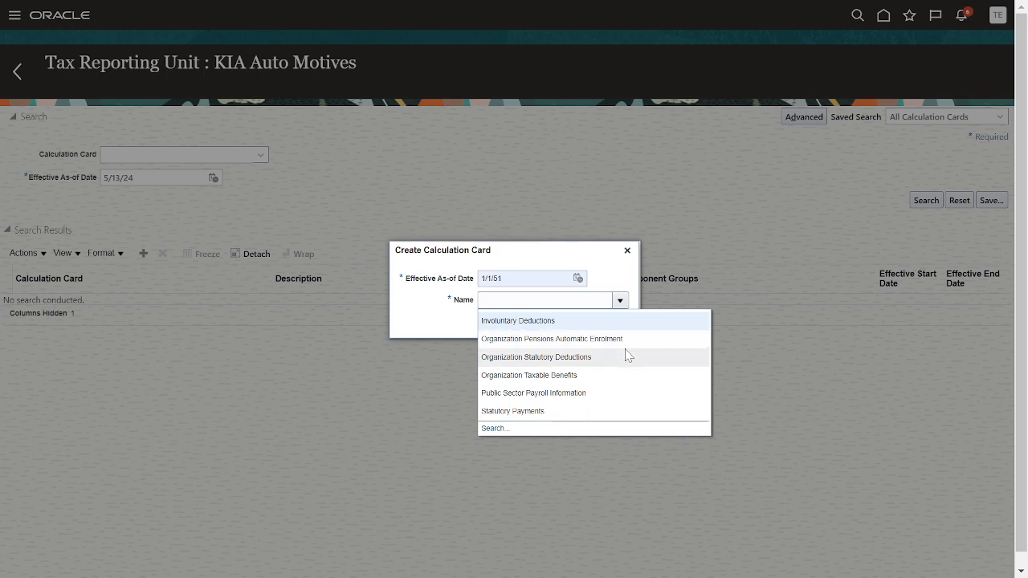
{"action": "mouse_move", "coordinate": [627, 361]}
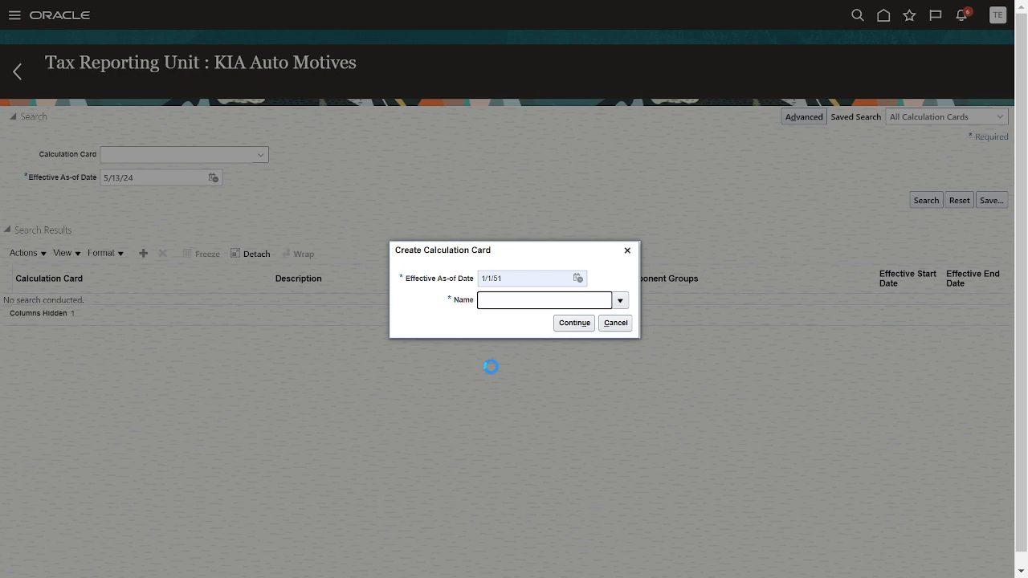
{"action": "left_click", "coordinate": [618, 300]}
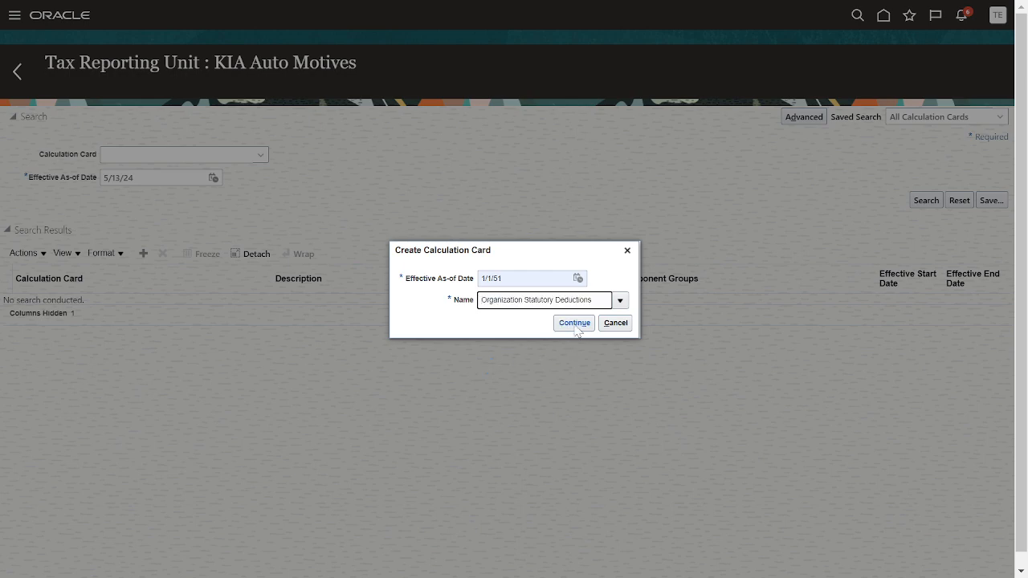
{"action": "left_click", "coordinate": [574, 322]}
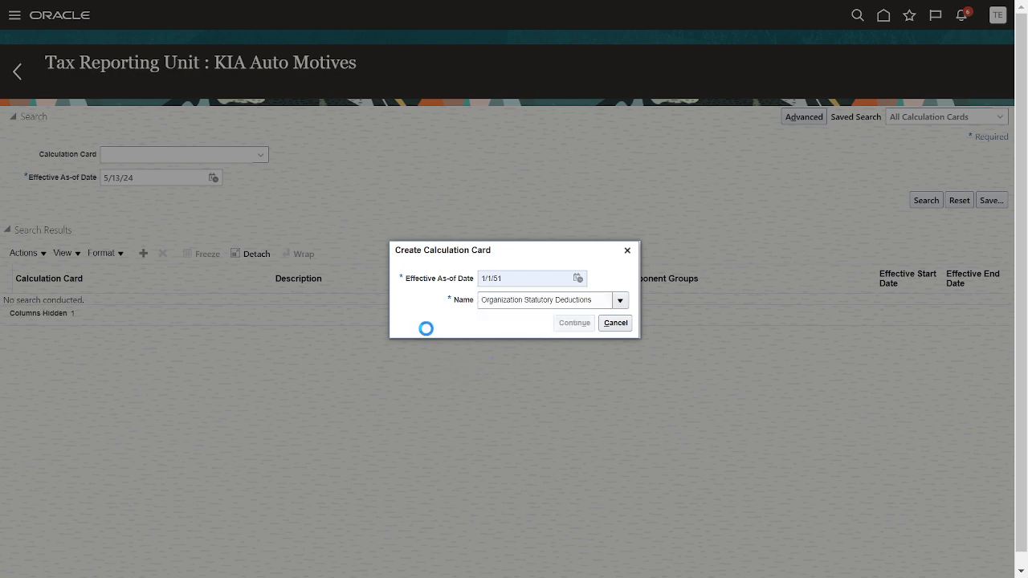
{"action": "left_click", "coordinate": [573, 322]}
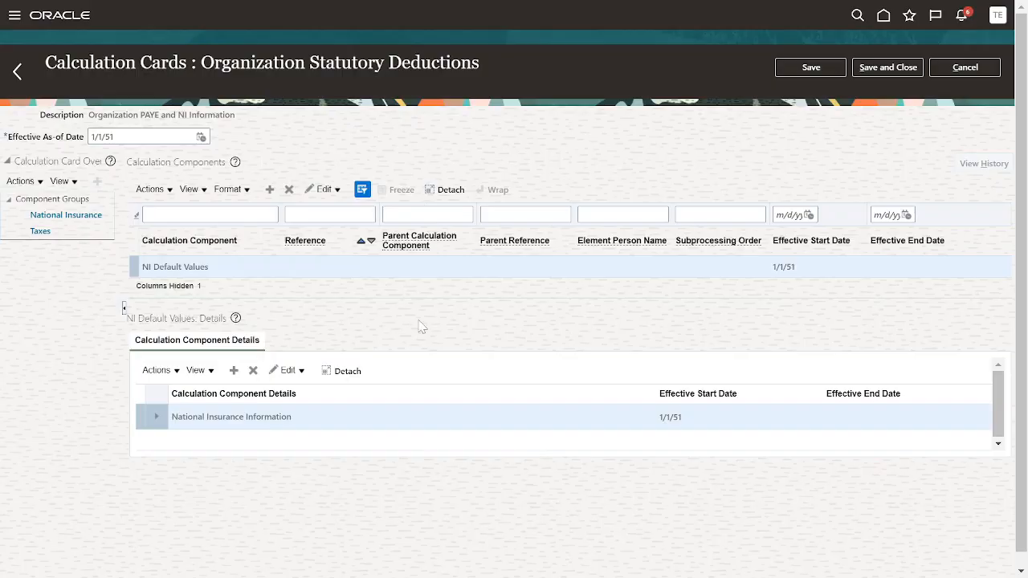
{"action": "mouse_move", "coordinate": [550, 266]}
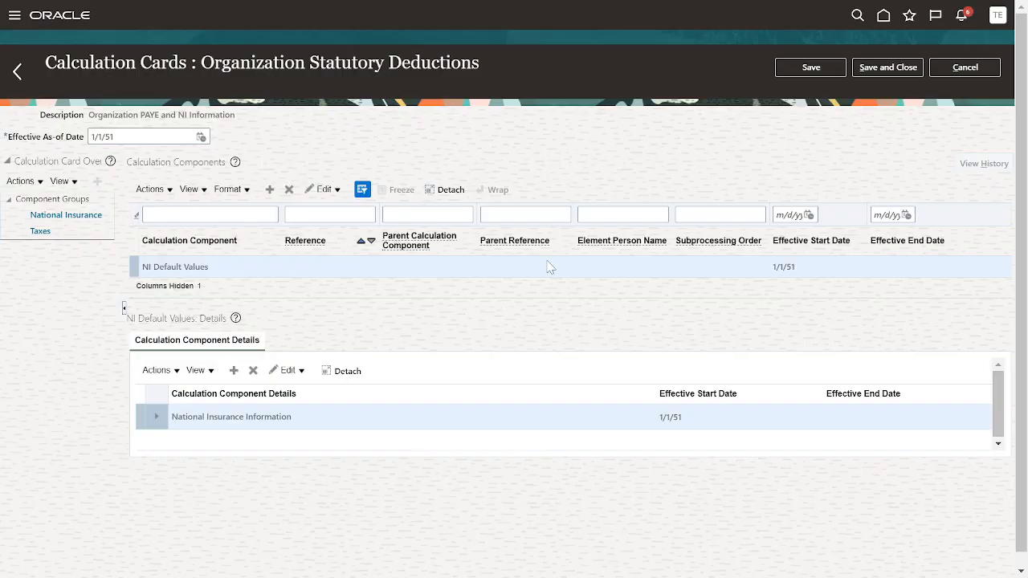
{"action": "mouse_move", "coordinate": [508, 171]}
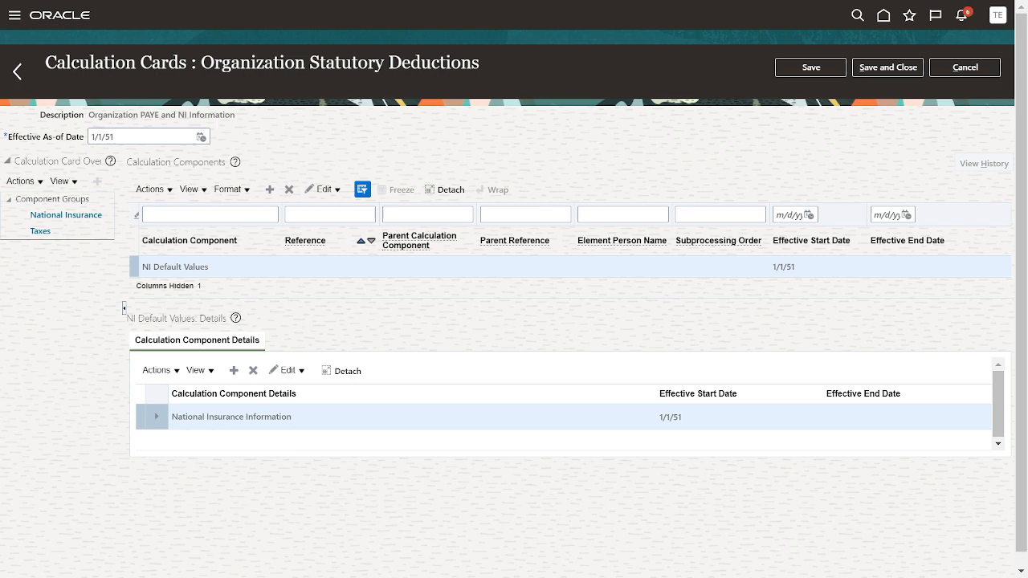
{"action": "mouse_move", "coordinate": [347, 337]}
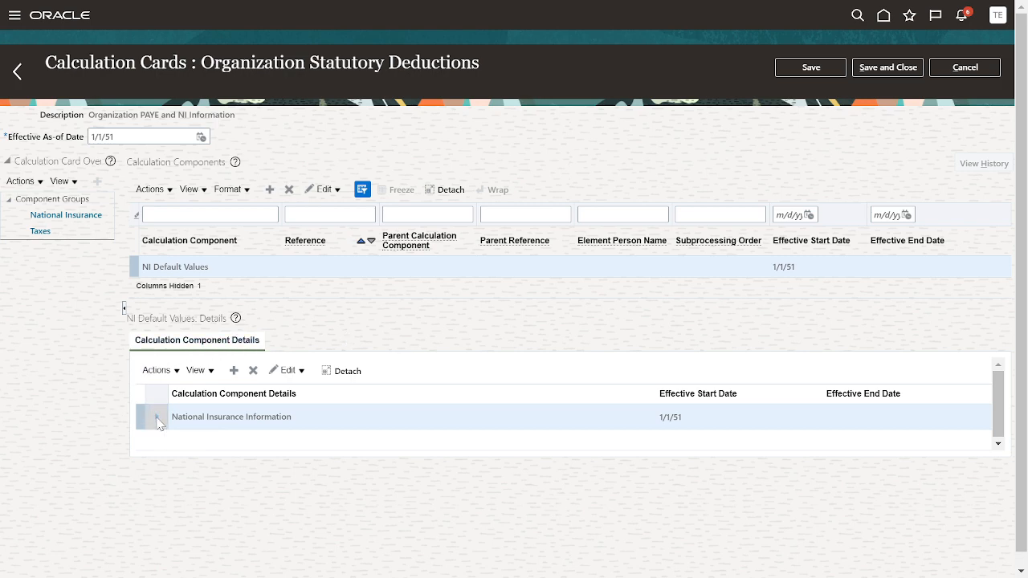
- Set NI Default Values to NI category A with pension basis Not contracted out
{"action": "left_click", "coordinate": [156, 415]}
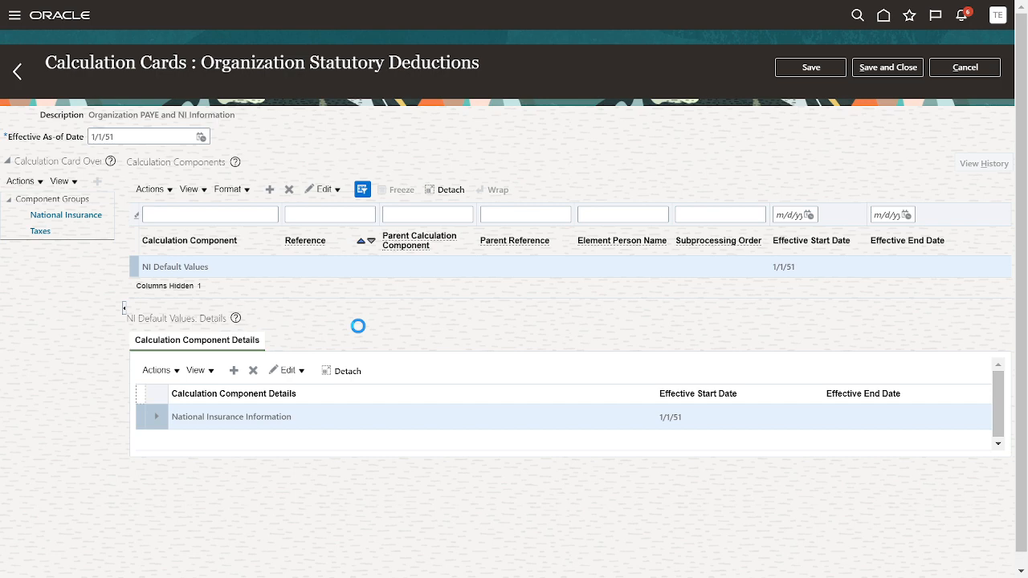
{"action": "left_click", "coordinate": [156, 416]}
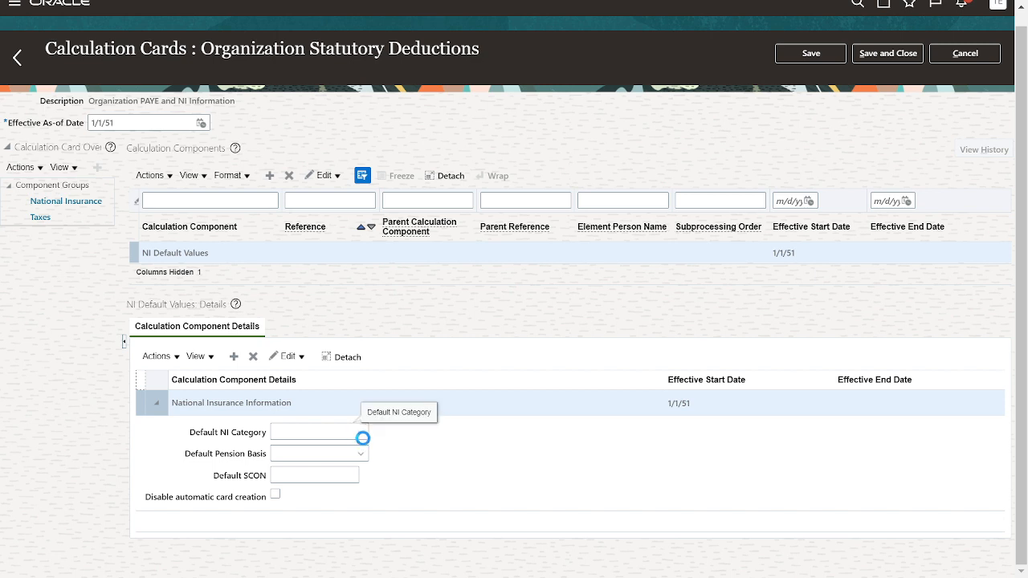
{"action": "left_click", "coordinate": [312, 431]}
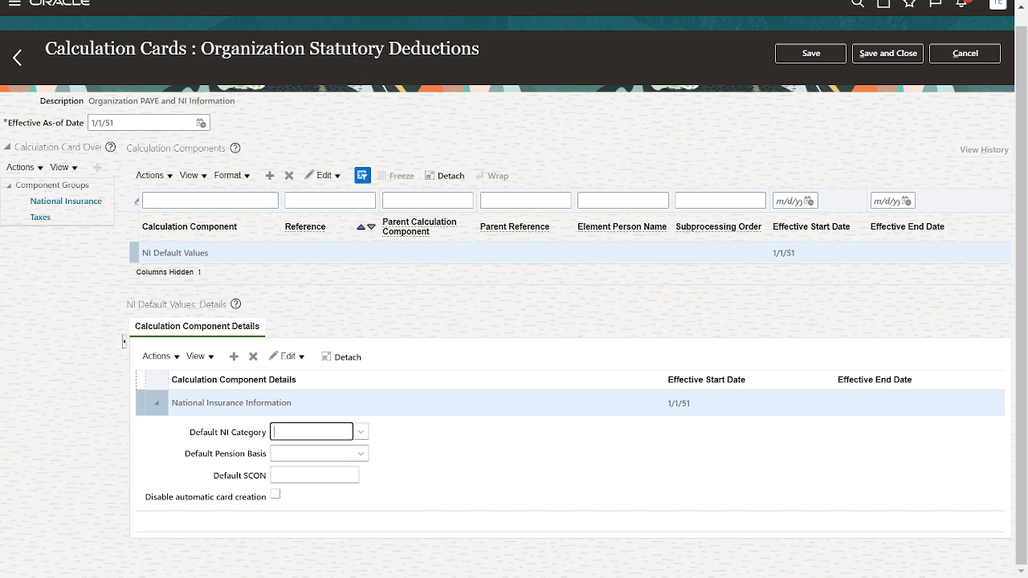
{"action": "type", "text": "A"}
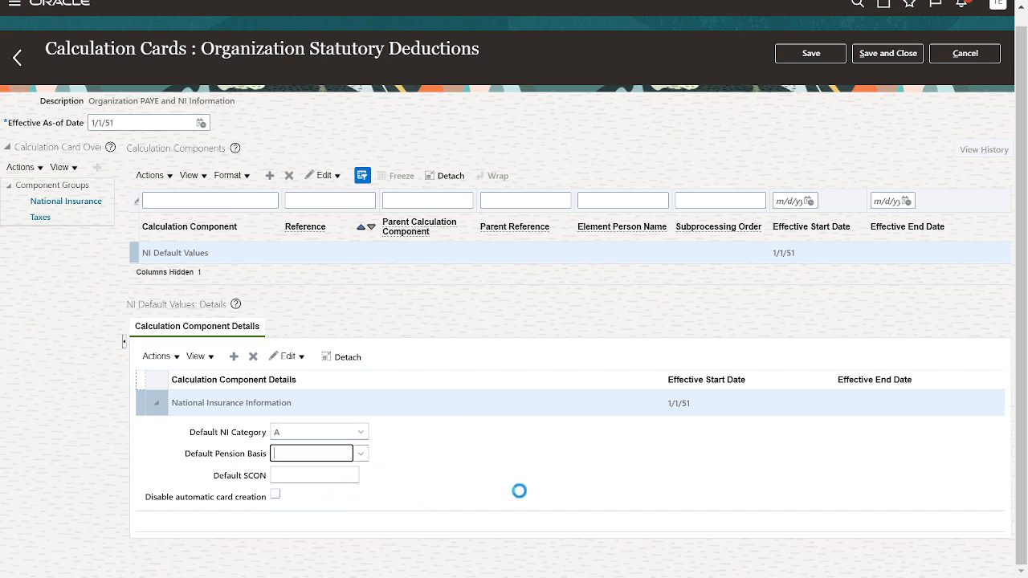
{"action": "left_click", "coordinate": [313, 452]}
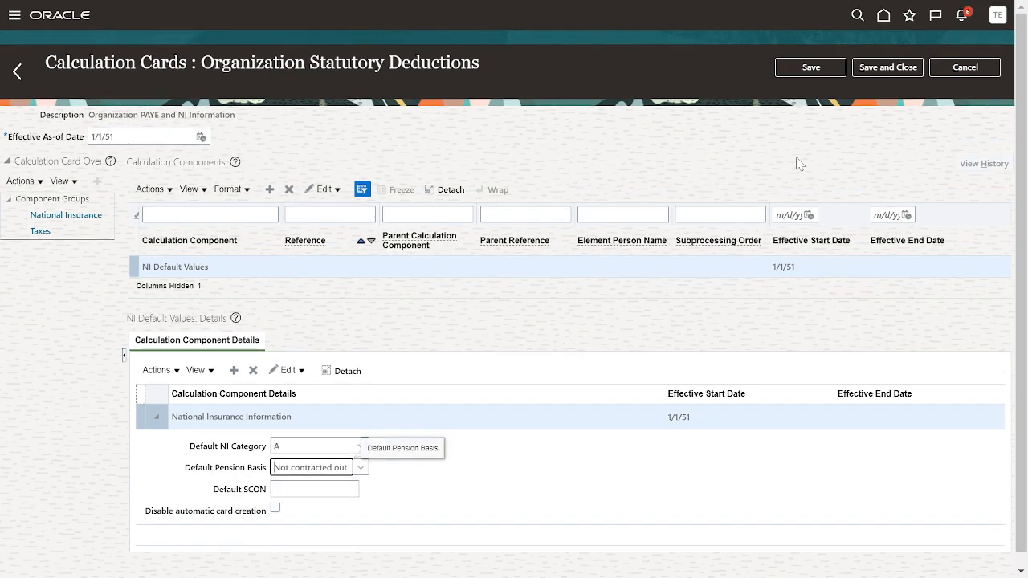
{"action": "mouse_move", "coordinate": [12, 238]}
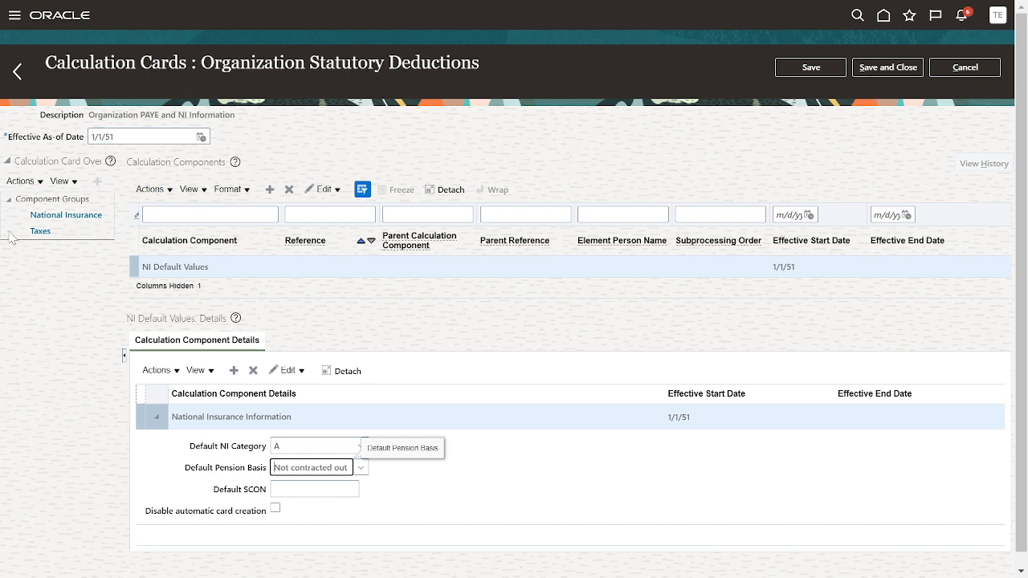
{"action": "left_click", "coordinate": [40, 231]}
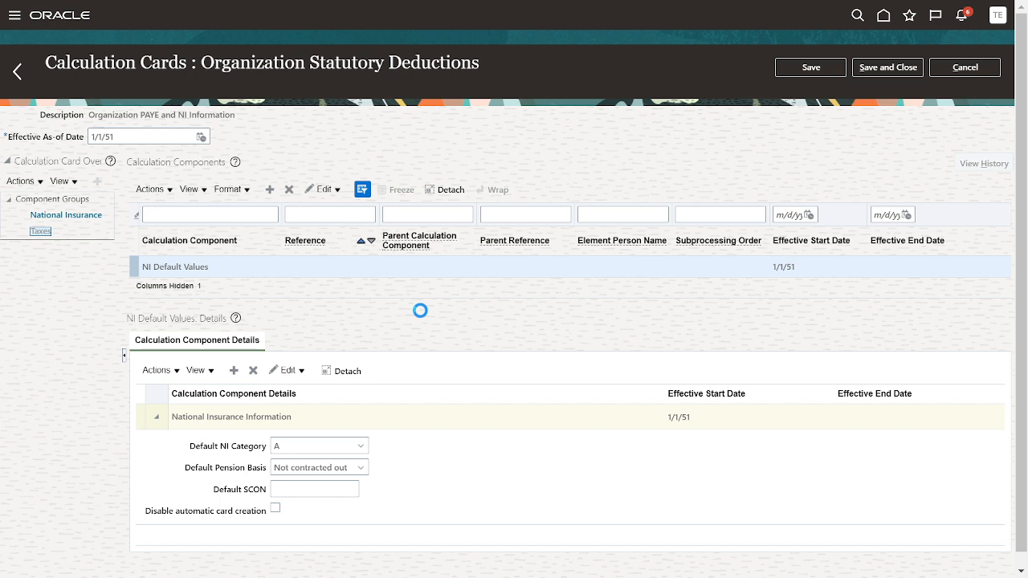
- Add a Pay As You Earn Default component detail to the card
{"action": "left_click", "coordinate": [40, 232]}
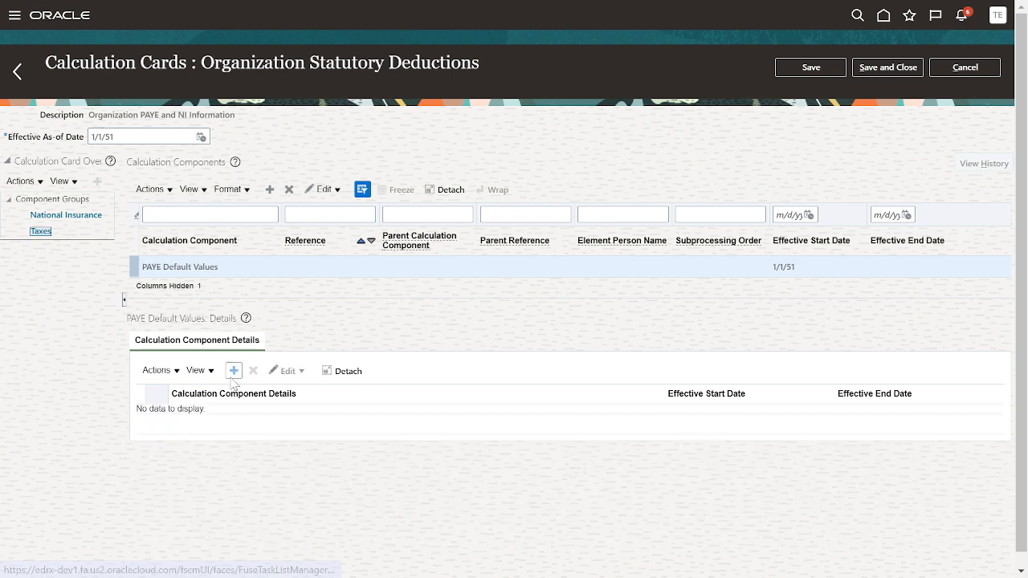
{"action": "left_click", "coordinate": [233, 370]}
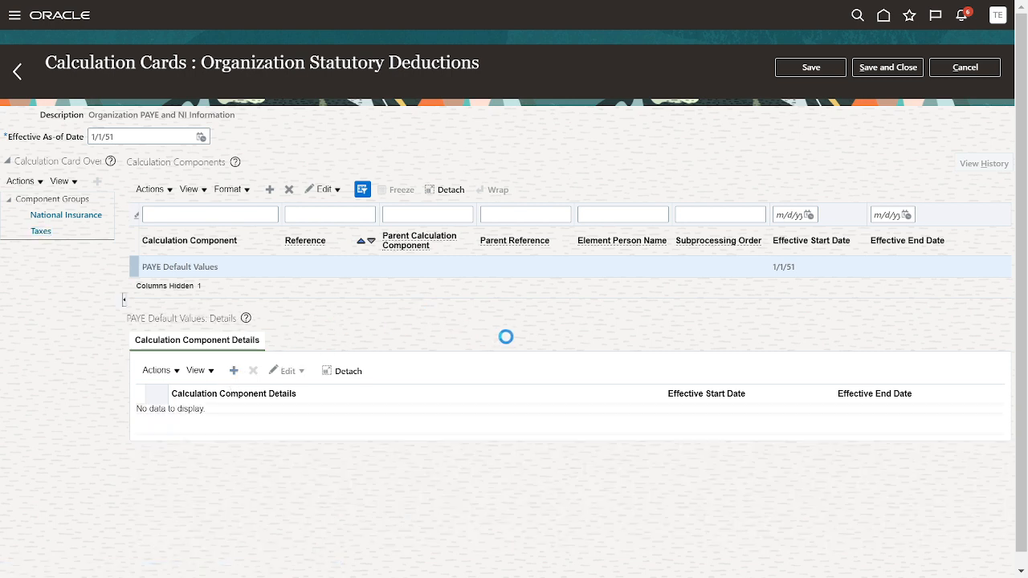
{"action": "left_click", "coordinate": [233, 370]}
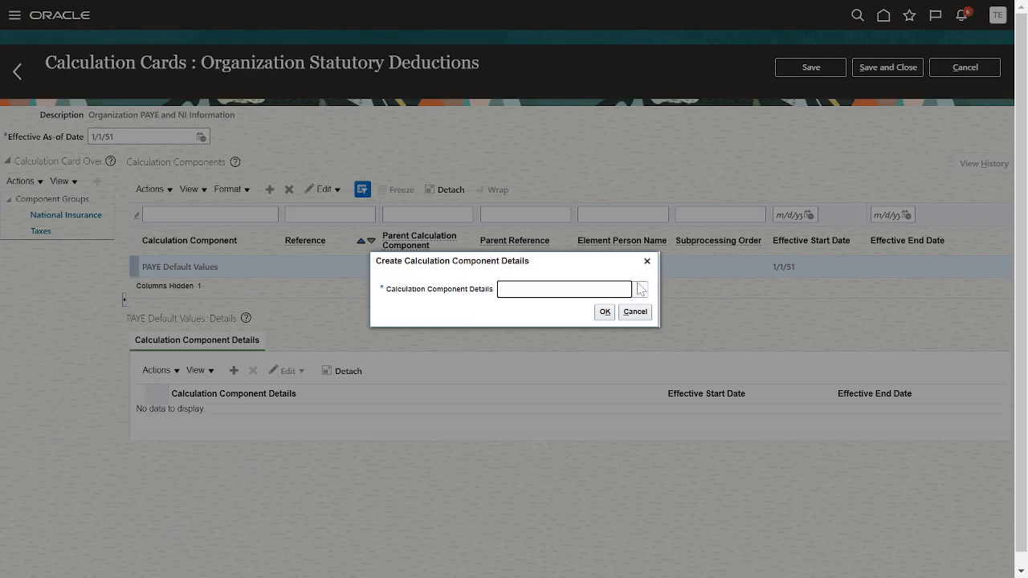
{"action": "left_click", "coordinate": [640, 289]}
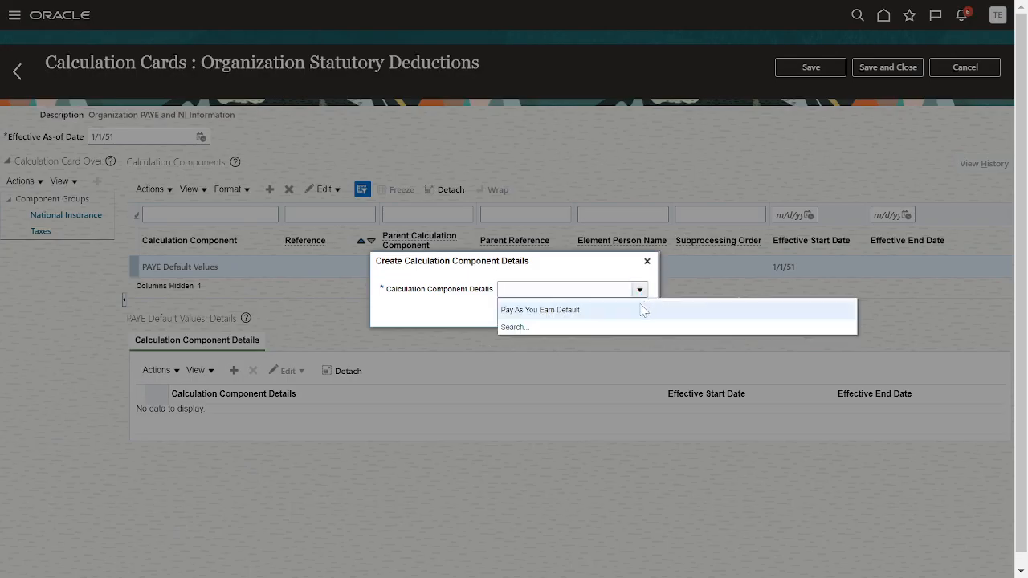
{"action": "left_click", "coordinate": [540, 309]}
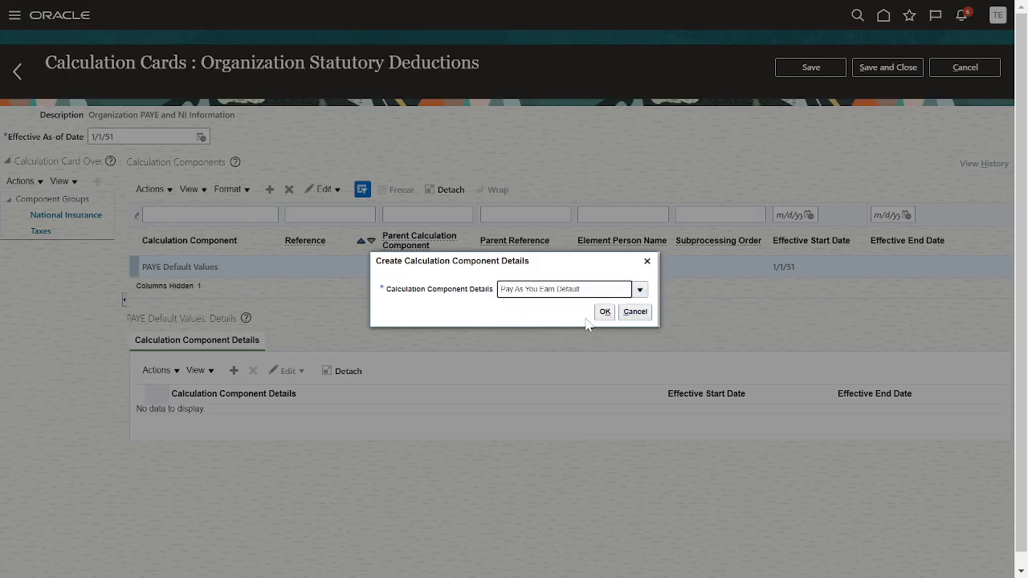
{"action": "left_click", "coordinate": [604, 311]}
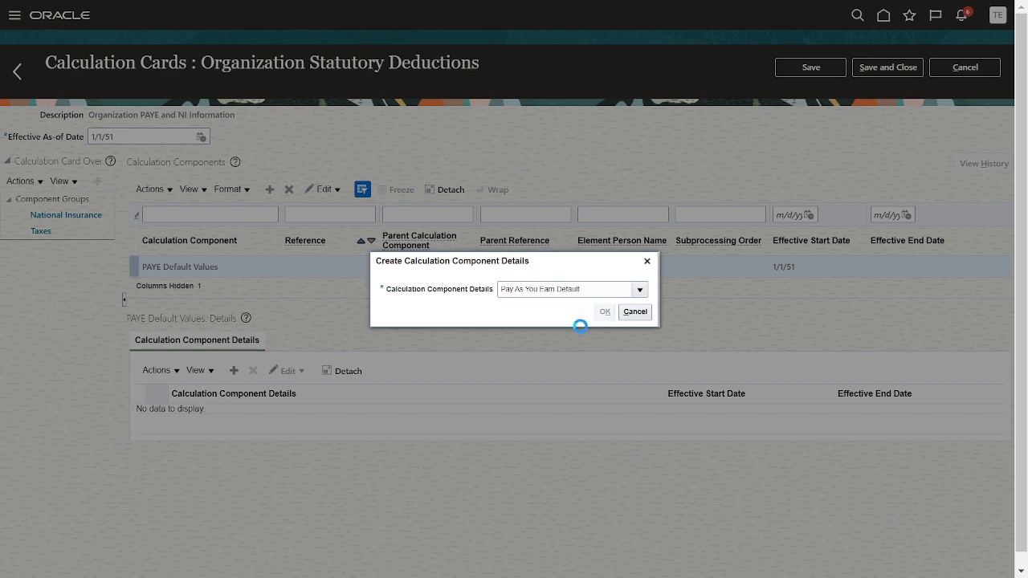
{"action": "left_click", "coordinate": [604, 310]}
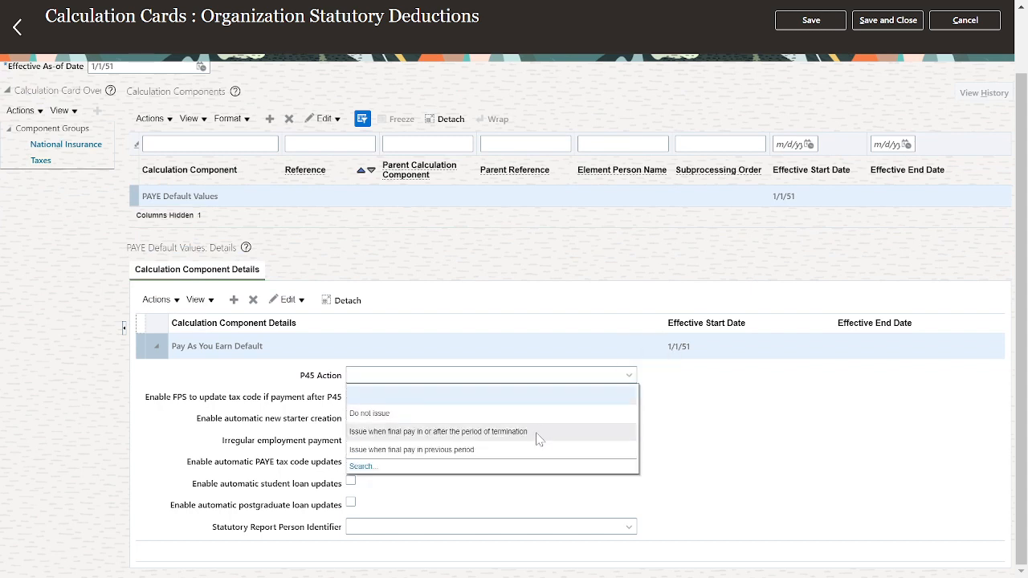
- Issue P45 after termination, enable automatic PAYE tax code updates, and save the card
{"action": "left_click", "coordinate": [438, 431]}
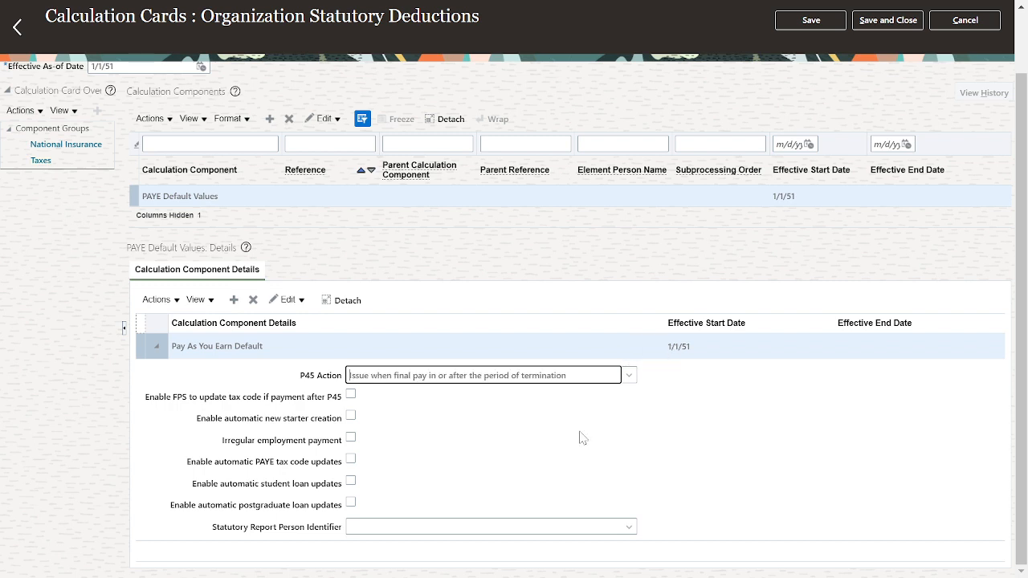
{"action": "mouse_move", "coordinate": [348, 468]}
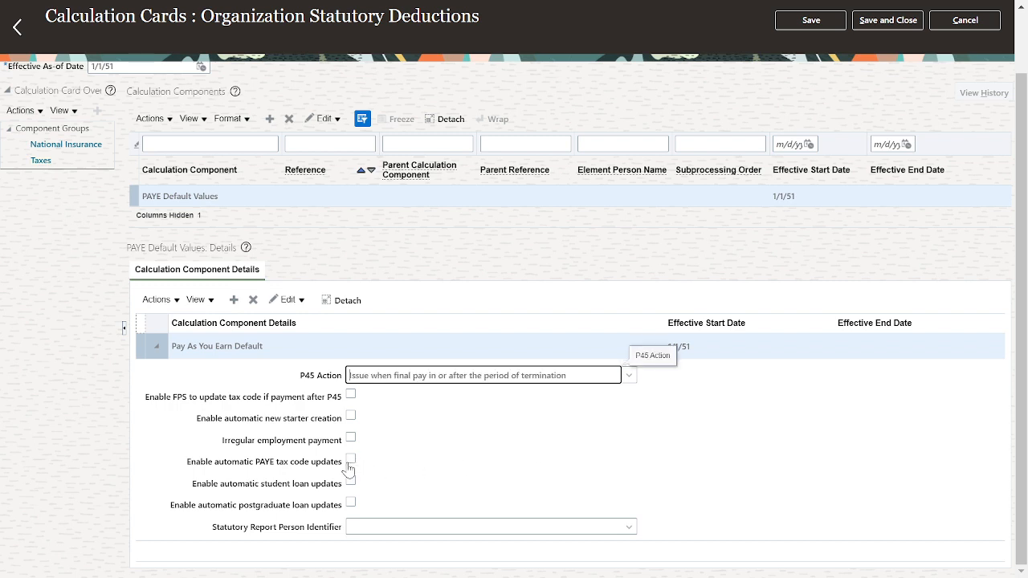
{"action": "left_click", "coordinate": [350, 458]}
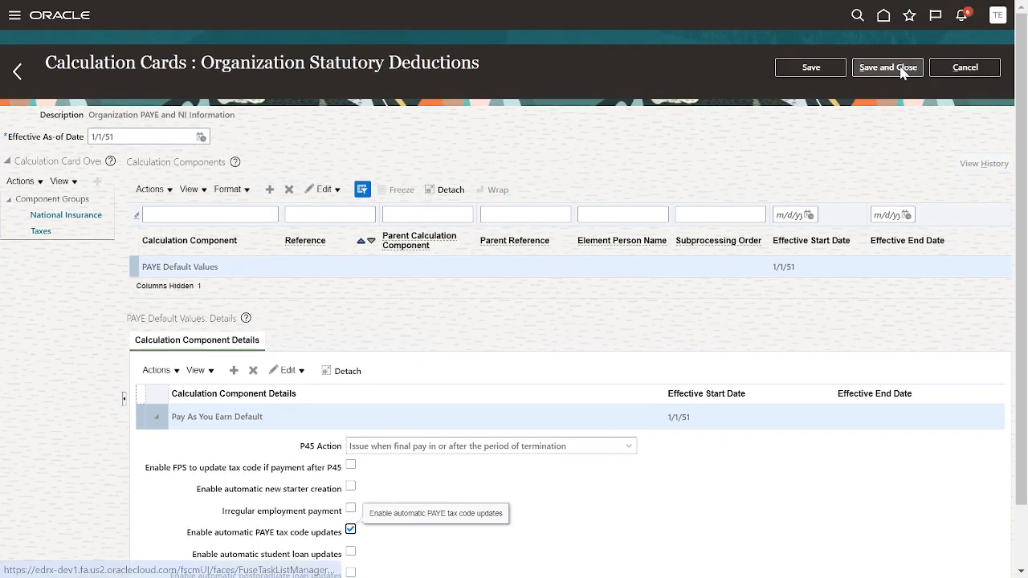
{"action": "left_click", "coordinate": [888, 66]}
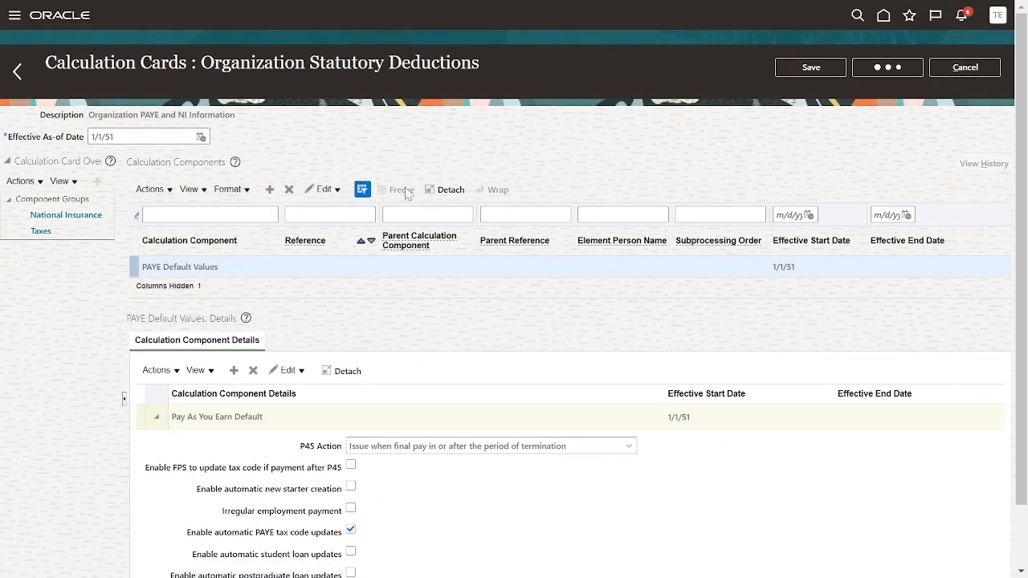
- Create an Organization Pensions Automatic Enrolment calculation card for KIA Auto Motives
{"action": "left_click", "coordinate": [17, 71]}
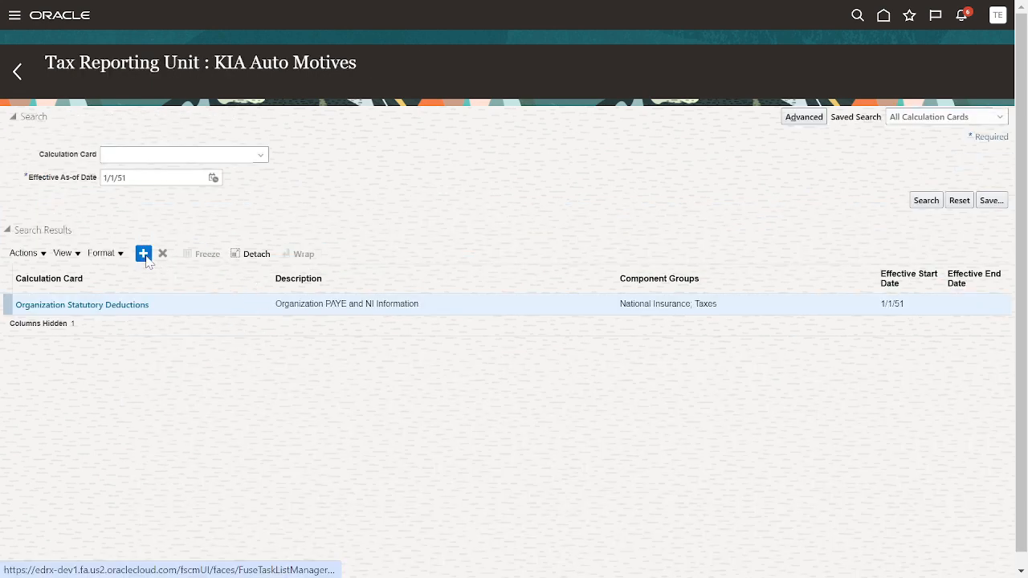
{"action": "left_click", "coordinate": [144, 253]}
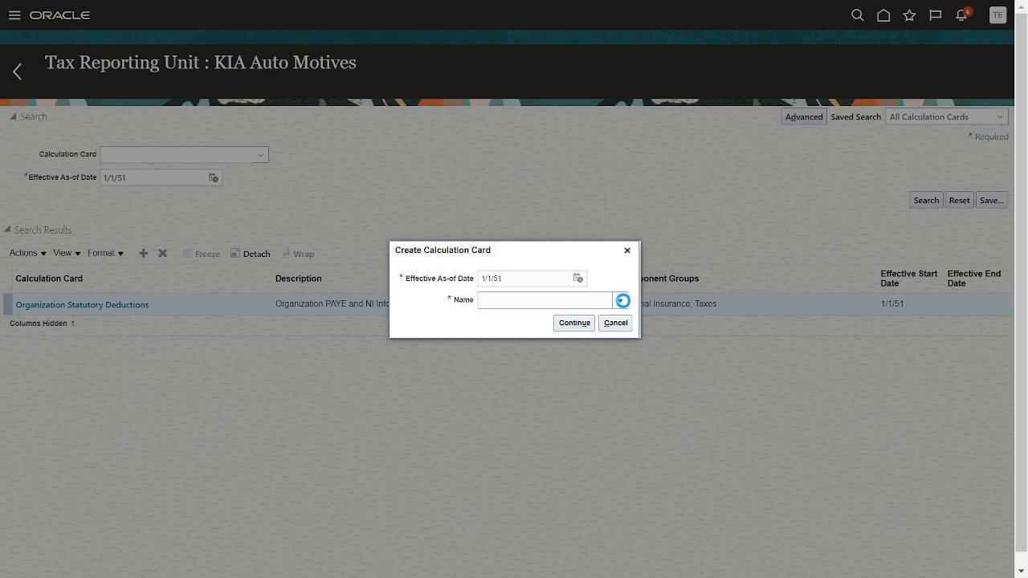
{"action": "left_click", "coordinate": [619, 300]}
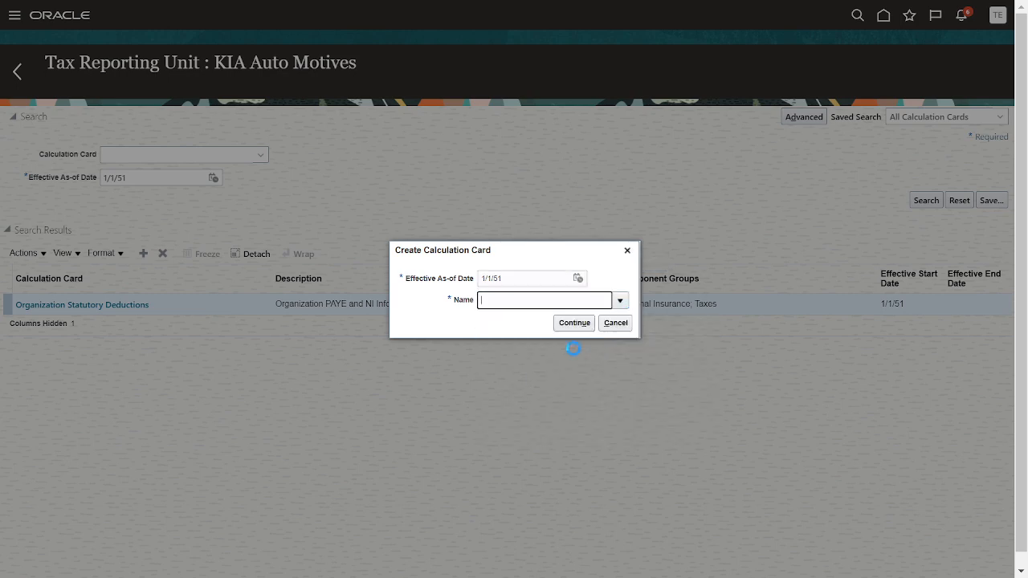
{"action": "left_click", "coordinate": [619, 299]}
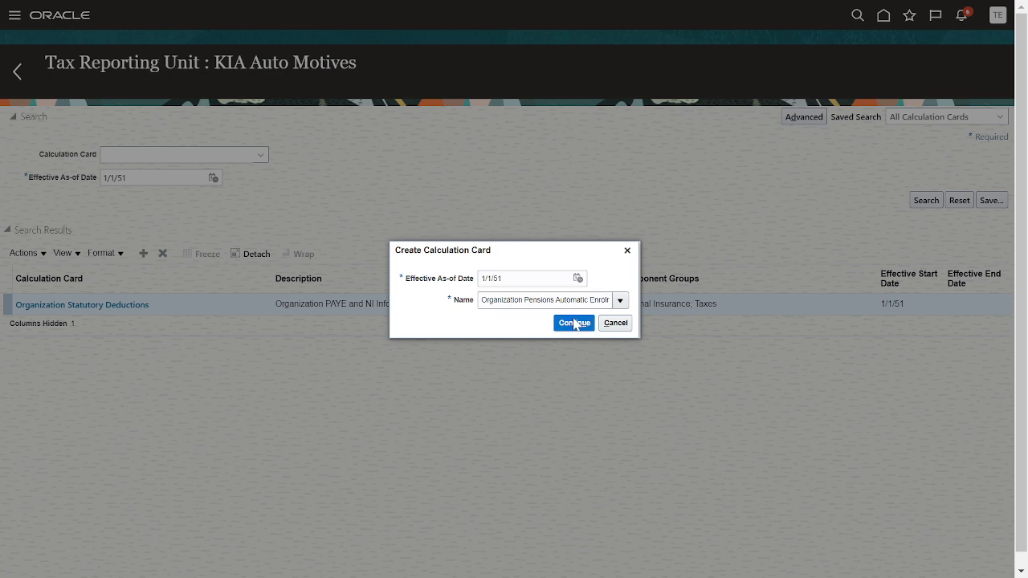
{"action": "left_click", "coordinate": [574, 322]}
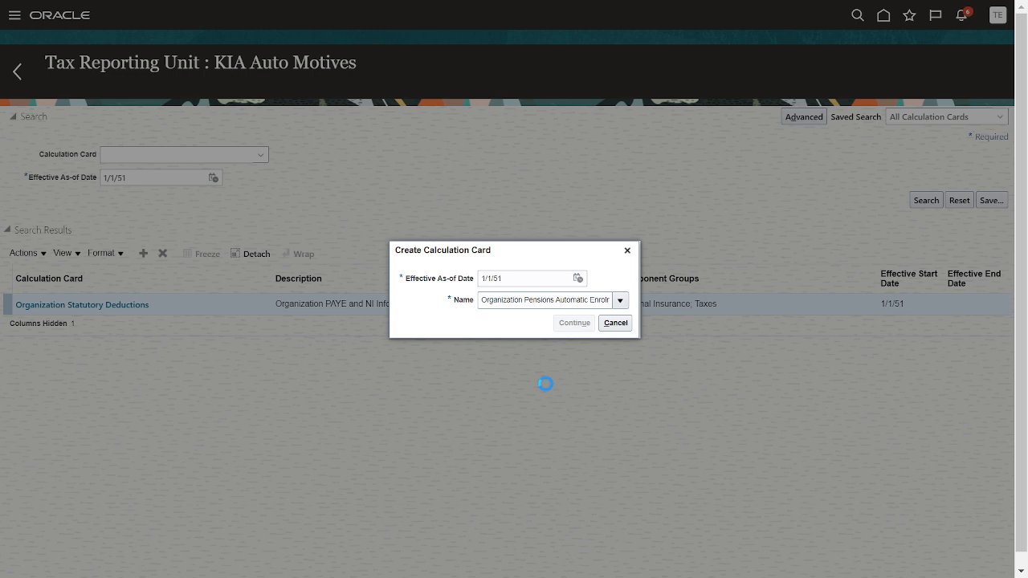
- Save and close the Organization Pensions Automatic Enrolment card and return to the card list
{"action": "left_click", "coordinate": [573, 322]}
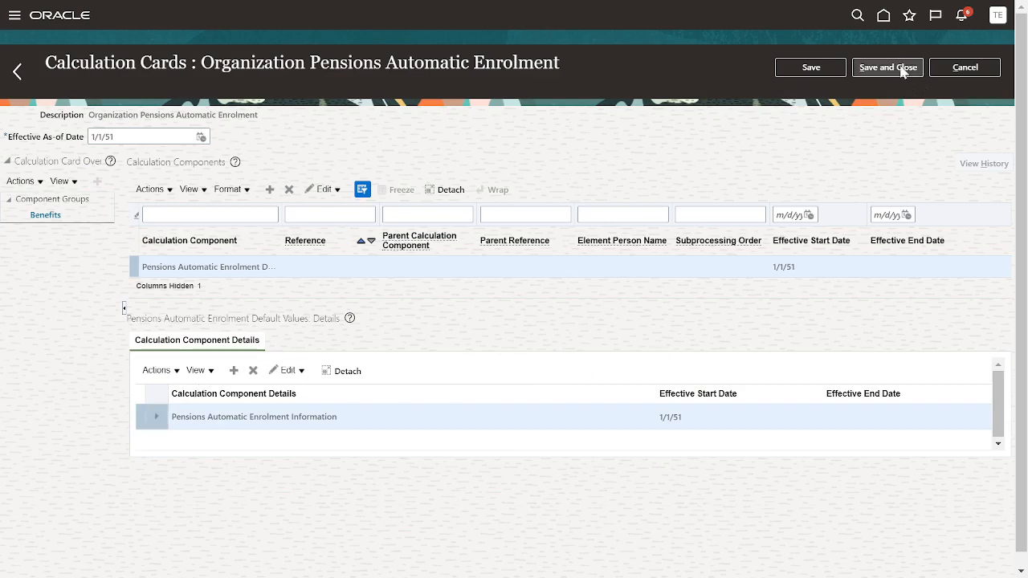
{"action": "left_click", "coordinate": [887, 67]}
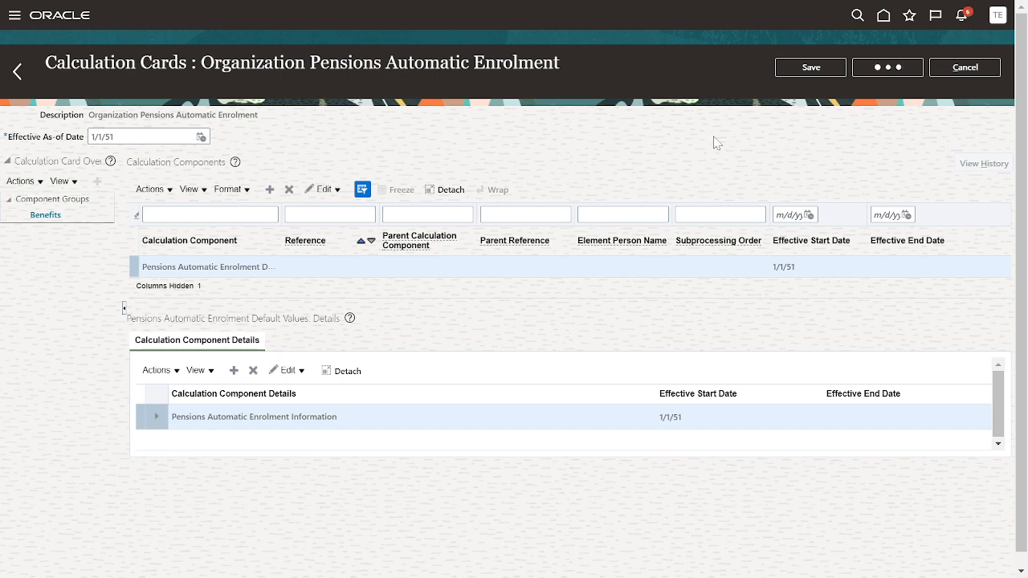
{"action": "left_click", "coordinate": [17, 70]}
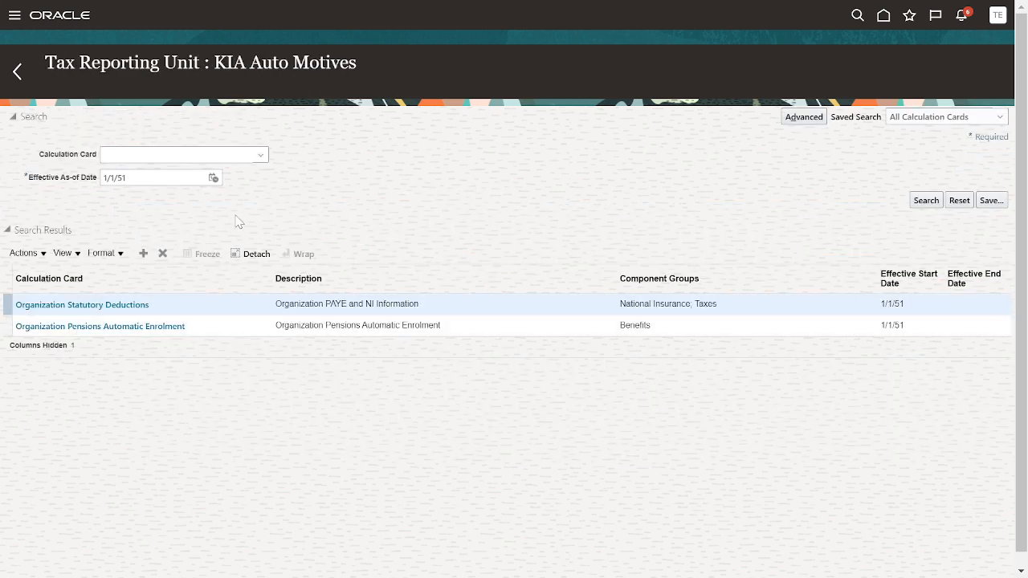